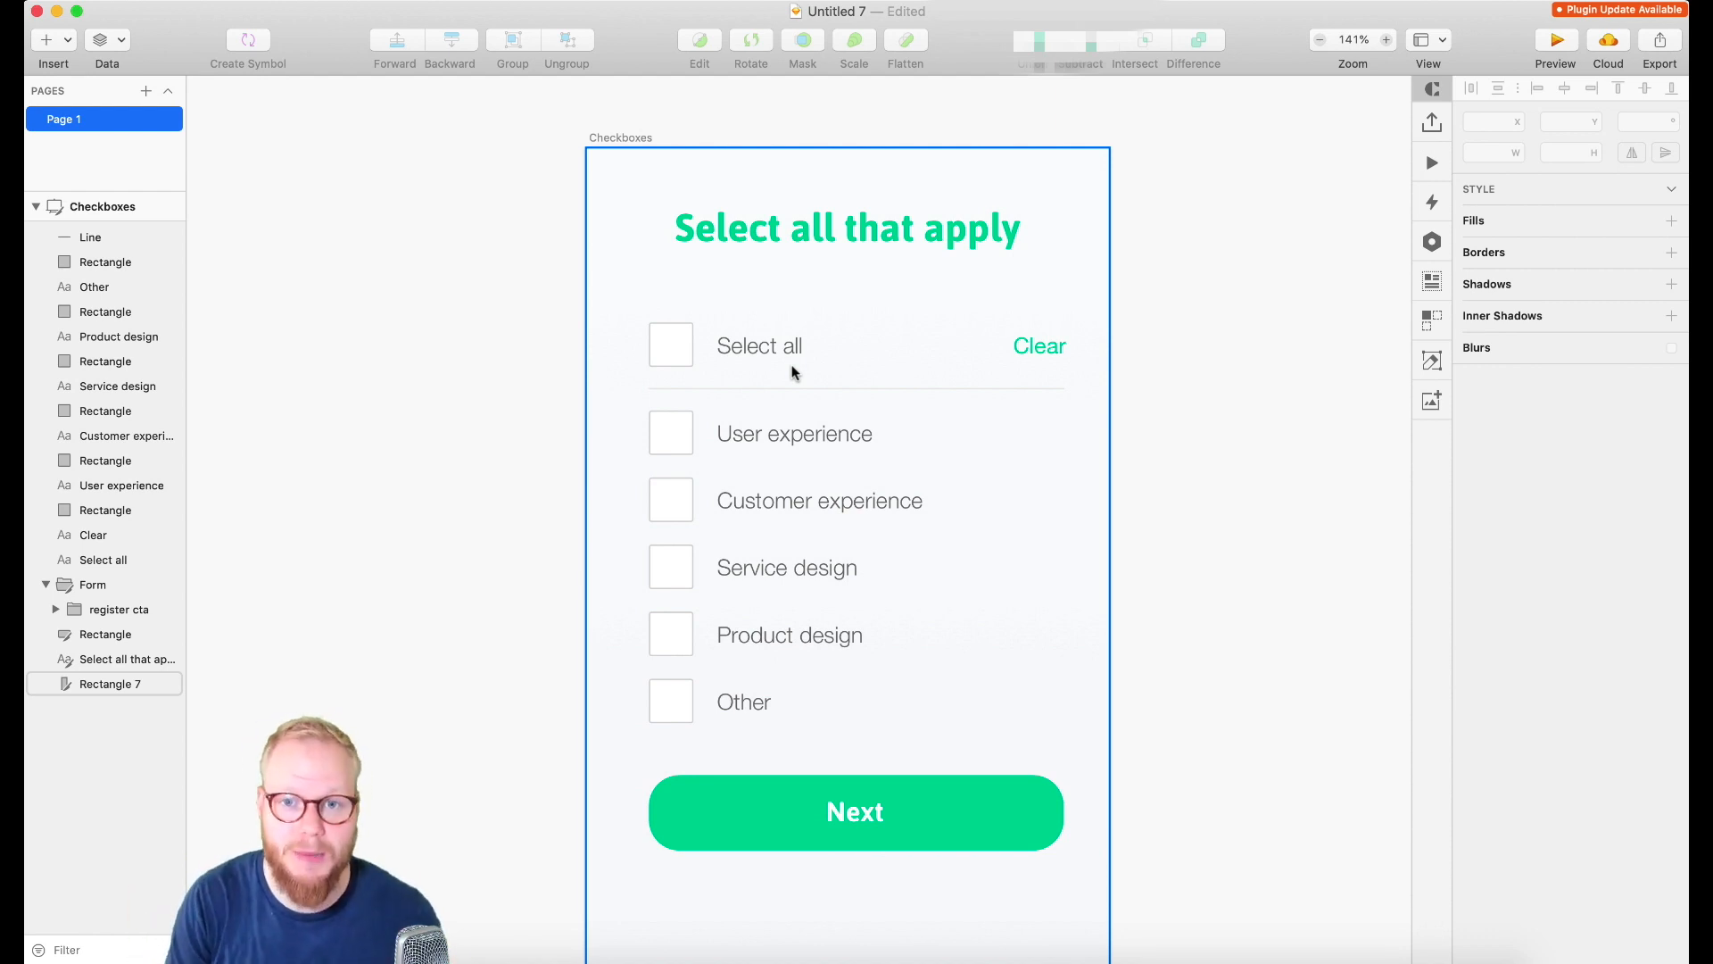
Step: Look over the checkbox rectangles of the Sketch form before bringing it into Axure RP 9
left_click(671, 432)
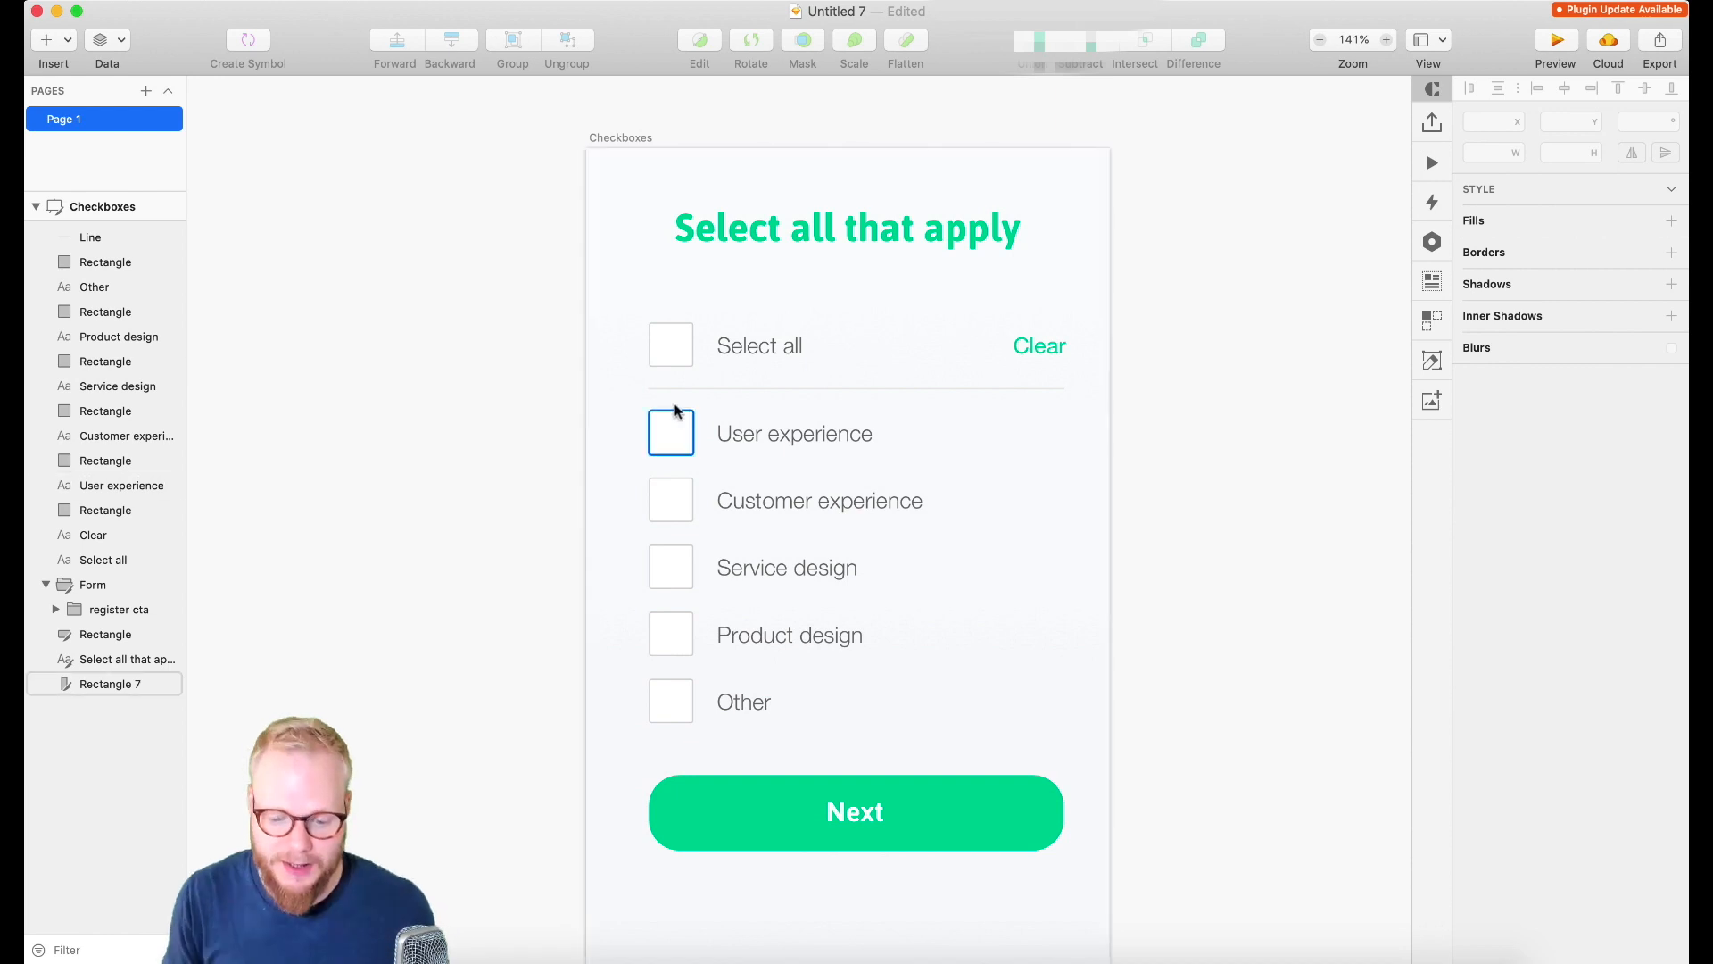
left_click(671, 566)
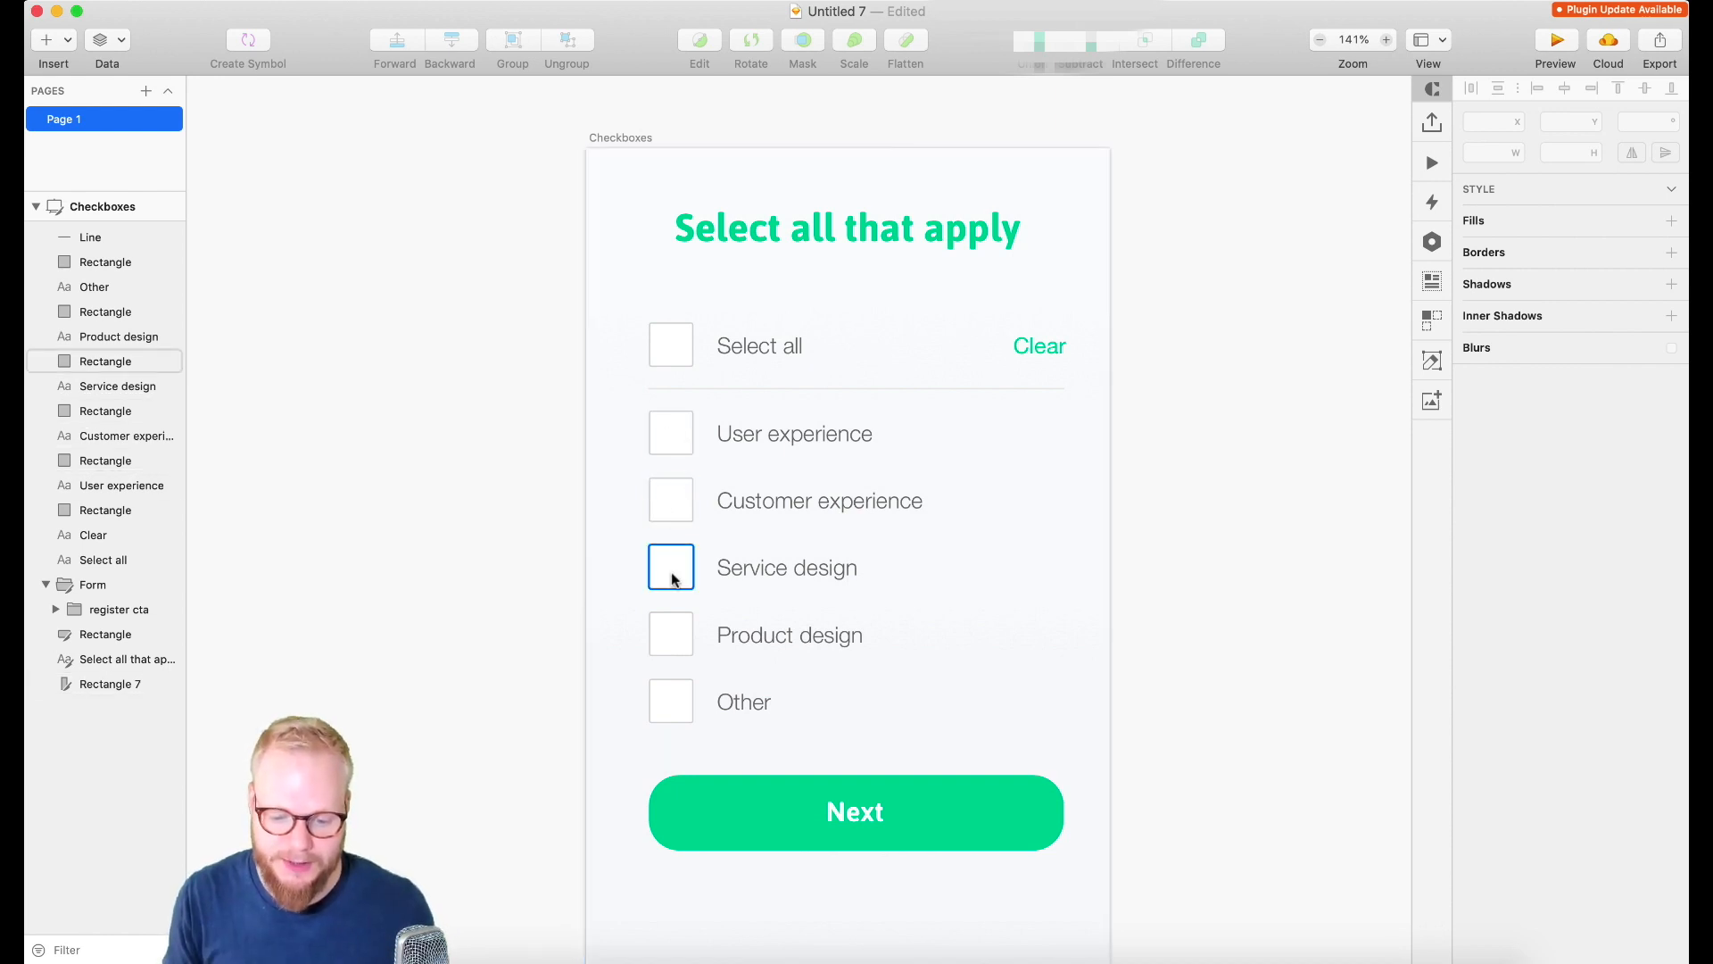
left_click(669, 500)
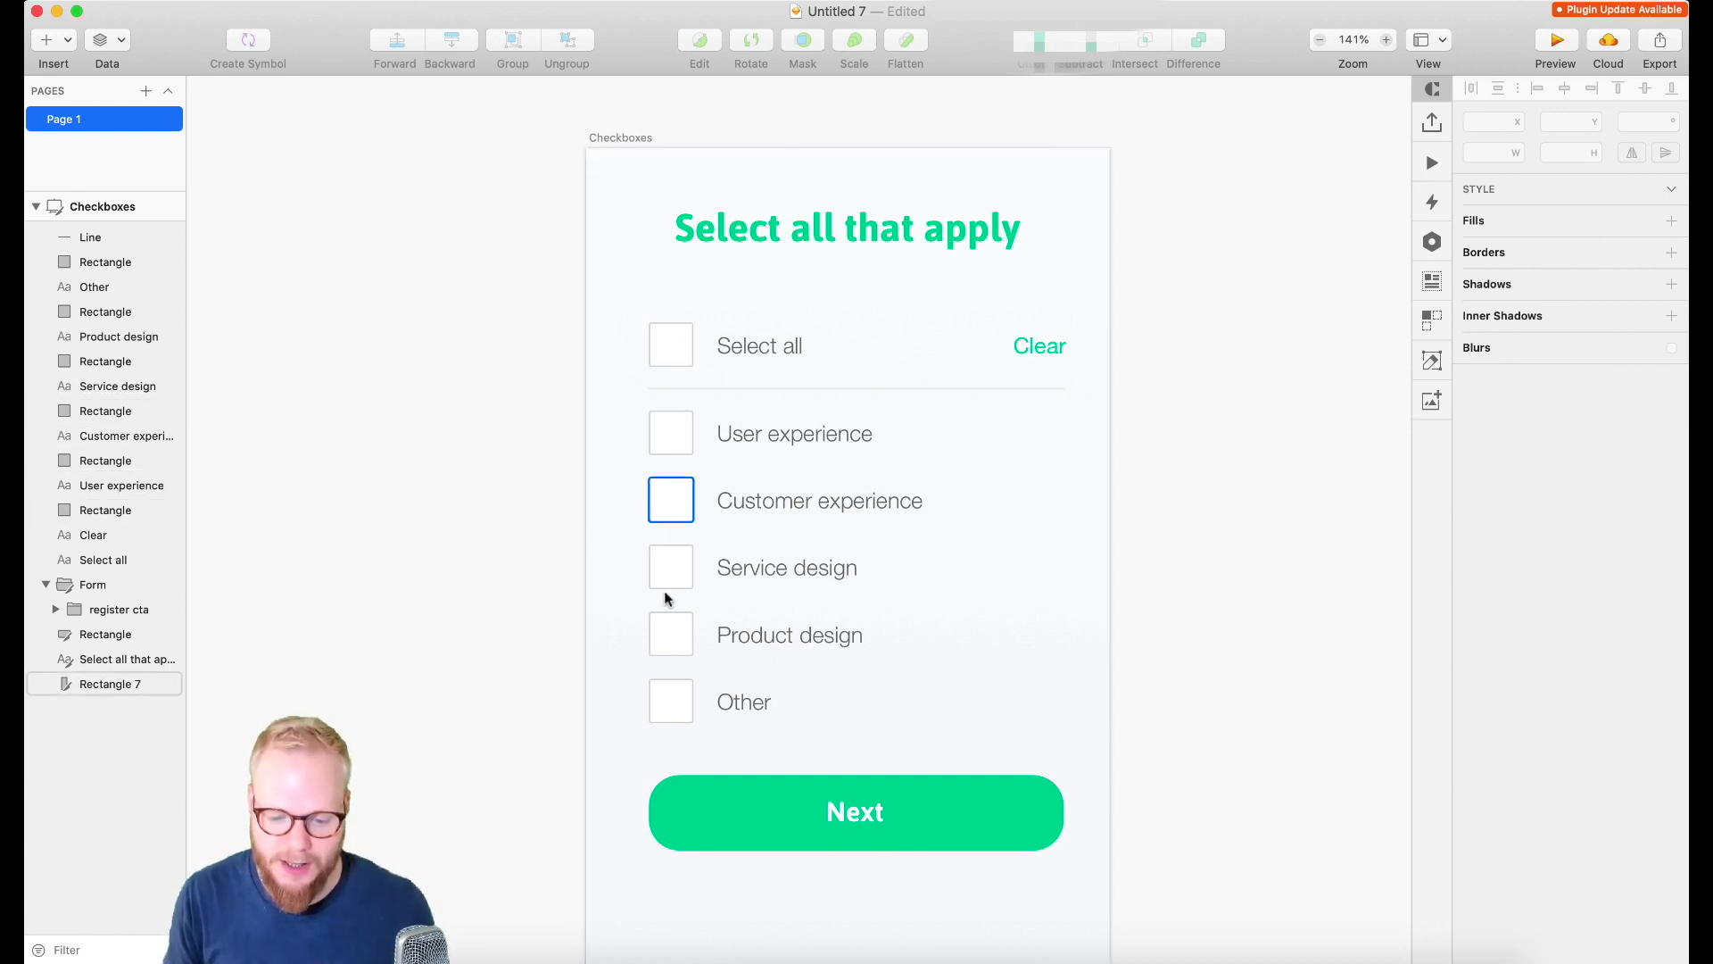
left_click(669, 345)
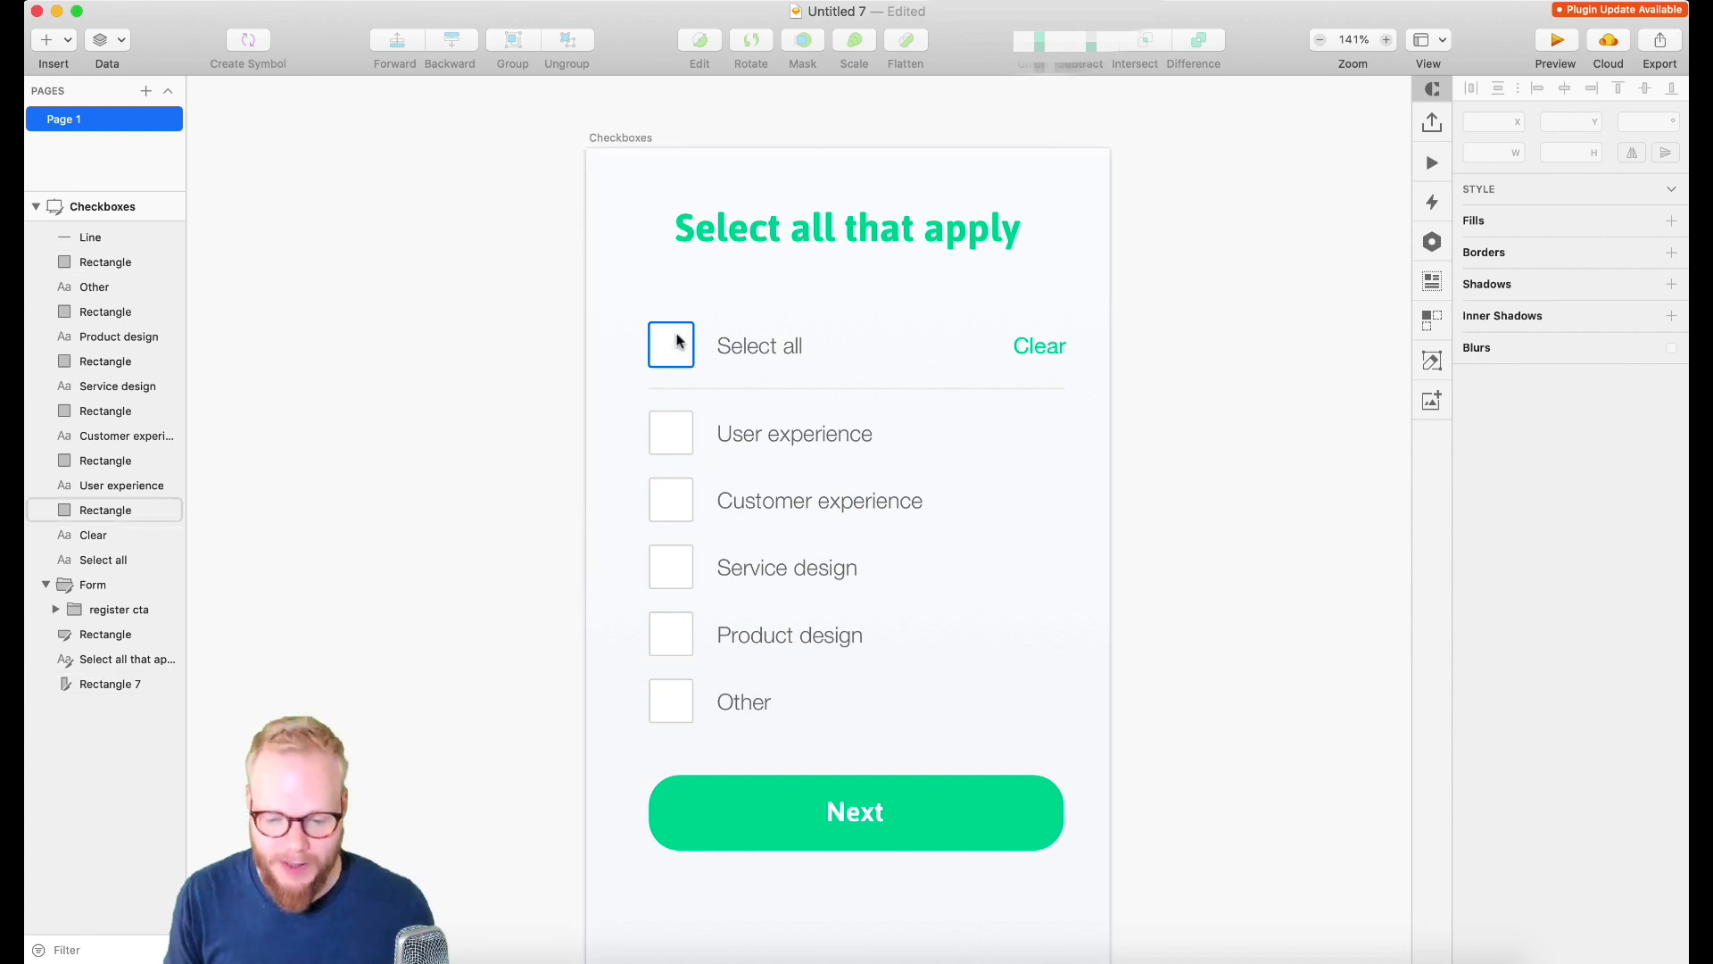
left_click(671, 633)
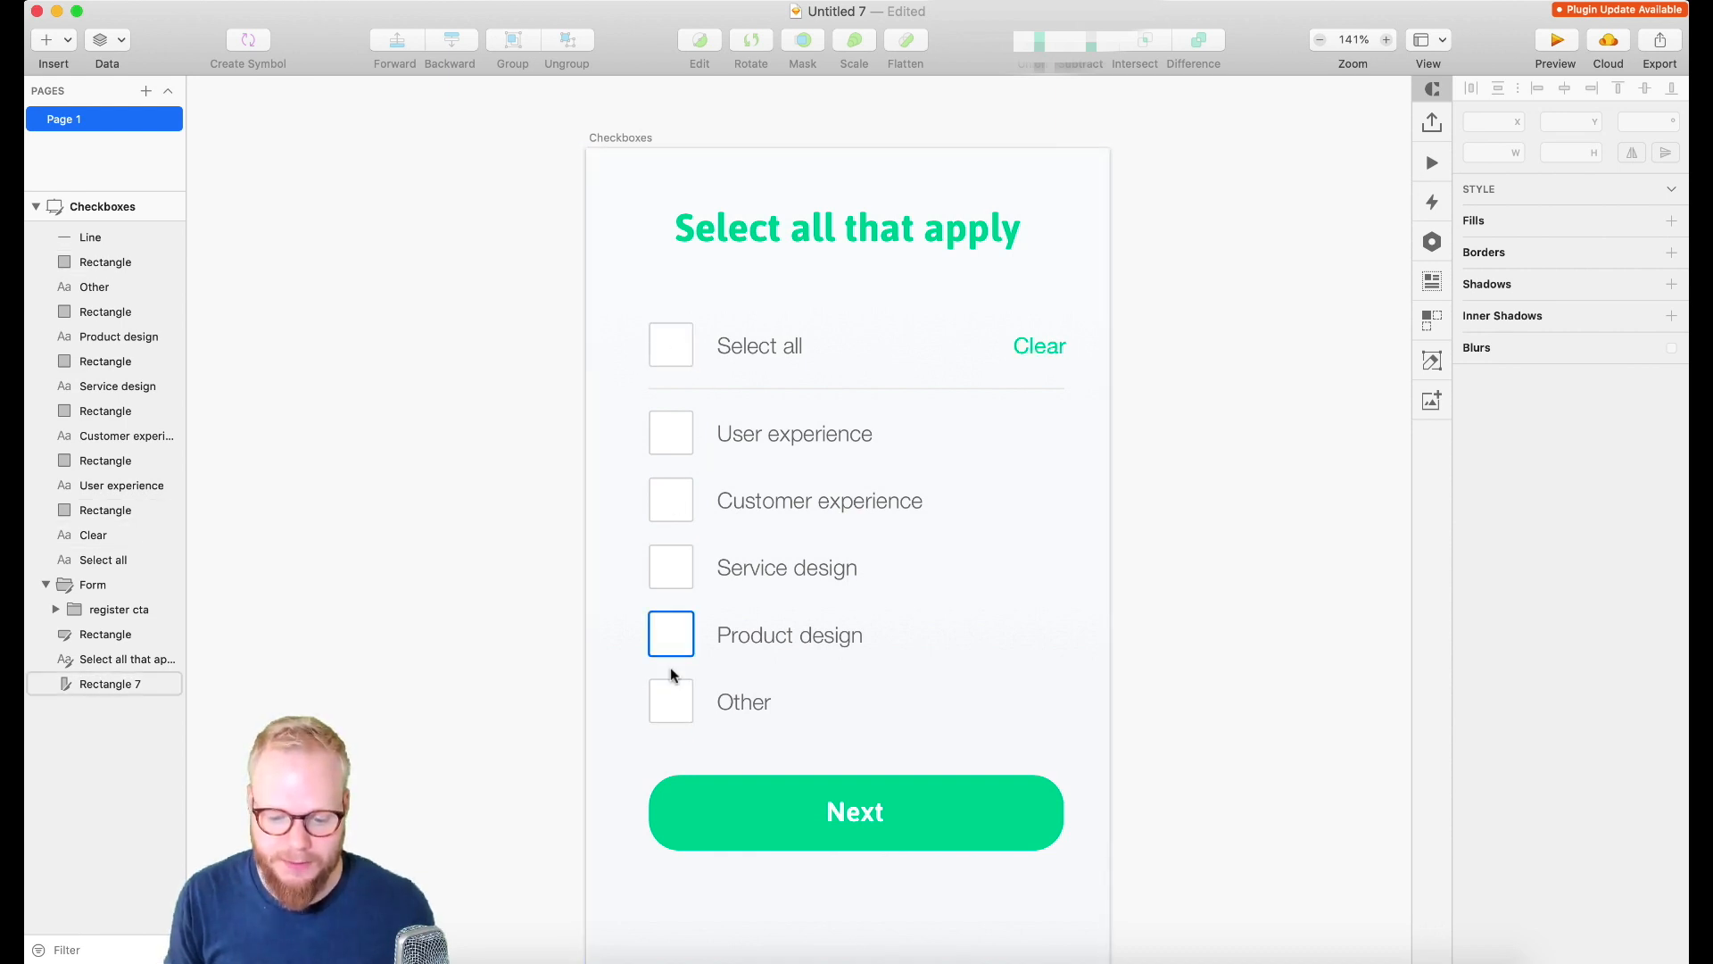
left_click(671, 432)
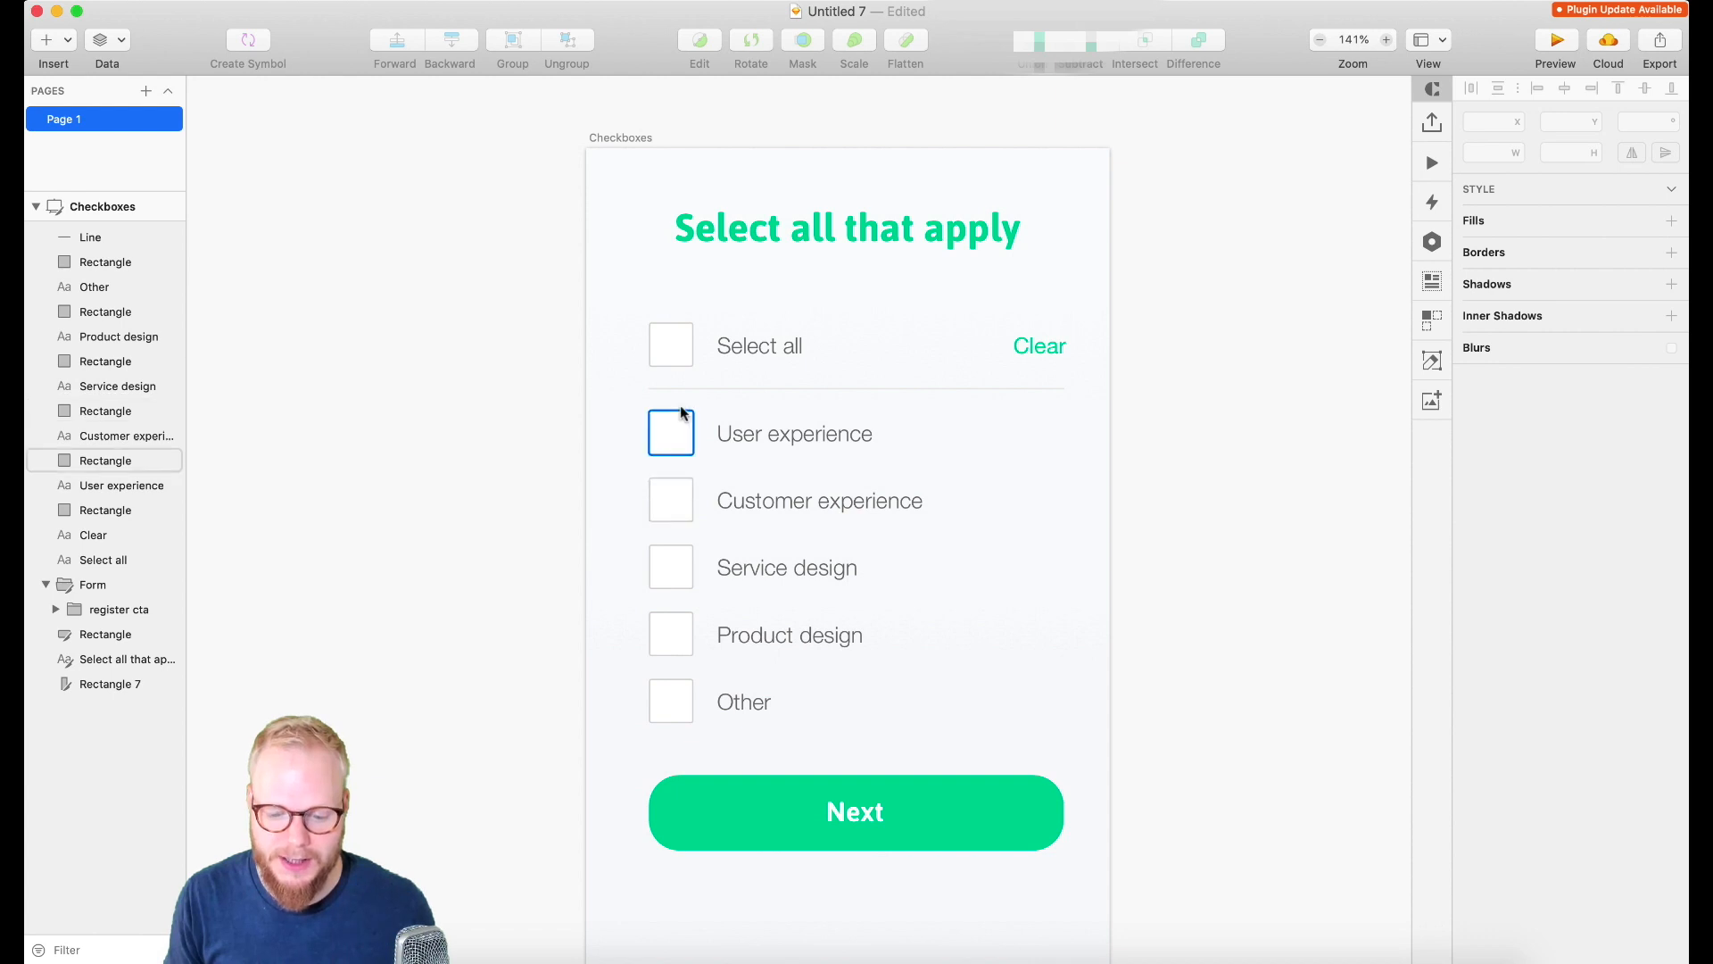
left_click(671, 345)
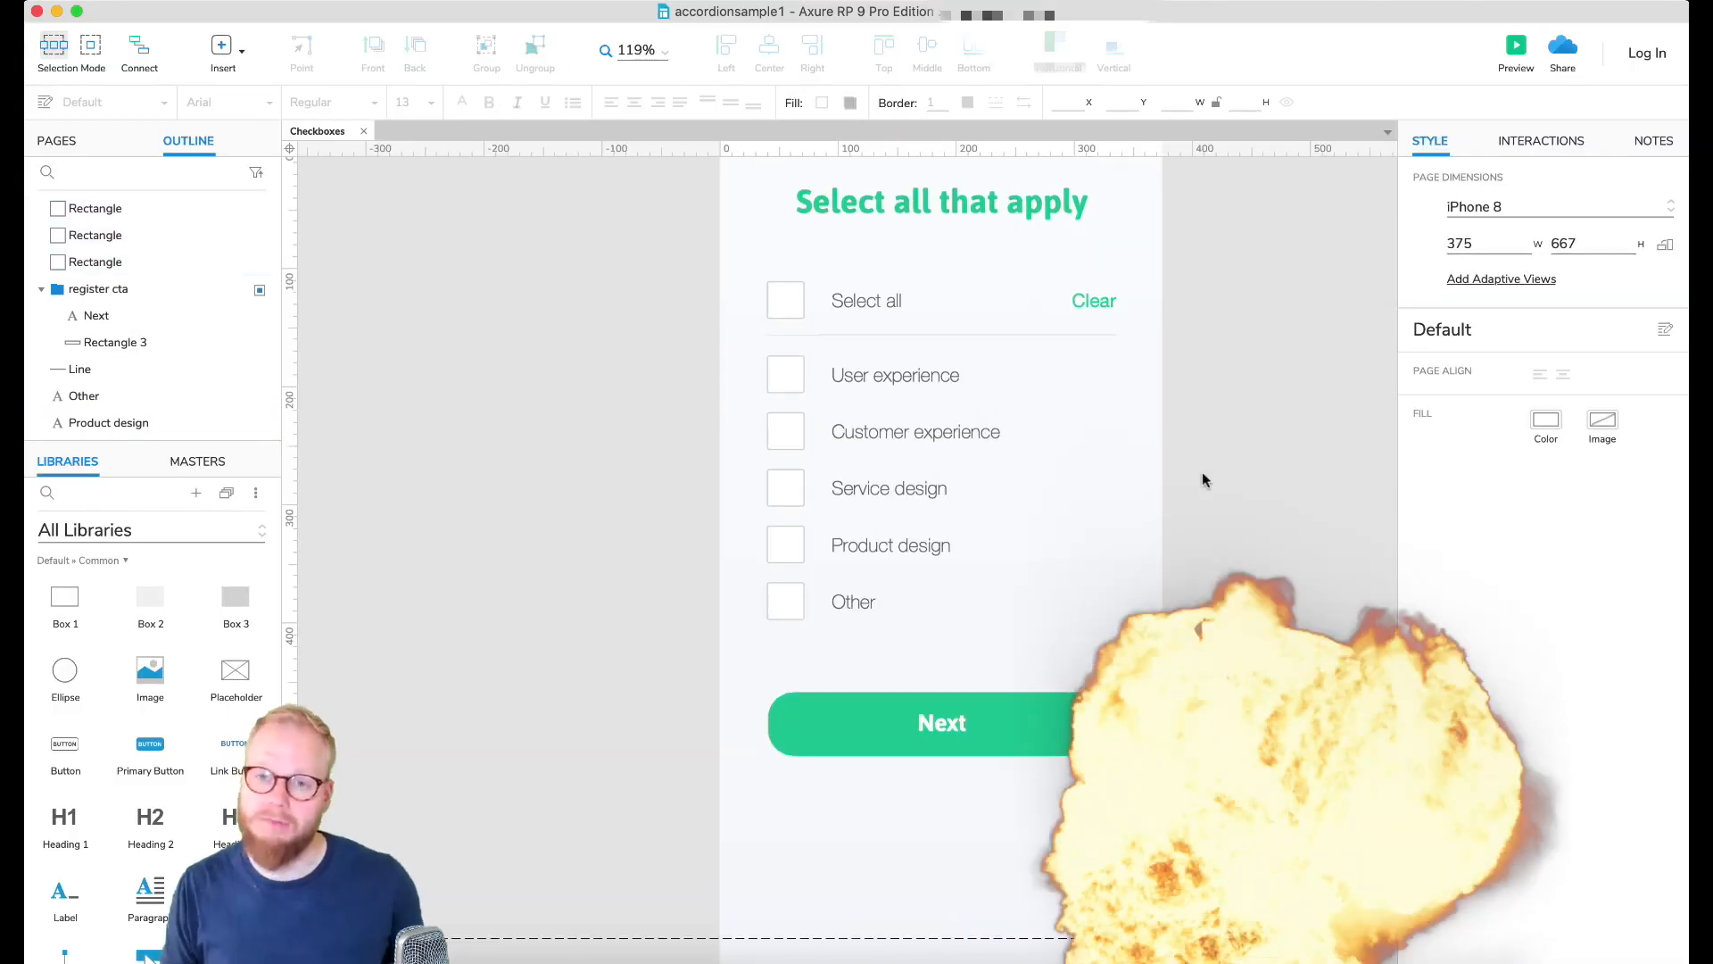
left_click(942, 202)
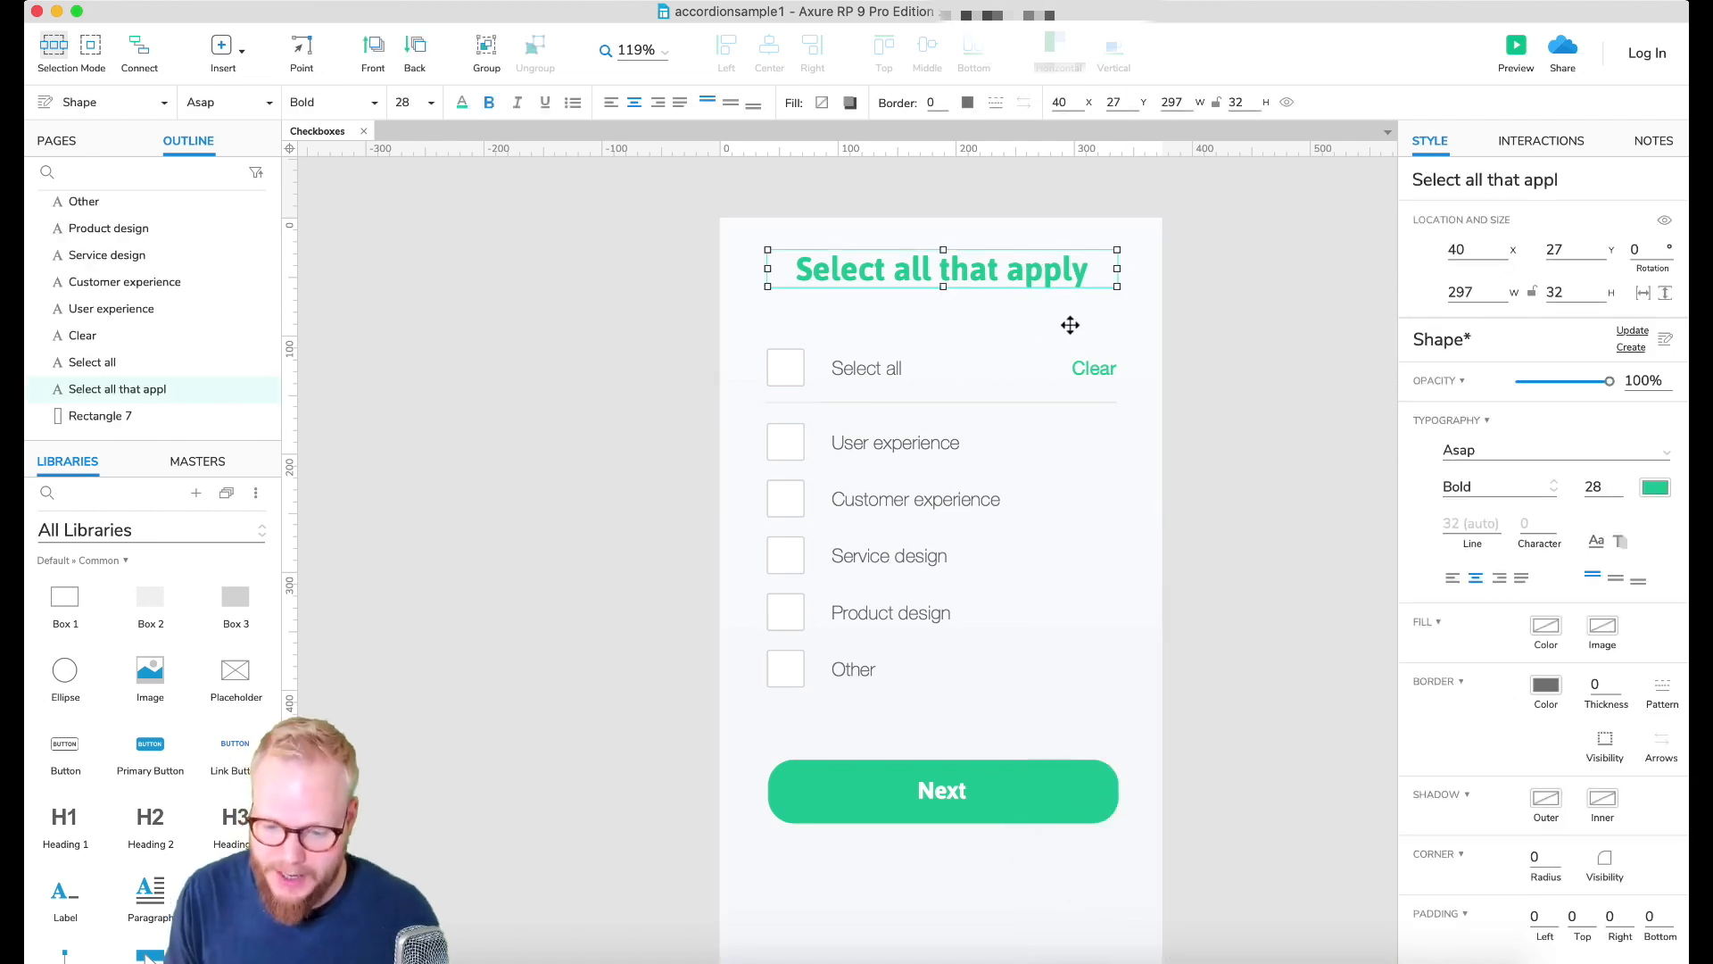
left_click(867, 367)
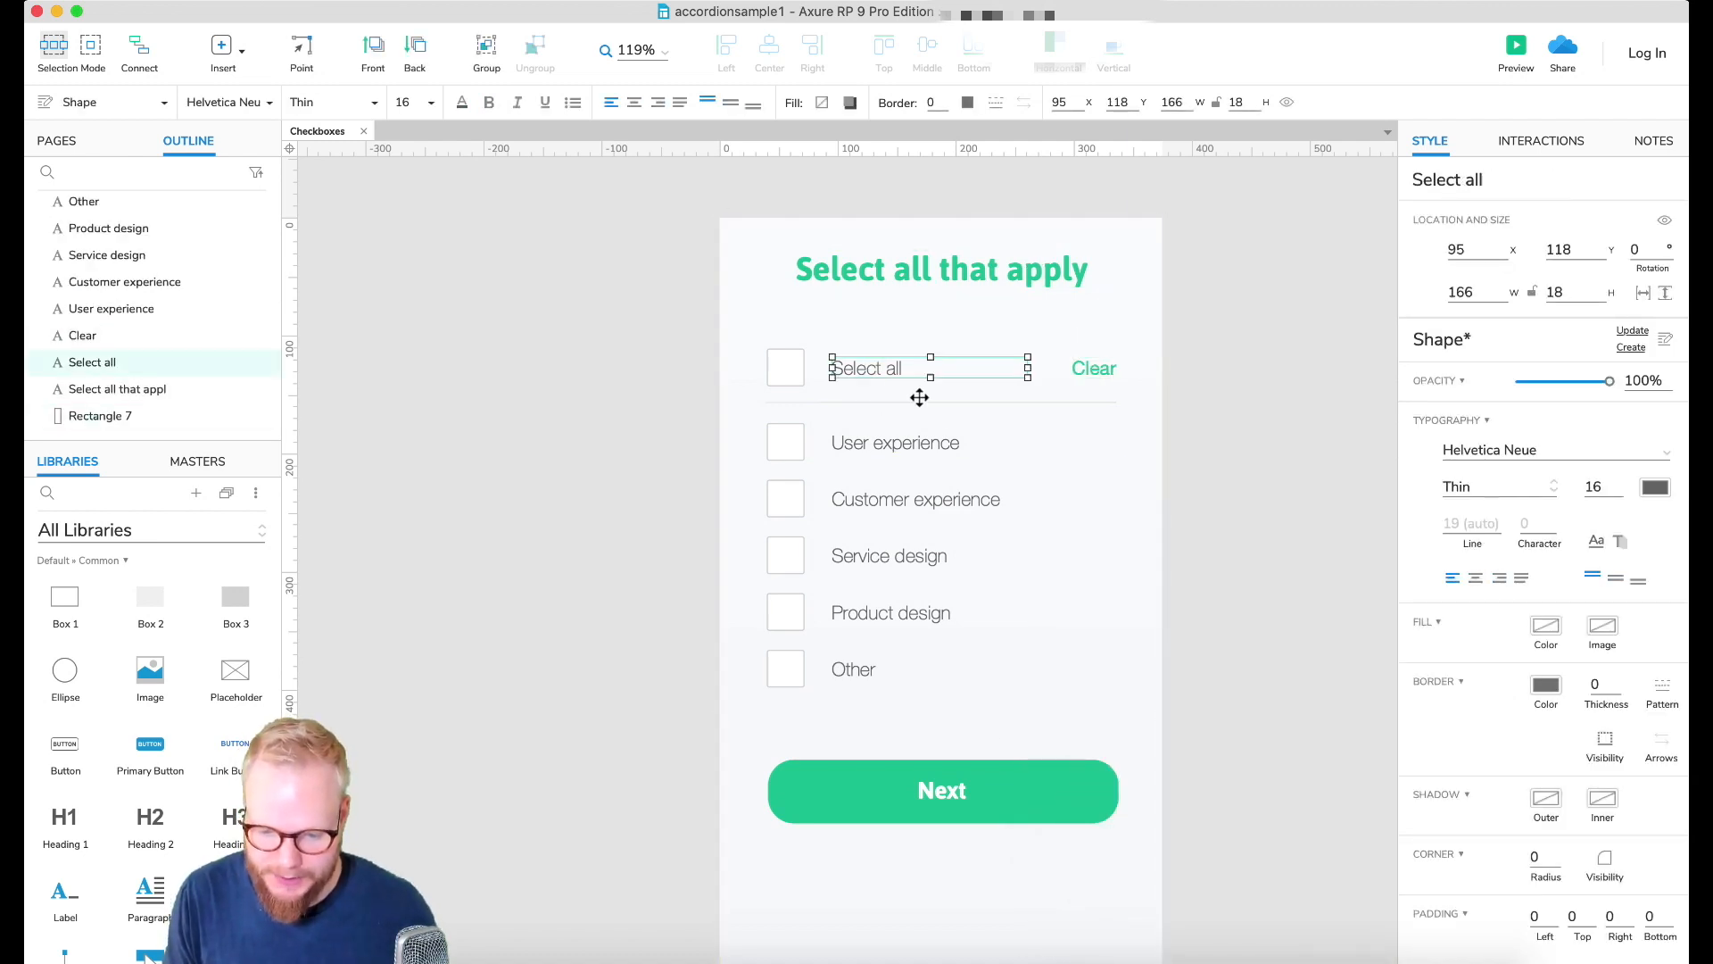
left_click(894, 443)
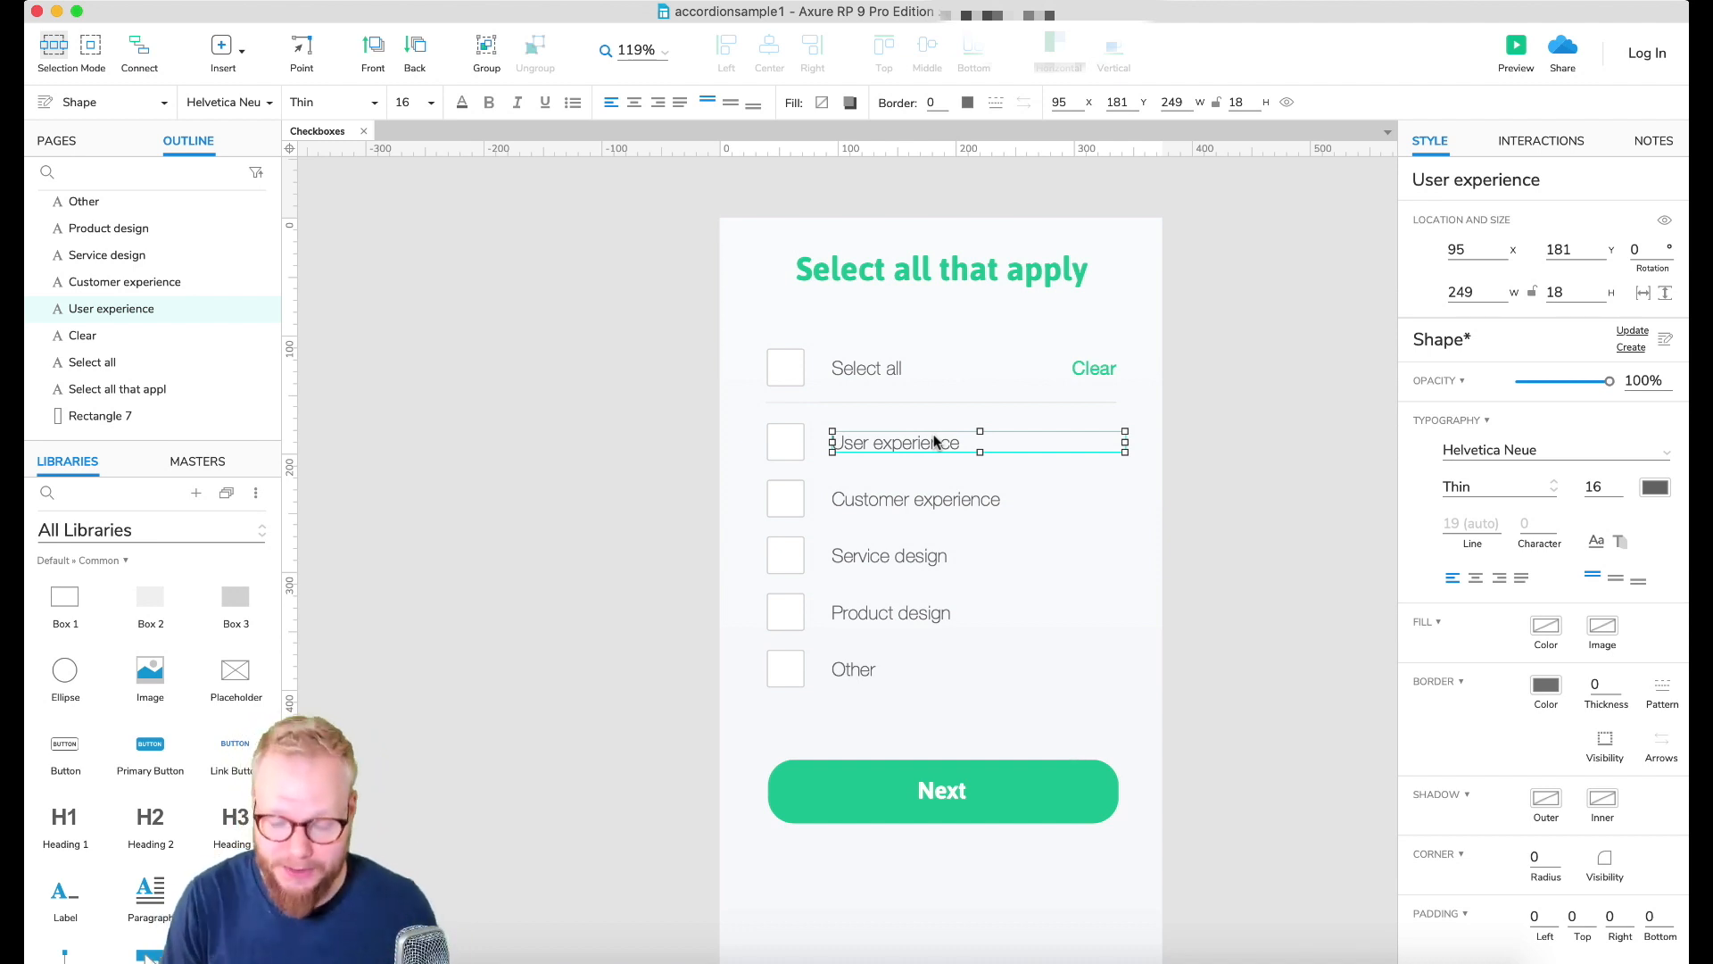
left_click(785, 368)
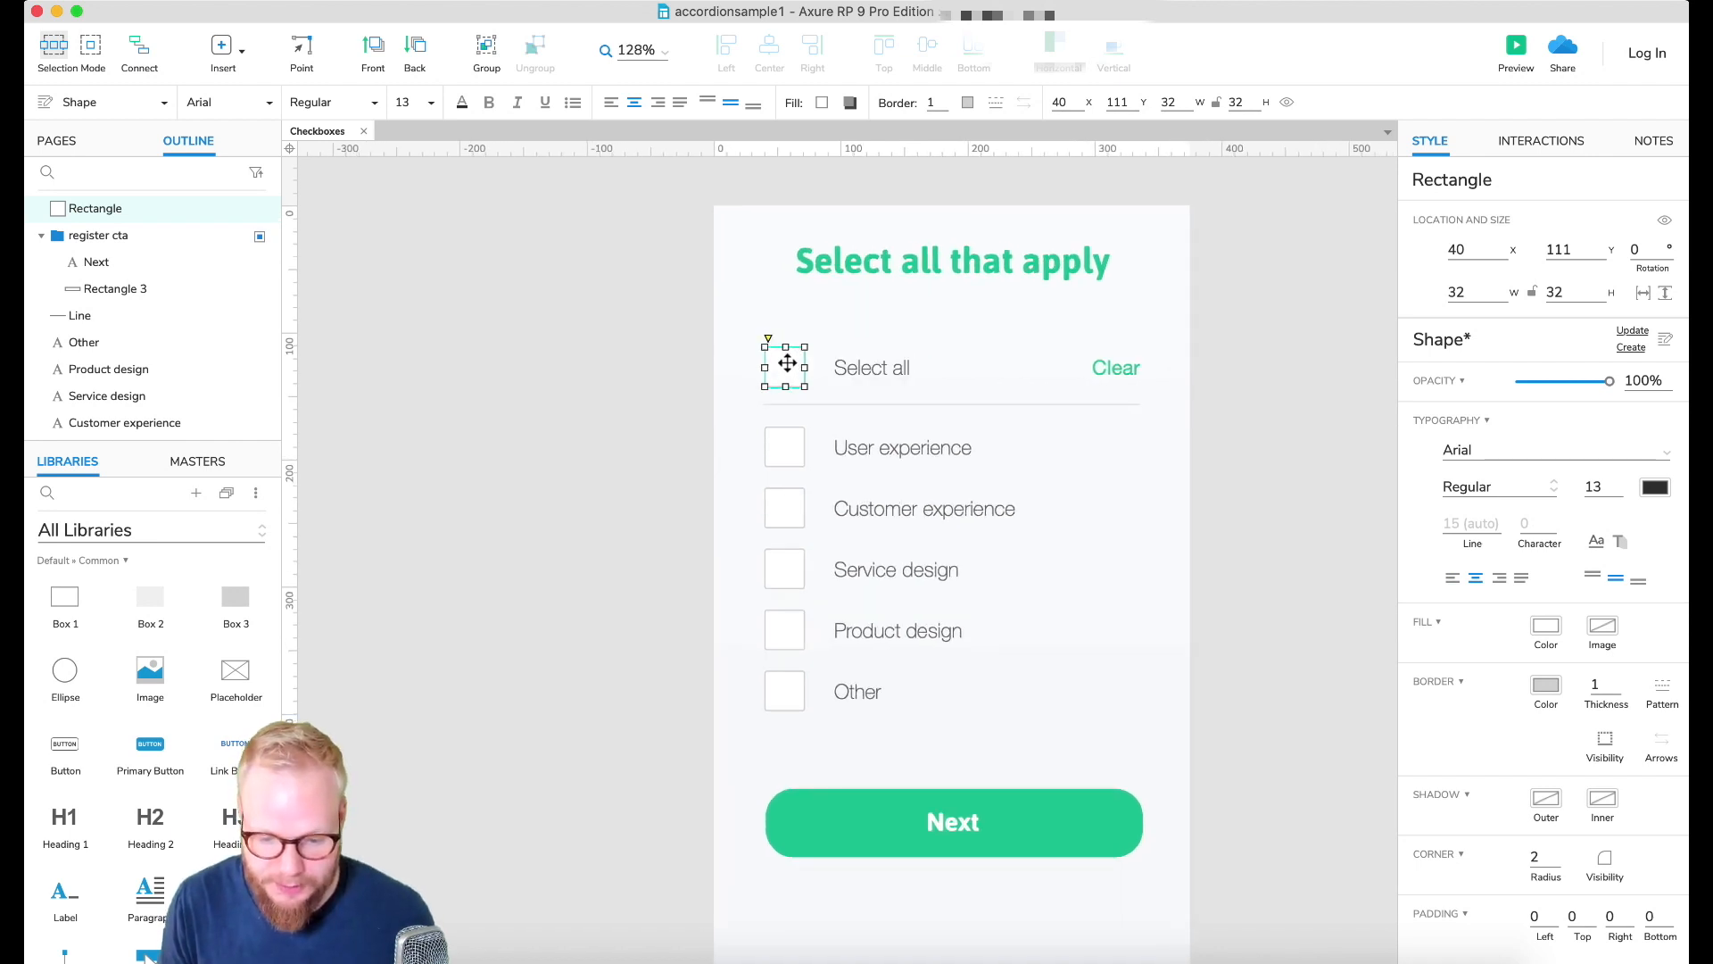
left_click(661, 410)
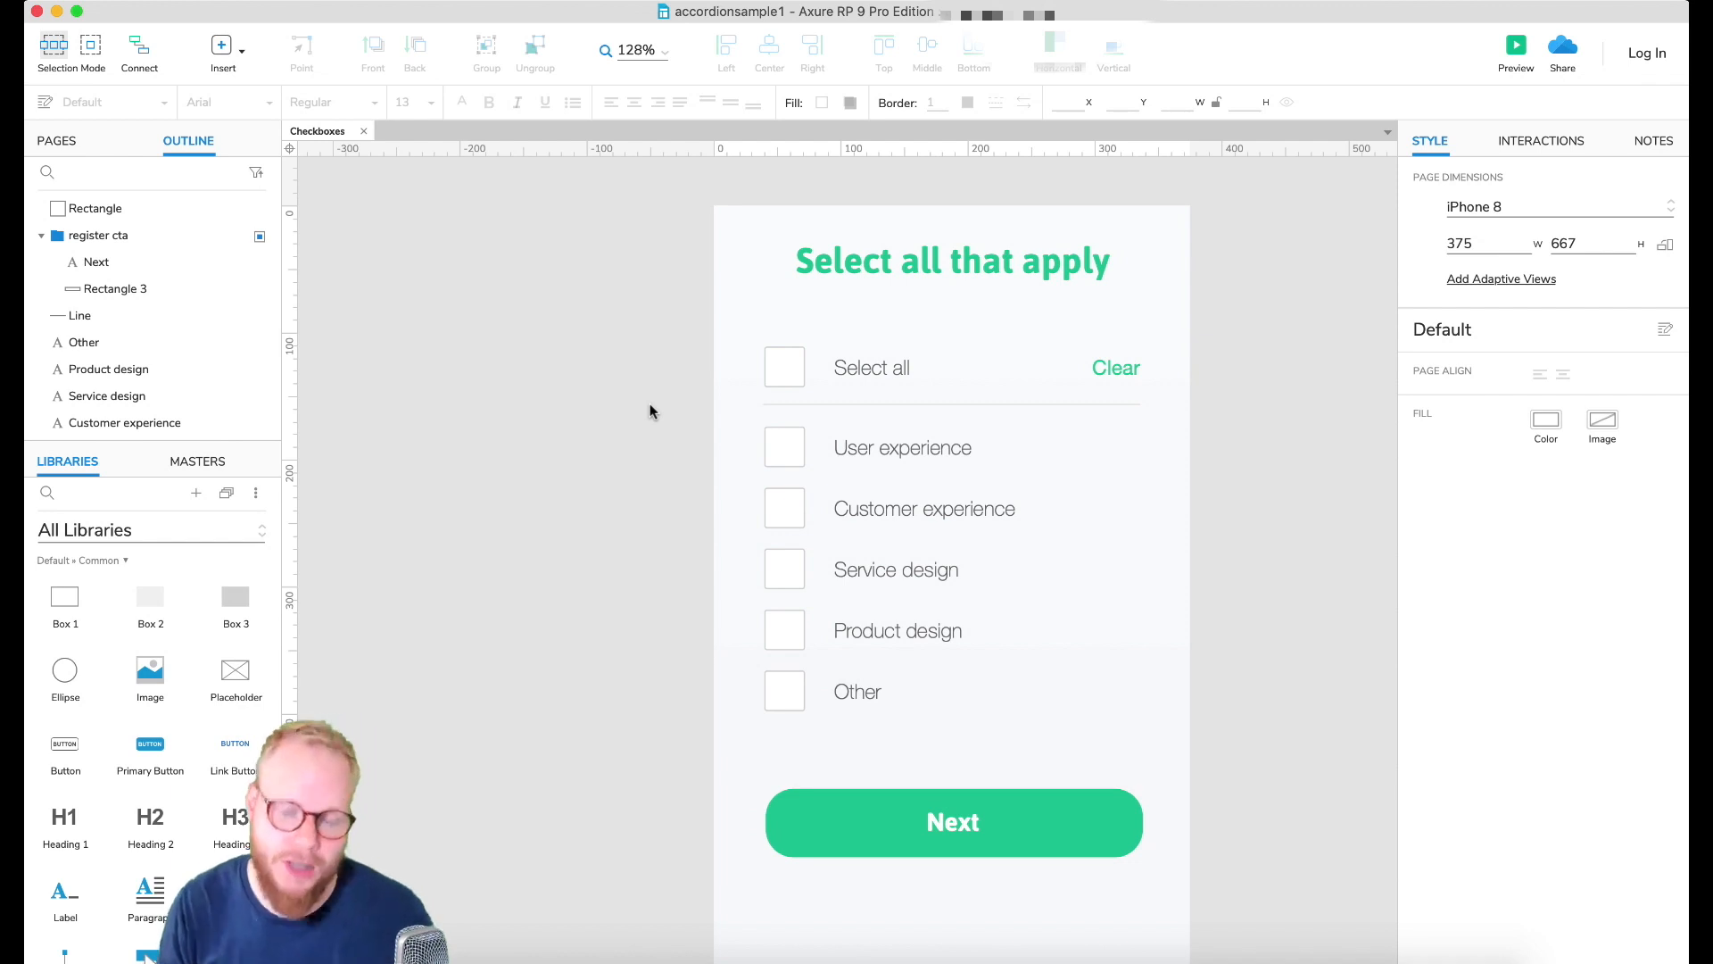
scroll("down", 3)
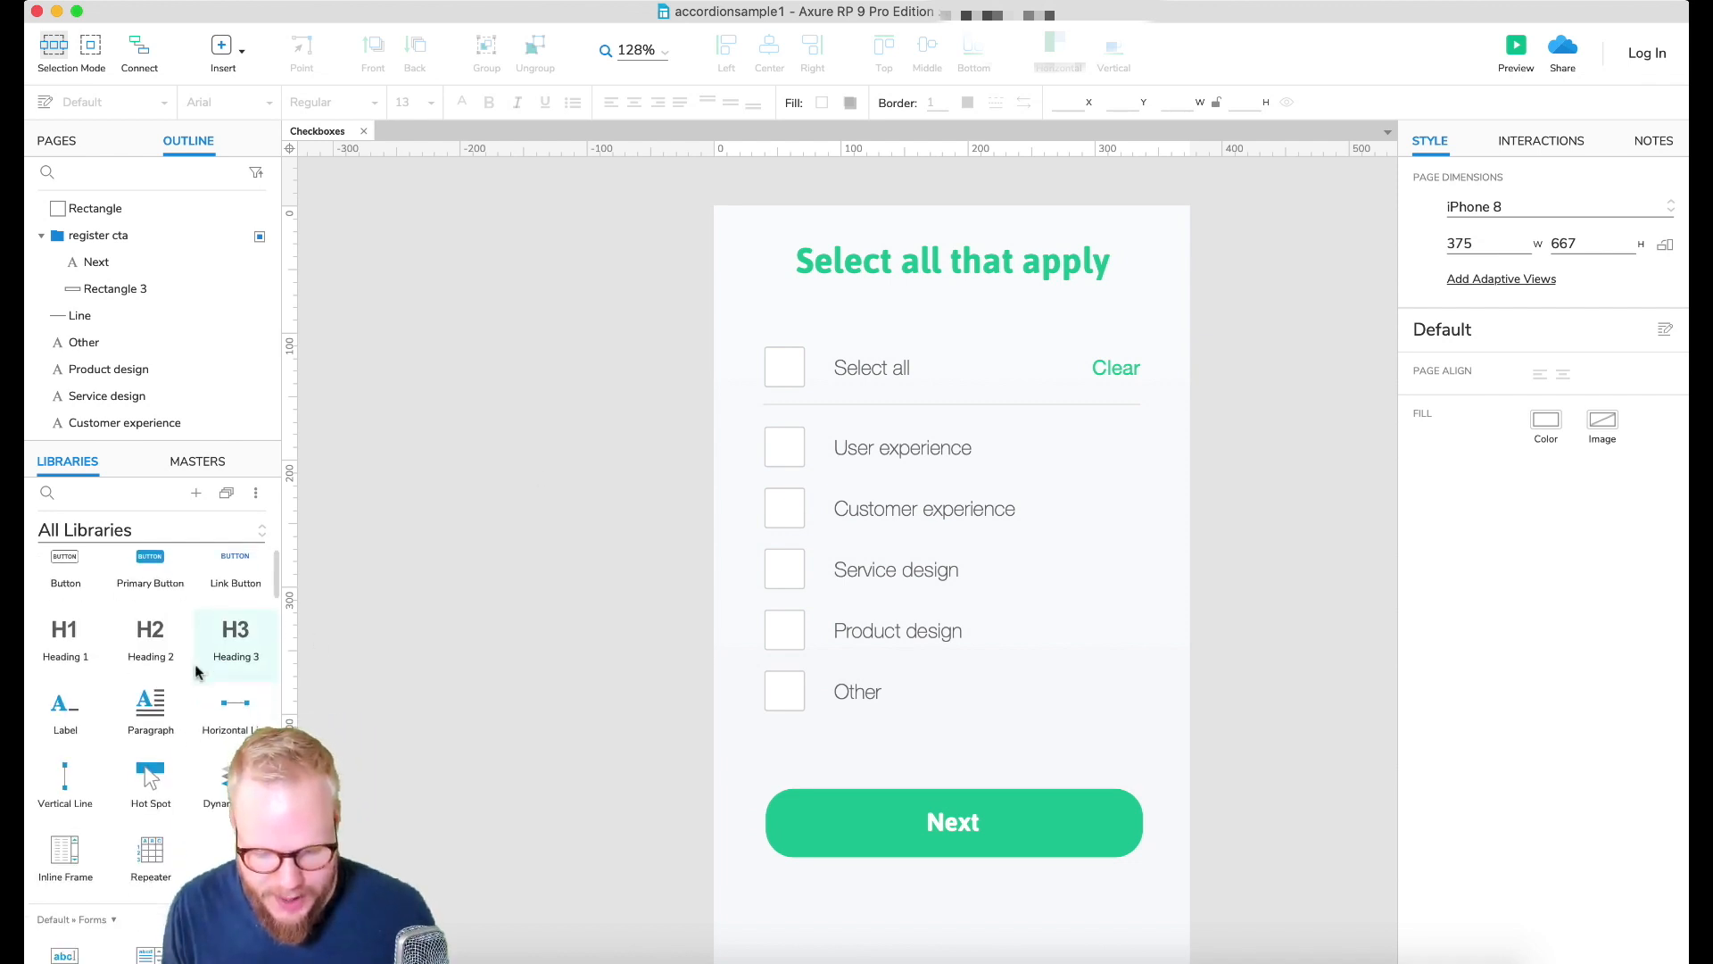
scroll("down", 3)
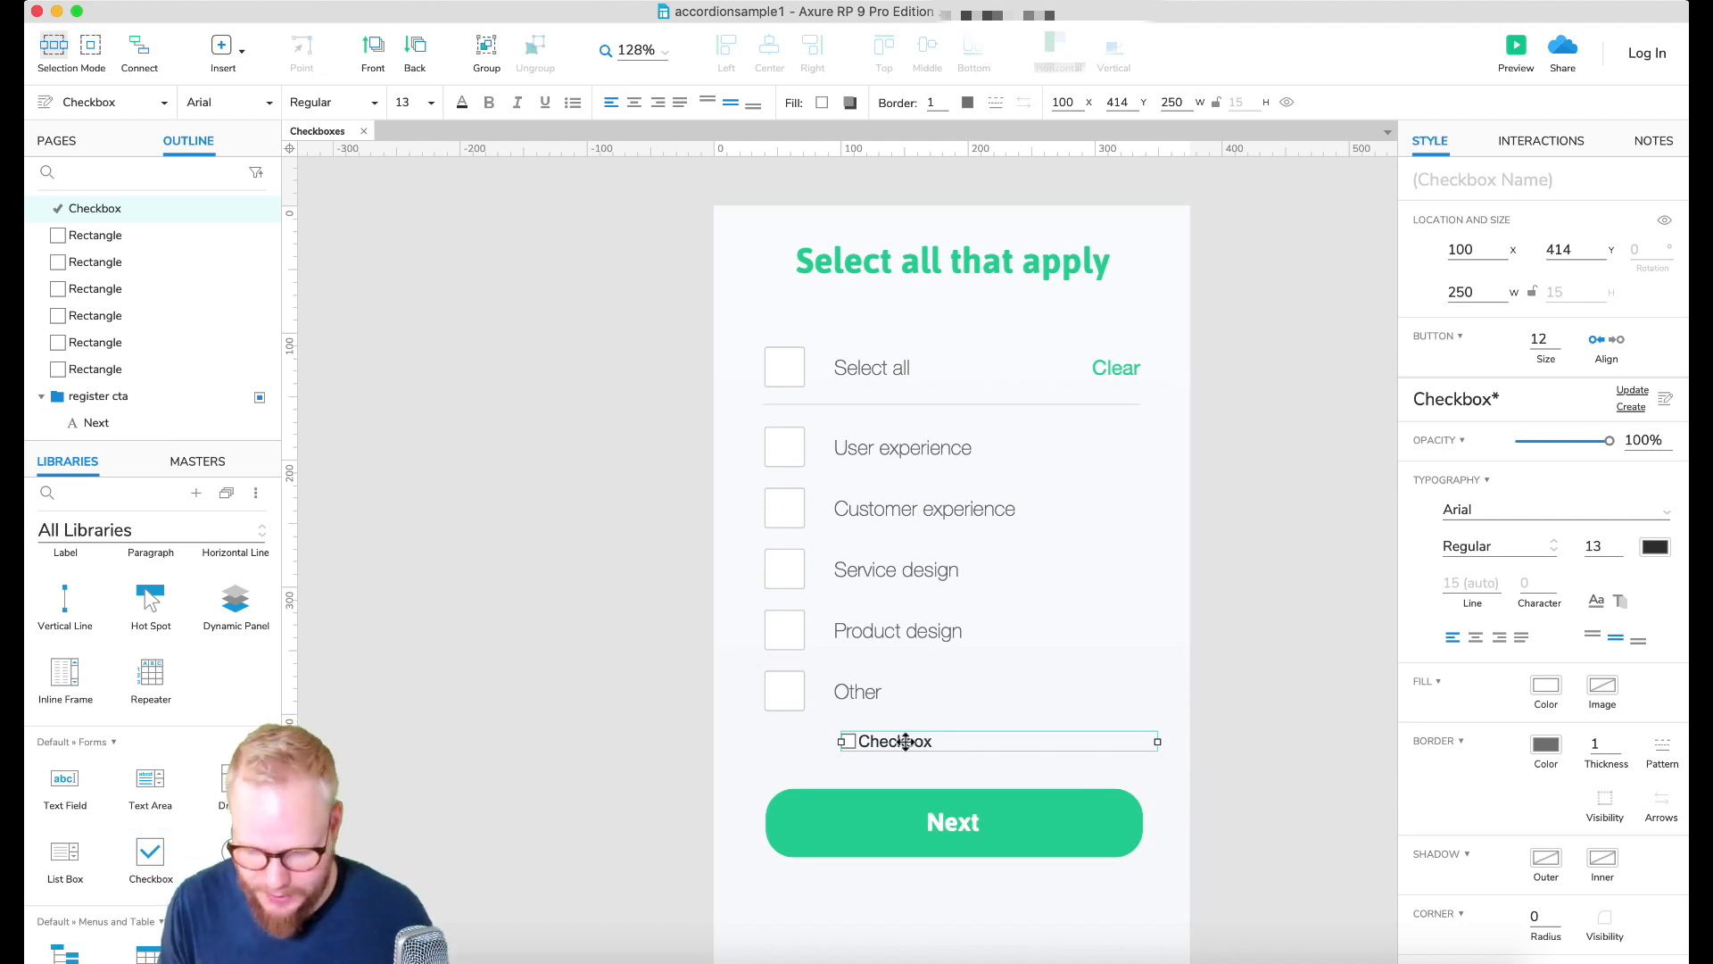
mouse_move(1571, 377)
type("31")
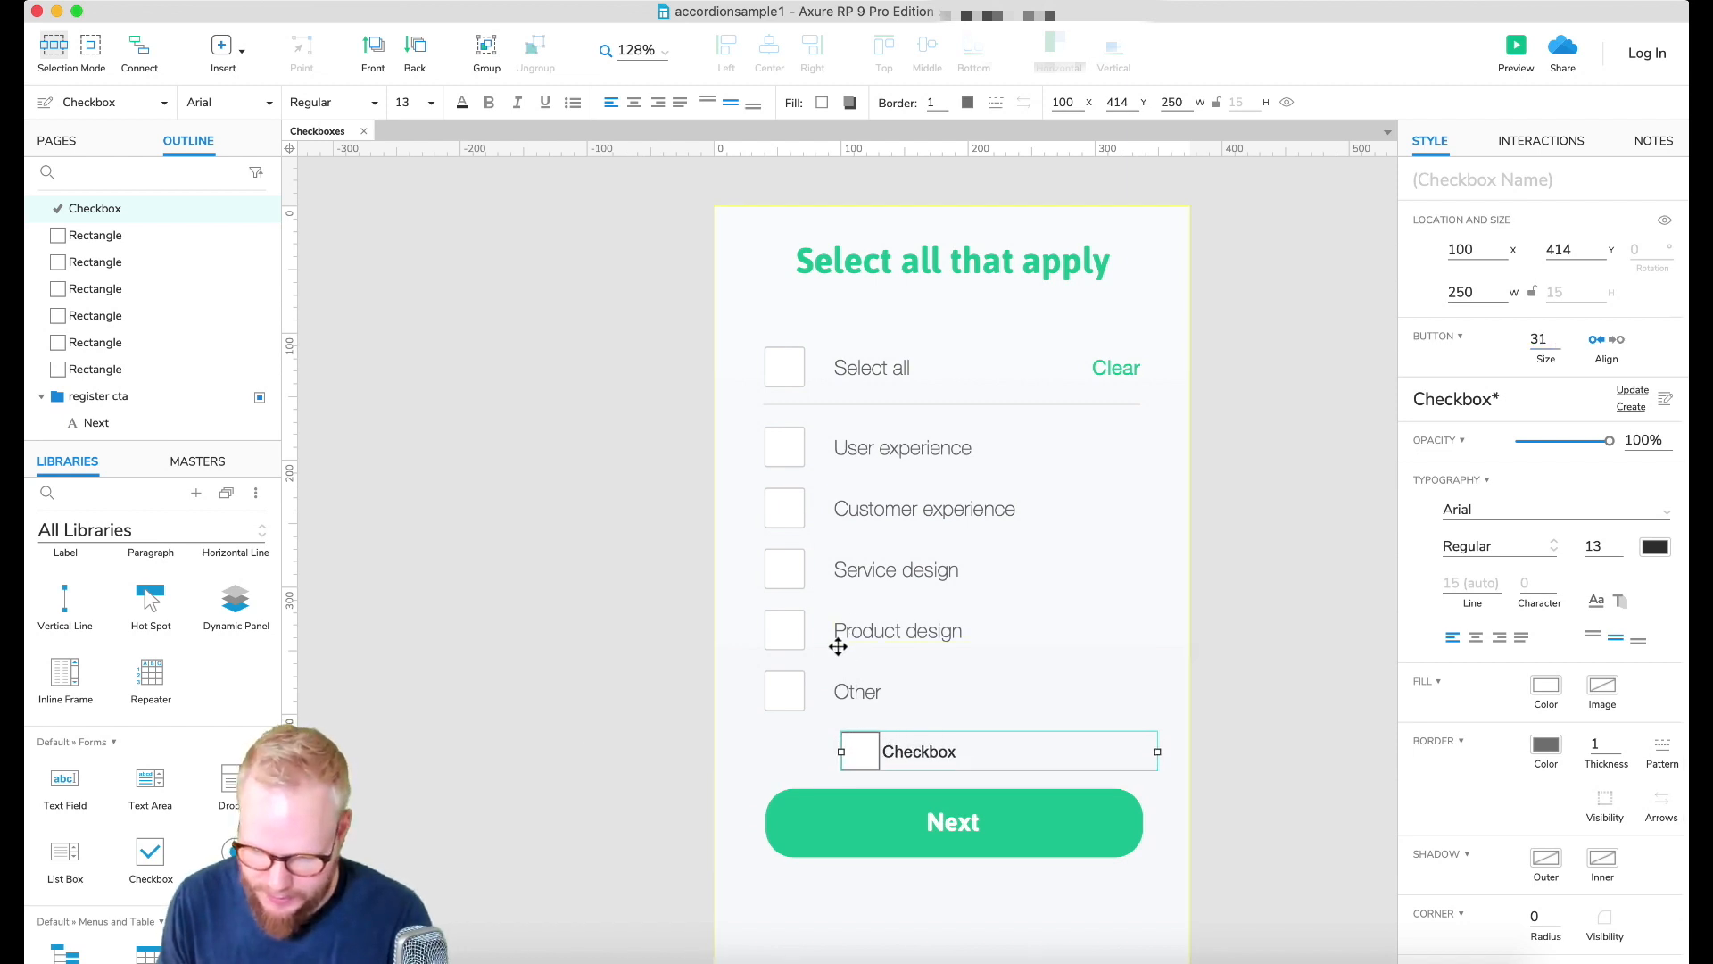
Step: Swap the drawn squares and labels for 32-pixel Checkbox widgets in Helvetica Neue Thin 16
left_click(785, 689)
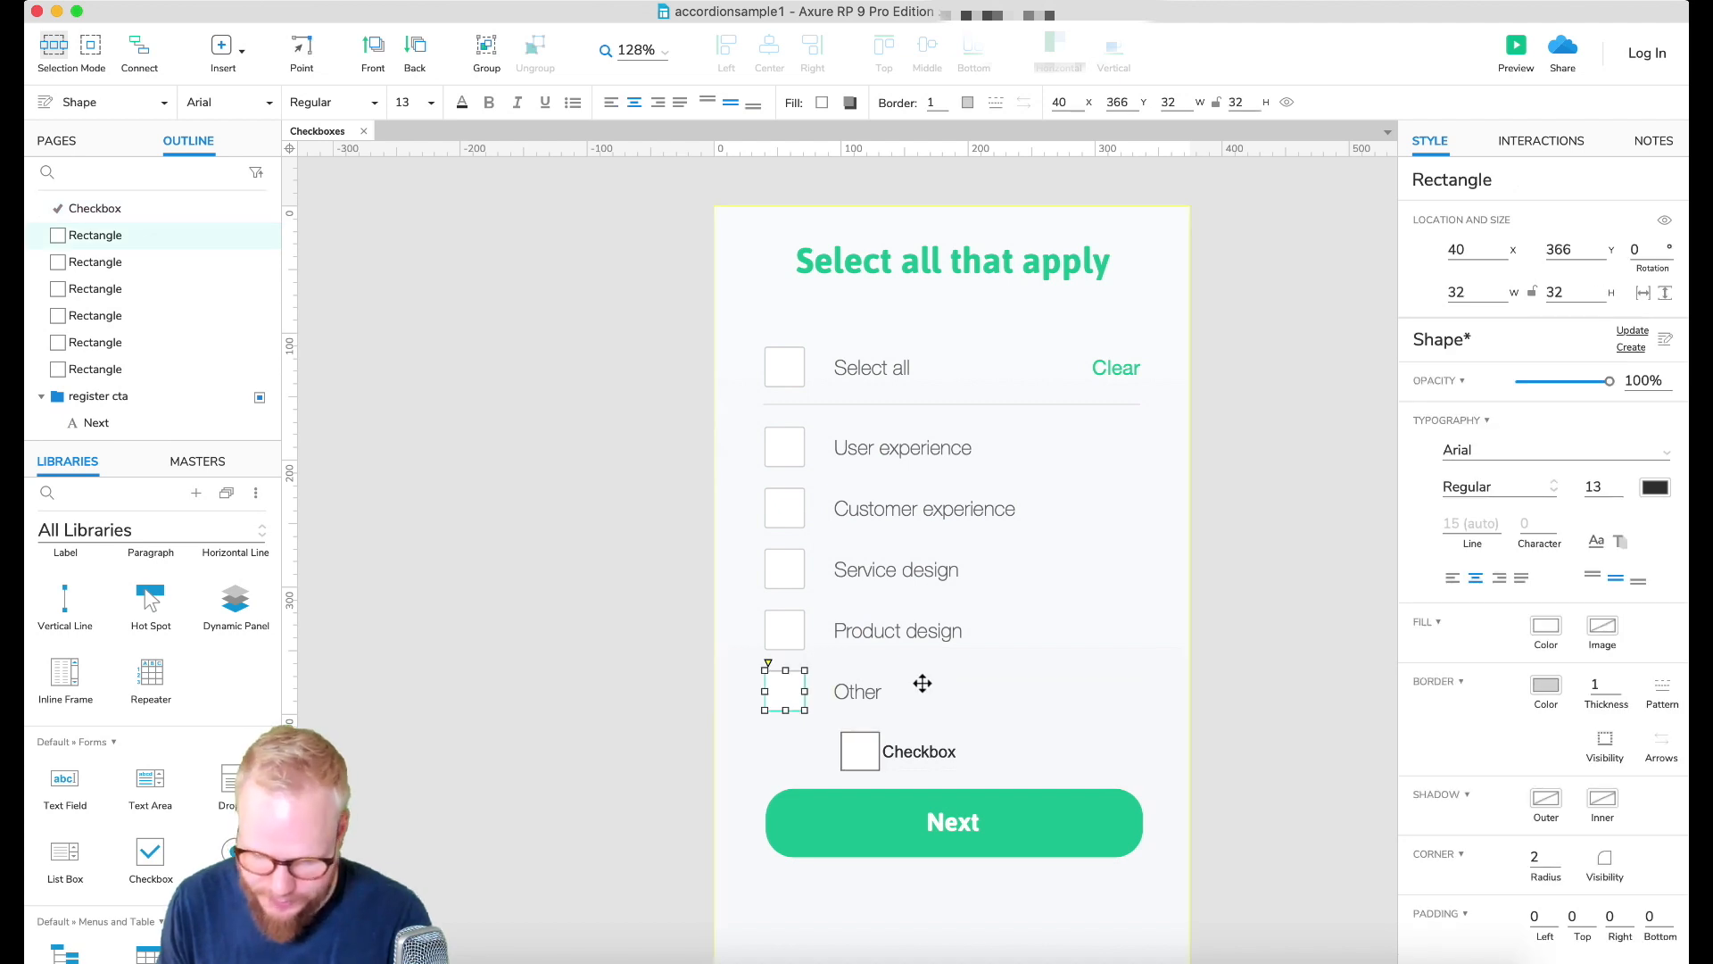
left_click(921, 751)
type("21")
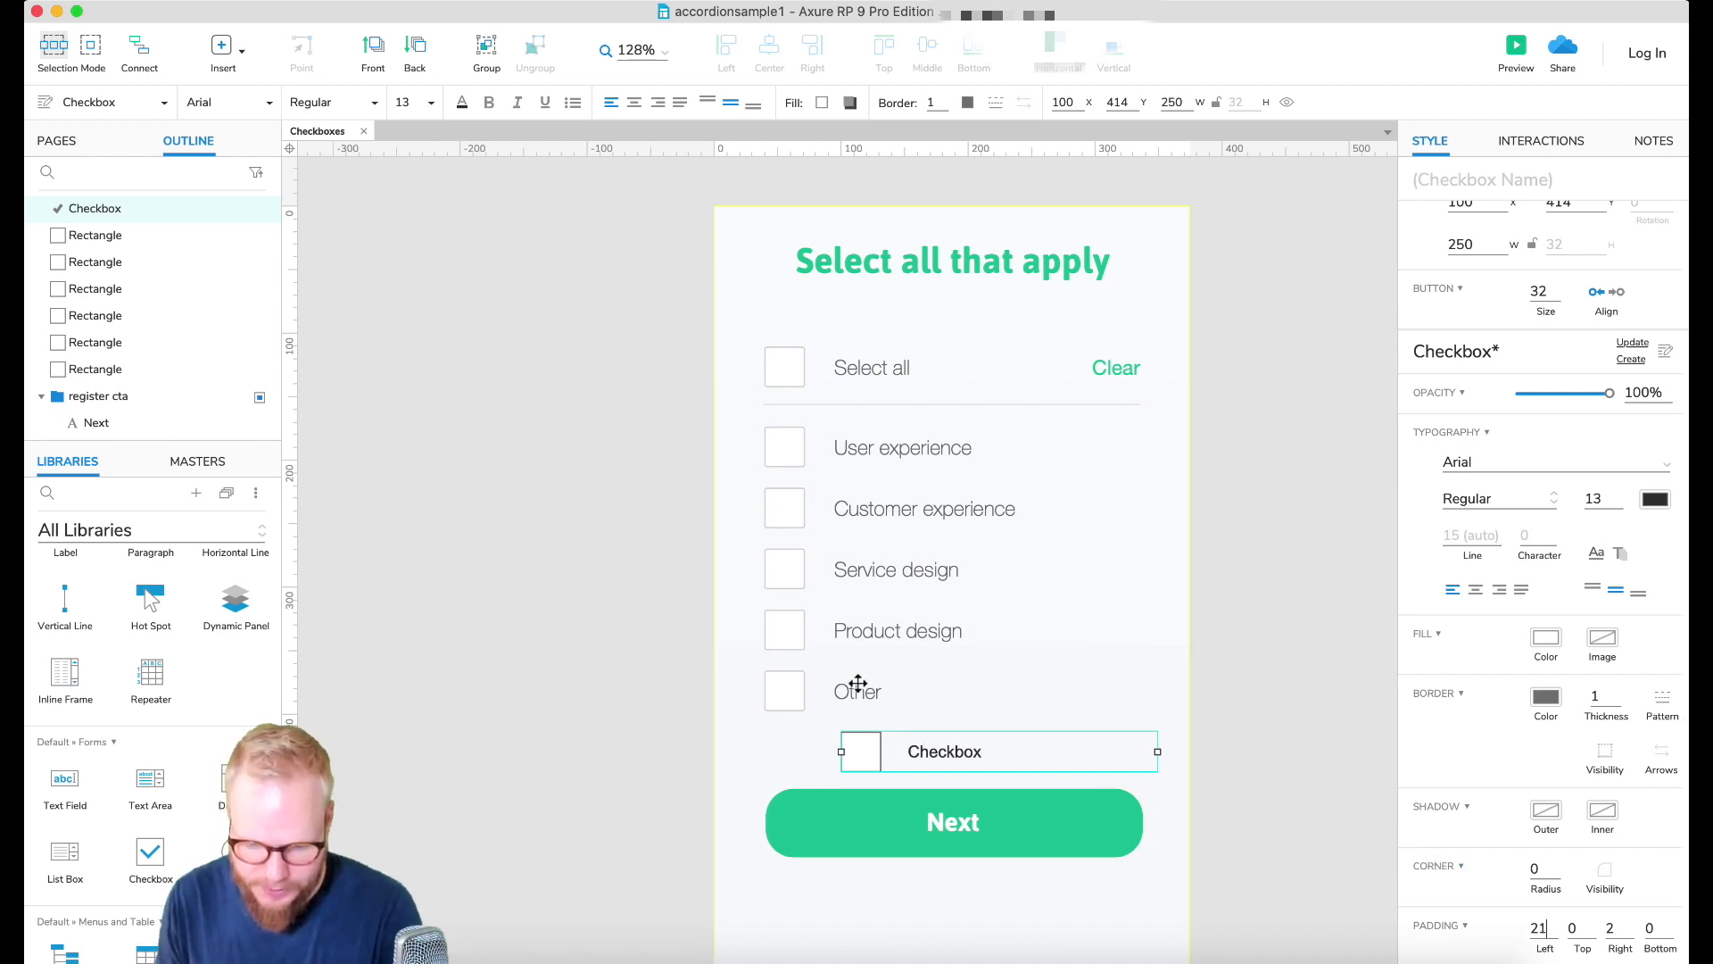
left_click(858, 691)
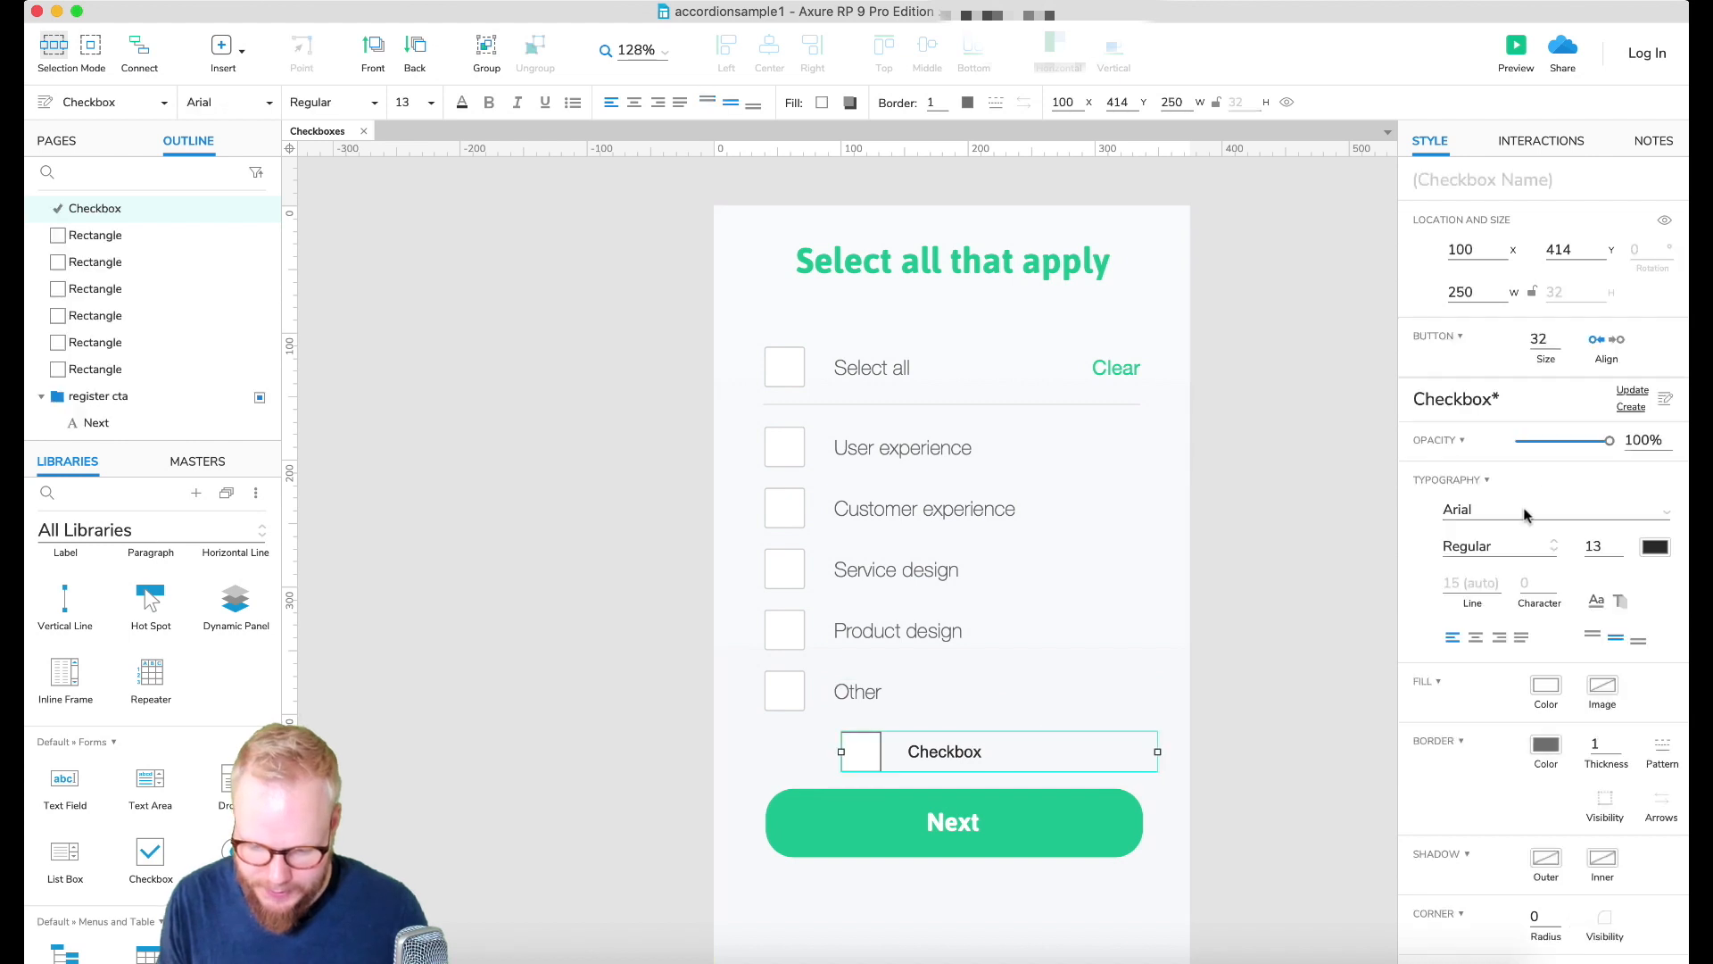
left_click(1551, 509)
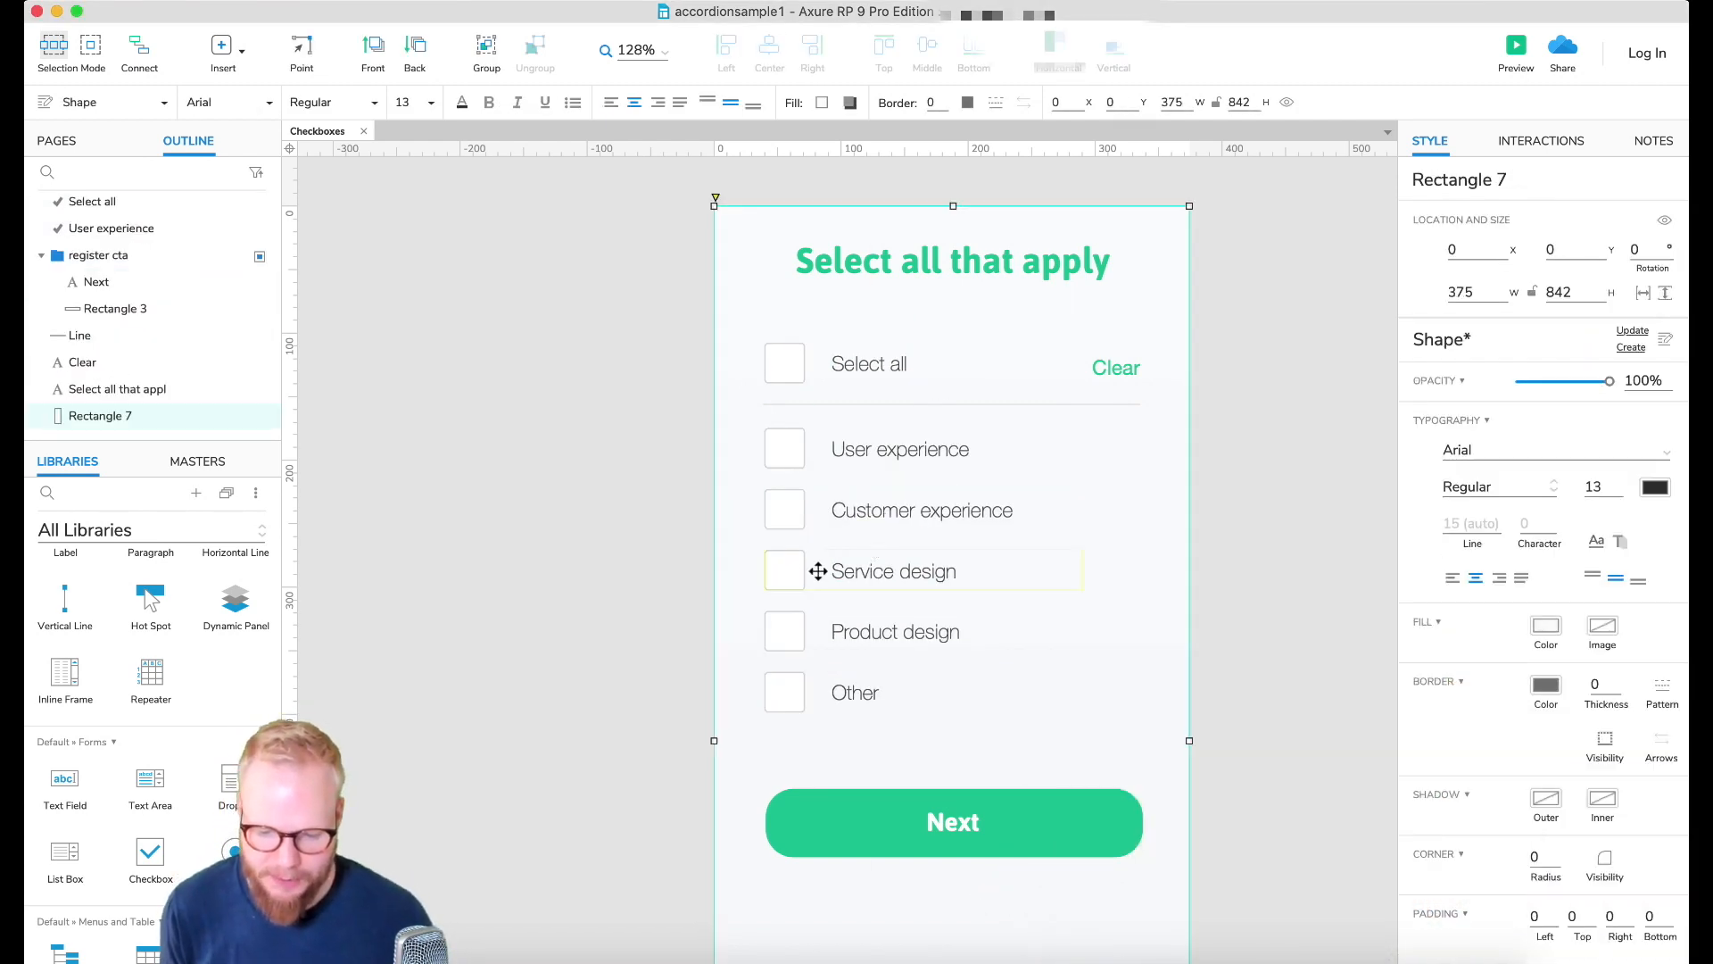
Step: Name the checkbox widgets ++Select all and ++opt1 for User experience
left_click(785, 571)
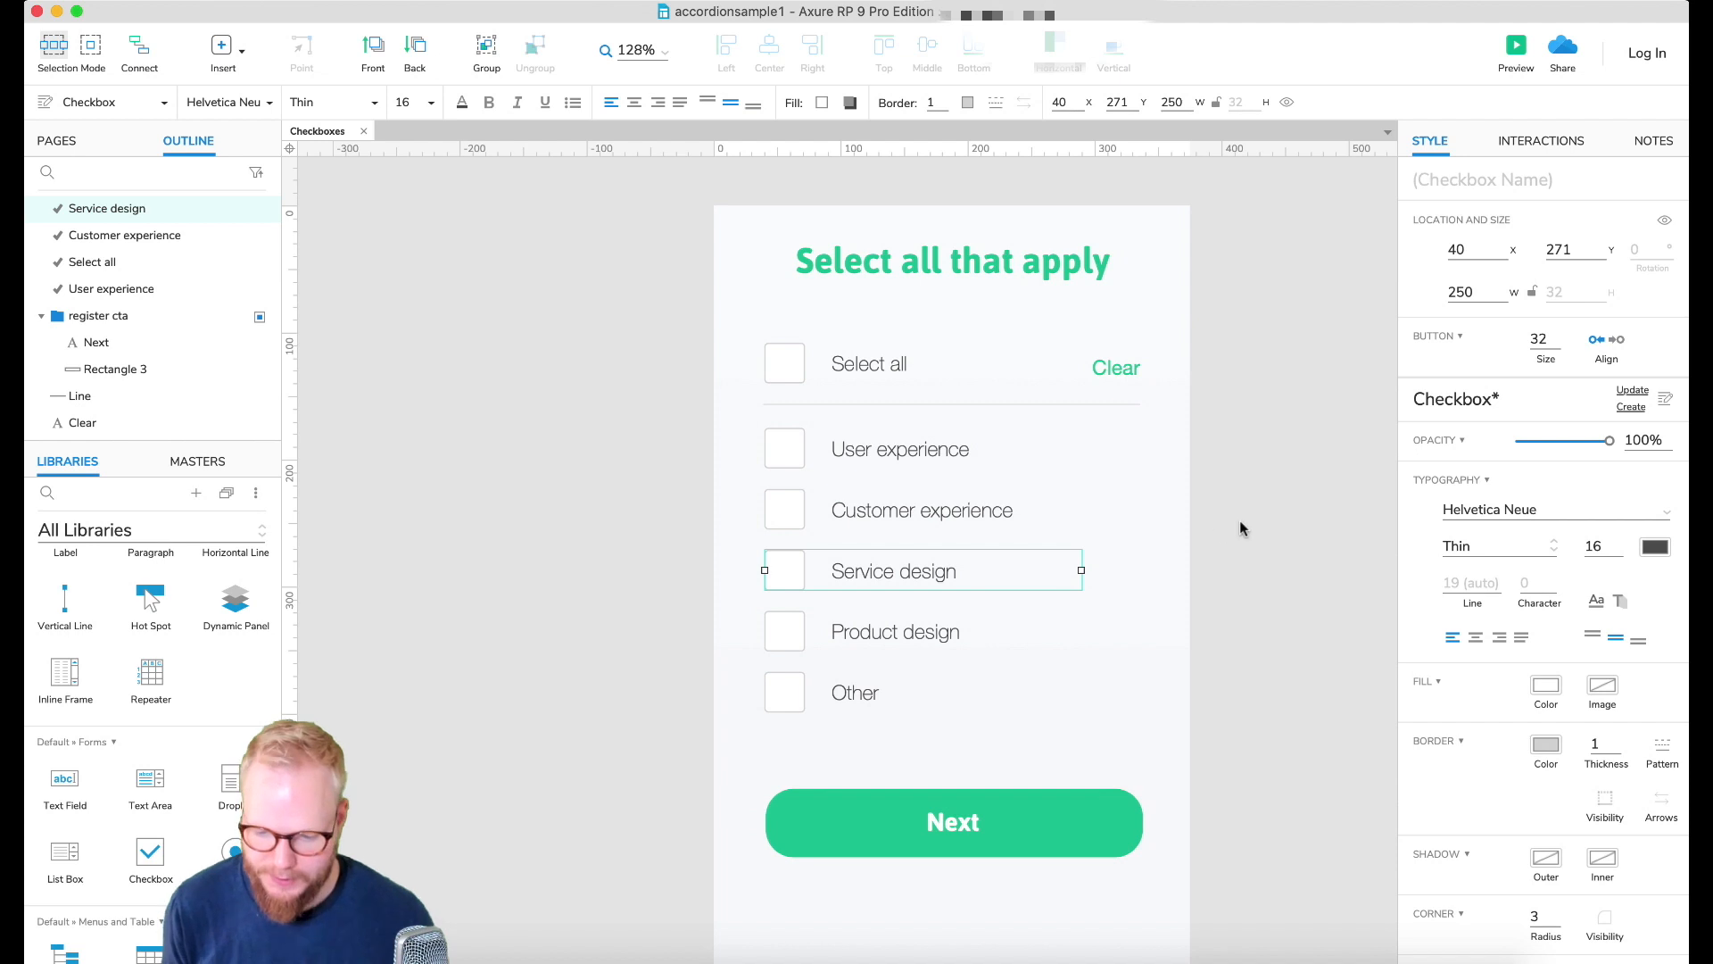
left_click(923, 448)
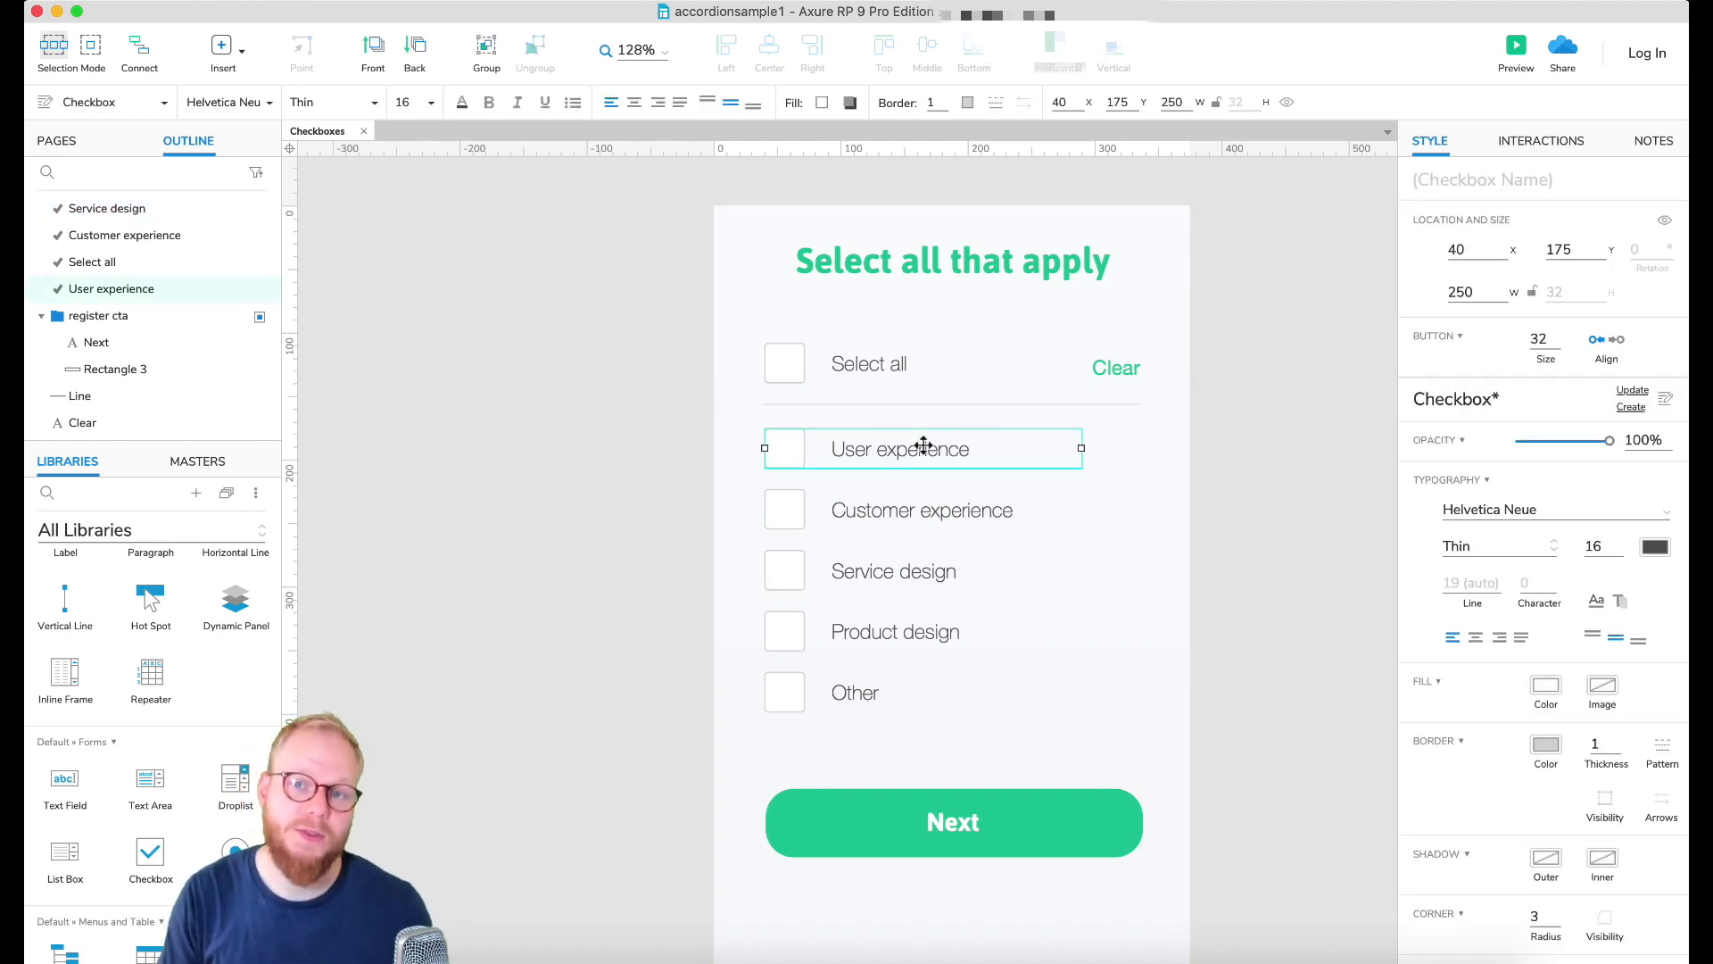
mouse_move(998, 407)
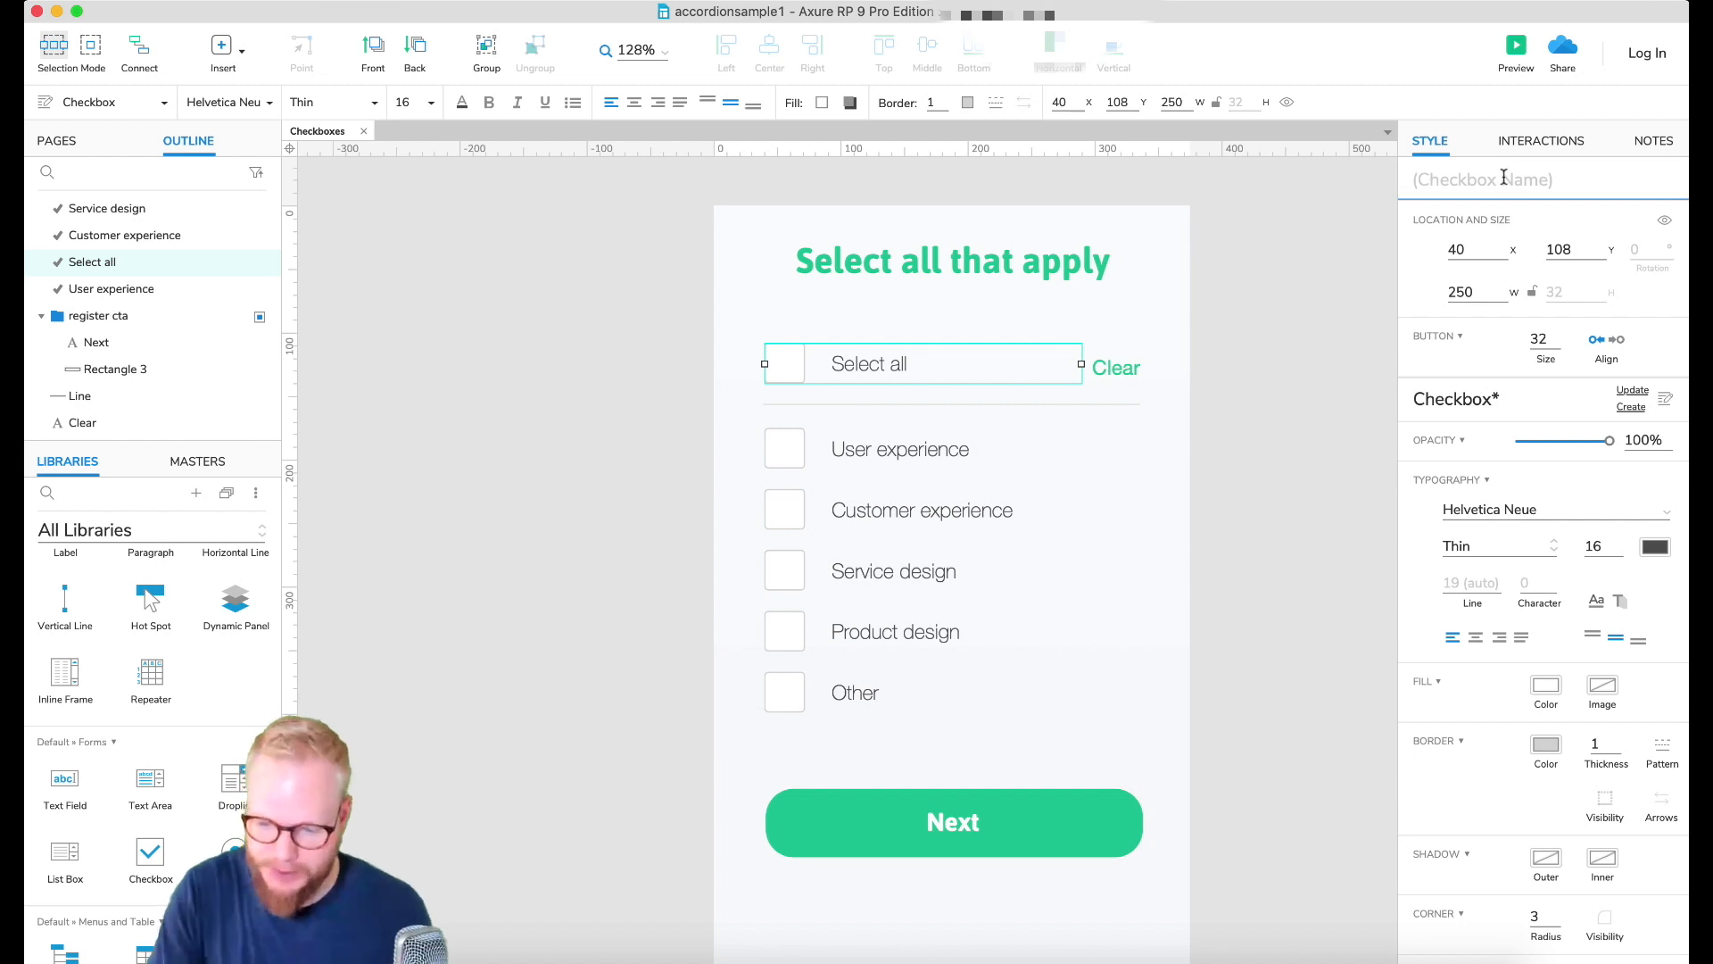
type("Select all")
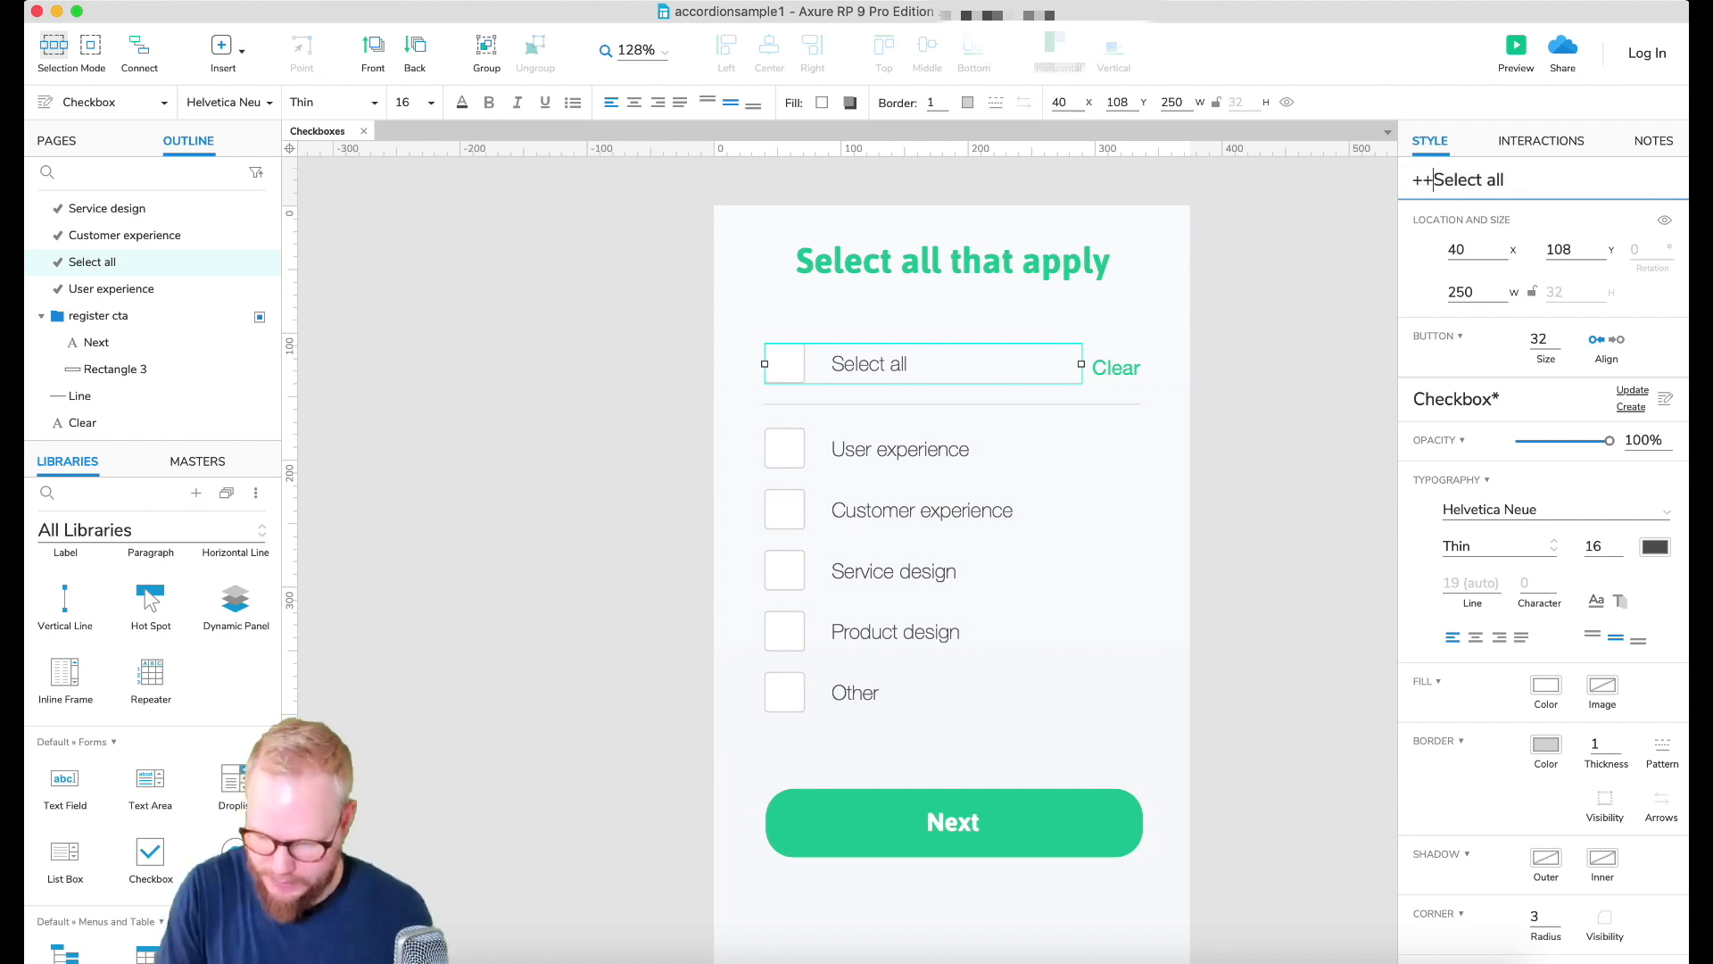
left_click(899, 447)
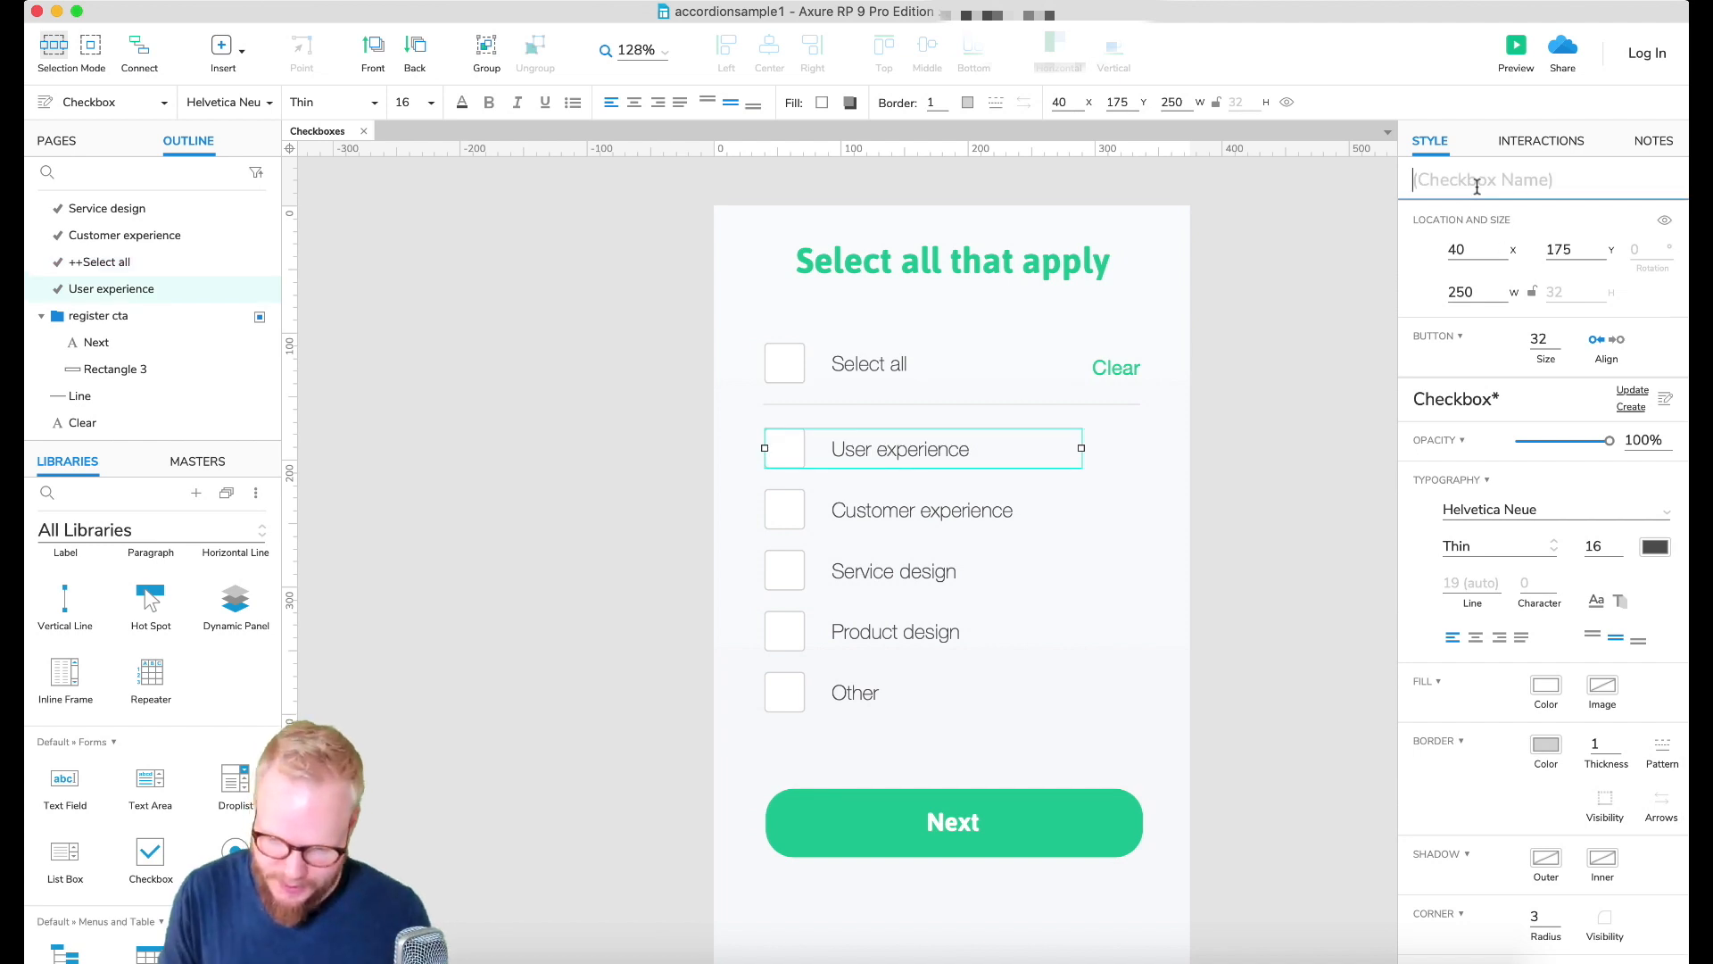
type("}")
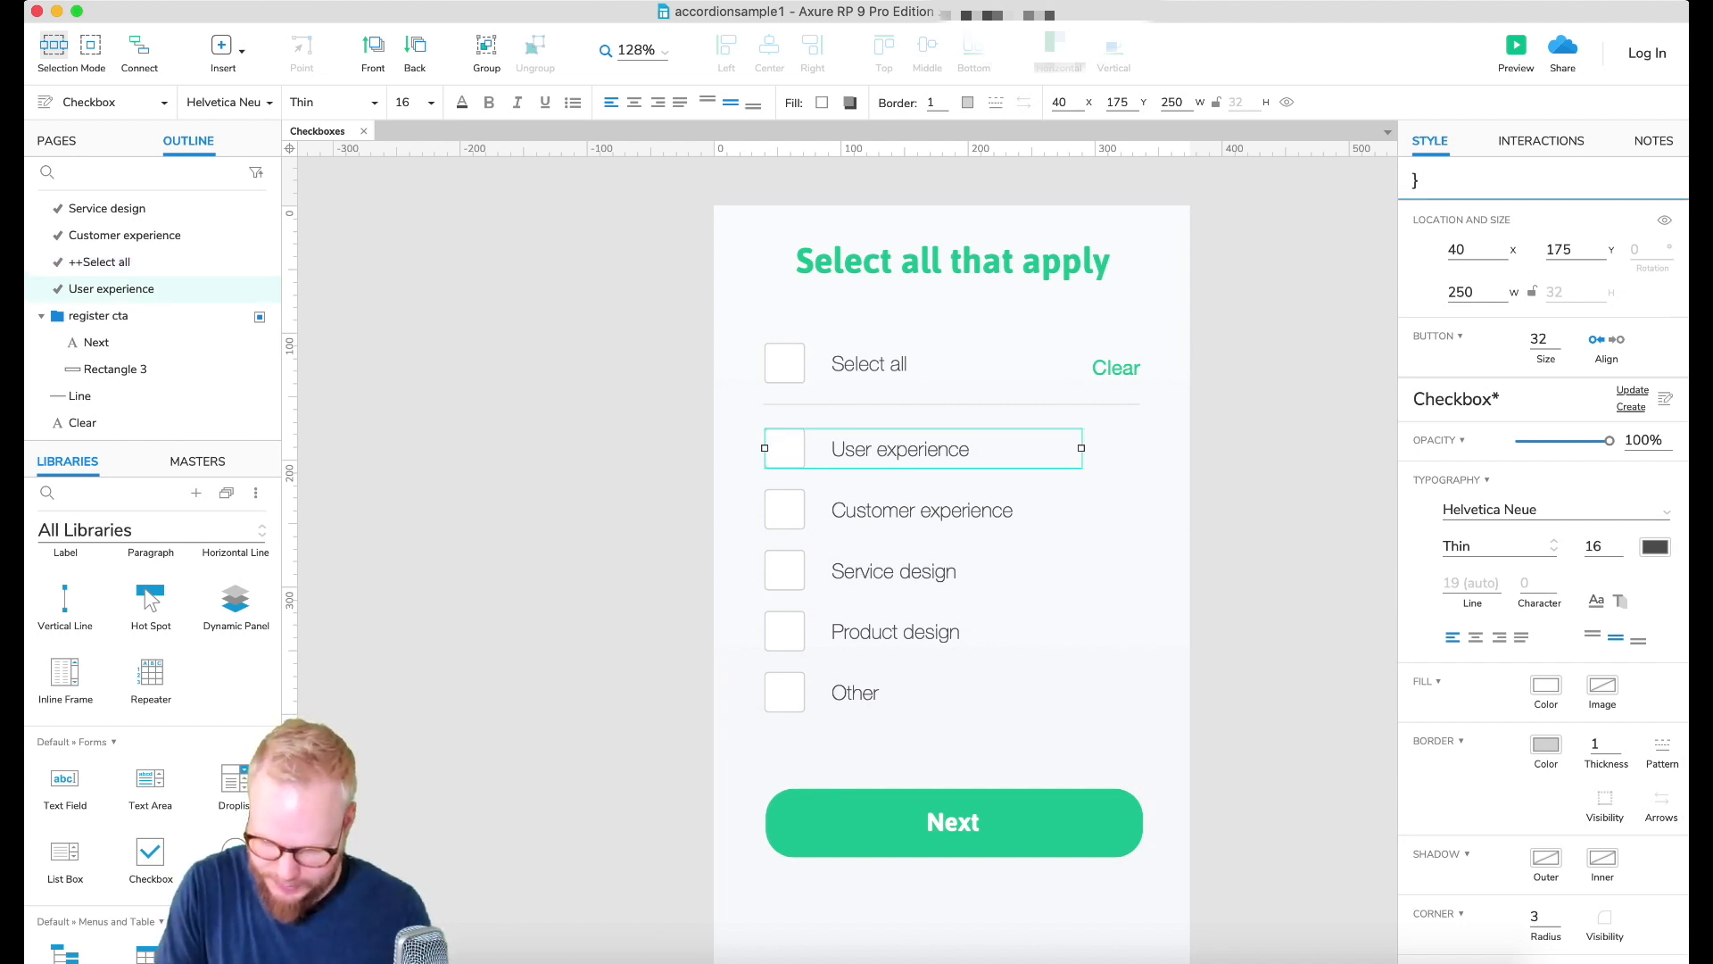
type("++op")
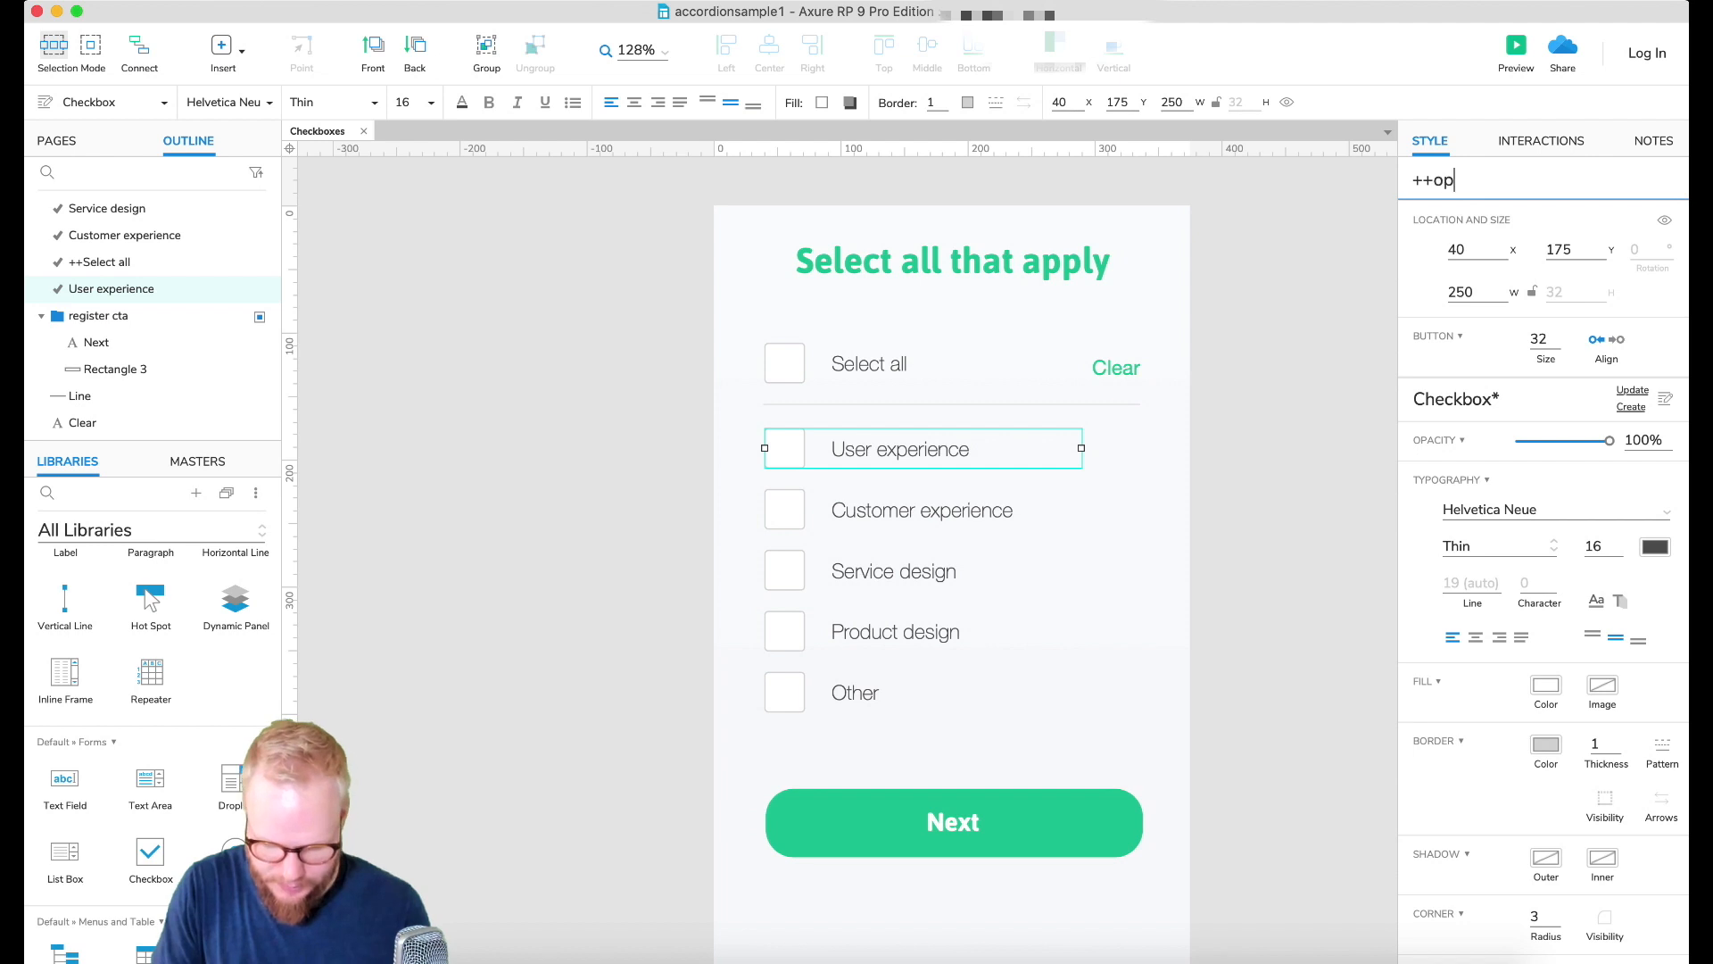
Step: Review the Service design checkbox and Clear label, then launch the browser preview
left_click(893, 571)
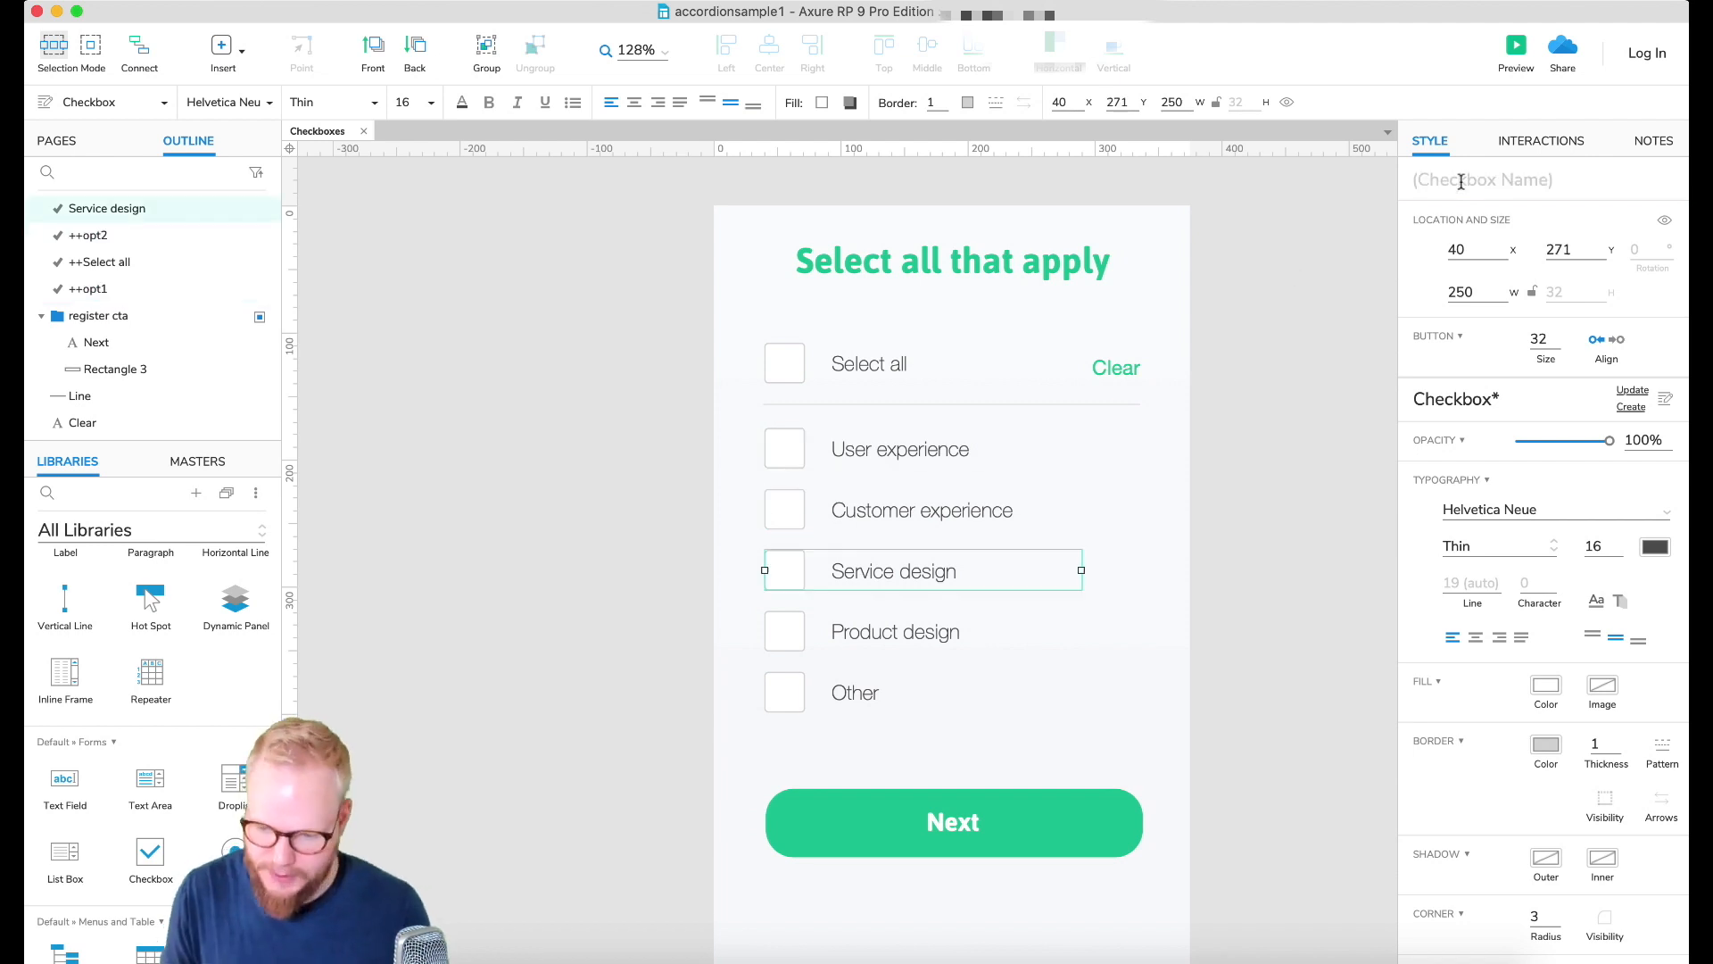
left_click(1116, 368)
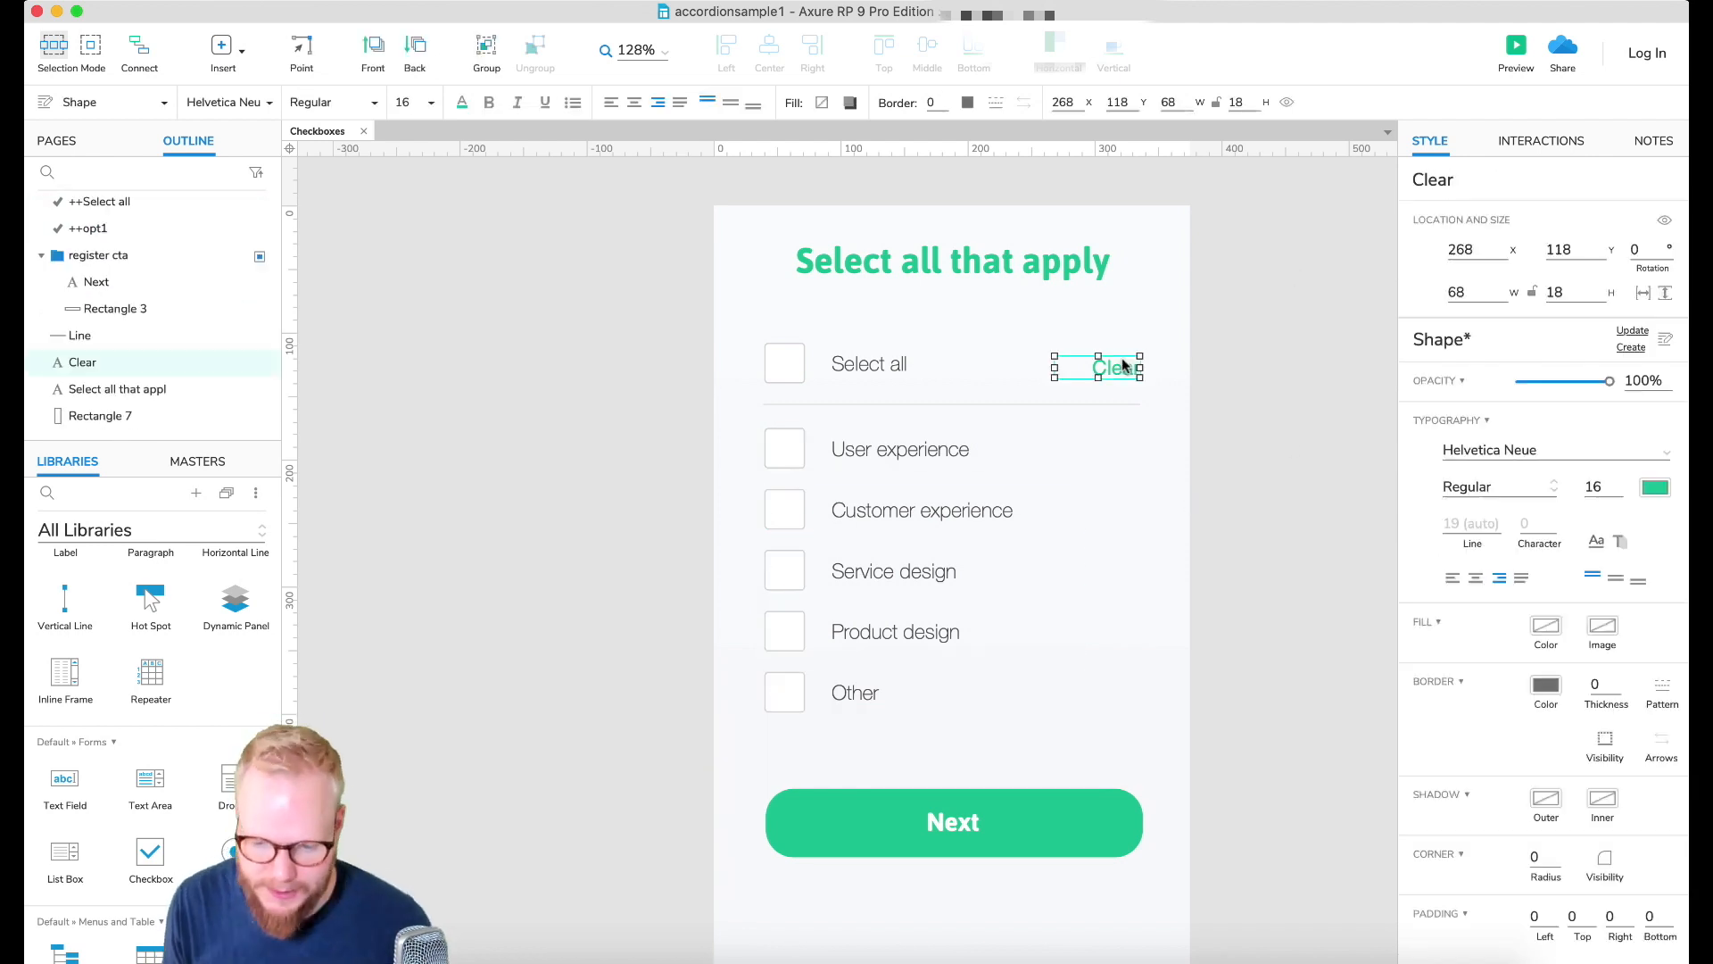
mouse_move(1263, 361)
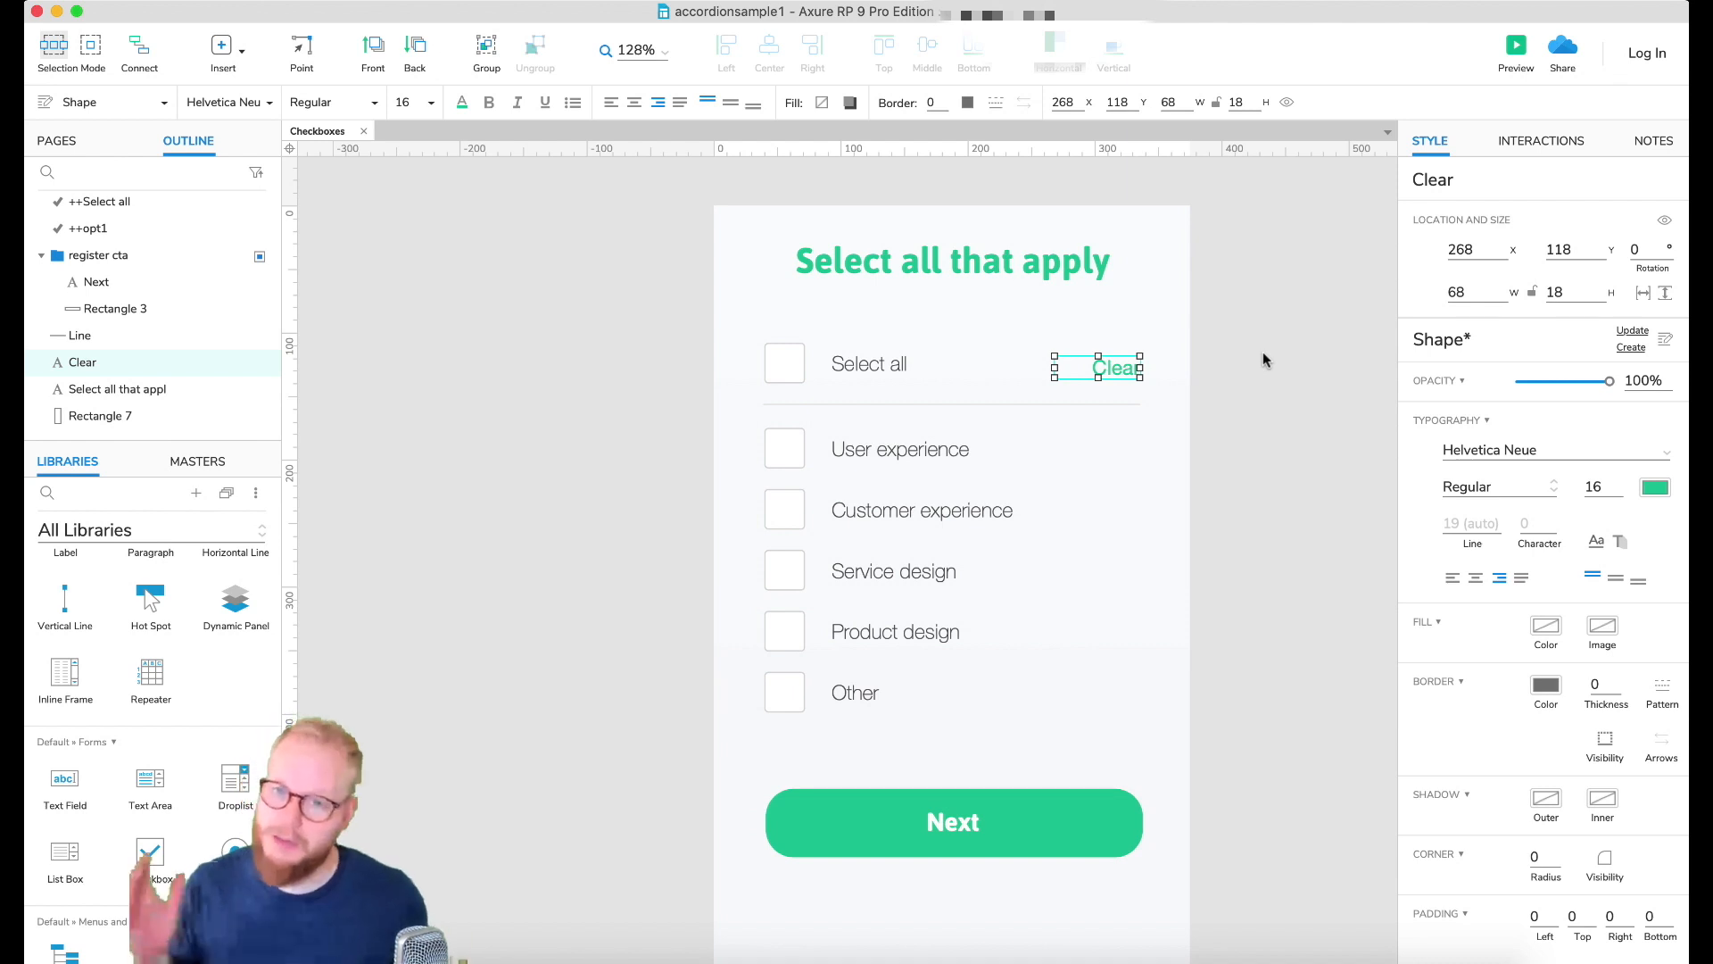
left_click(1515, 43)
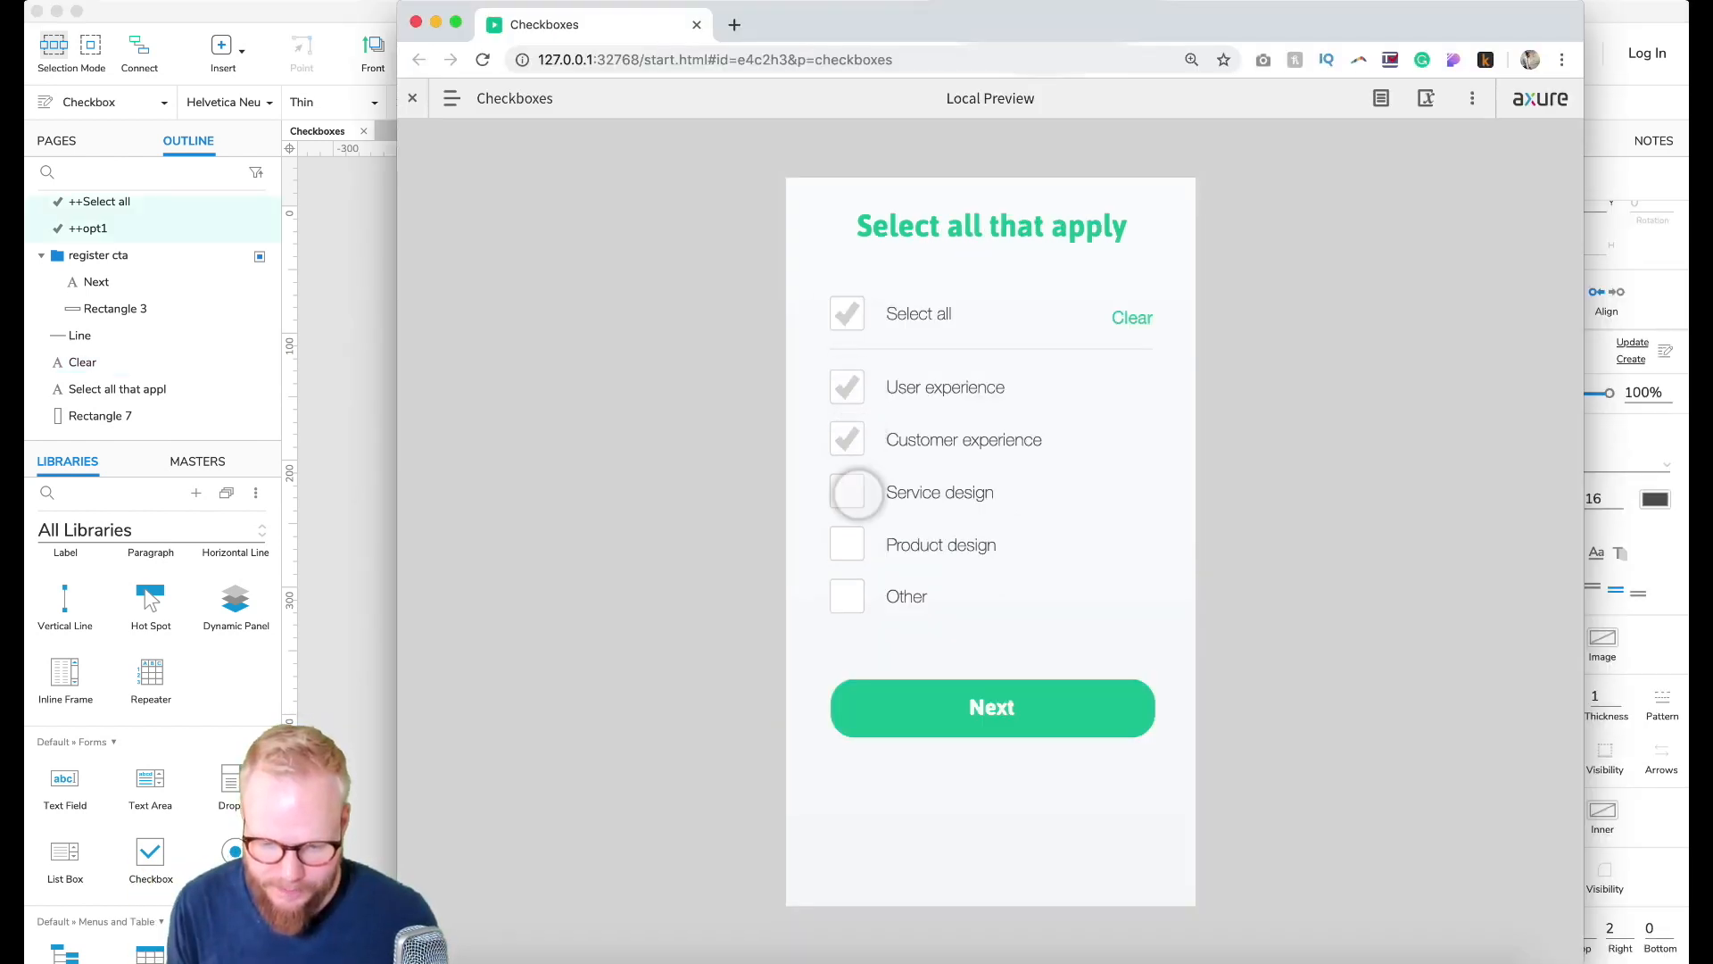
Step: Tick Service design and Other in the preview, then close it
left_click(846, 493)
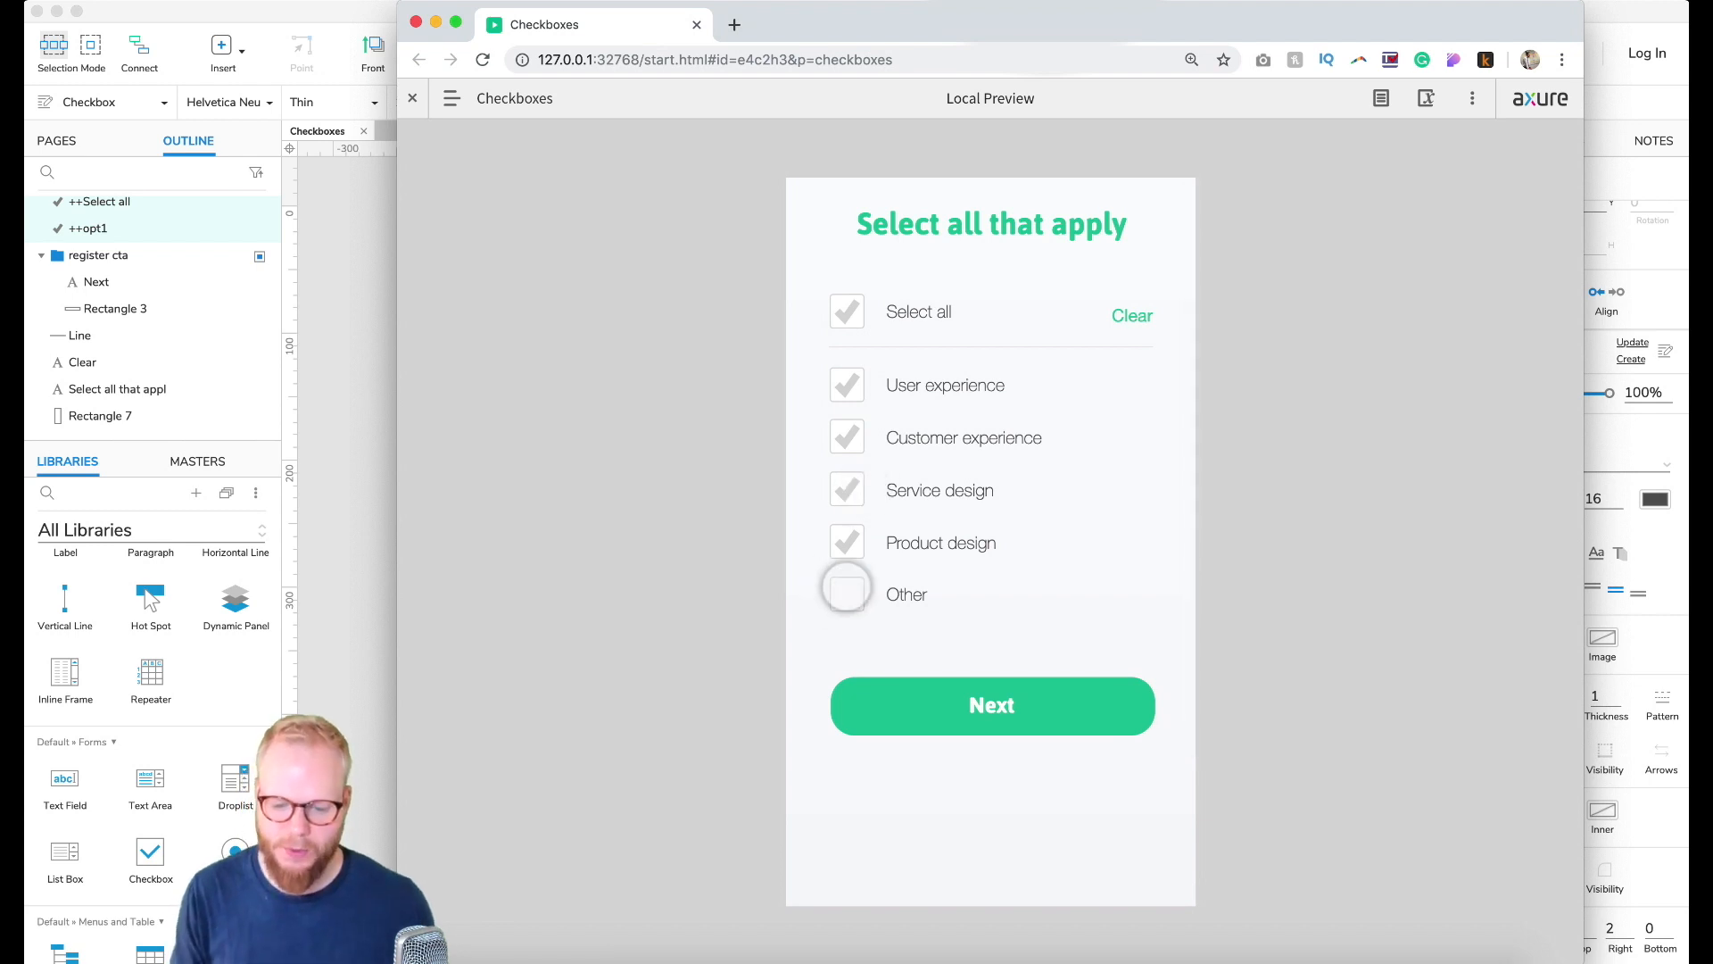
left_click(845, 593)
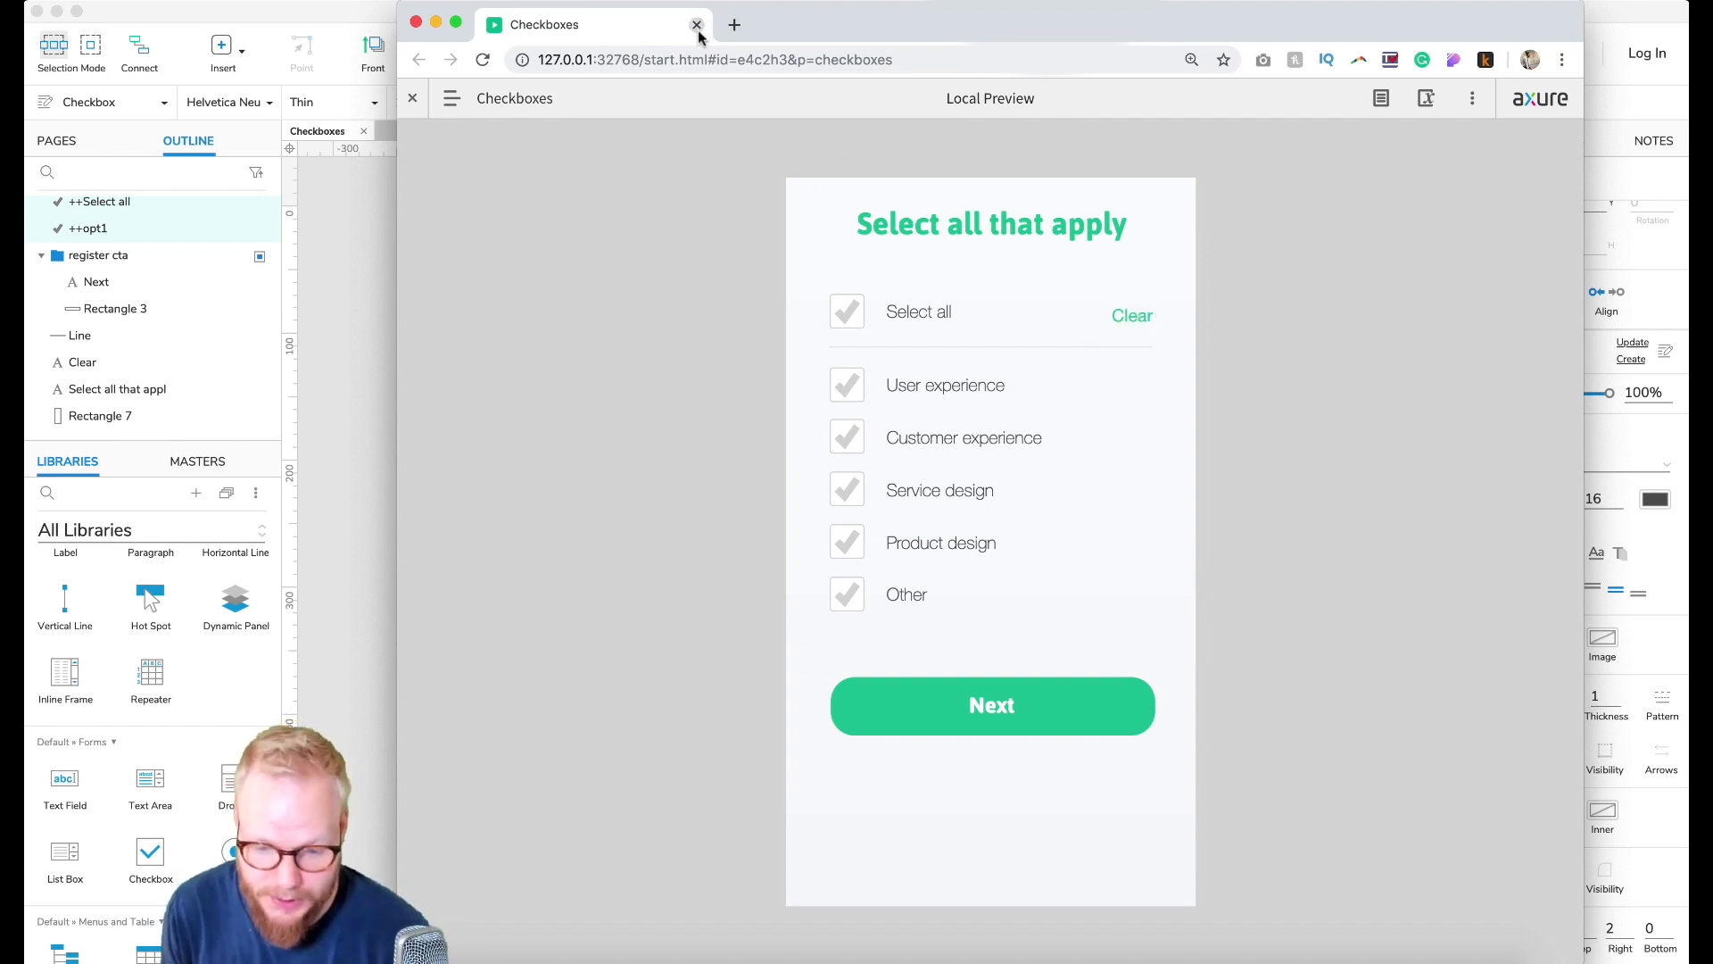
left_click(696, 23)
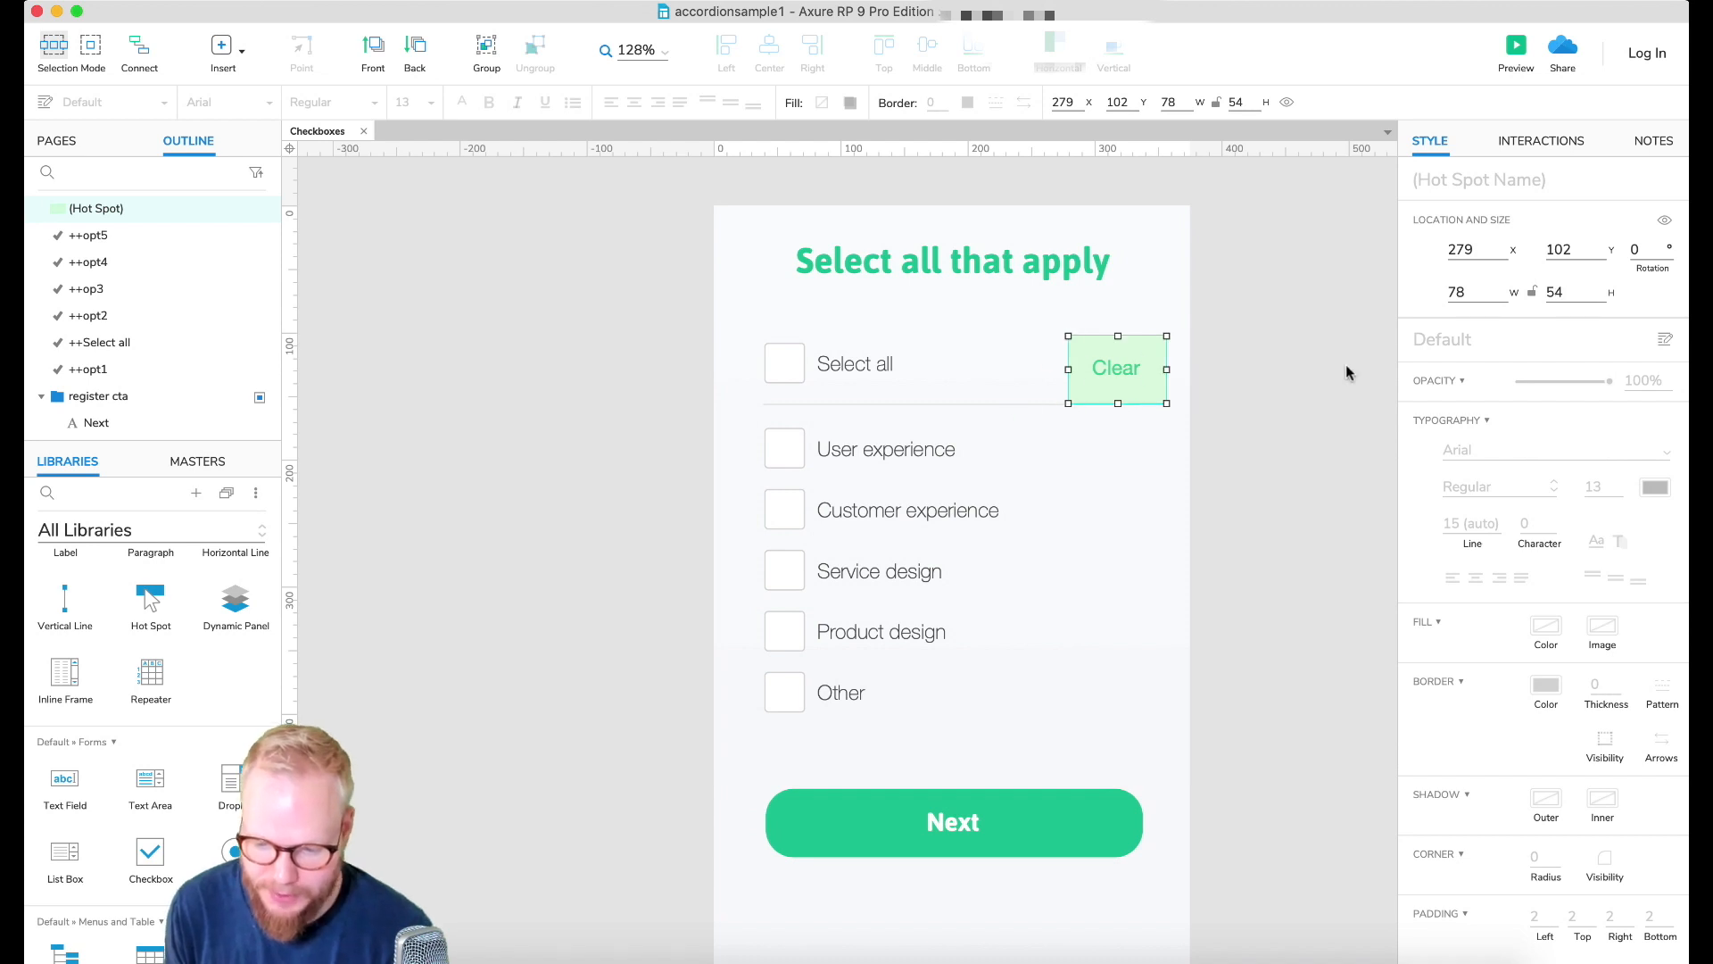
Step: Give the Clear hot spot an OnClick action setting ++opt1 to unchecked
left_click(1540, 139)
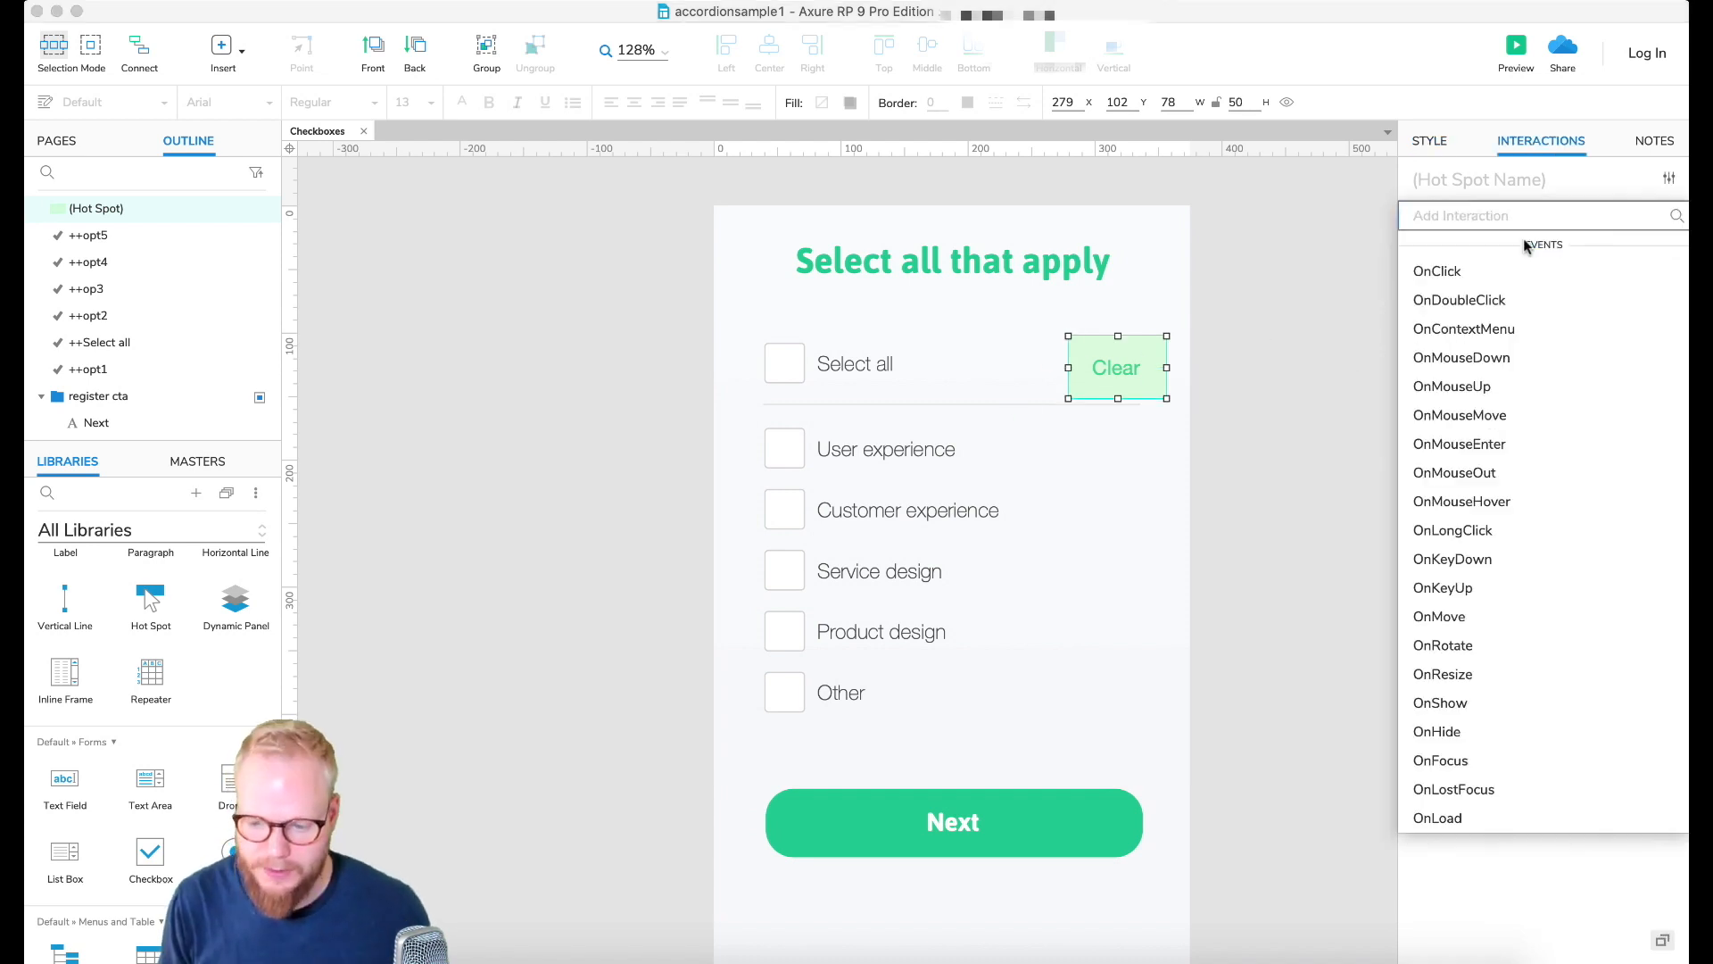
left_click(1437, 269)
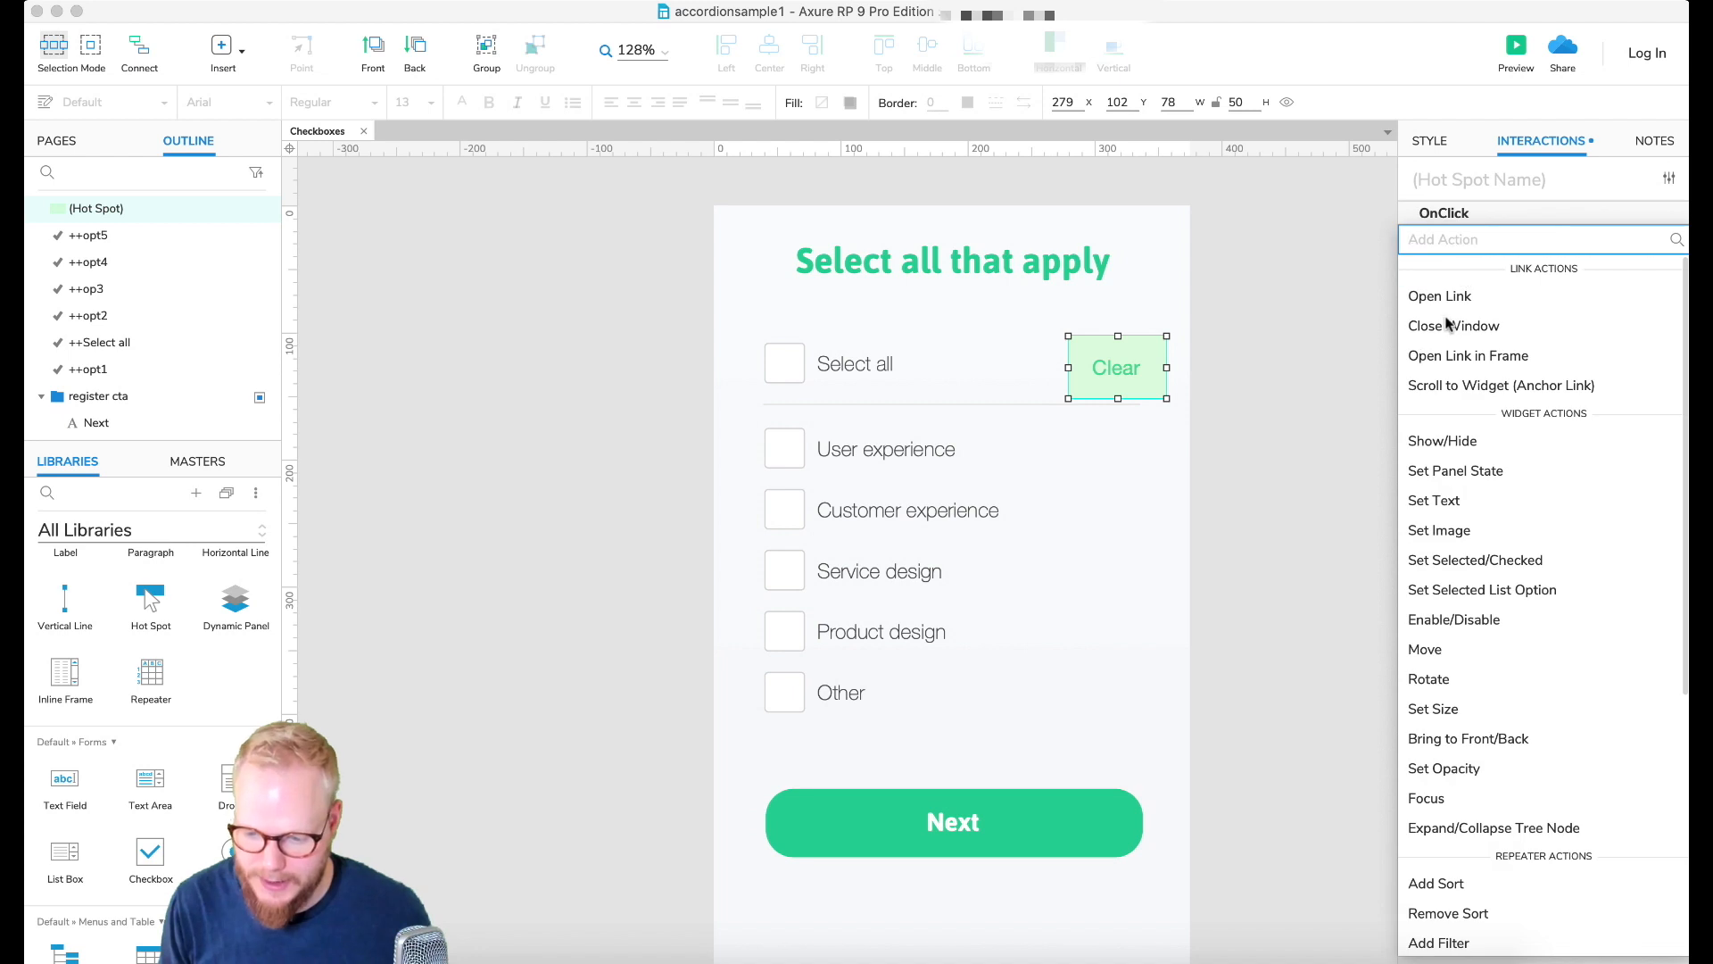
mouse_move(1484, 659)
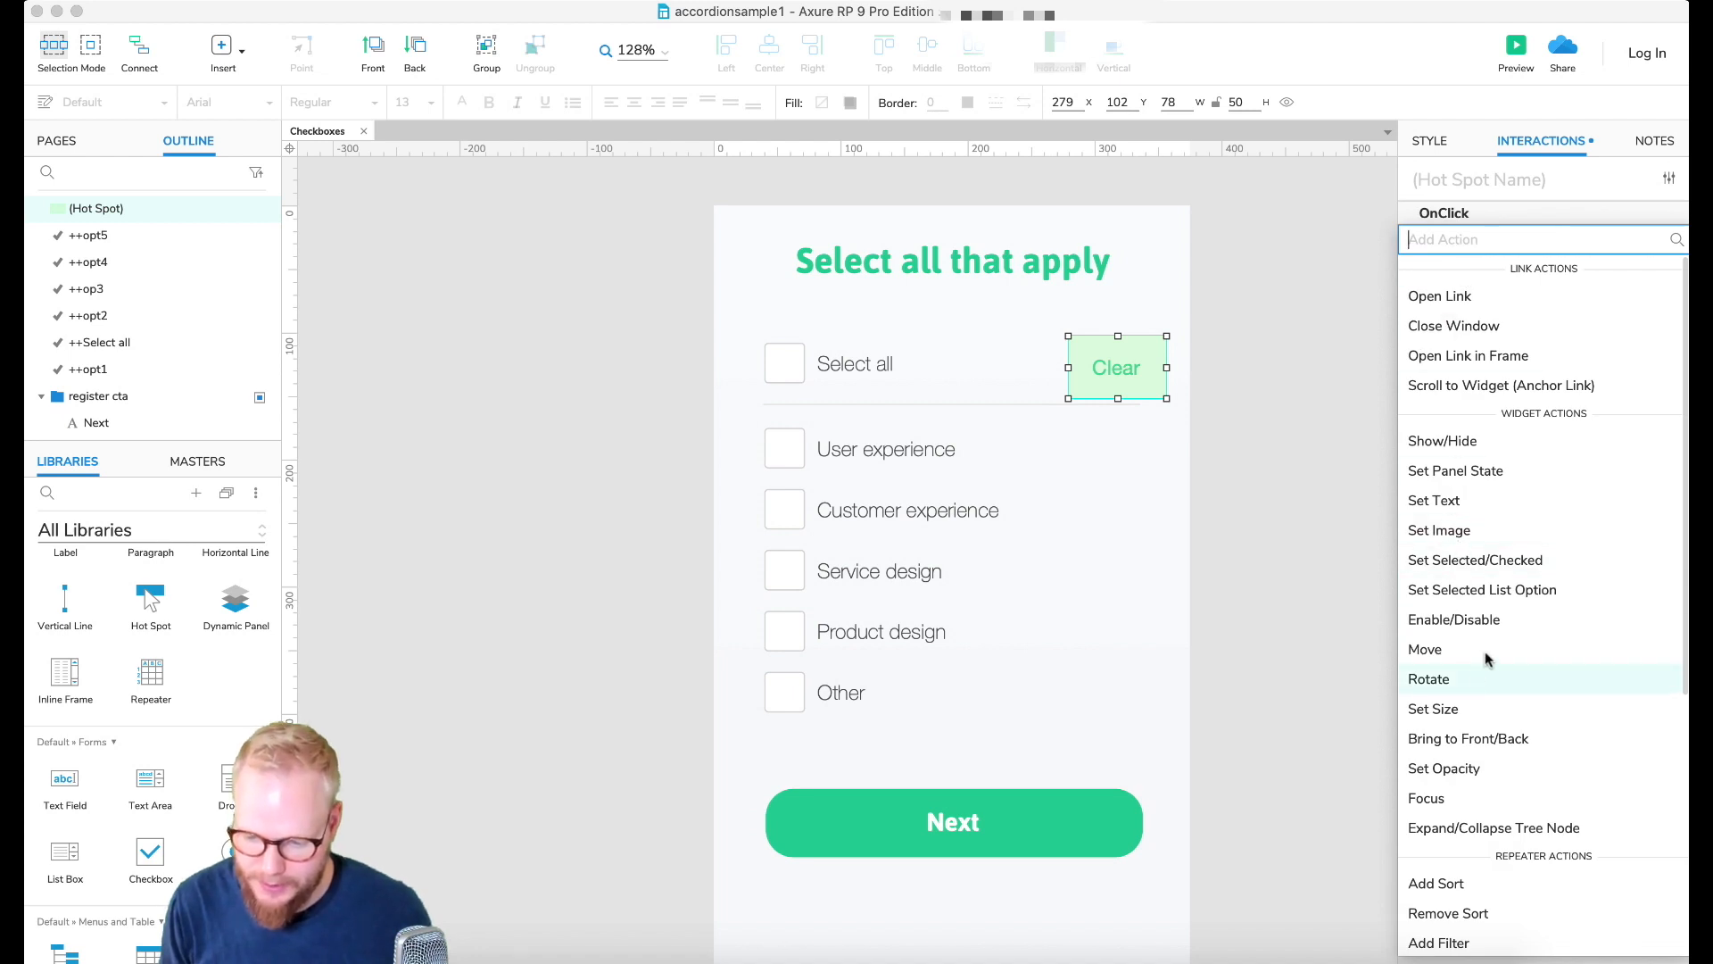
mouse_move(1476, 558)
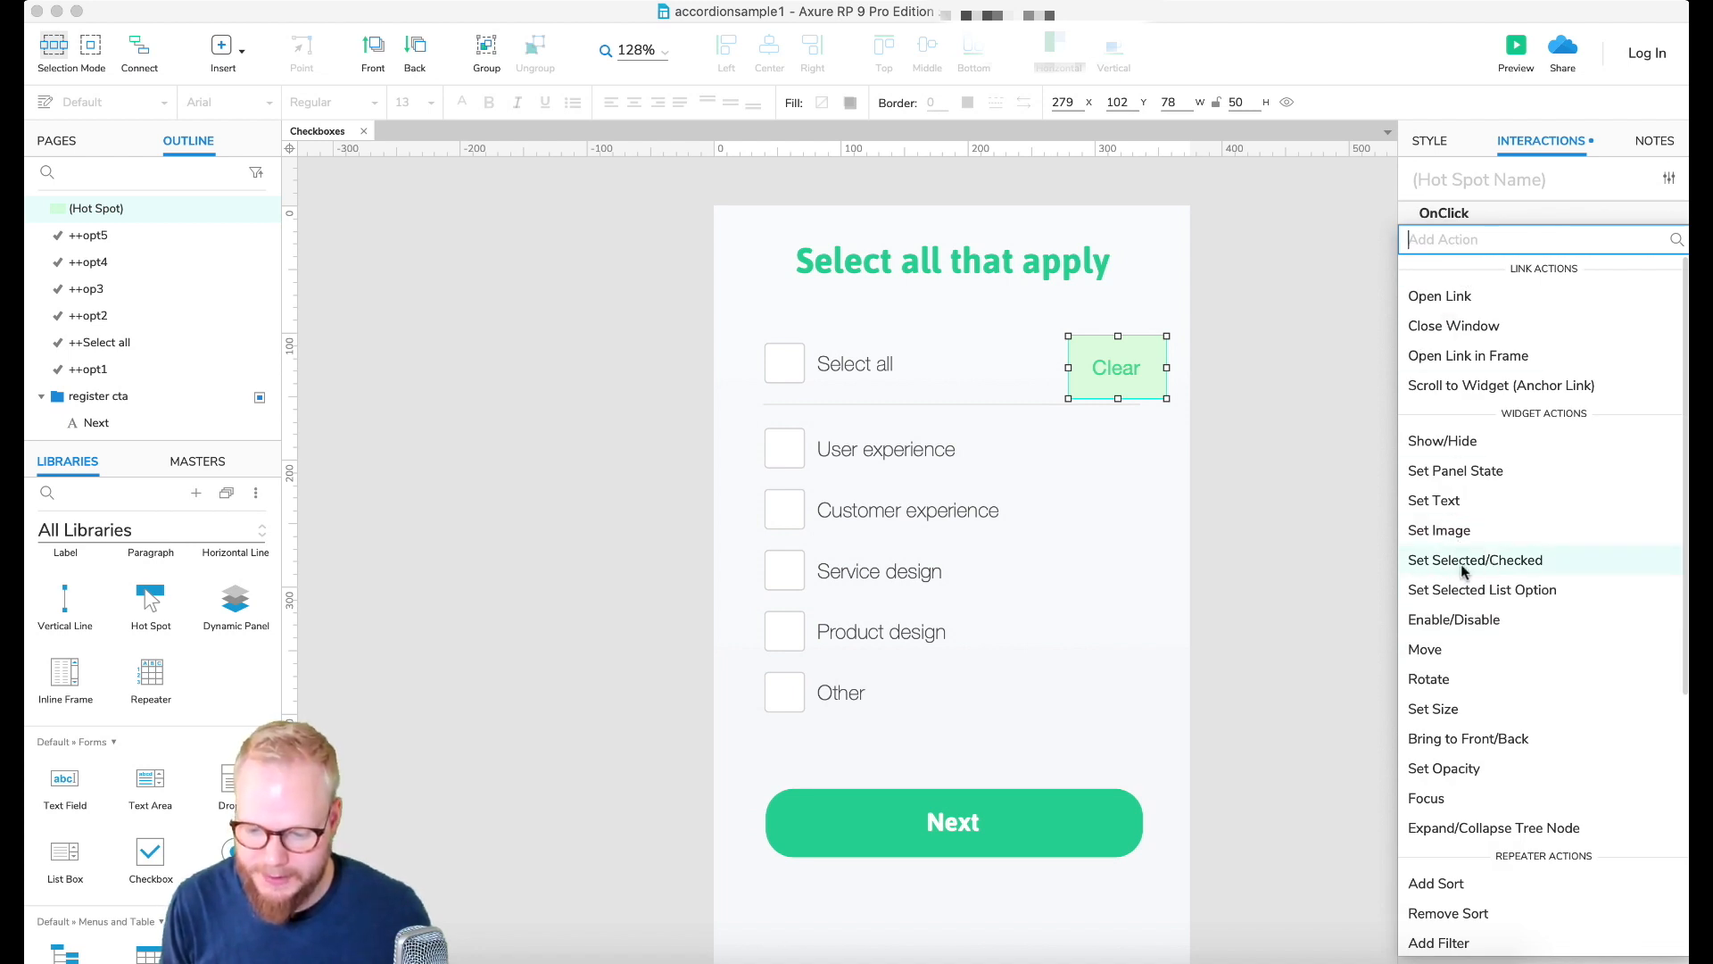
left_click(1476, 558)
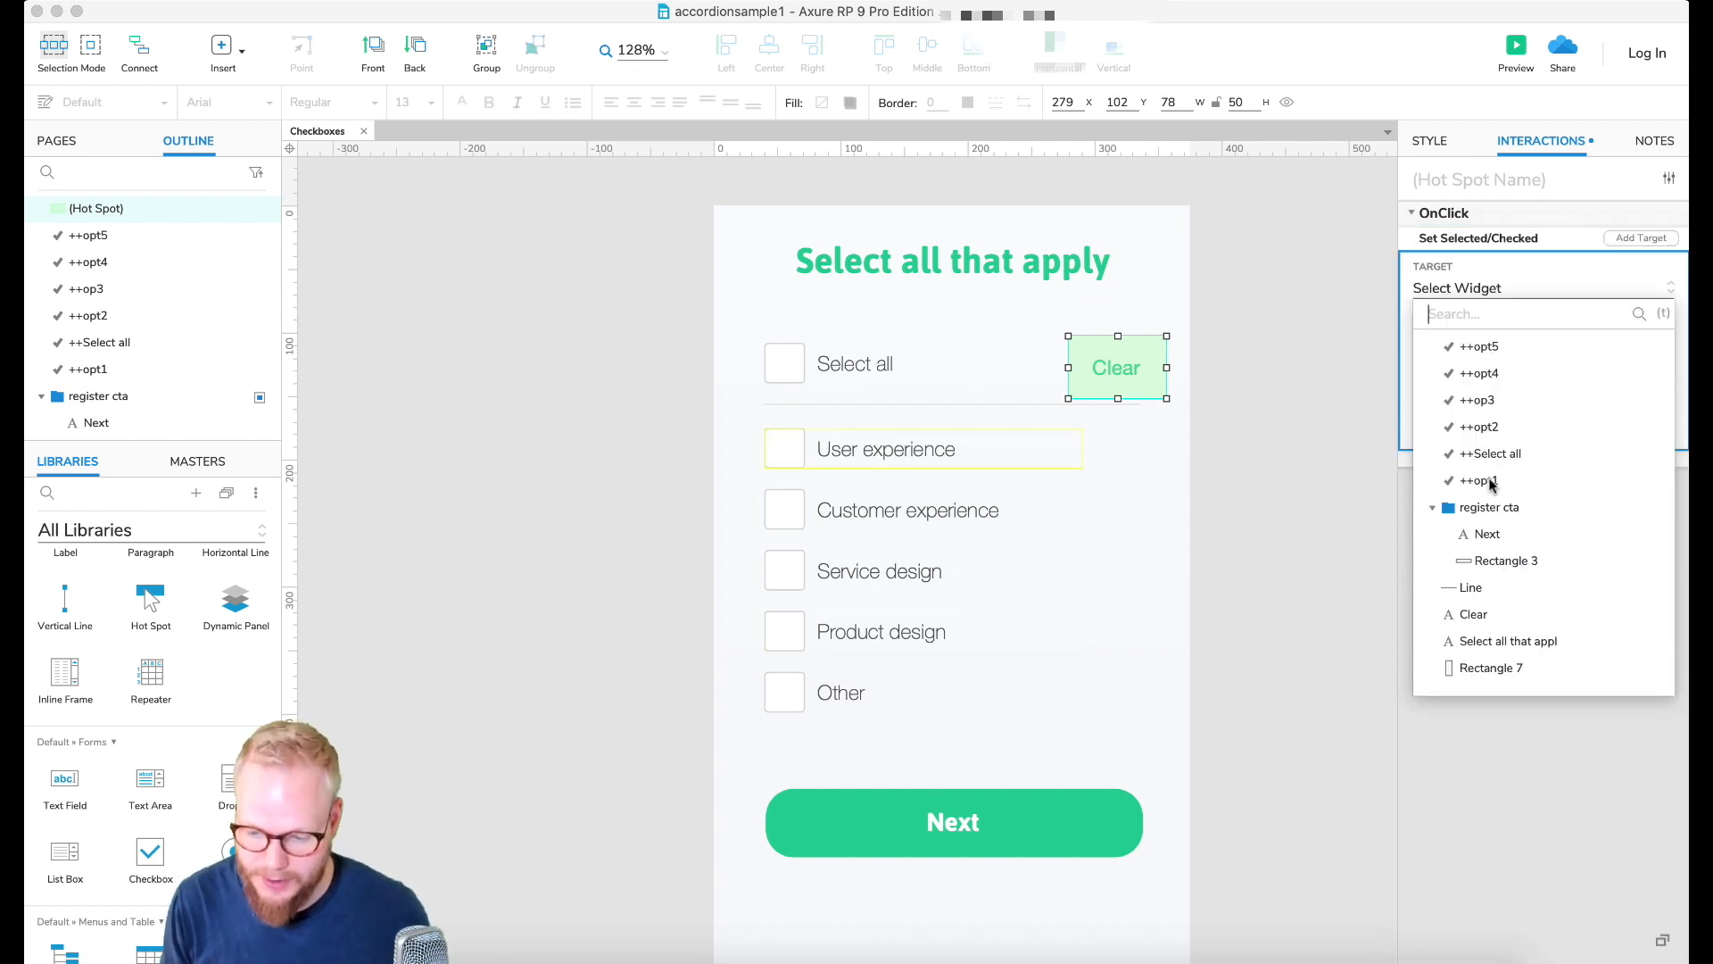
left_click(1478, 480)
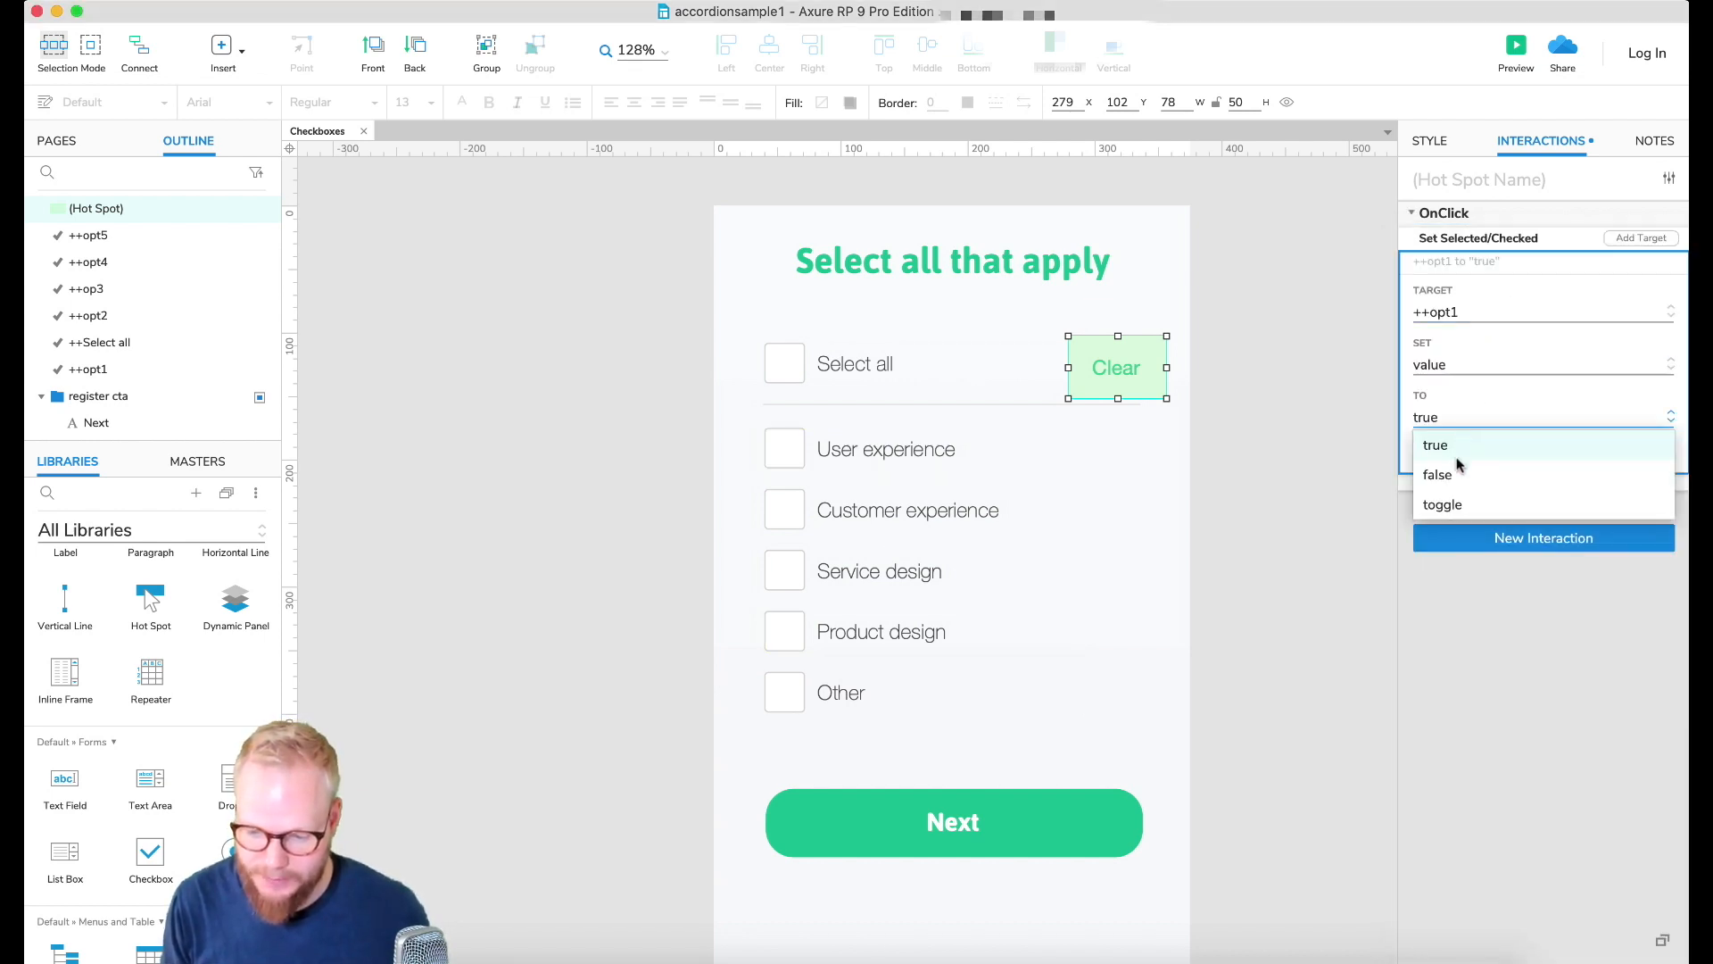
left_click(1438, 475)
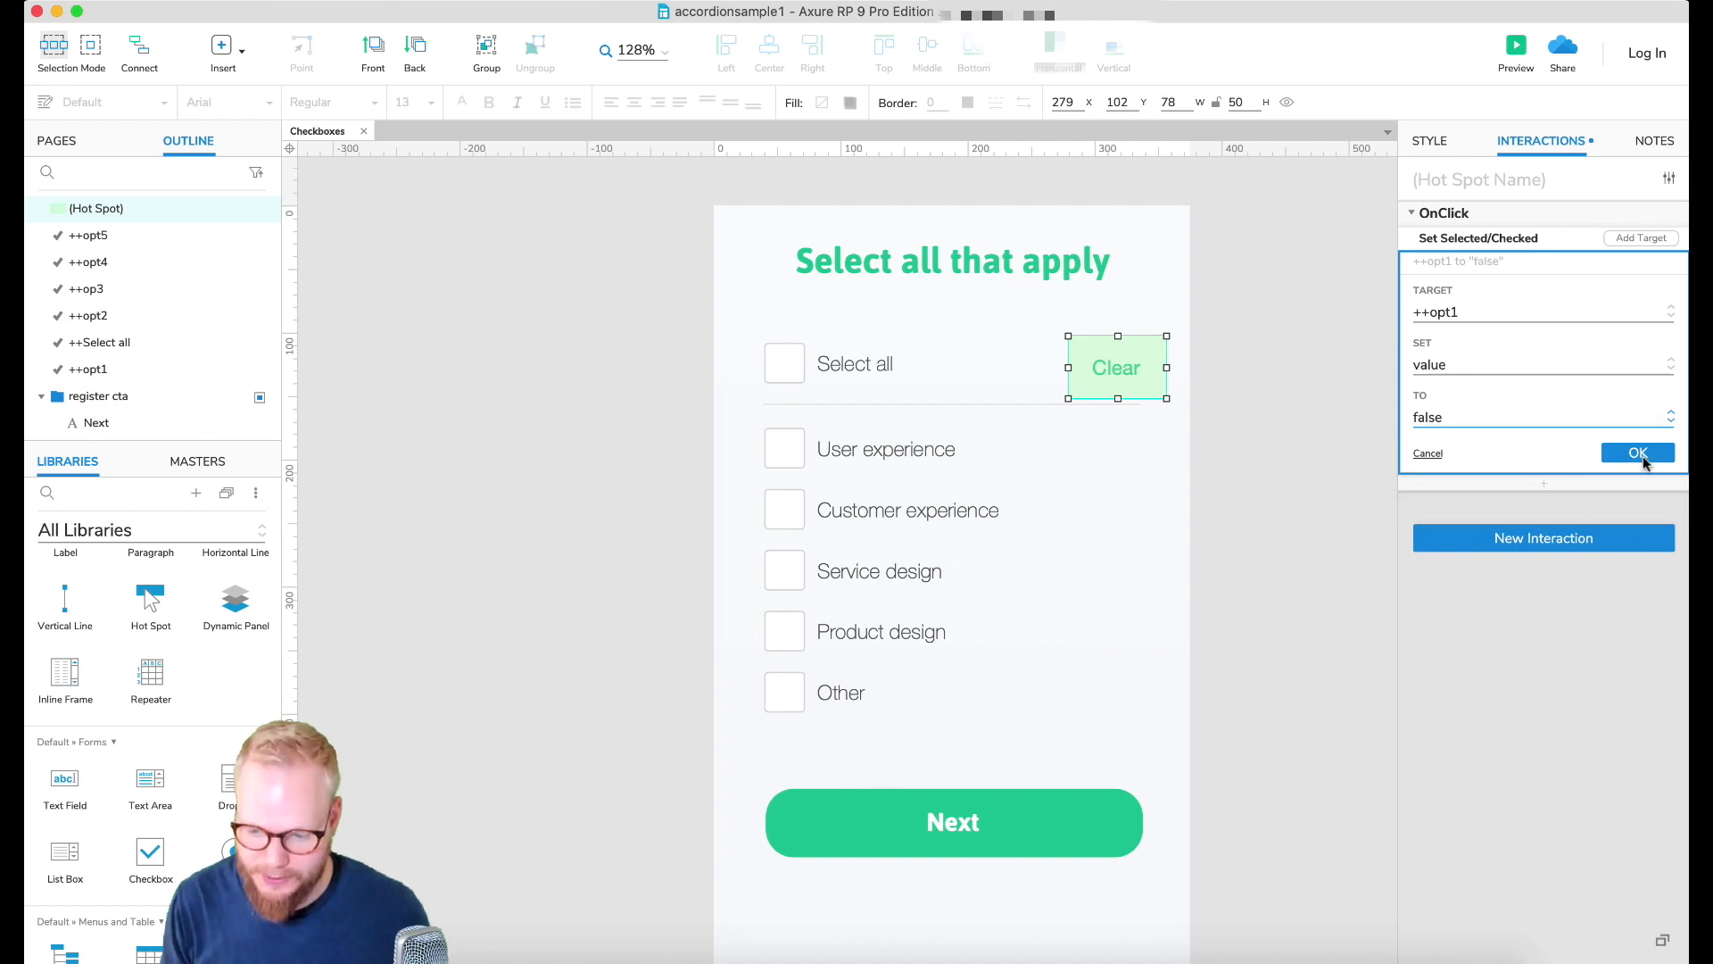
left_click(1637, 451)
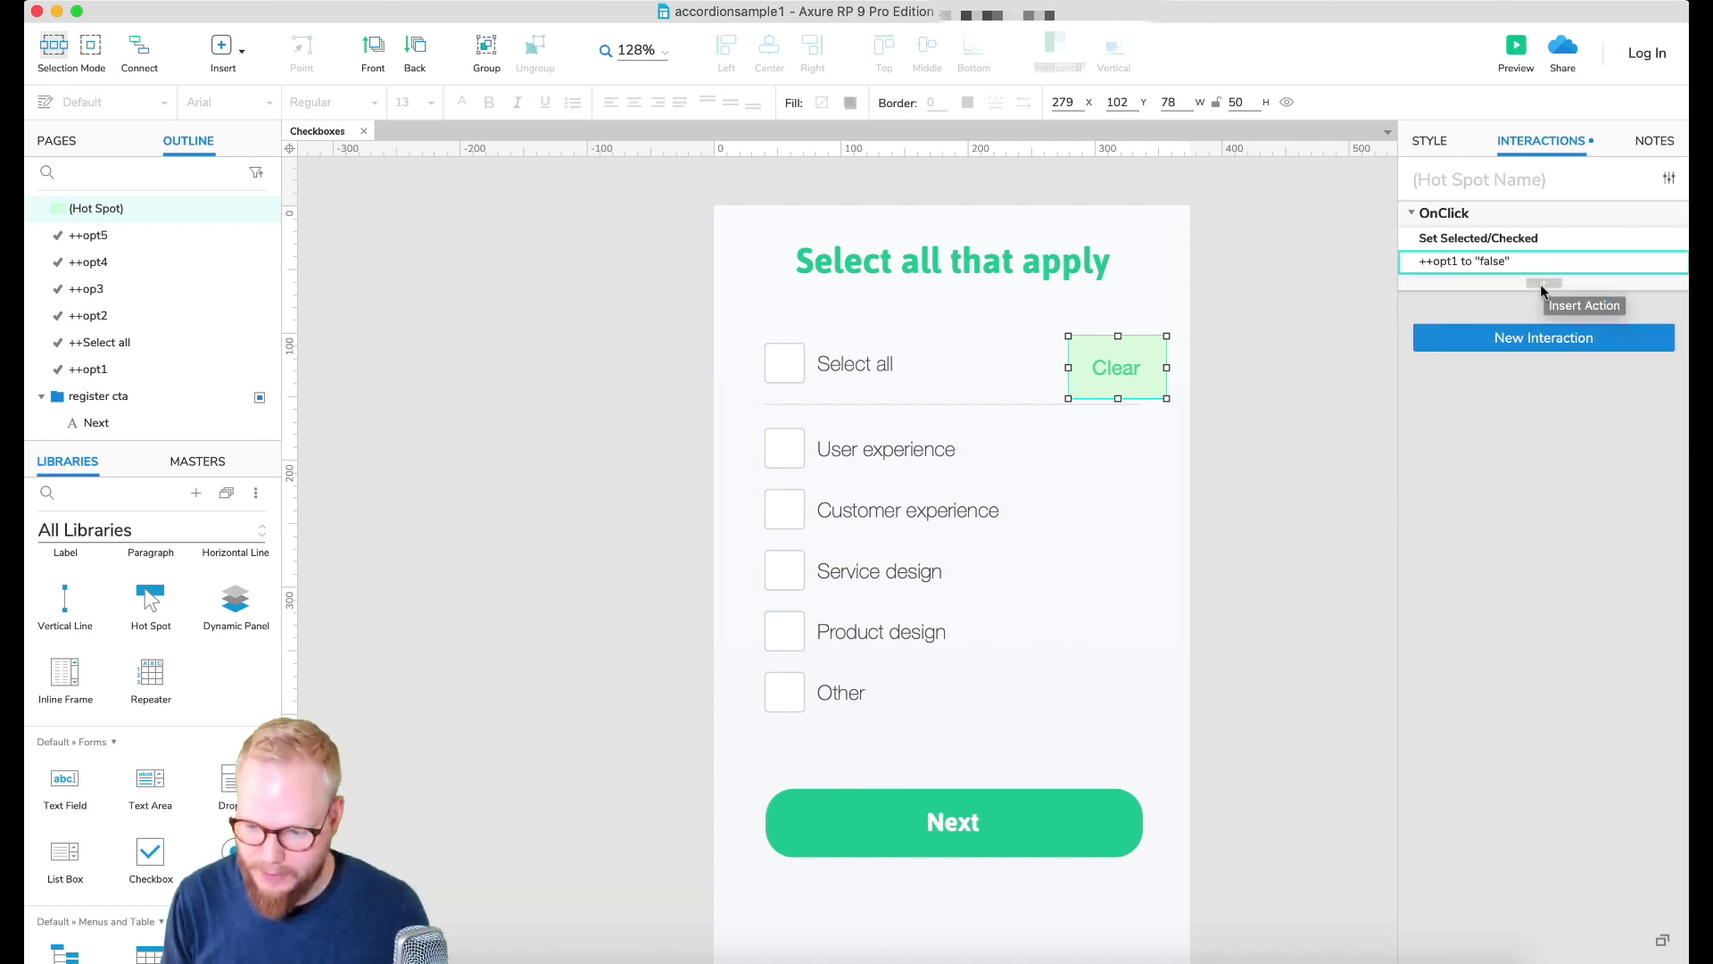
Step: Add OnClick actions unchecking ++Select all and ++opt2
left_click(1583, 306)
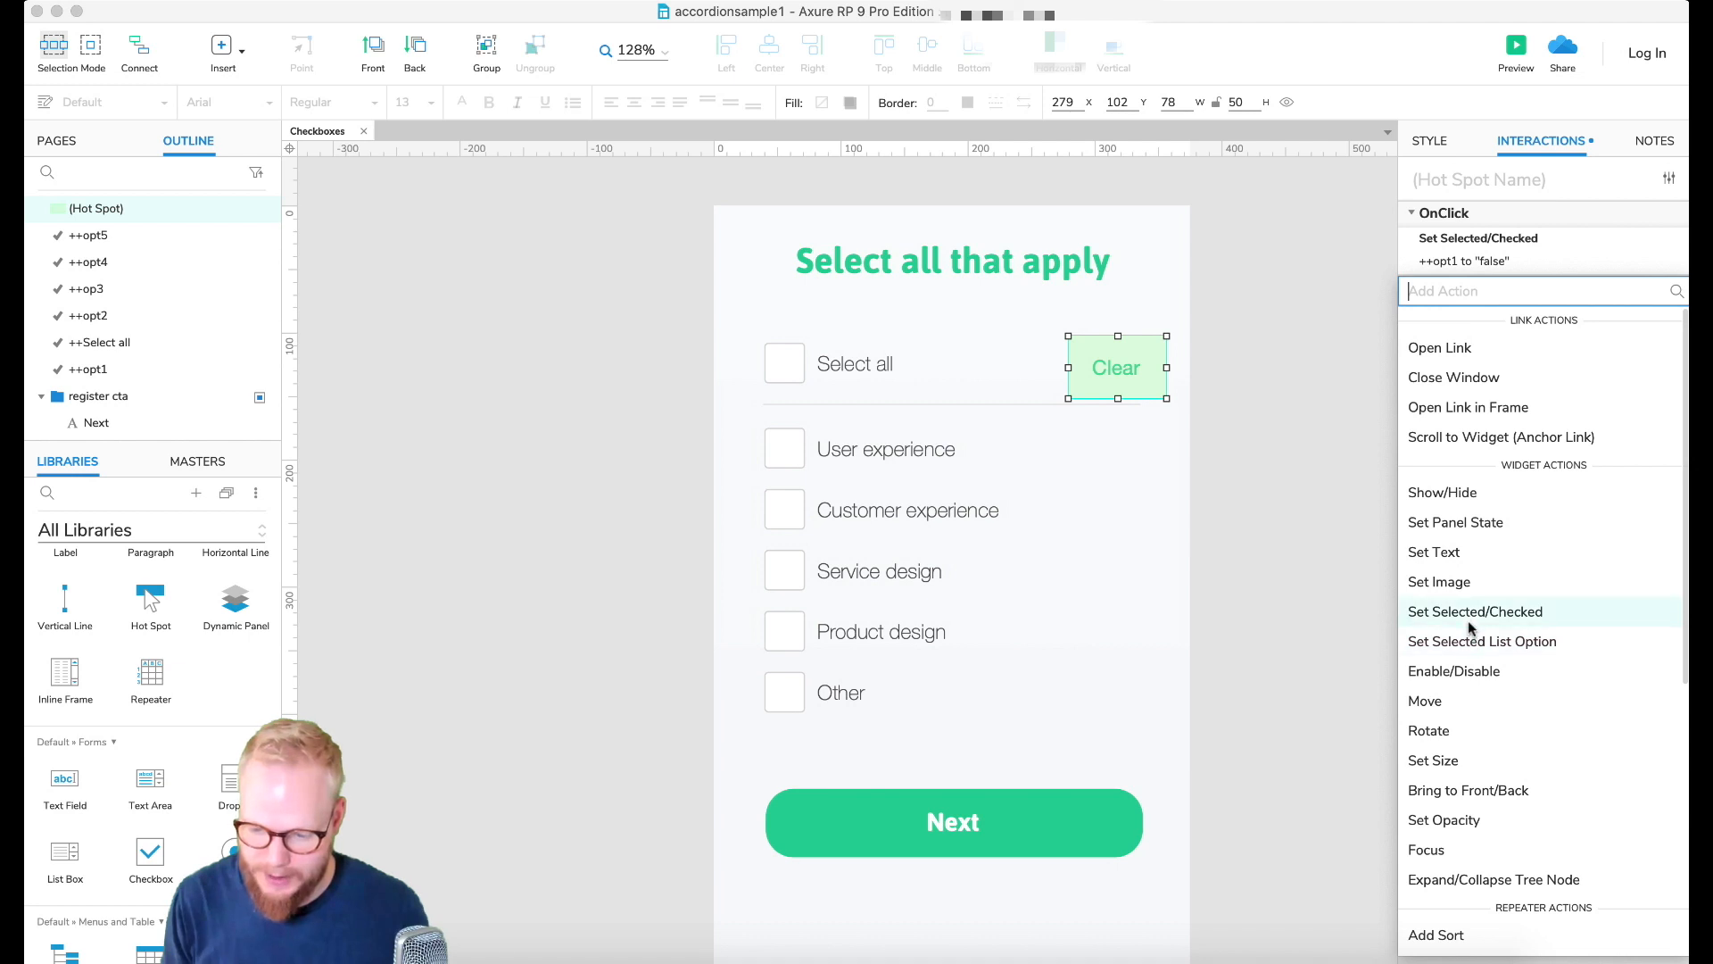
left_click(1476, 610)
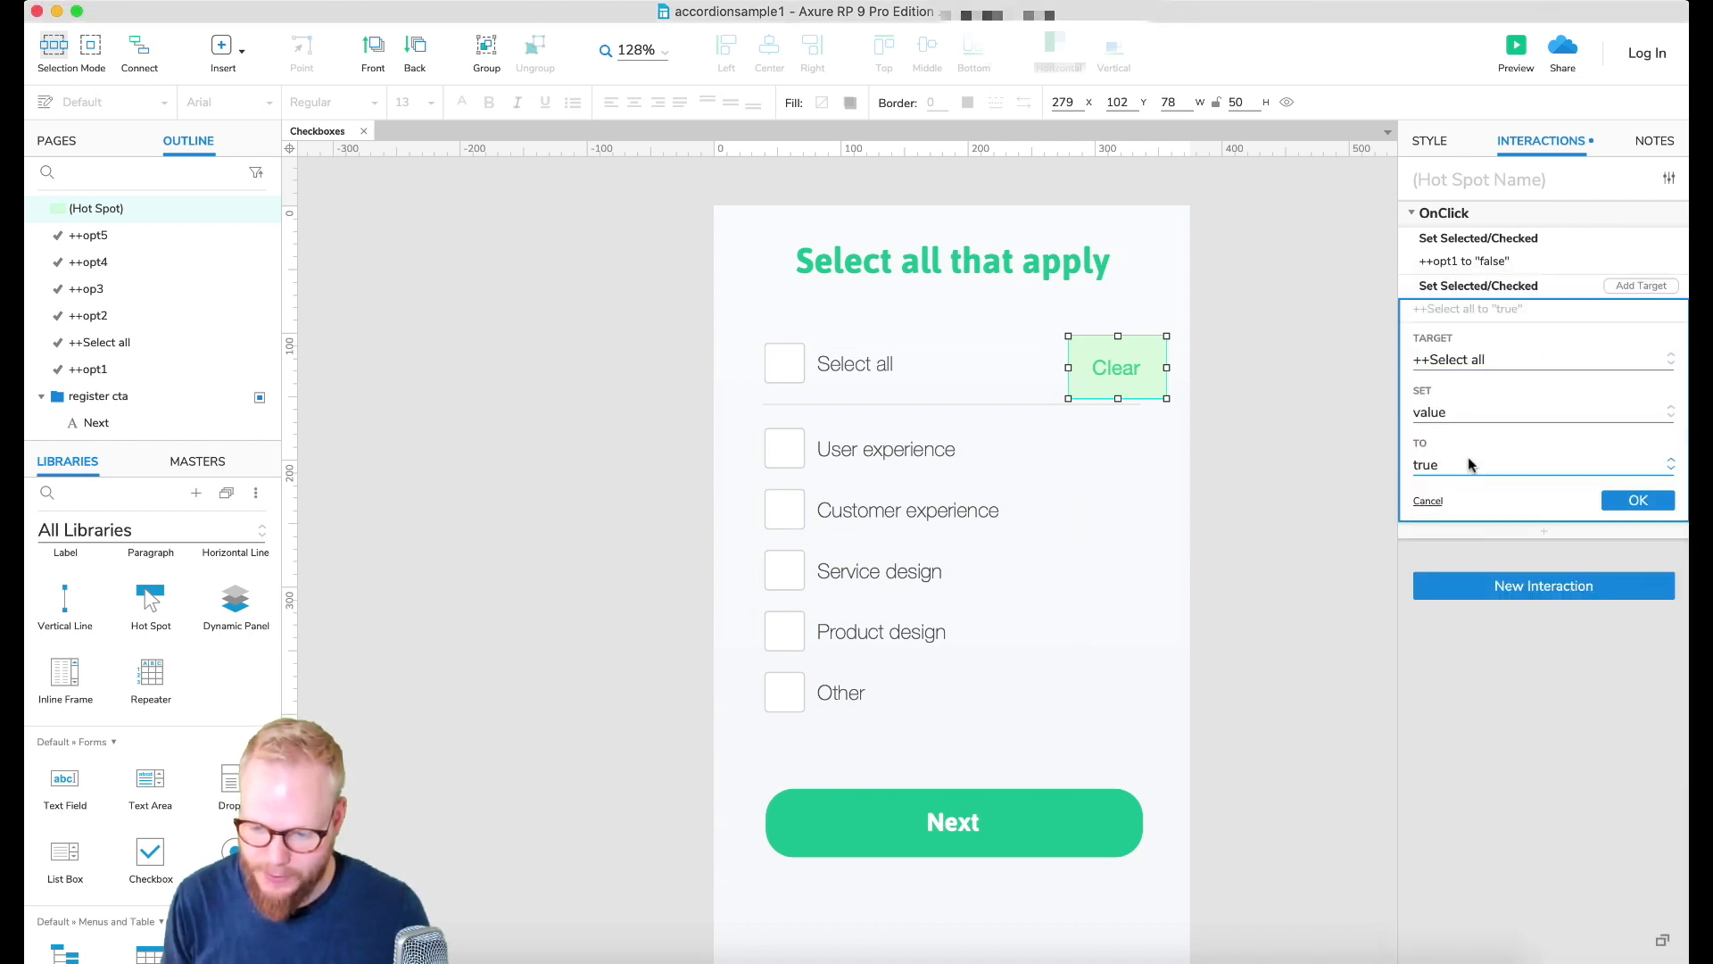
left_click(1637, 500)
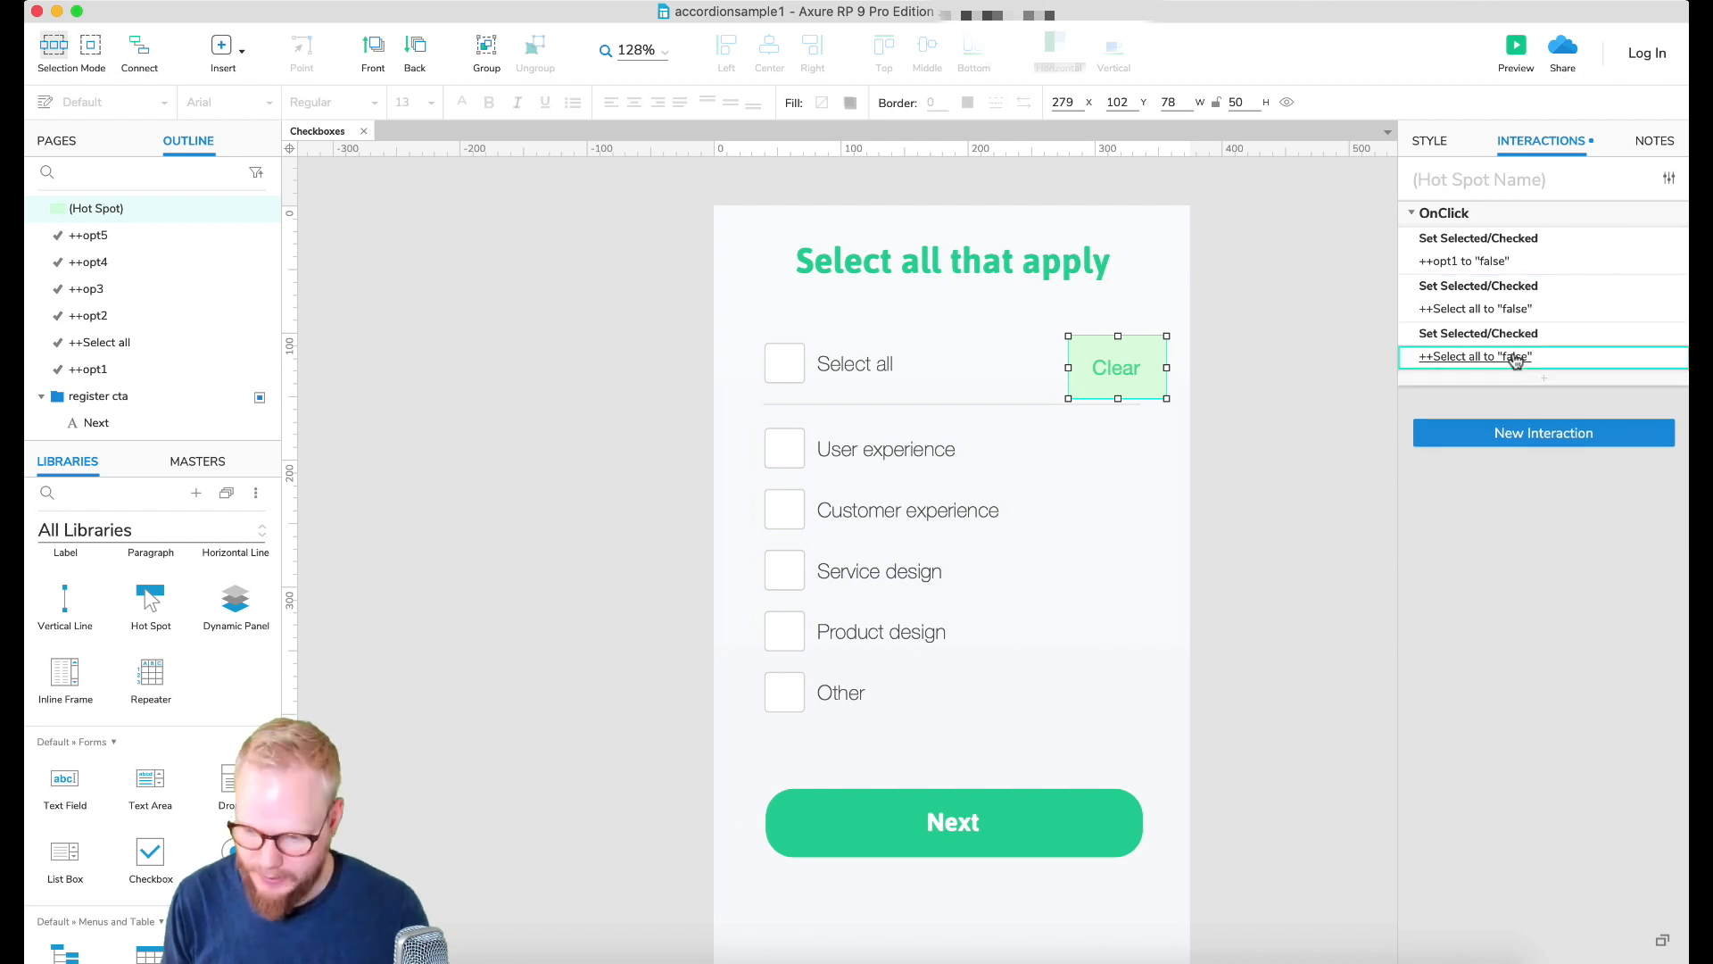
left_click(1474, 357)
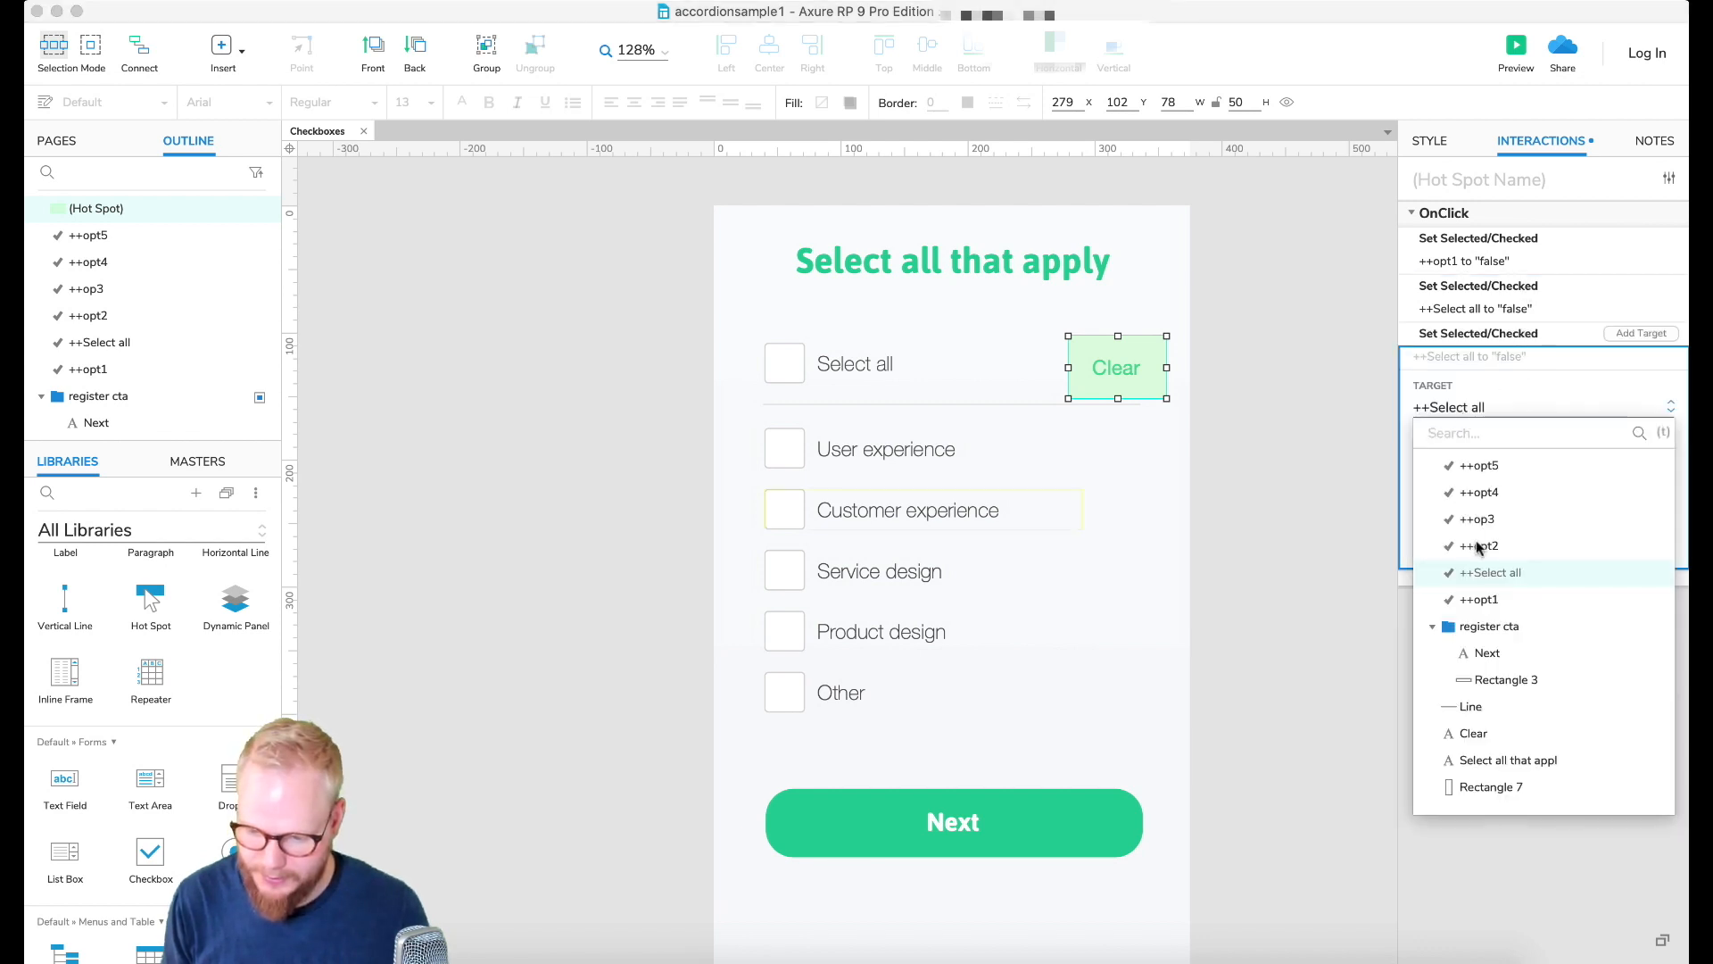
left_click(1478, 546)
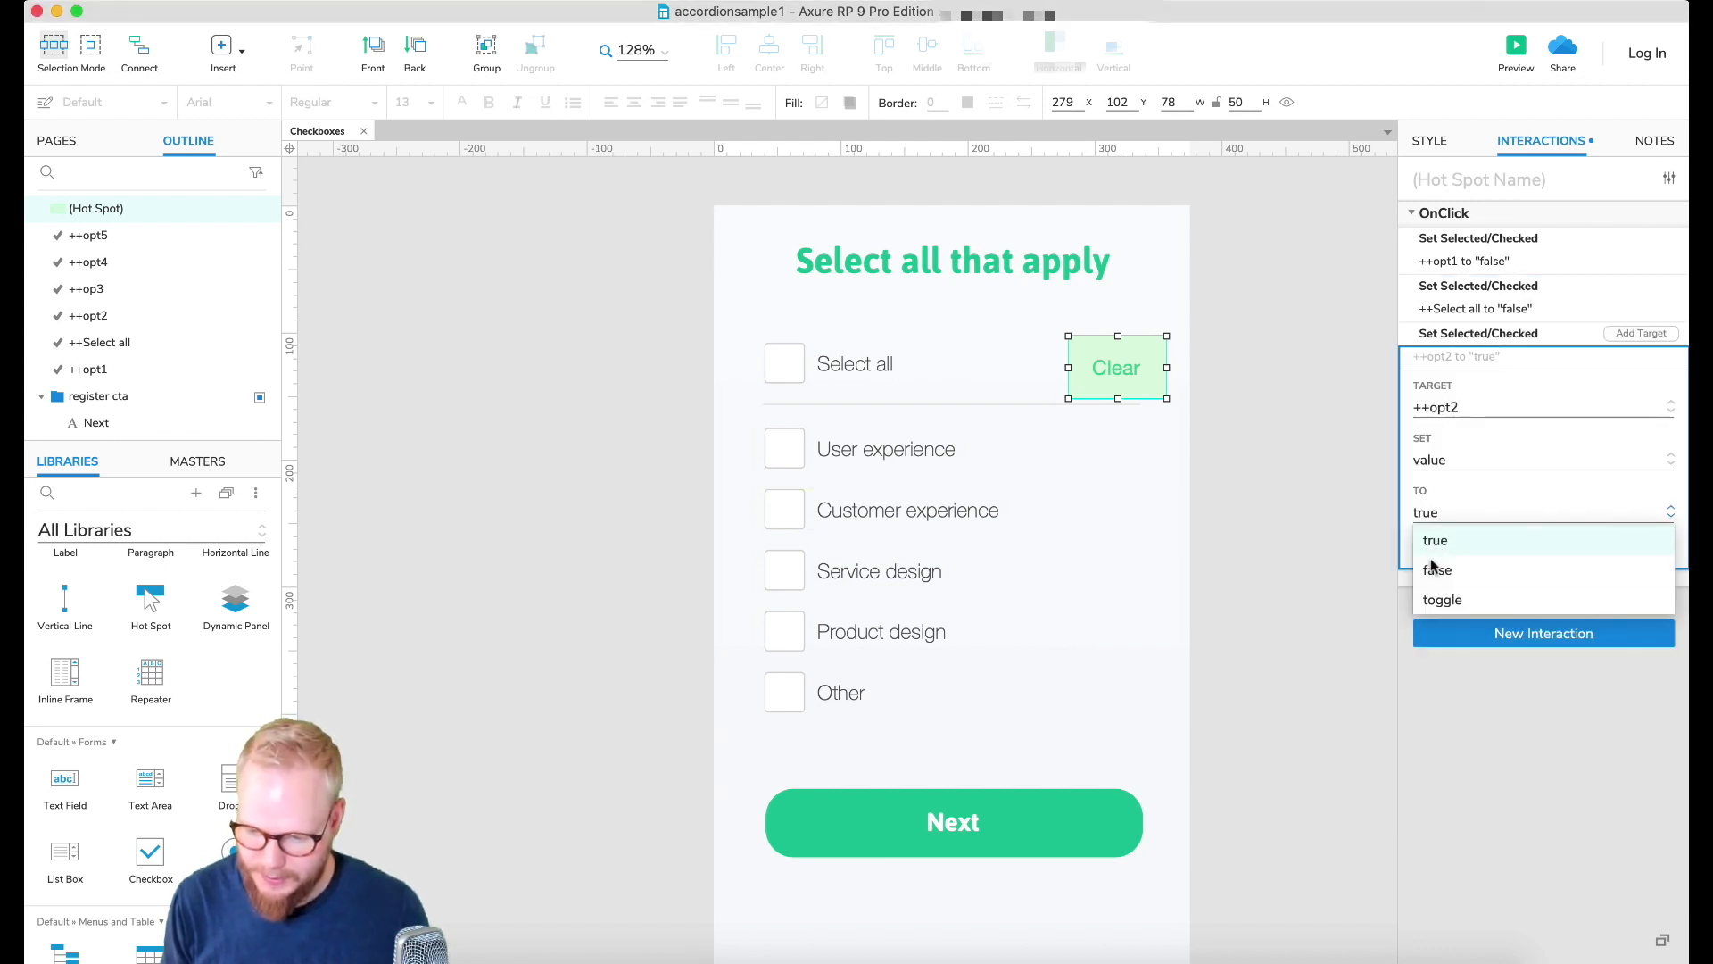
left_click(1439, 570)
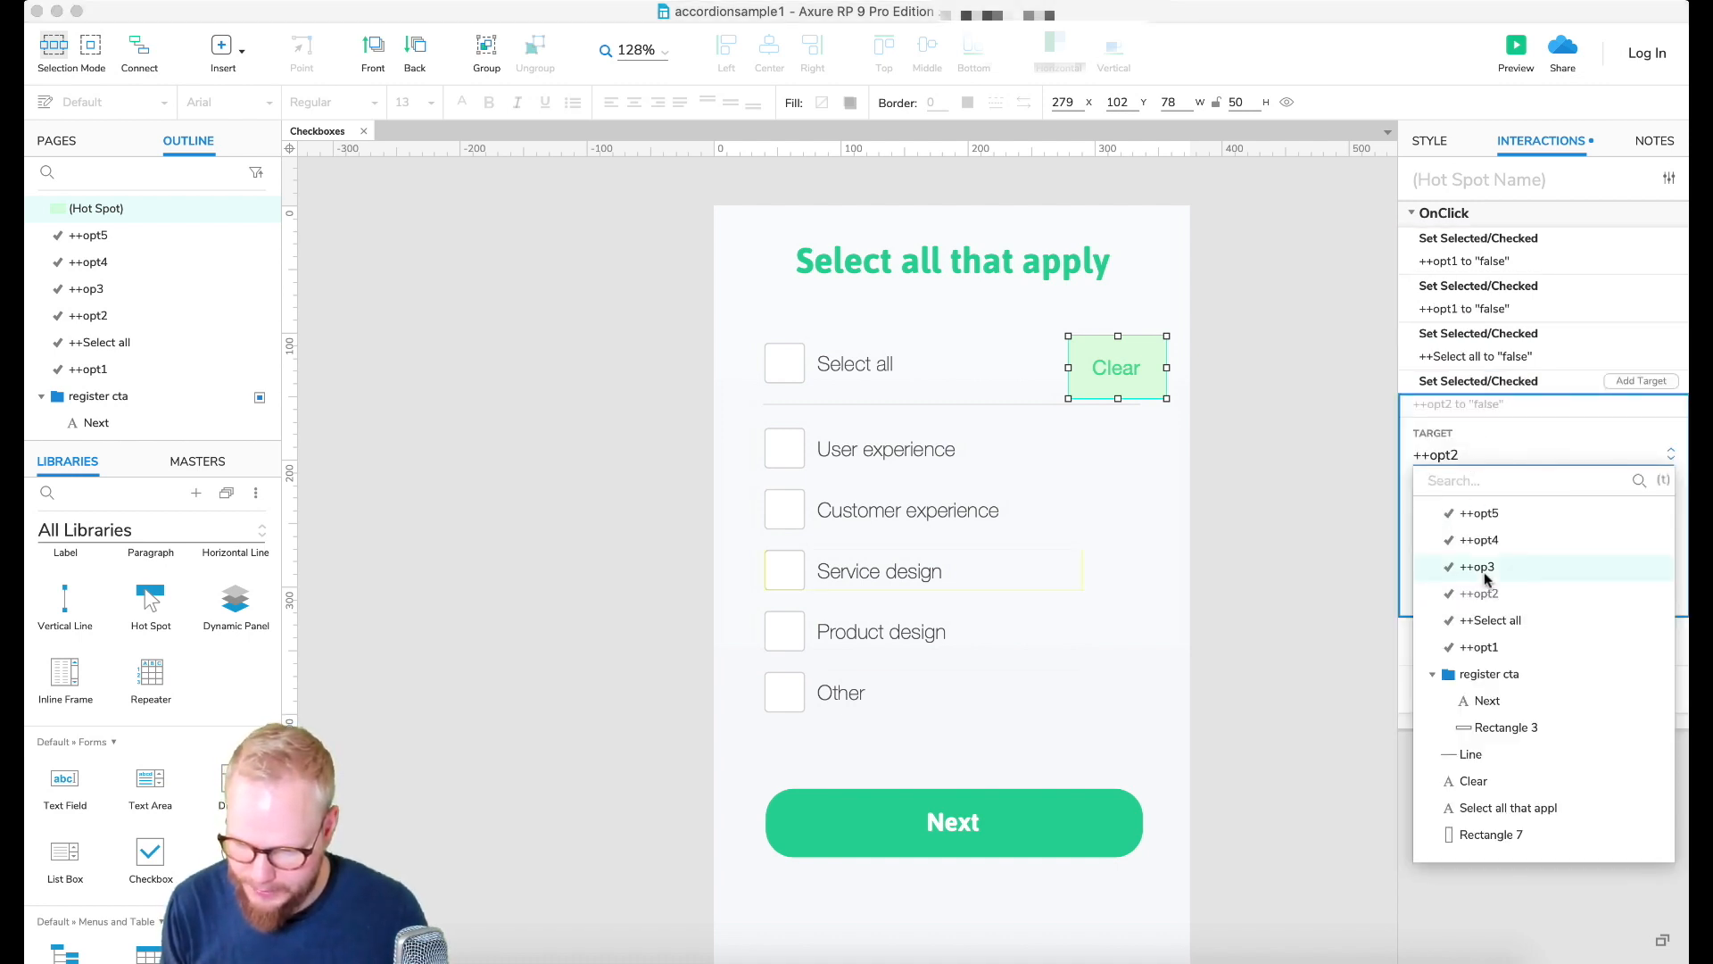
Step: Retarget the copied uncheck actions to ++op3, ++opt4 and the last option
left_click(1478, 566)
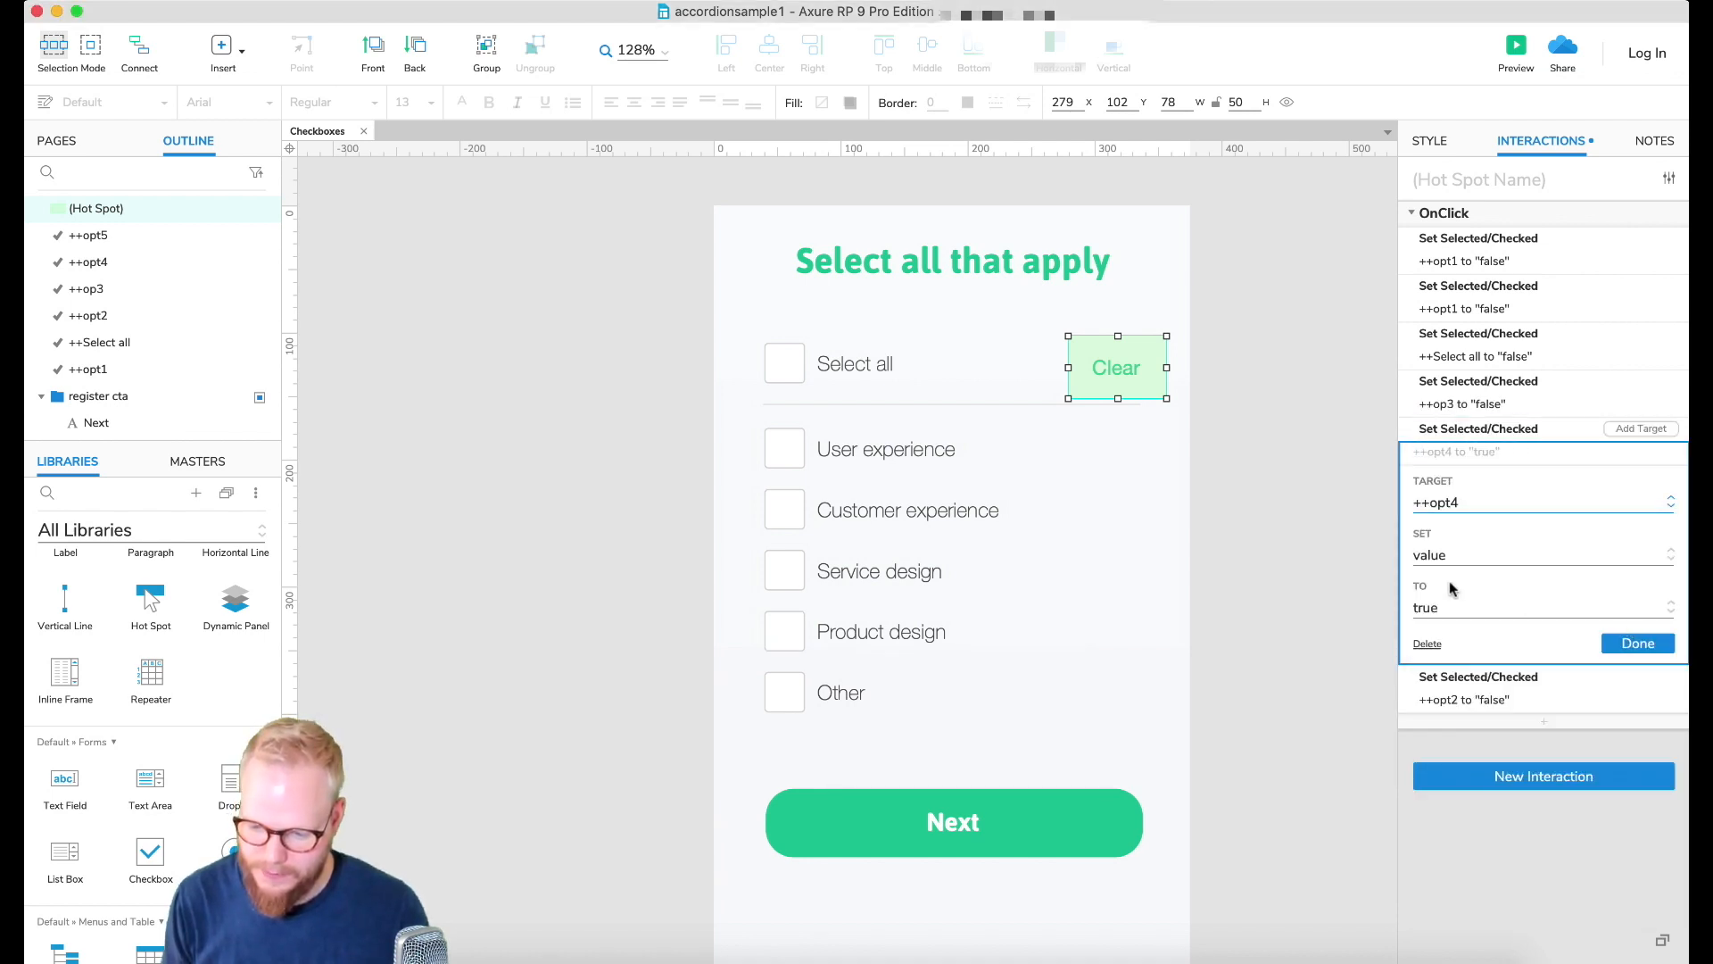
left_click(1637, 643)
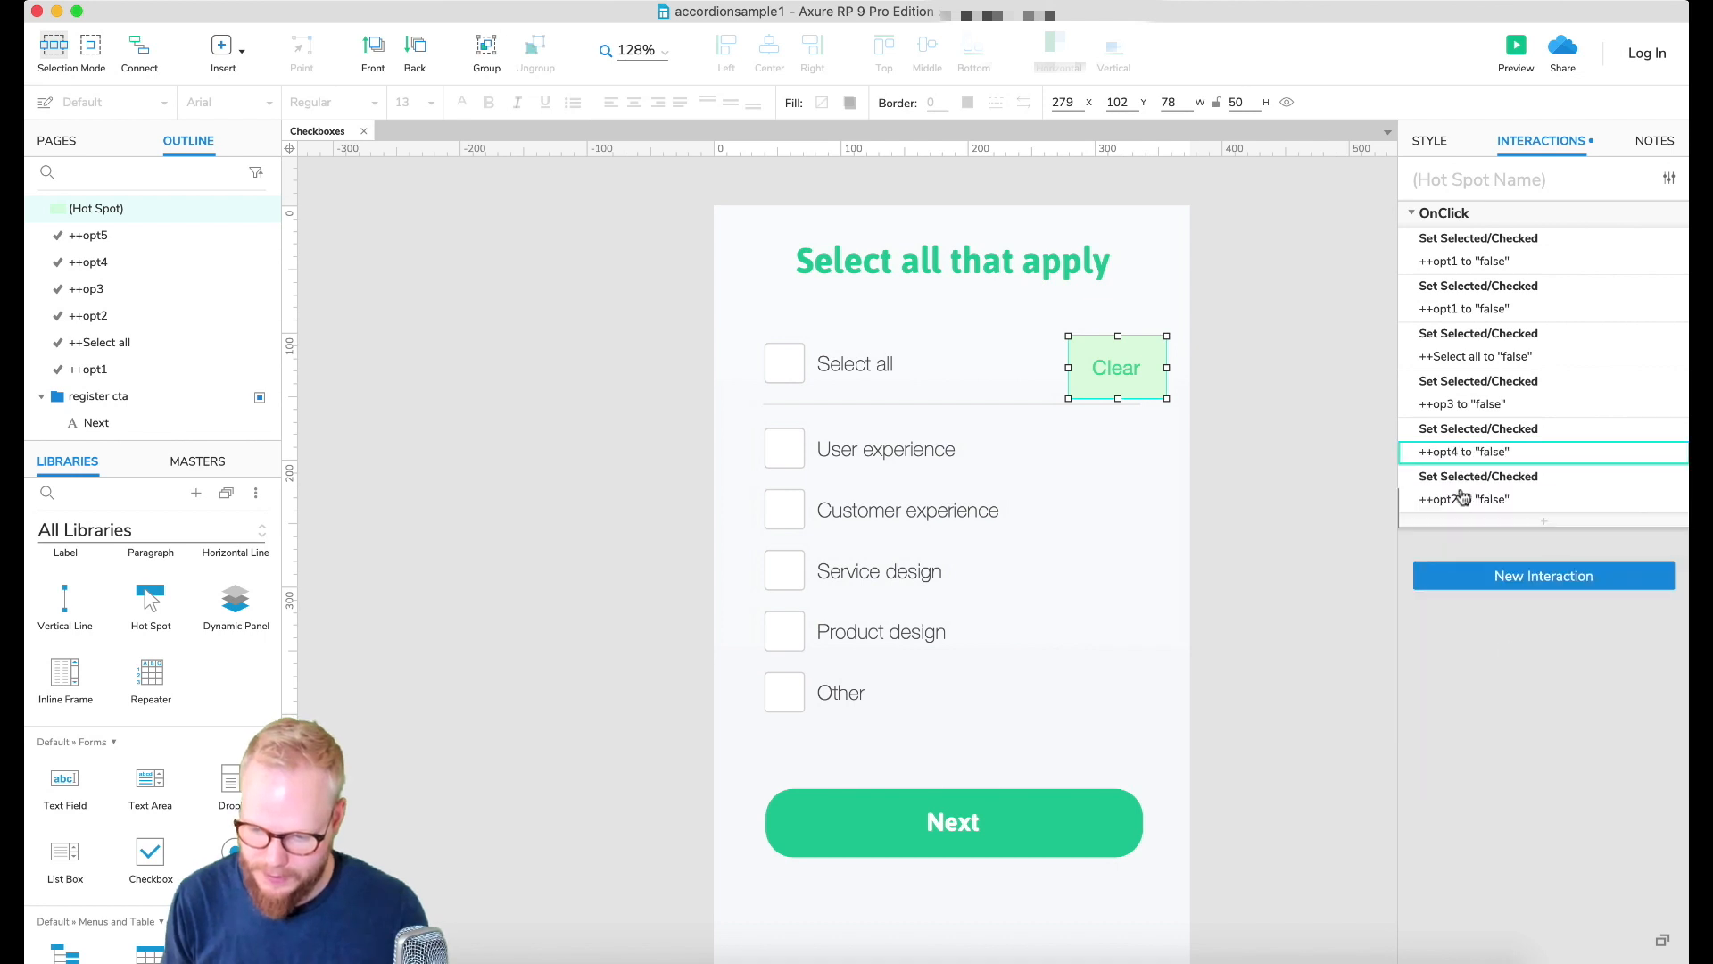
left_click(1463, 498)
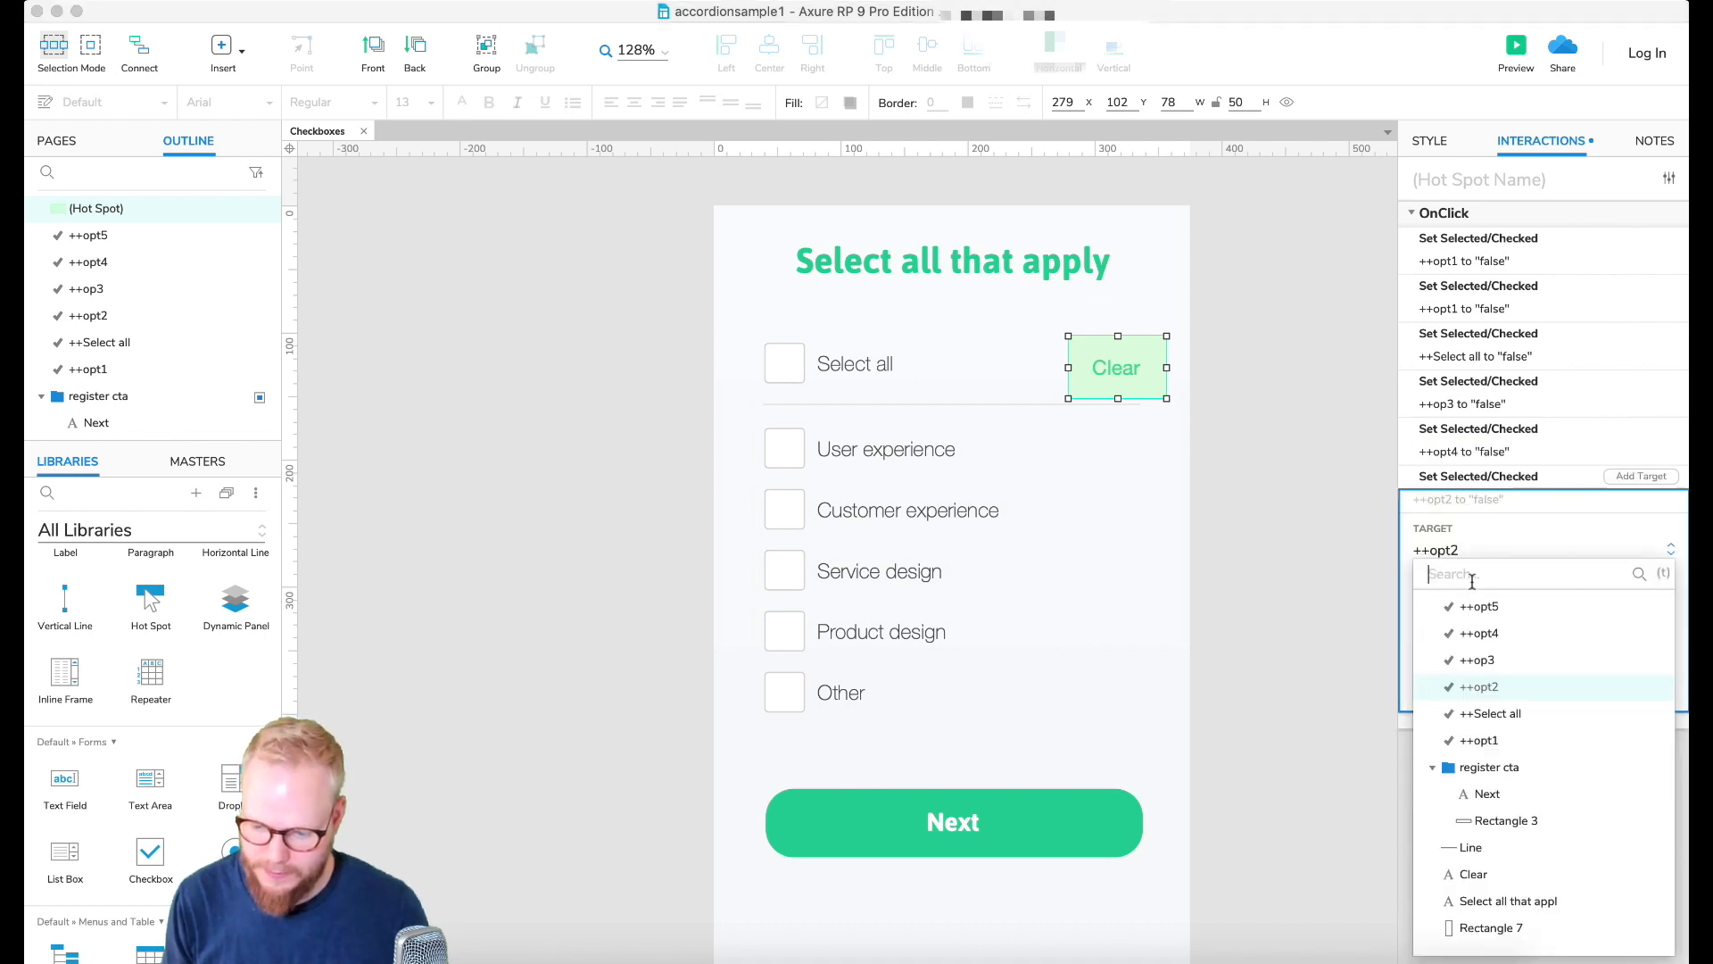
left_click(1480, 607)
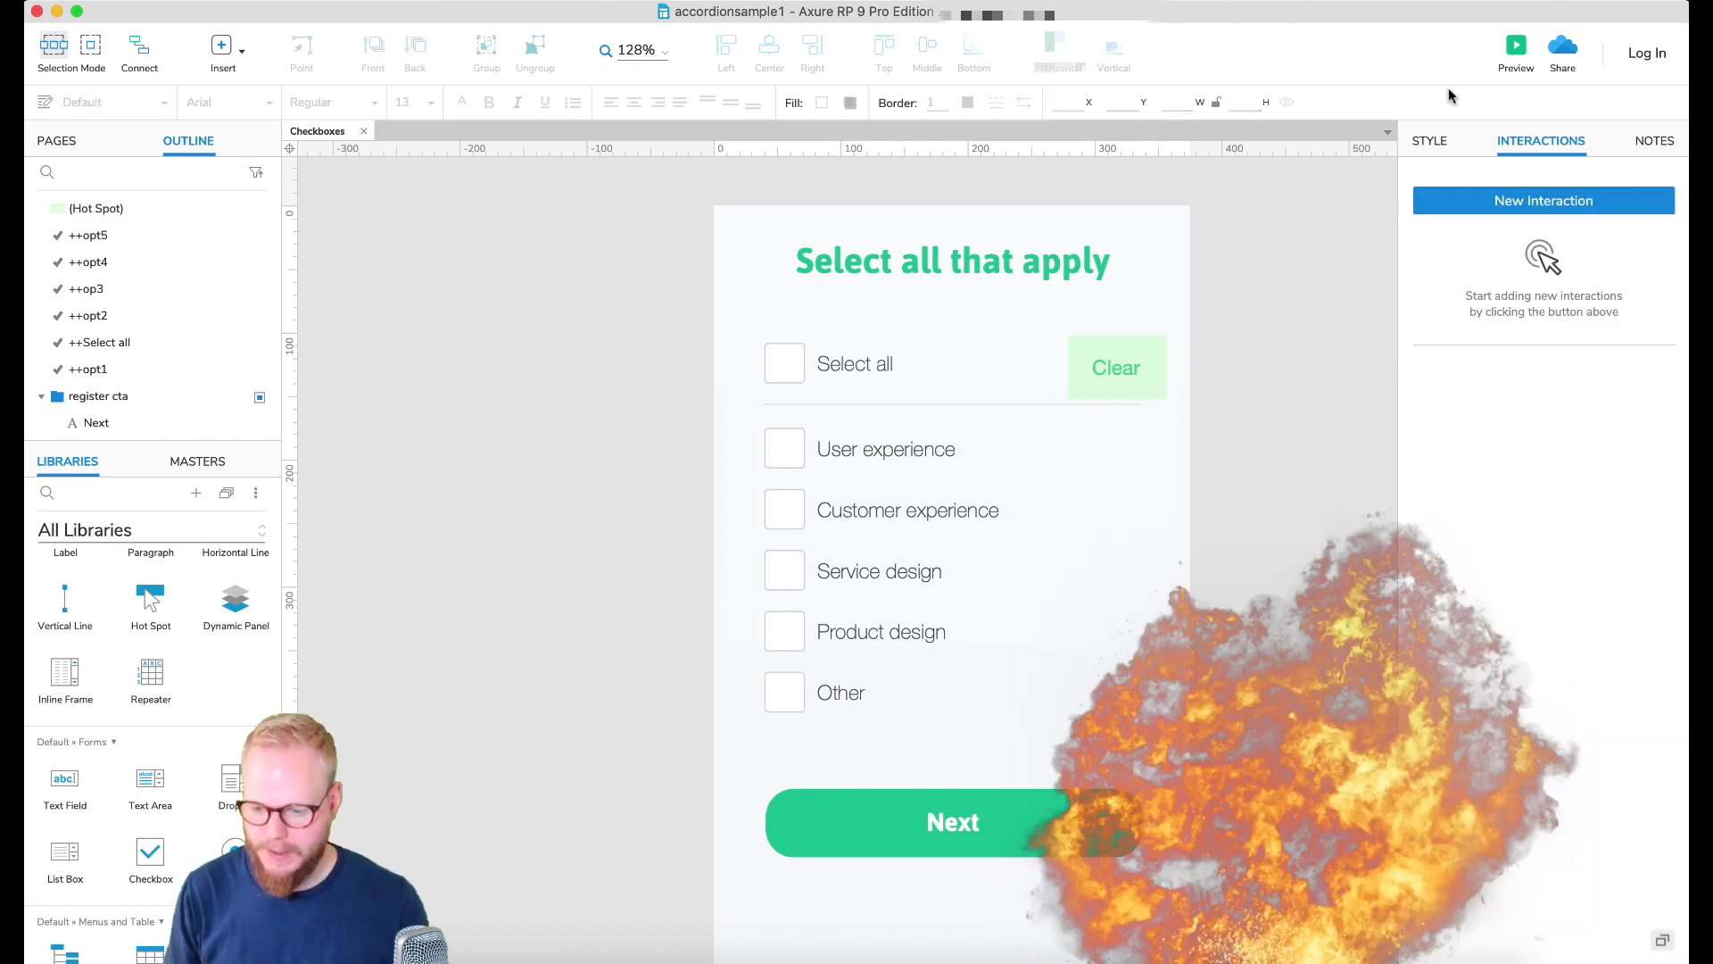
left_click(1515, 50)
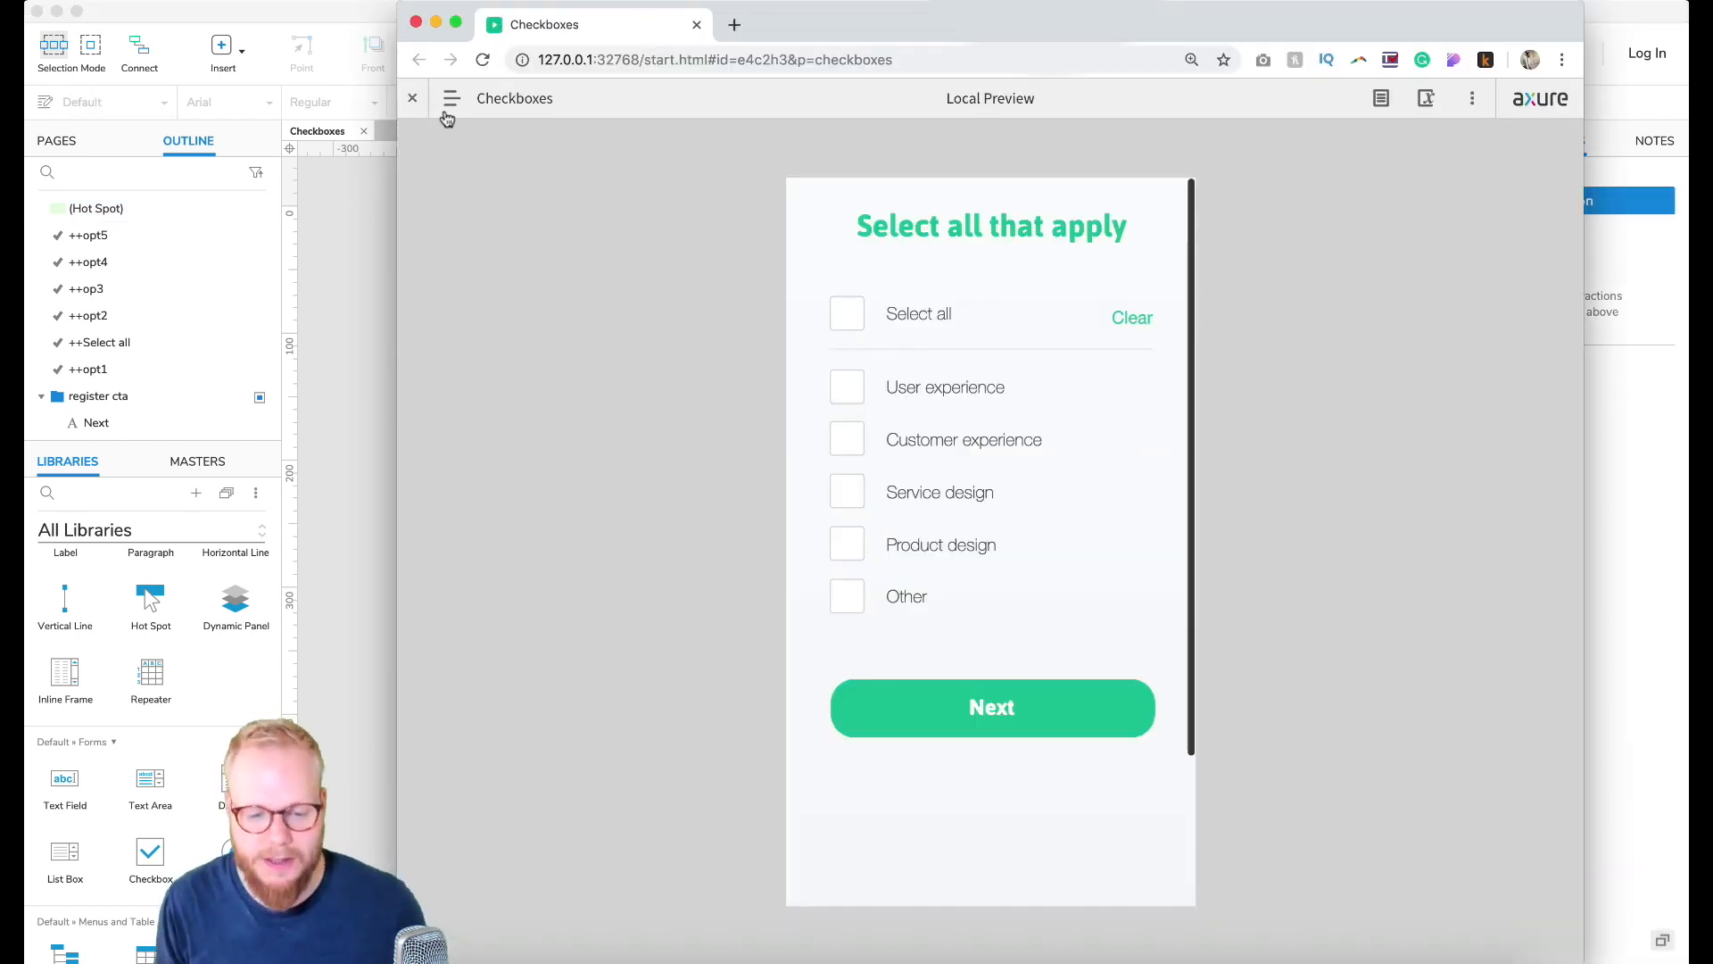
left_click(846, 366)
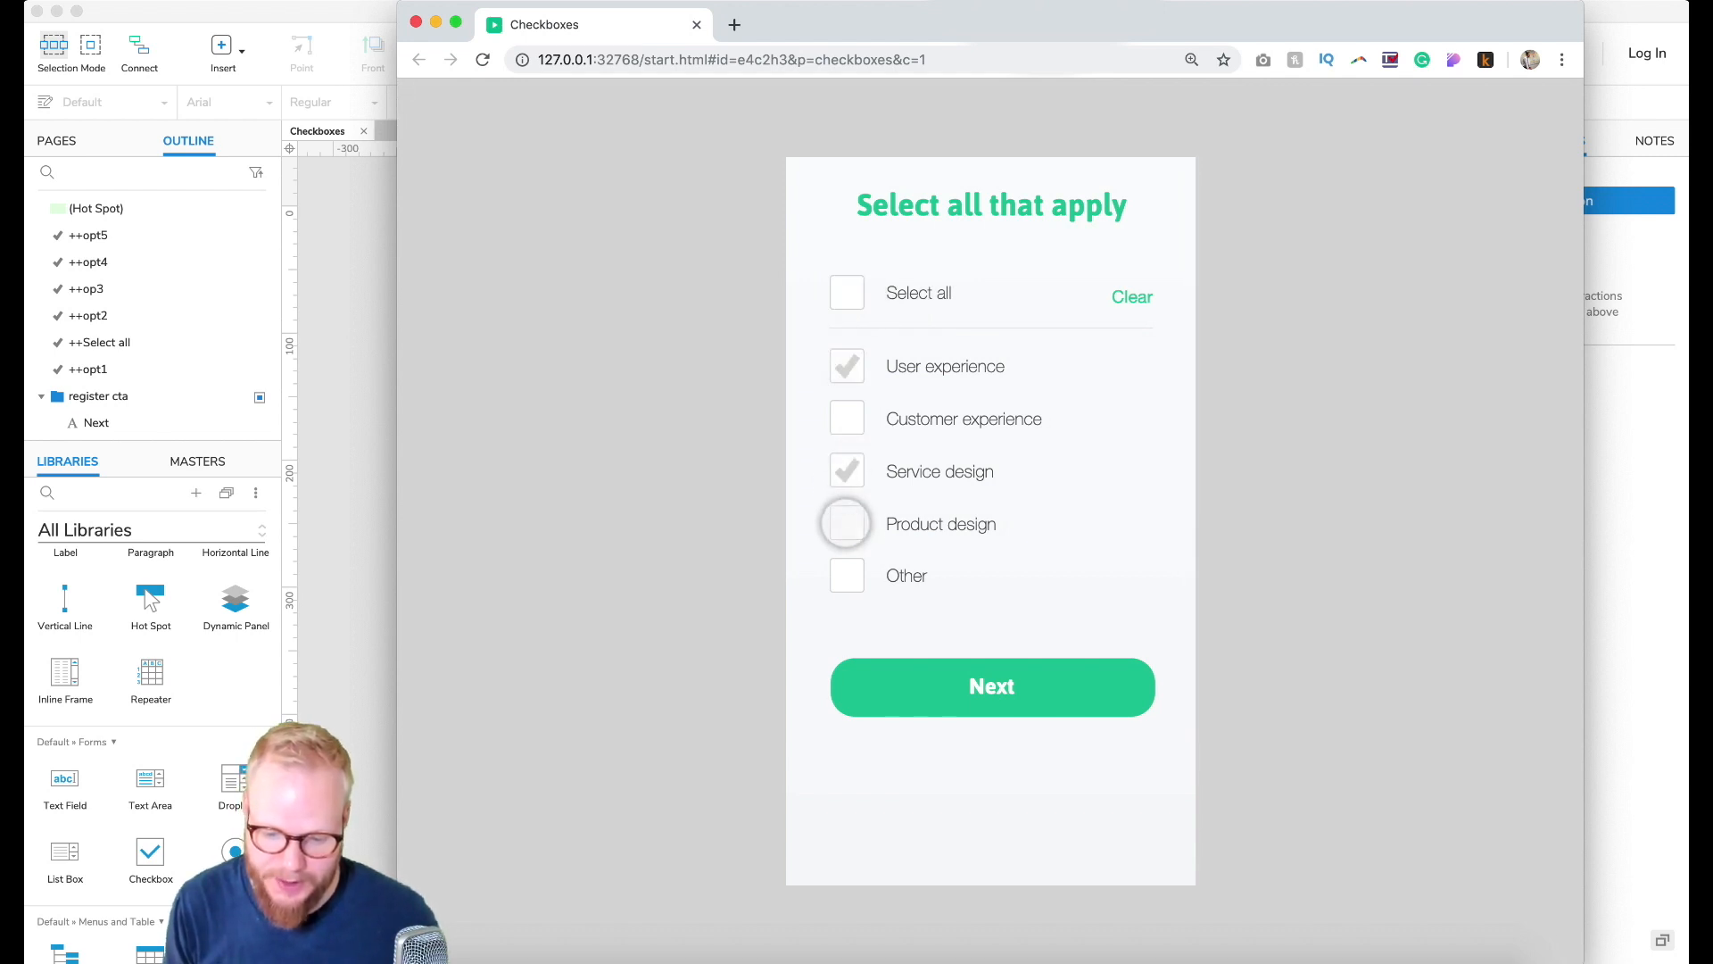
left_click(1132, 296)
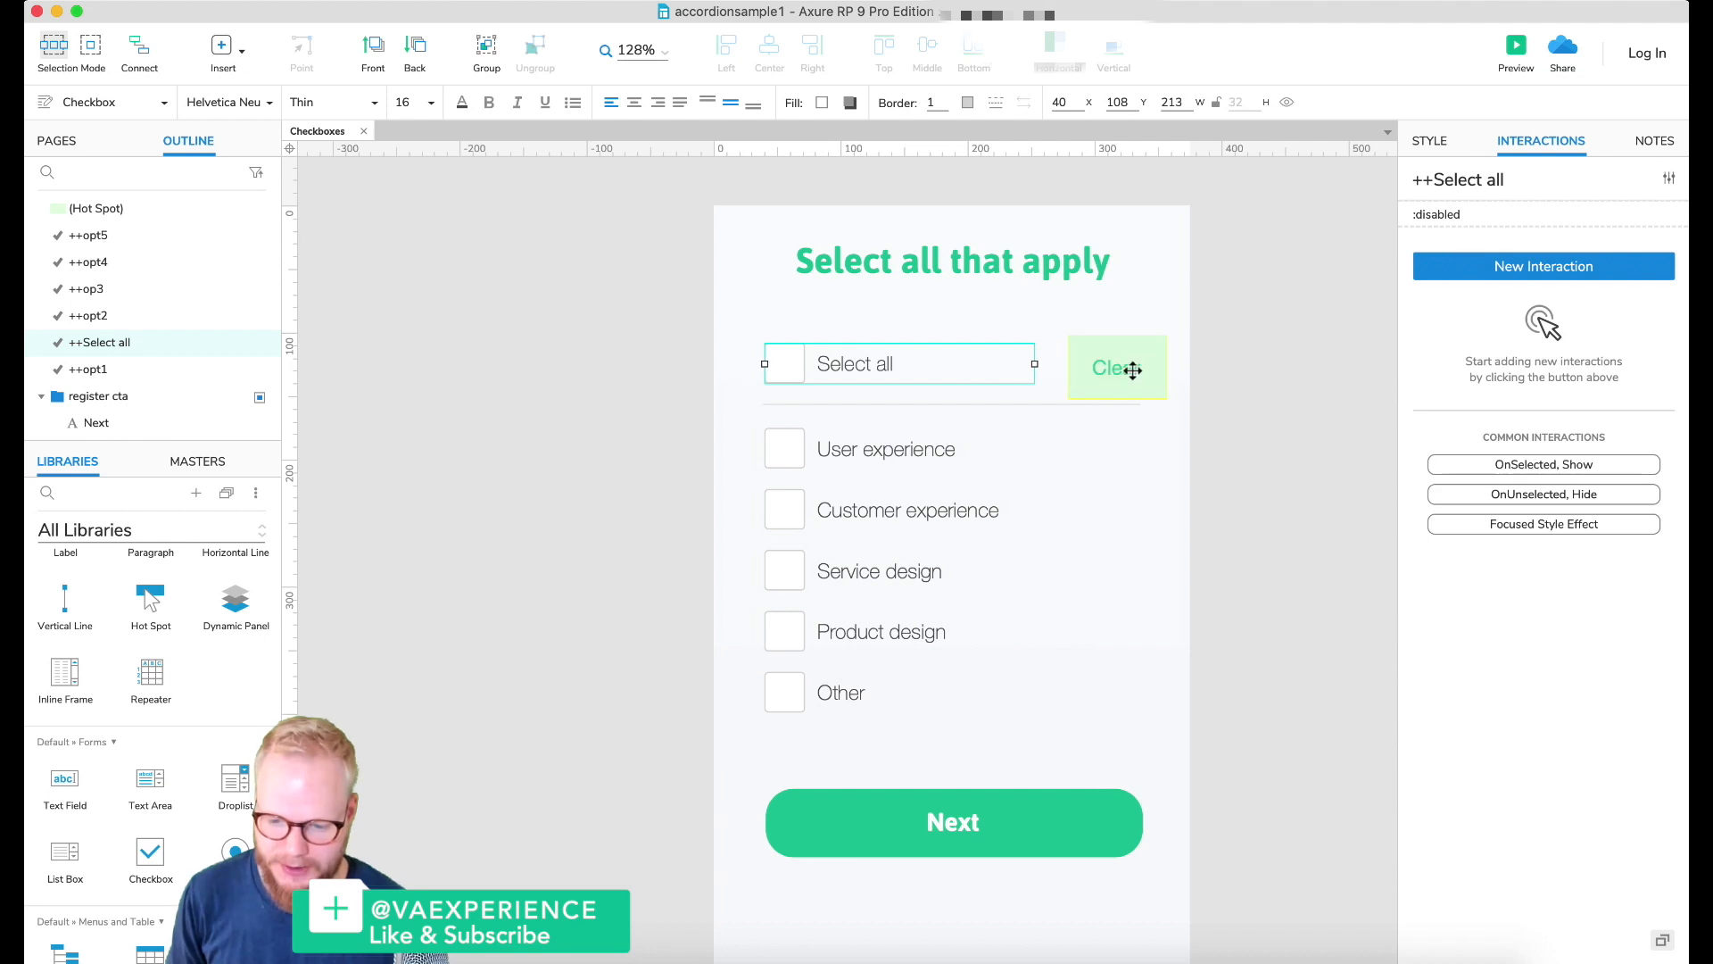
mouse_move(1351, 268)
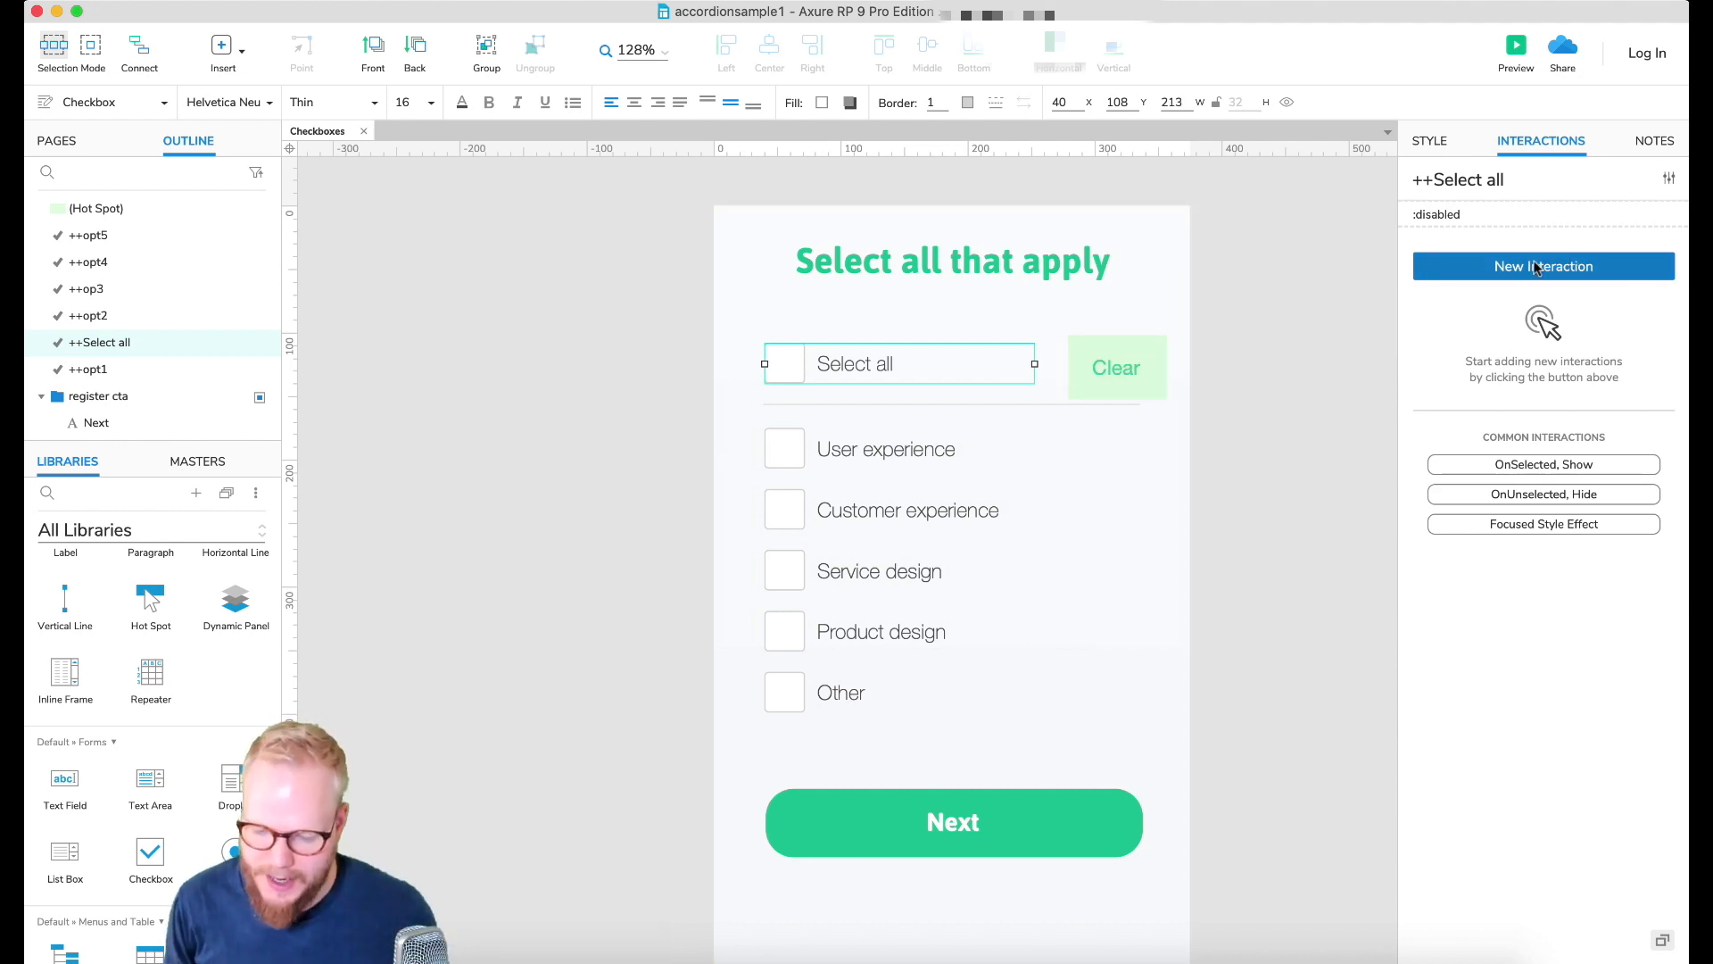
Step: Give ++Select all an OnSelected action setting ++opt1 to checked
left_click(1542, 266)
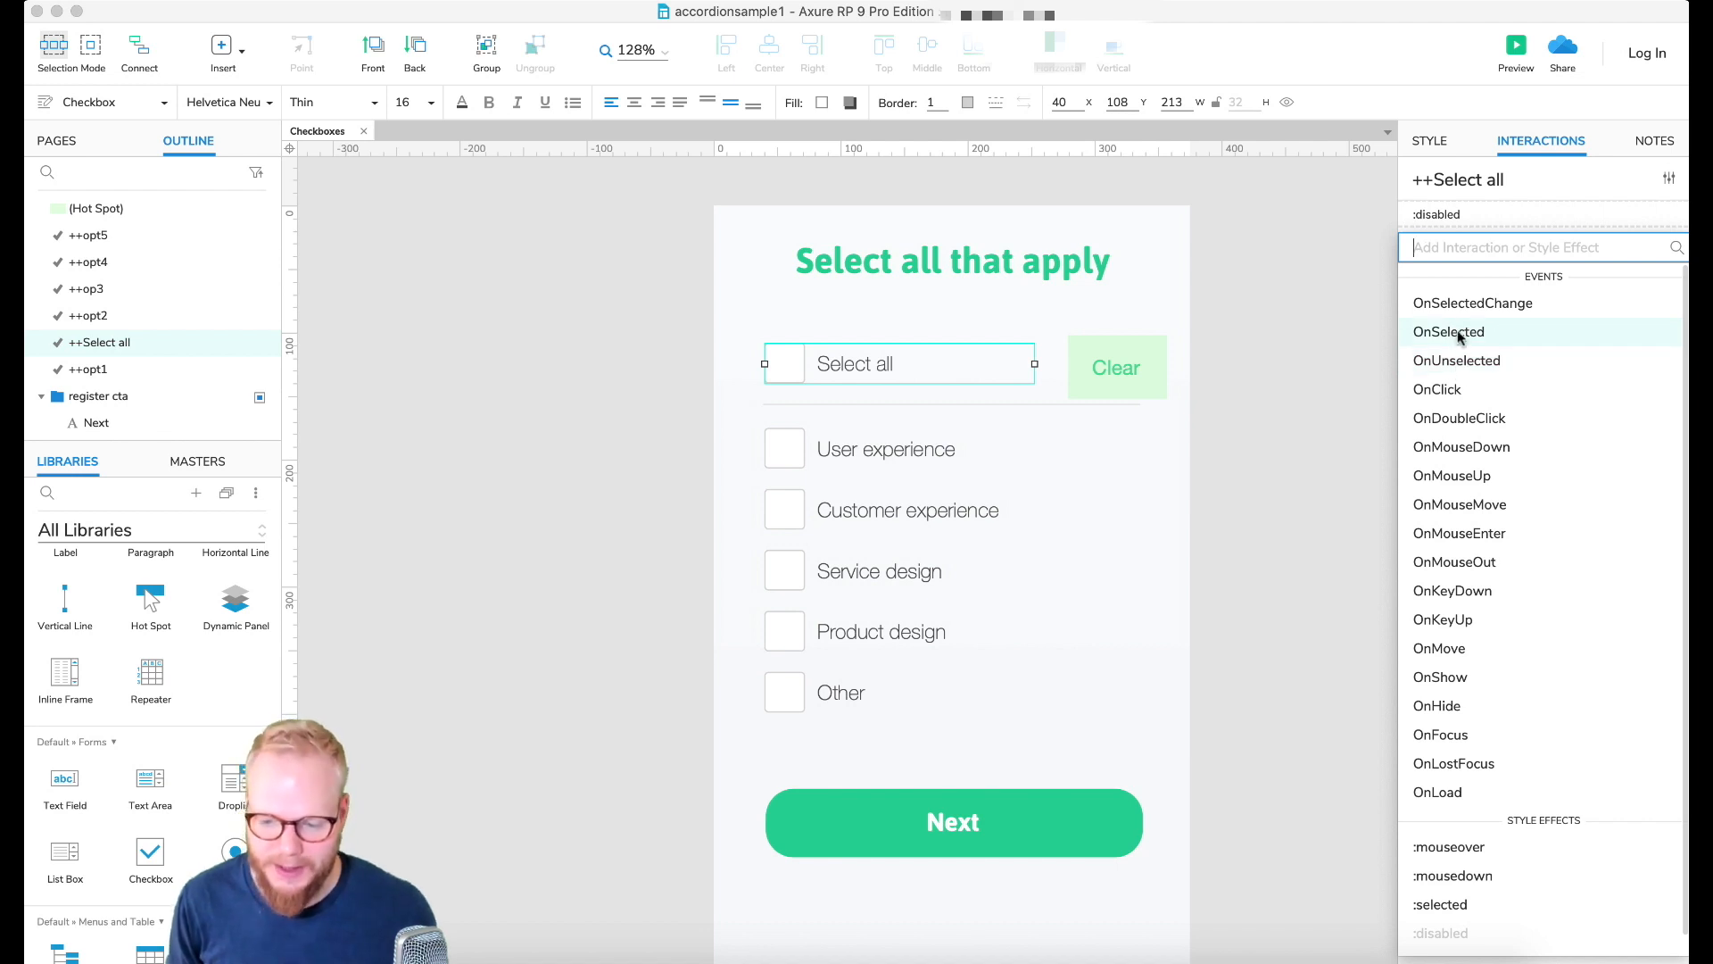
left_click(1449, 332)
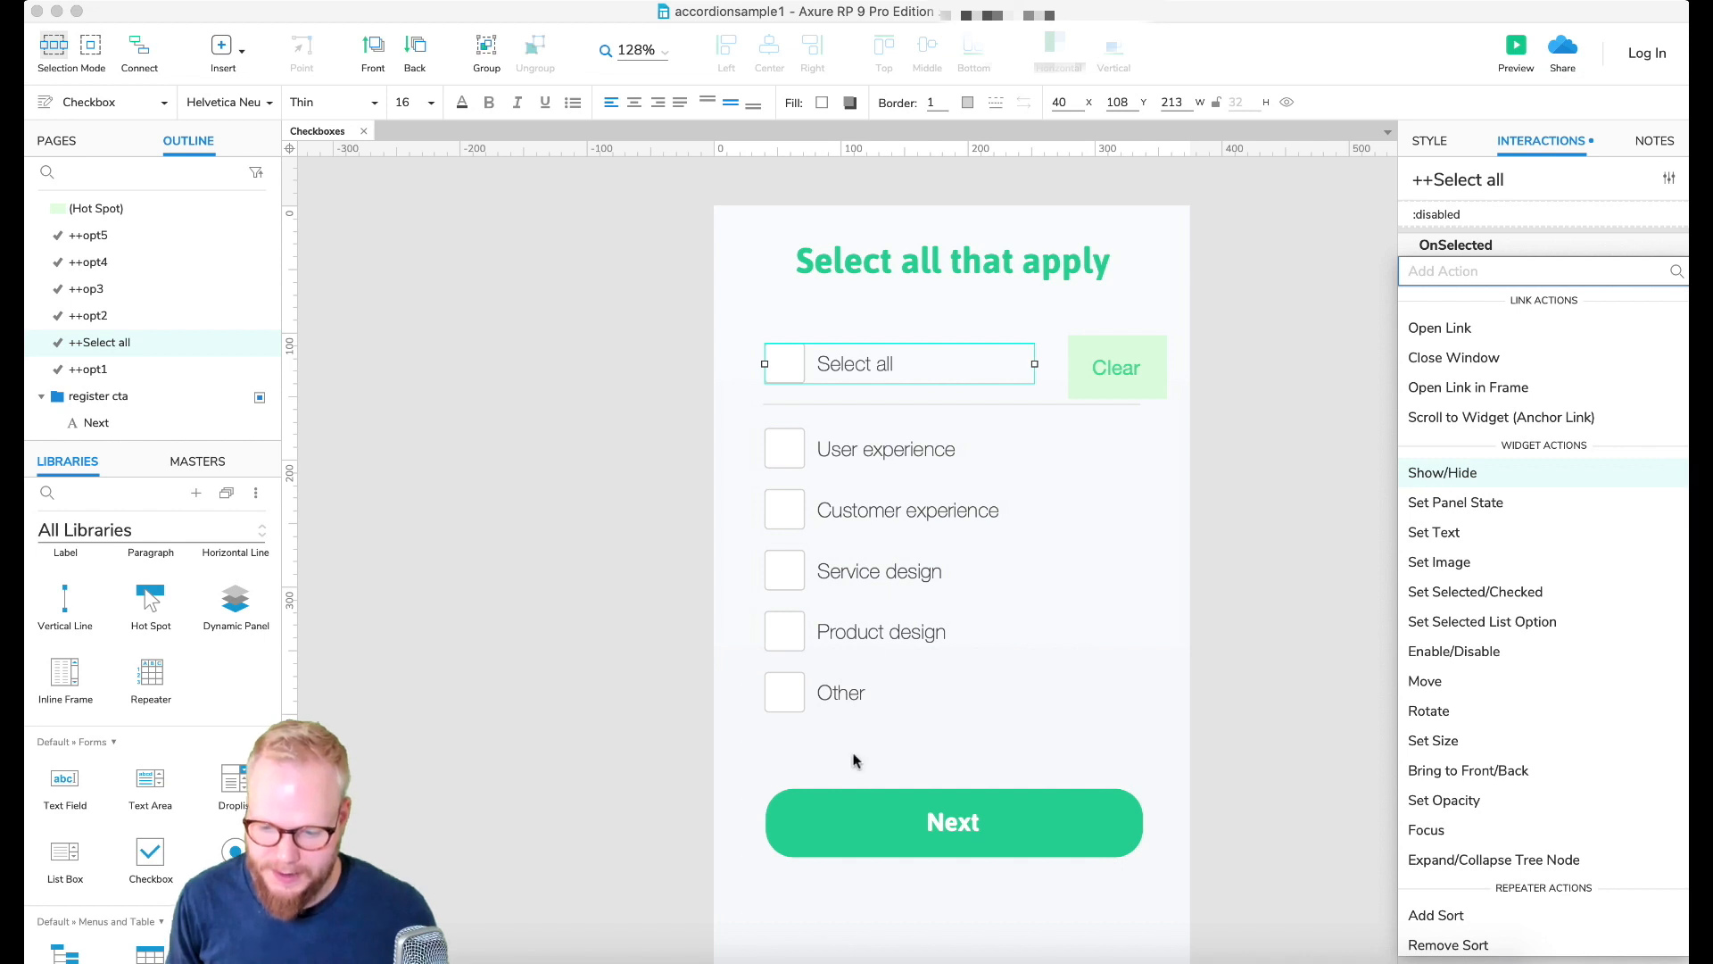
mouse_move(1495, 585)
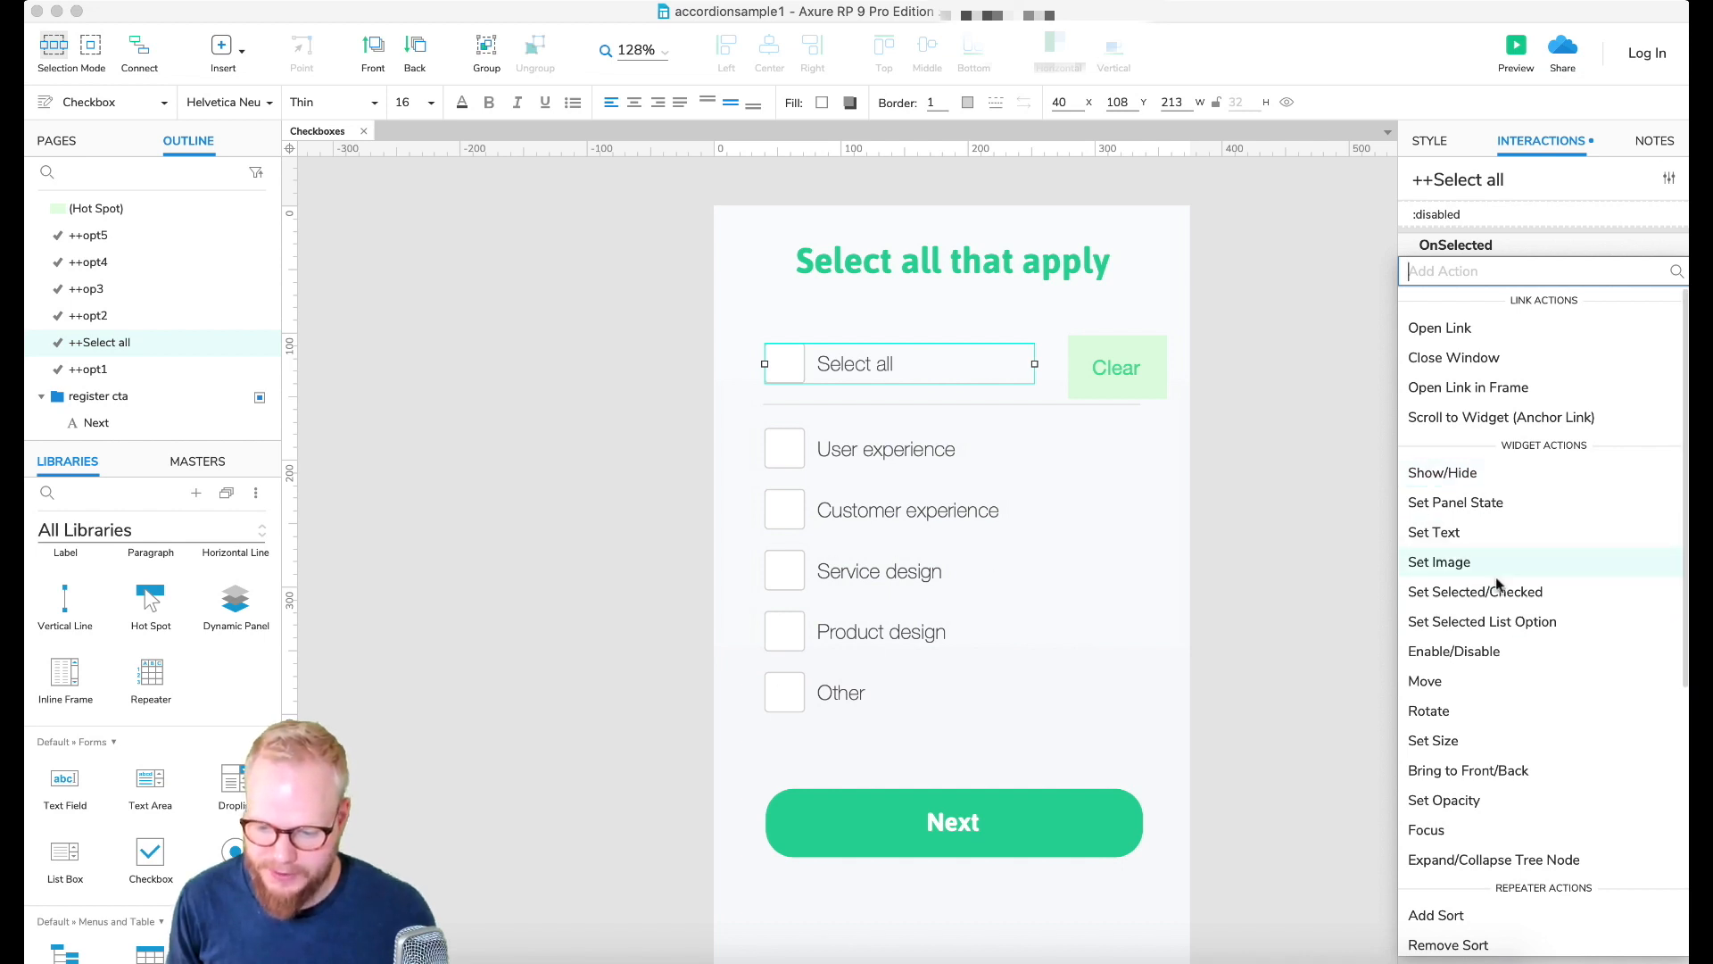
left_click(1476, 591)
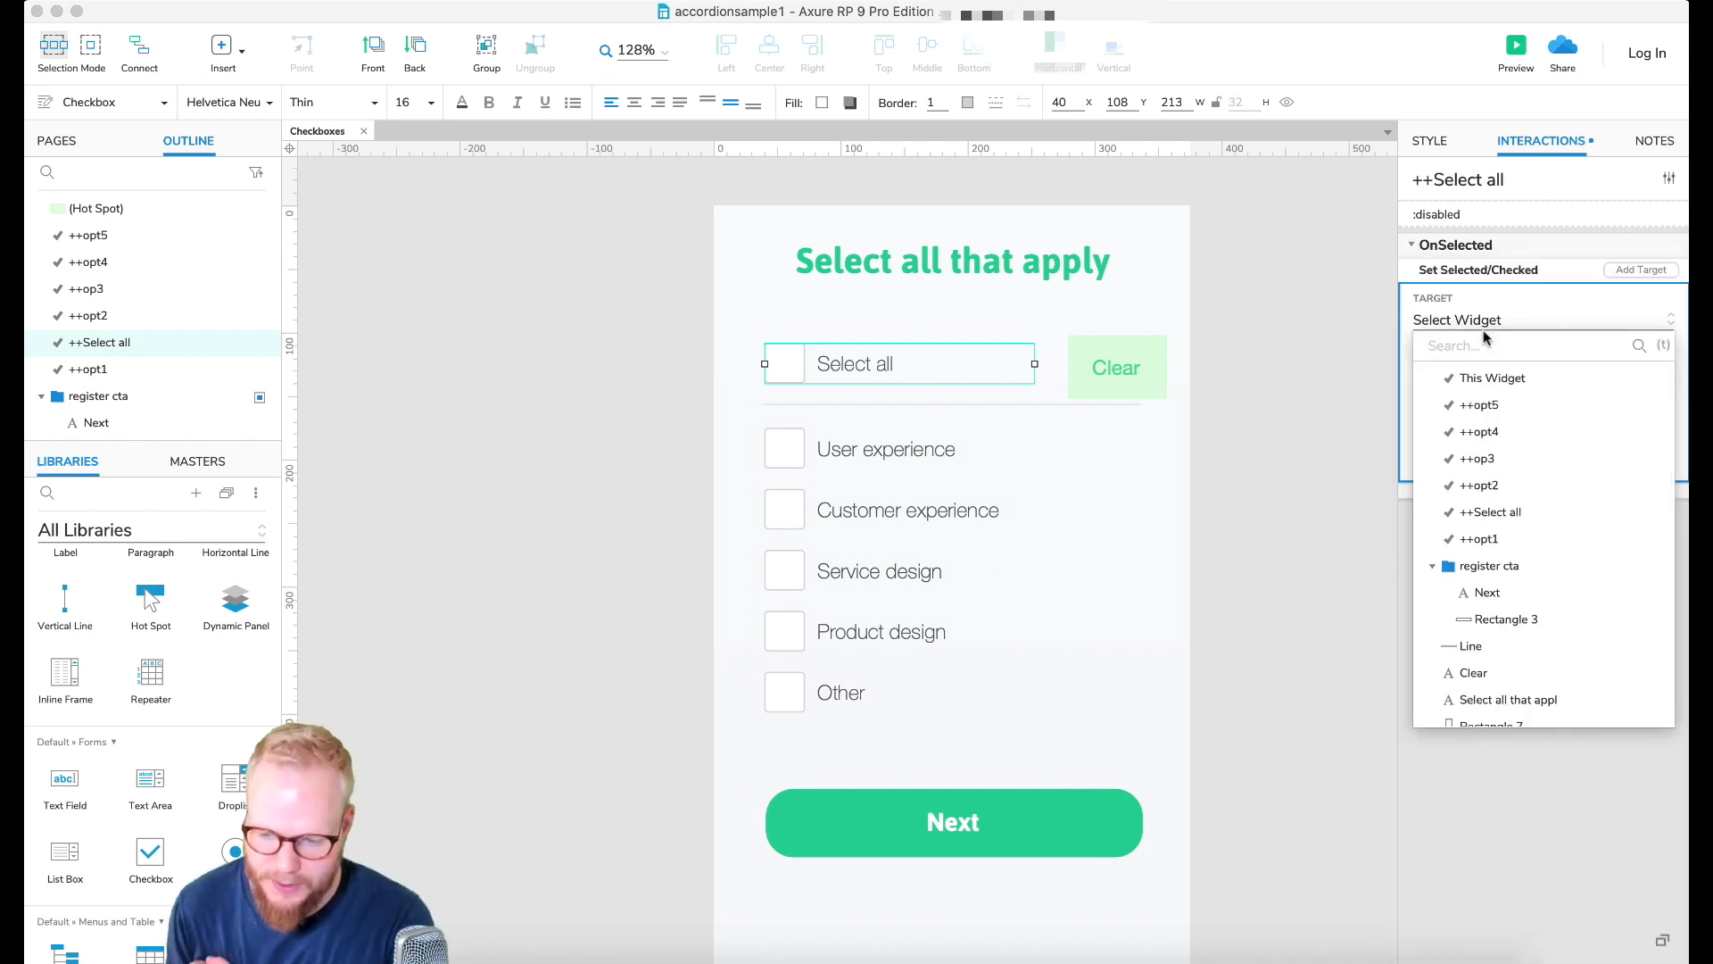
left_click(1478, 537)
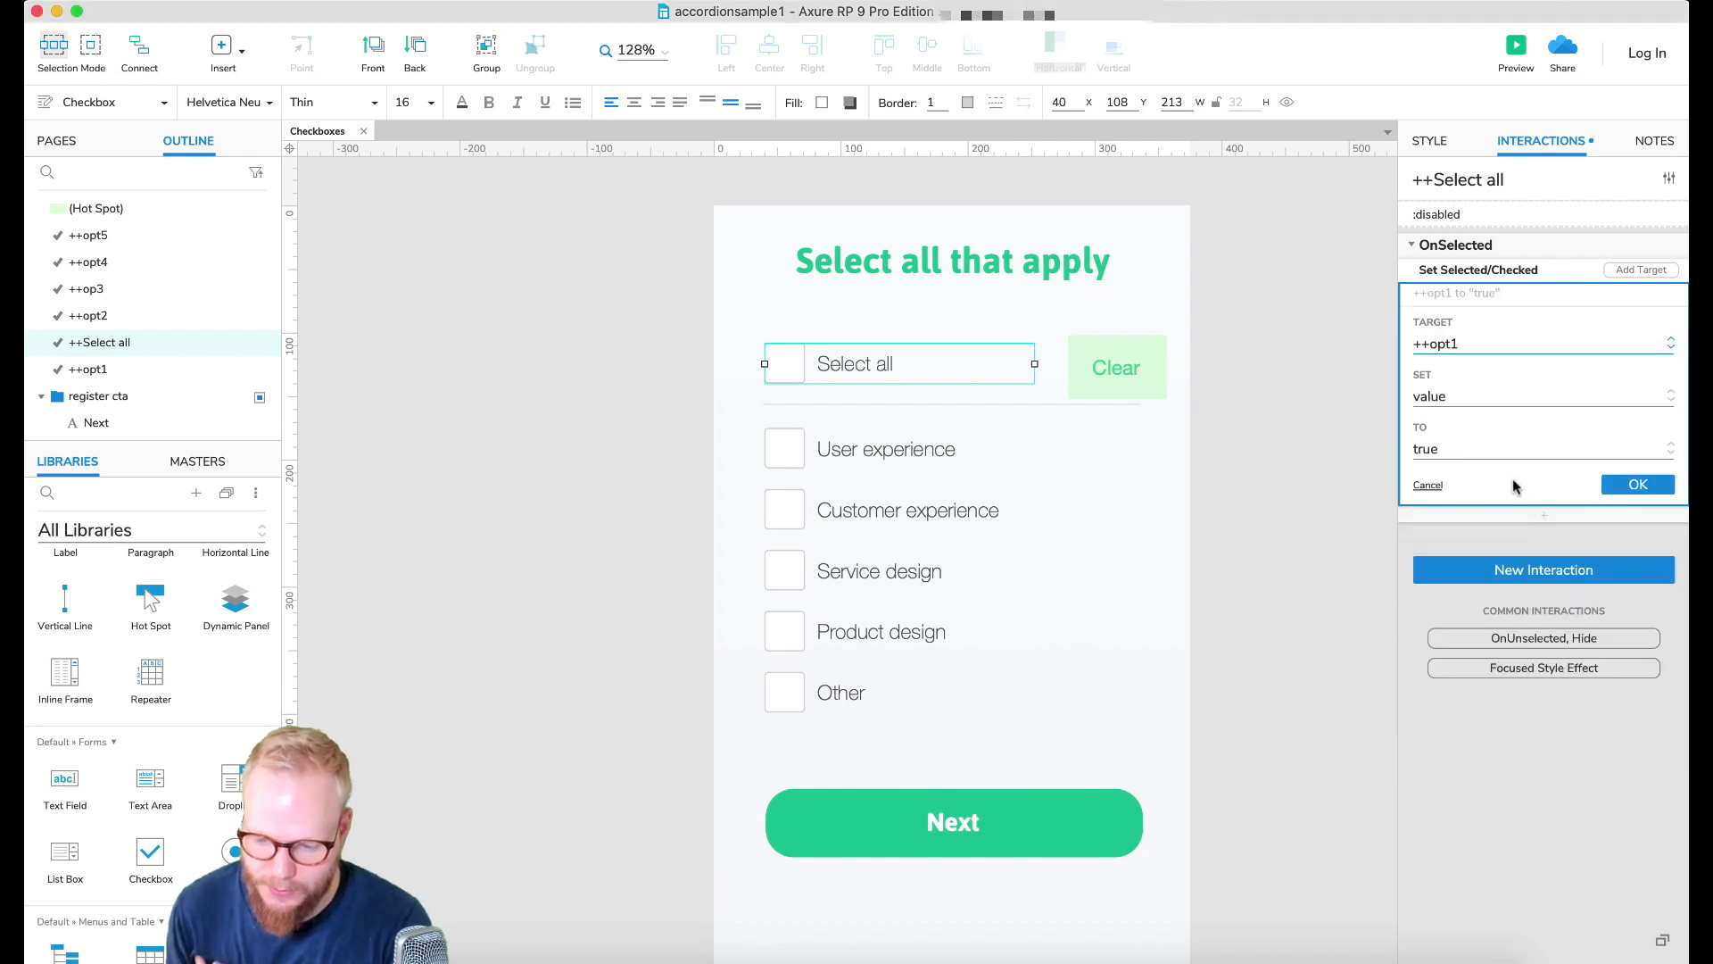
left_click(1636, 484)
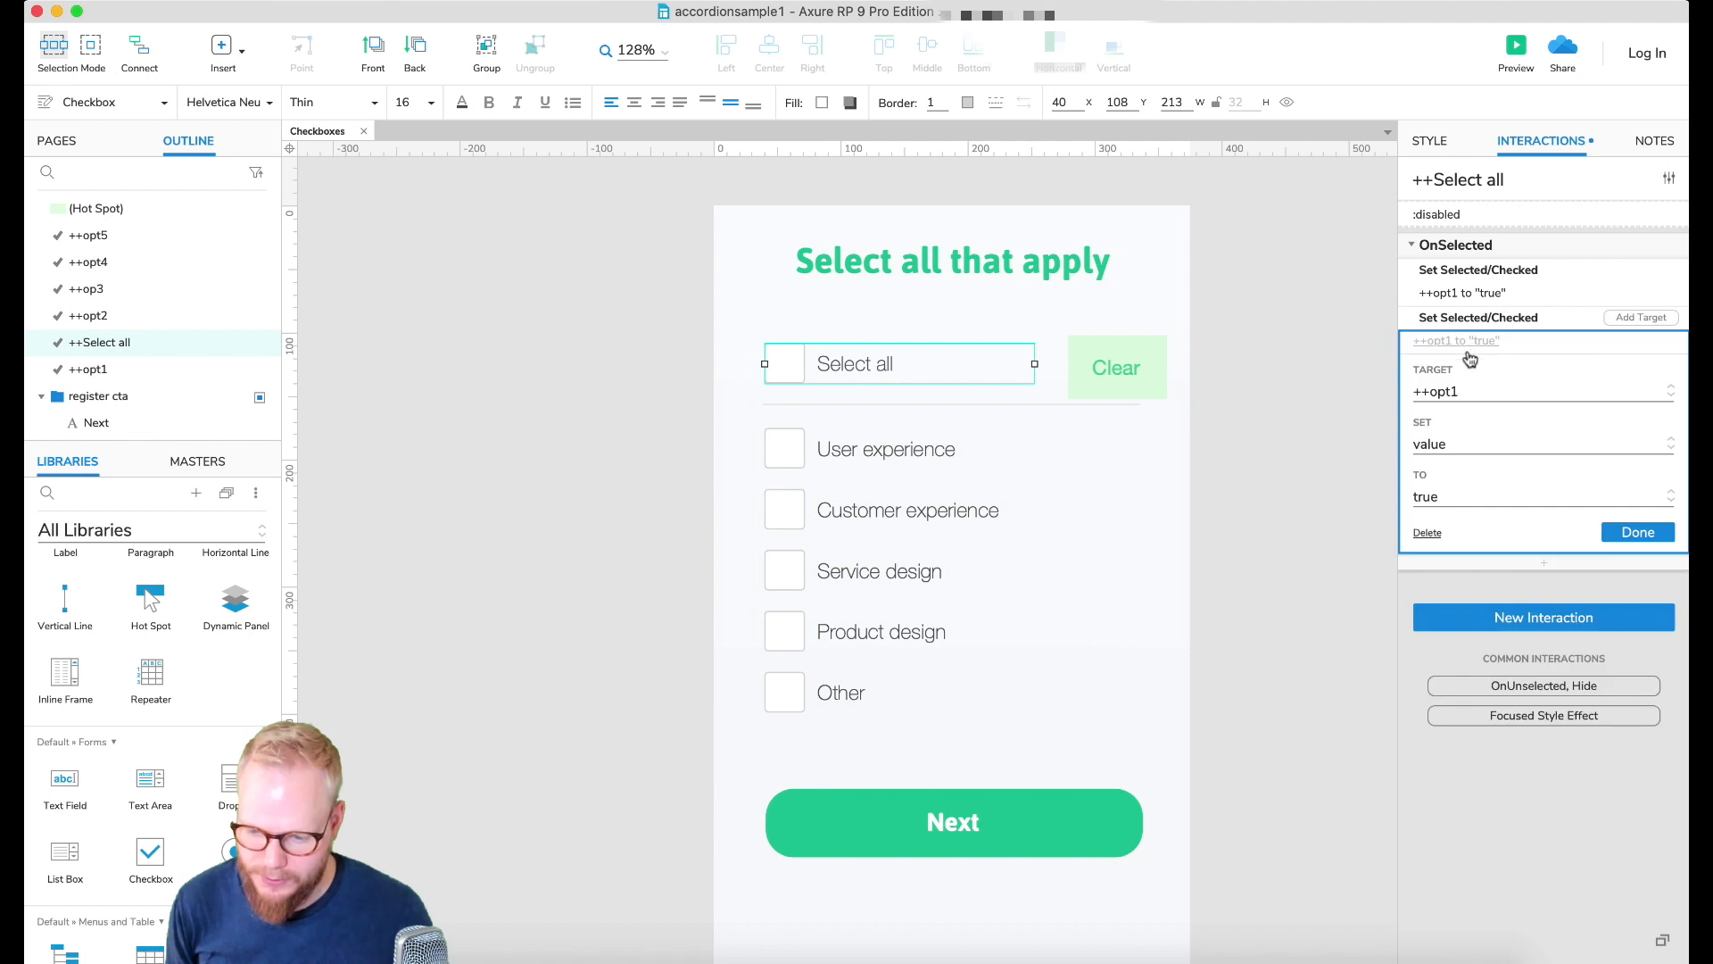
Step: Retarget the copied check actions to ++opt2 and the next options
left_click(1540, 391)
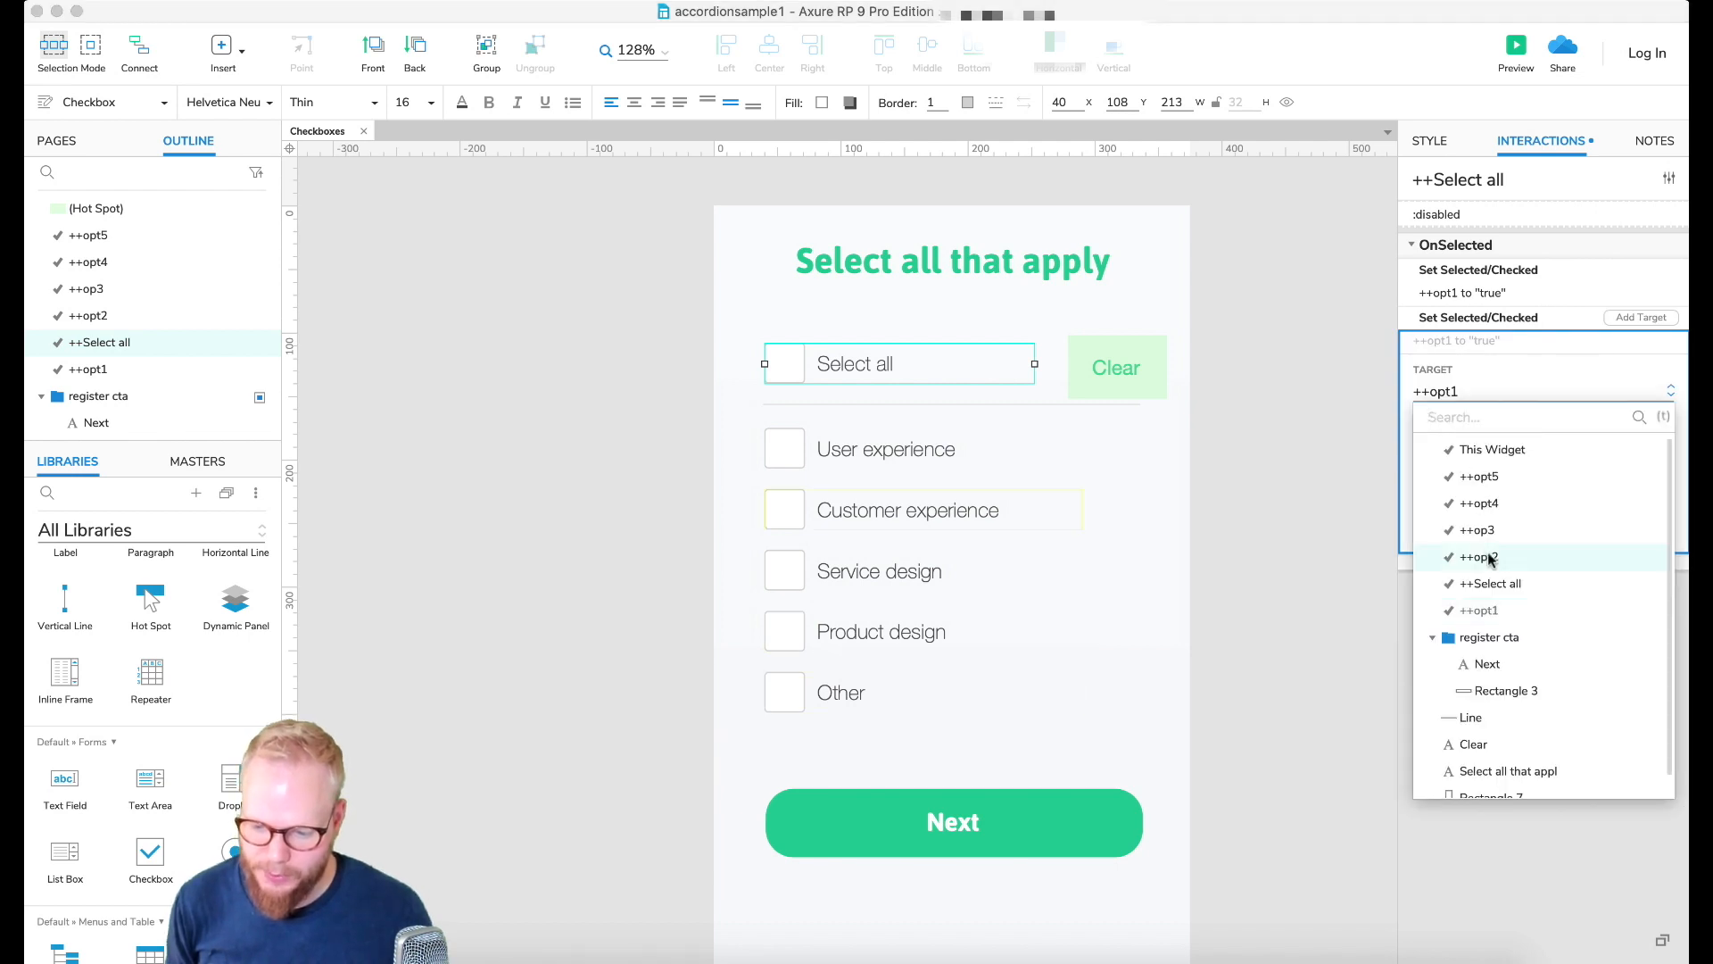
left_click(1477, 557)
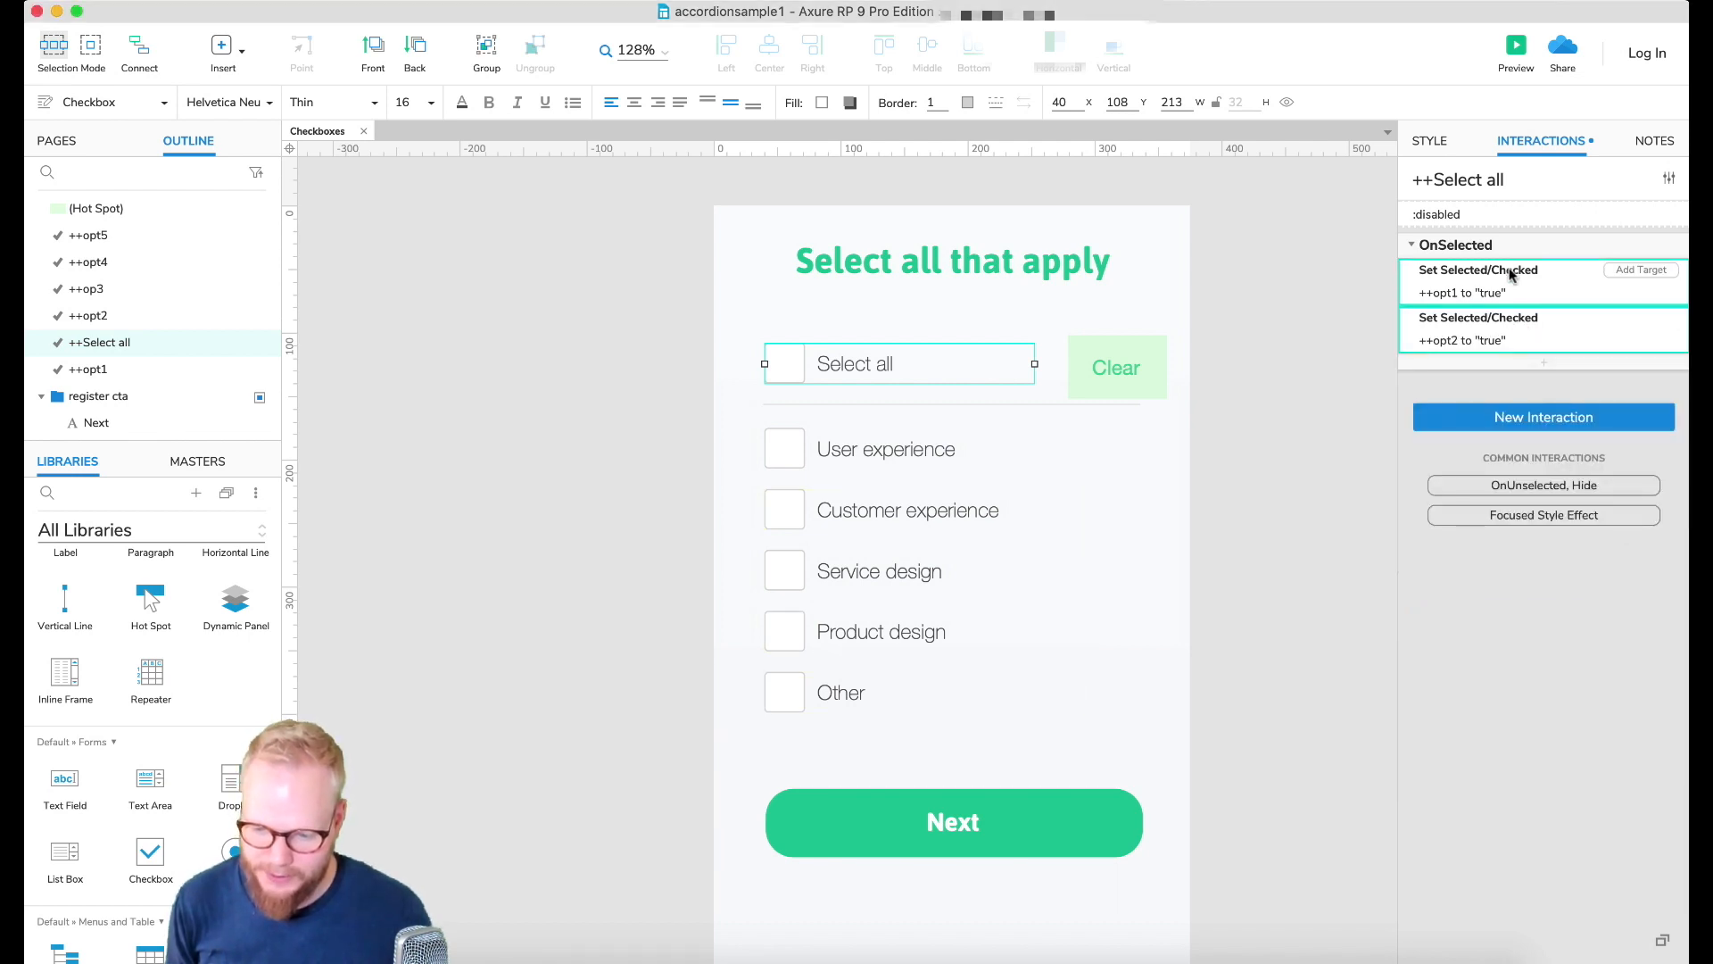
left_click(1478, 364)
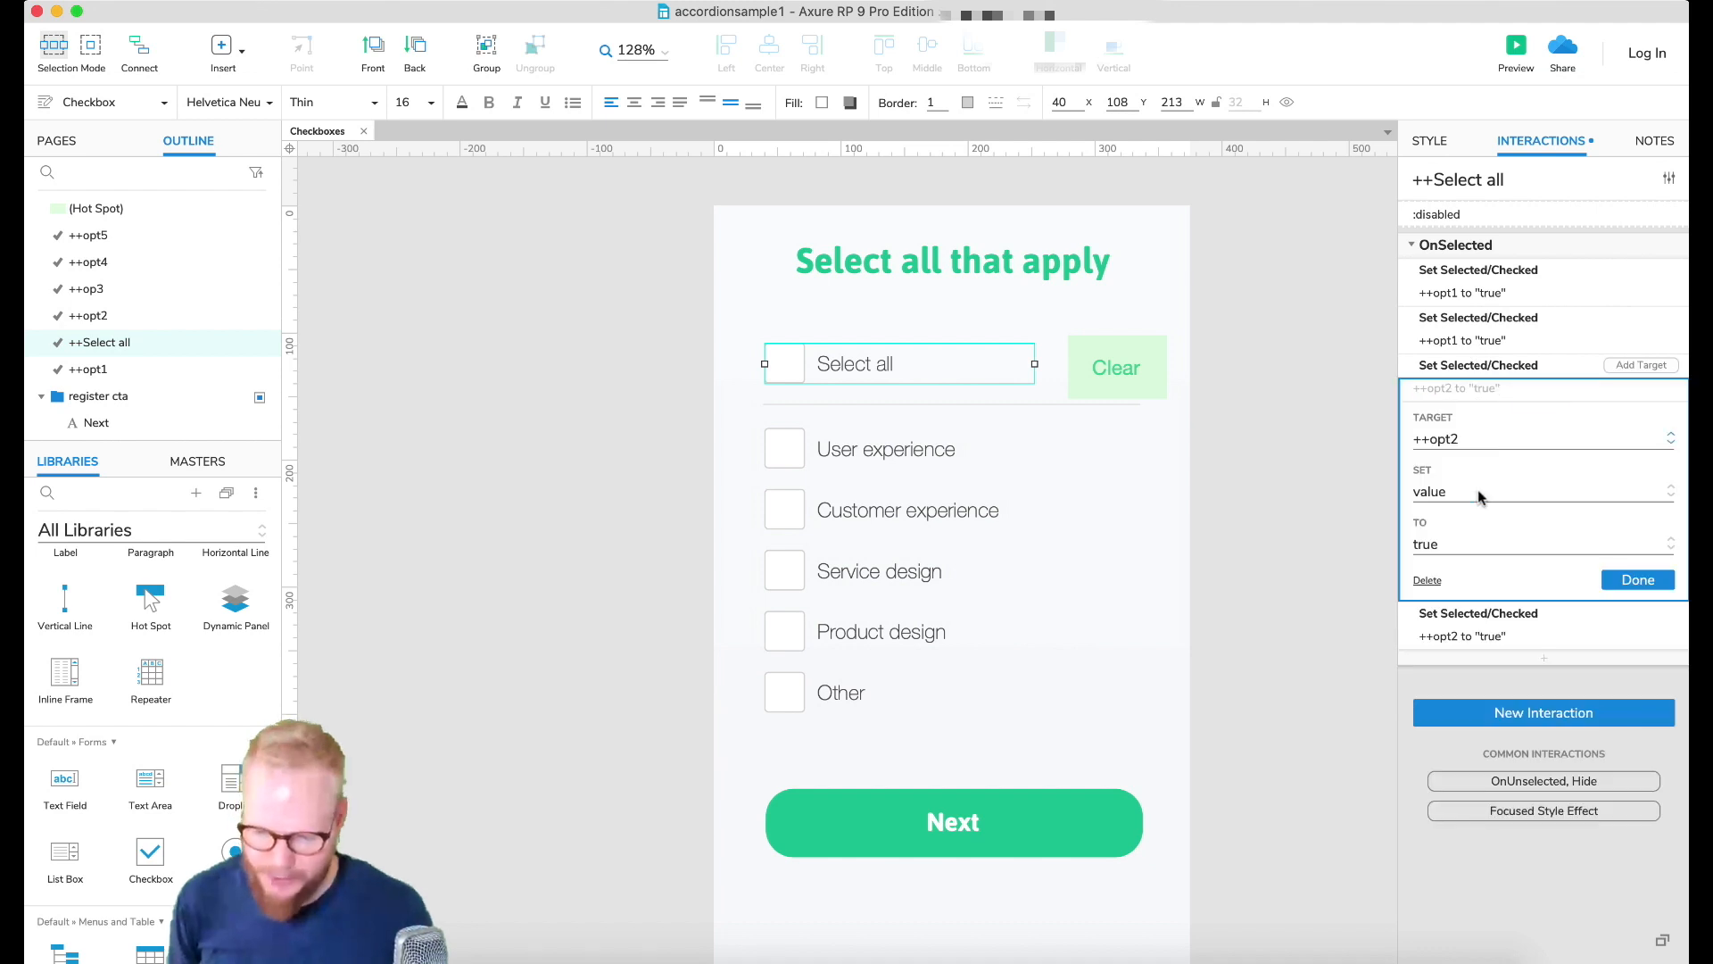
left_click(1540, 439)
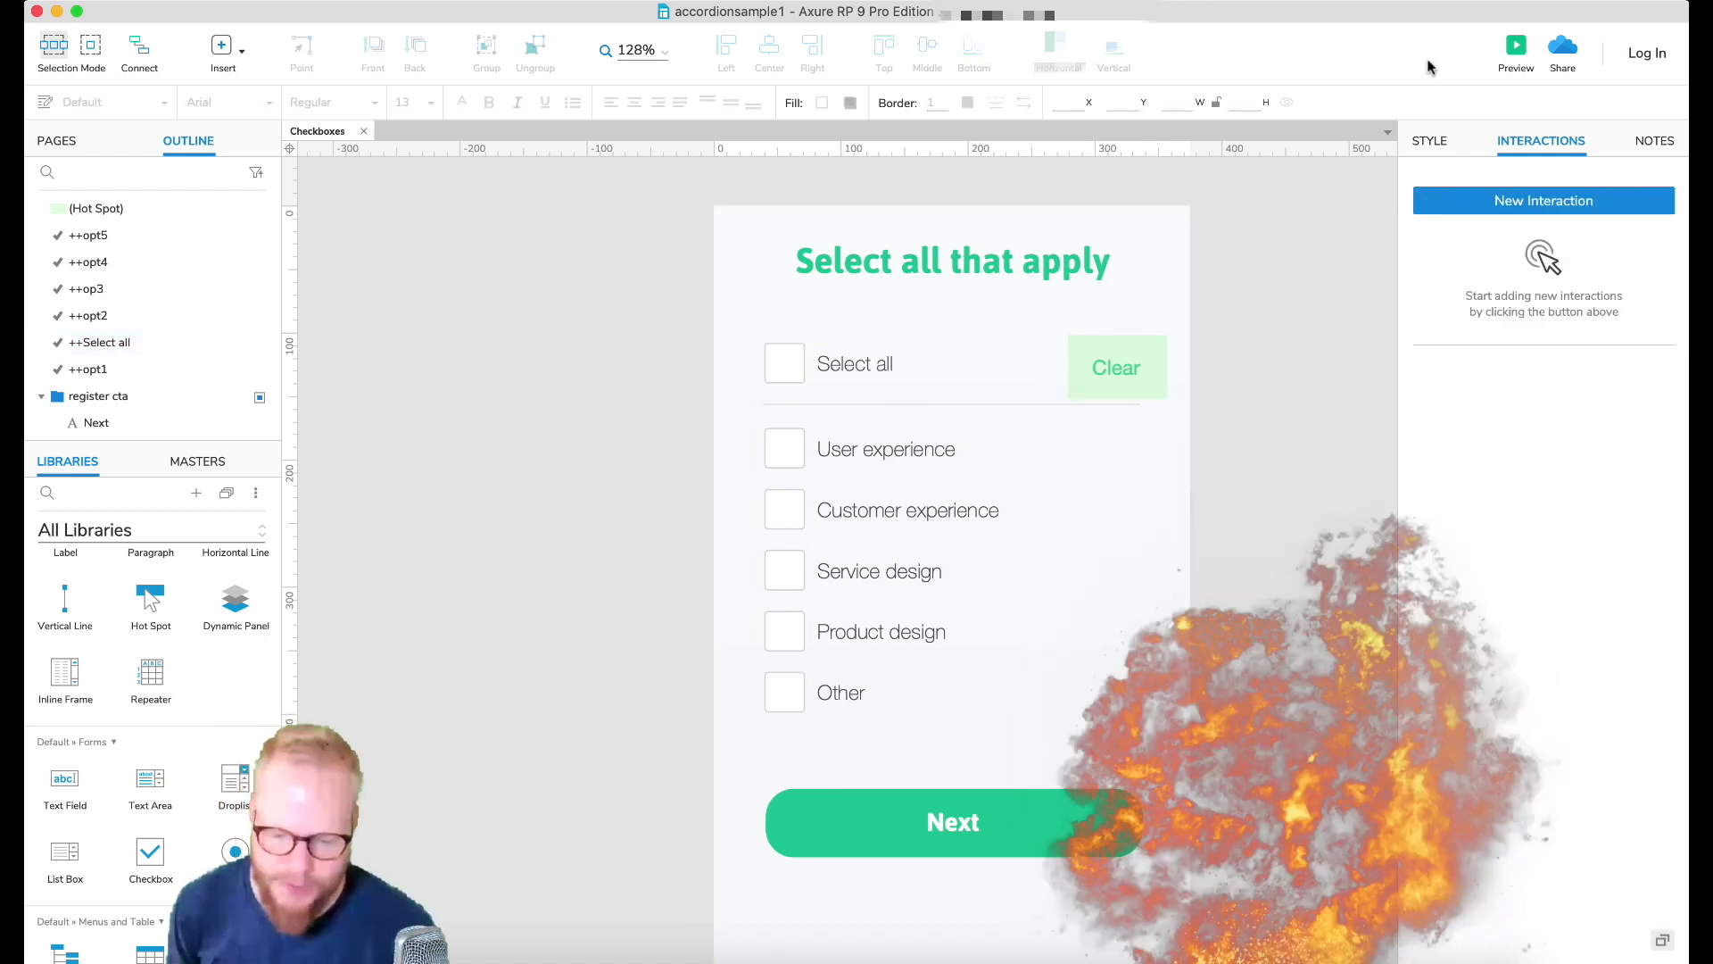
left_click(1515, 43)
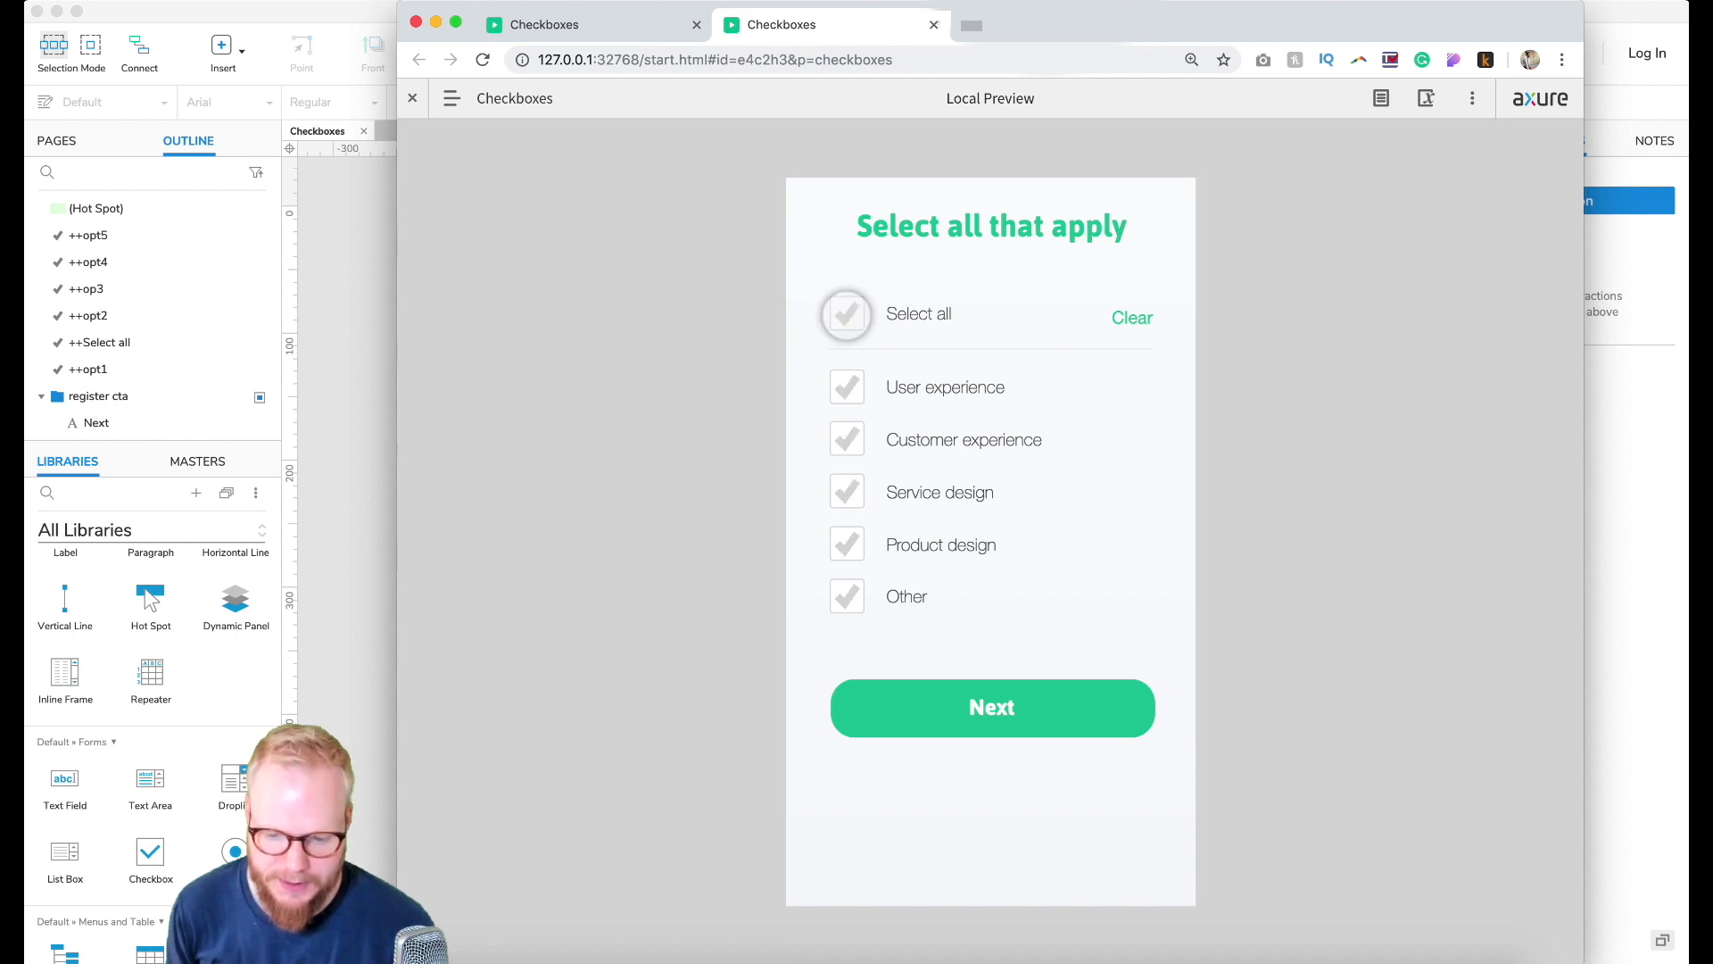
left_click(846, 314)
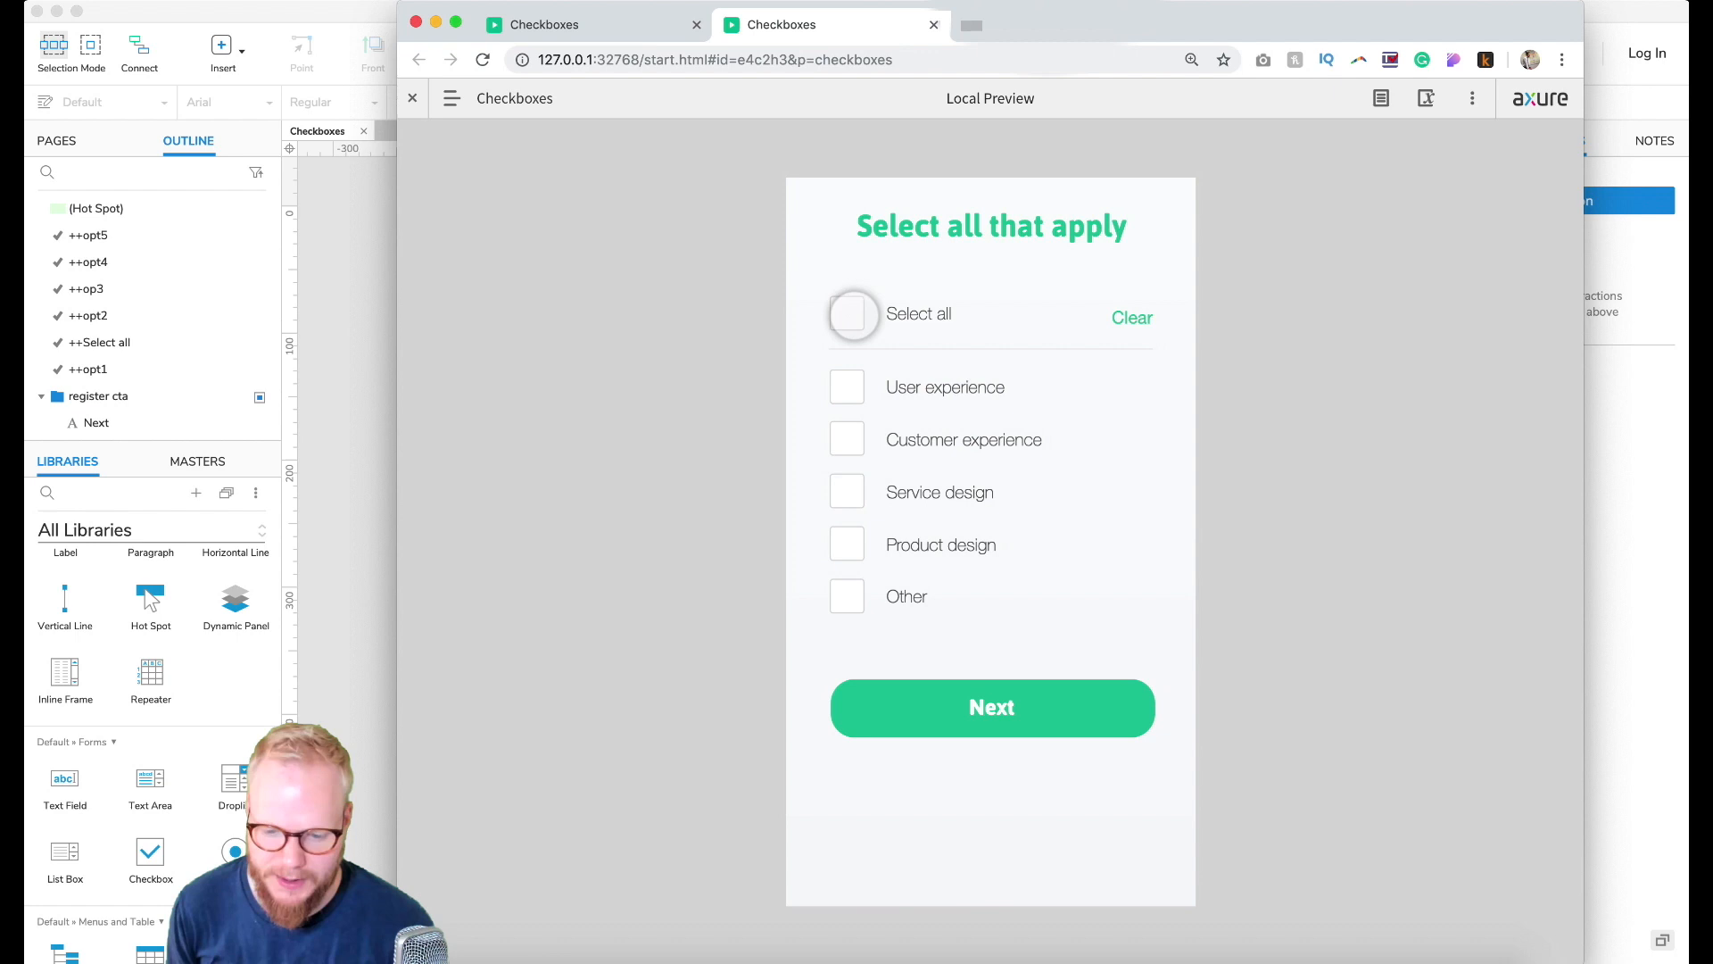
left_click(853, 314)
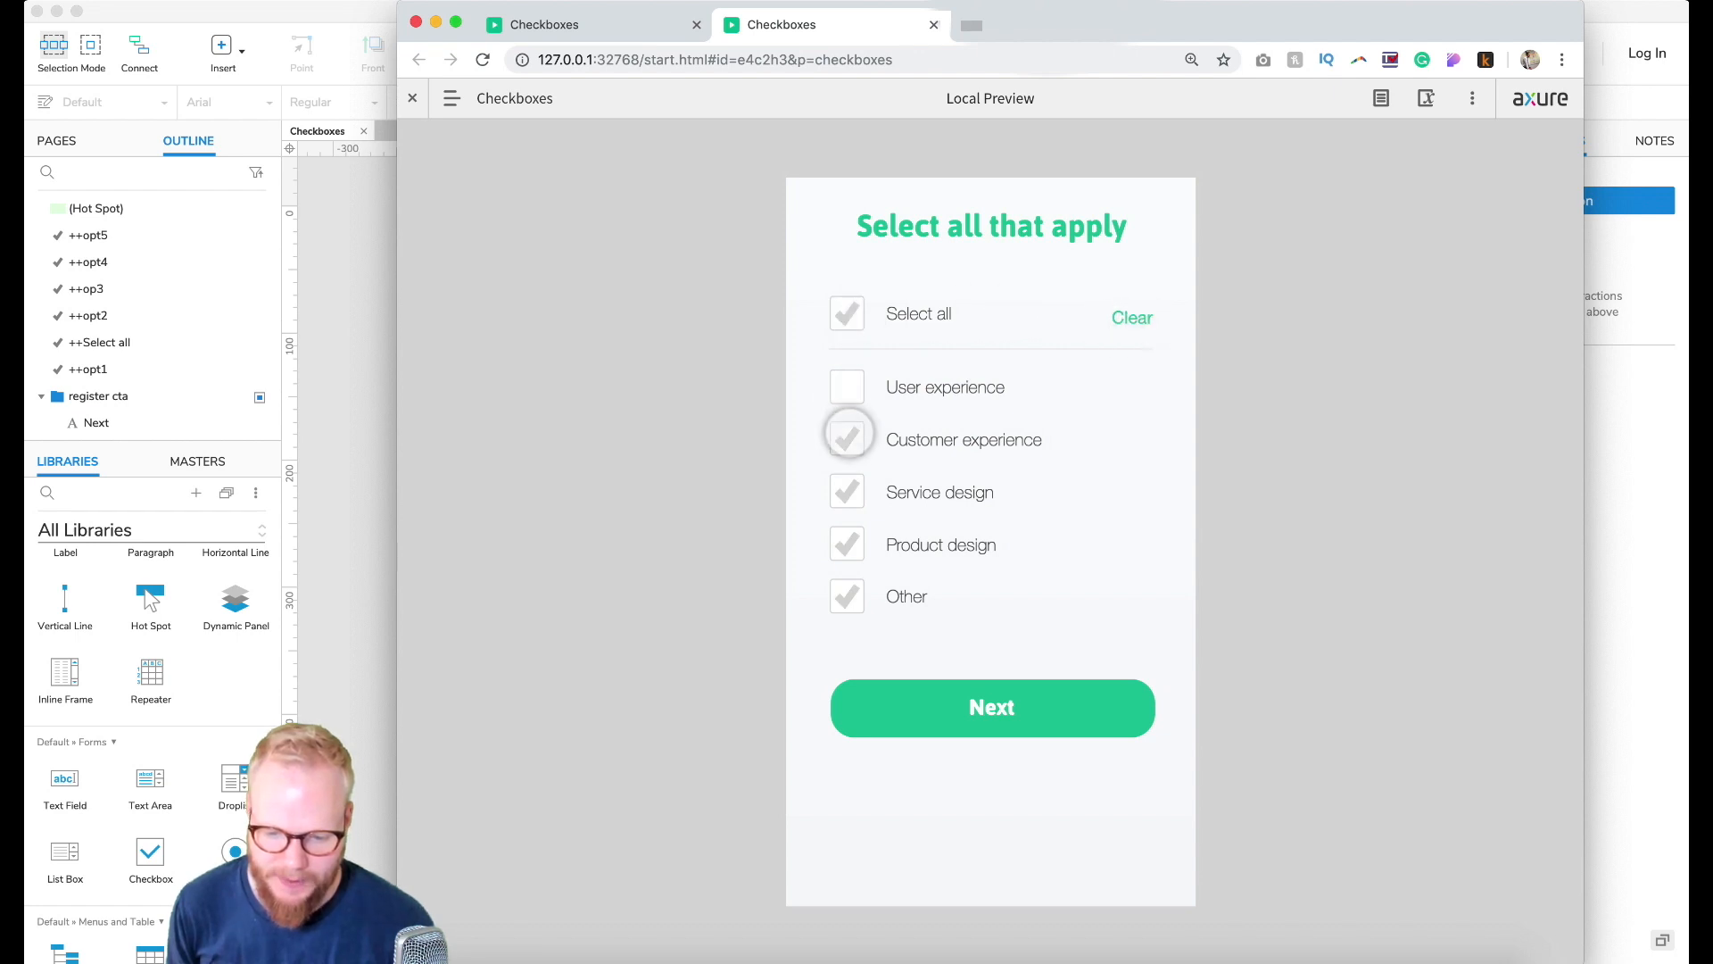
left_click(846, 493)
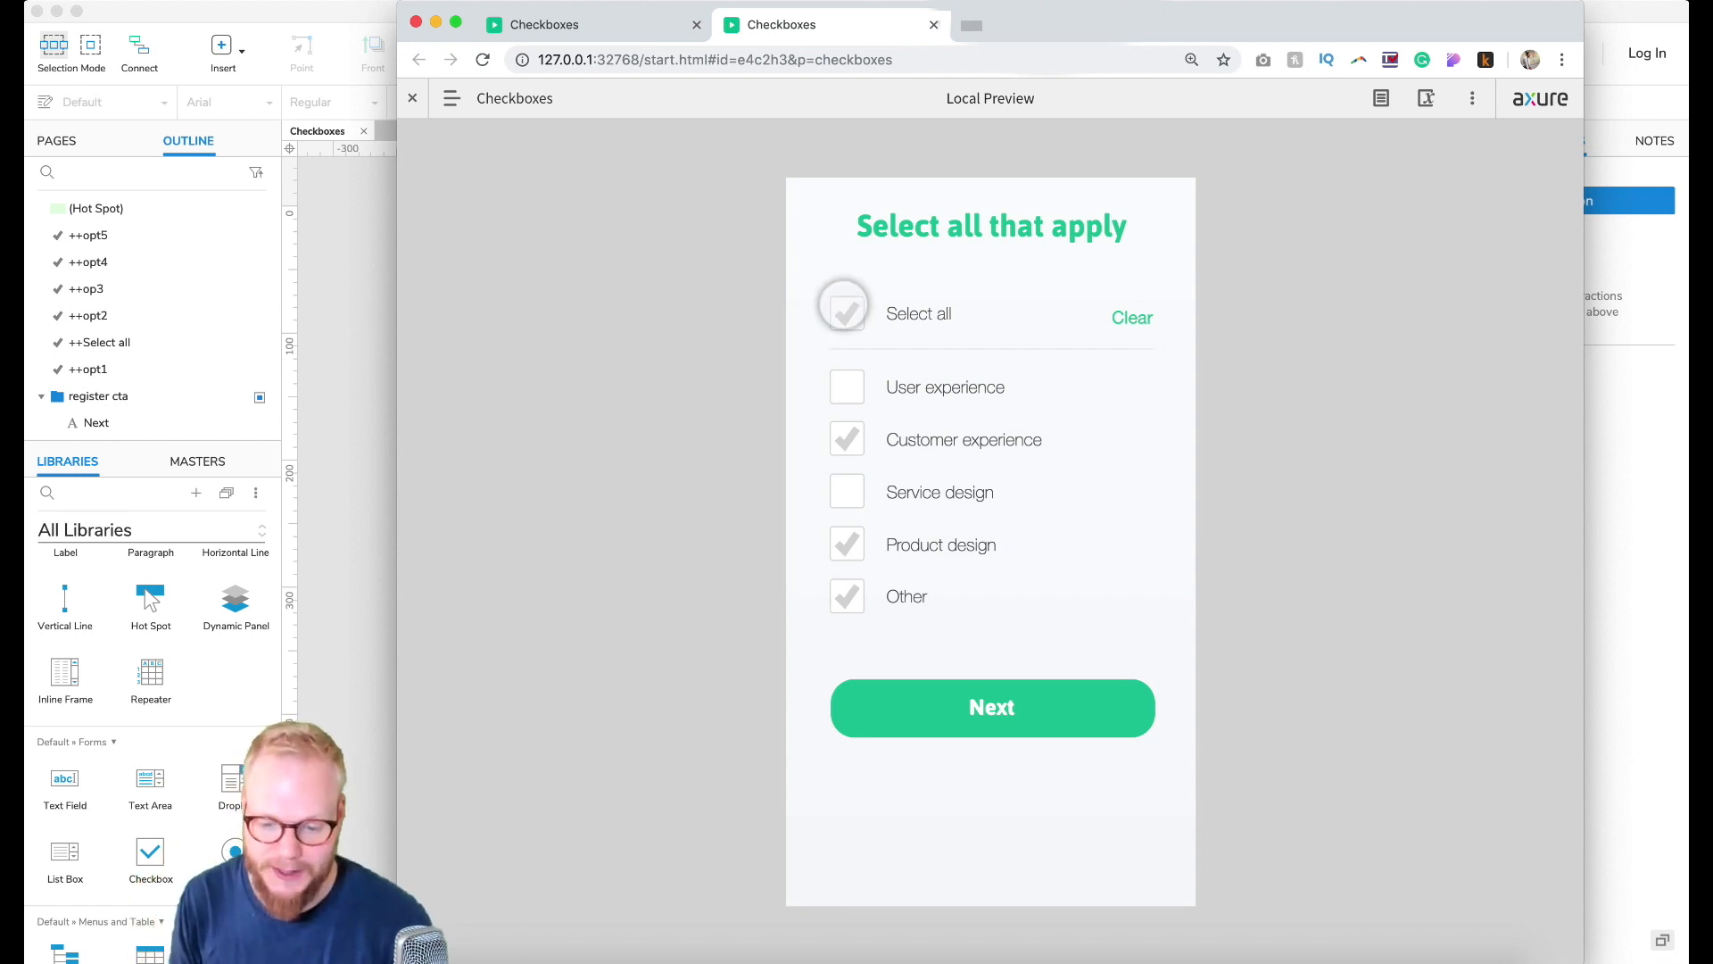
left_click(846, 314)
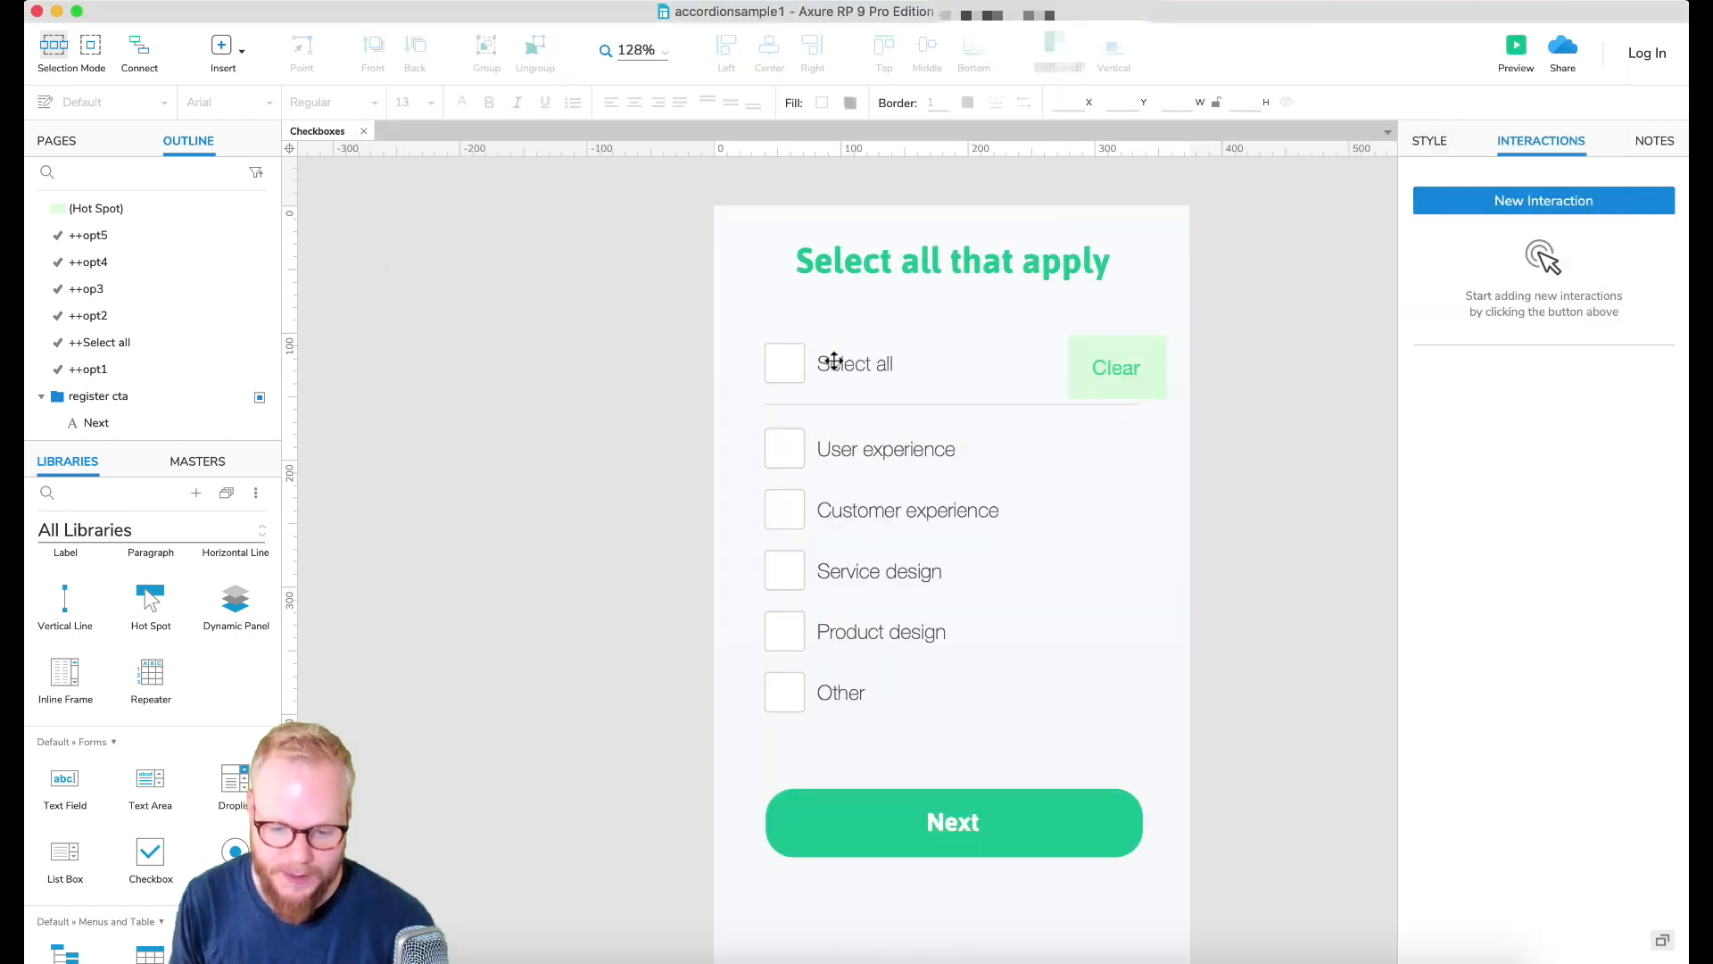
Step: Add an OnUnselected event to ++Select all and paste in the check actions
left_click(855, 362)
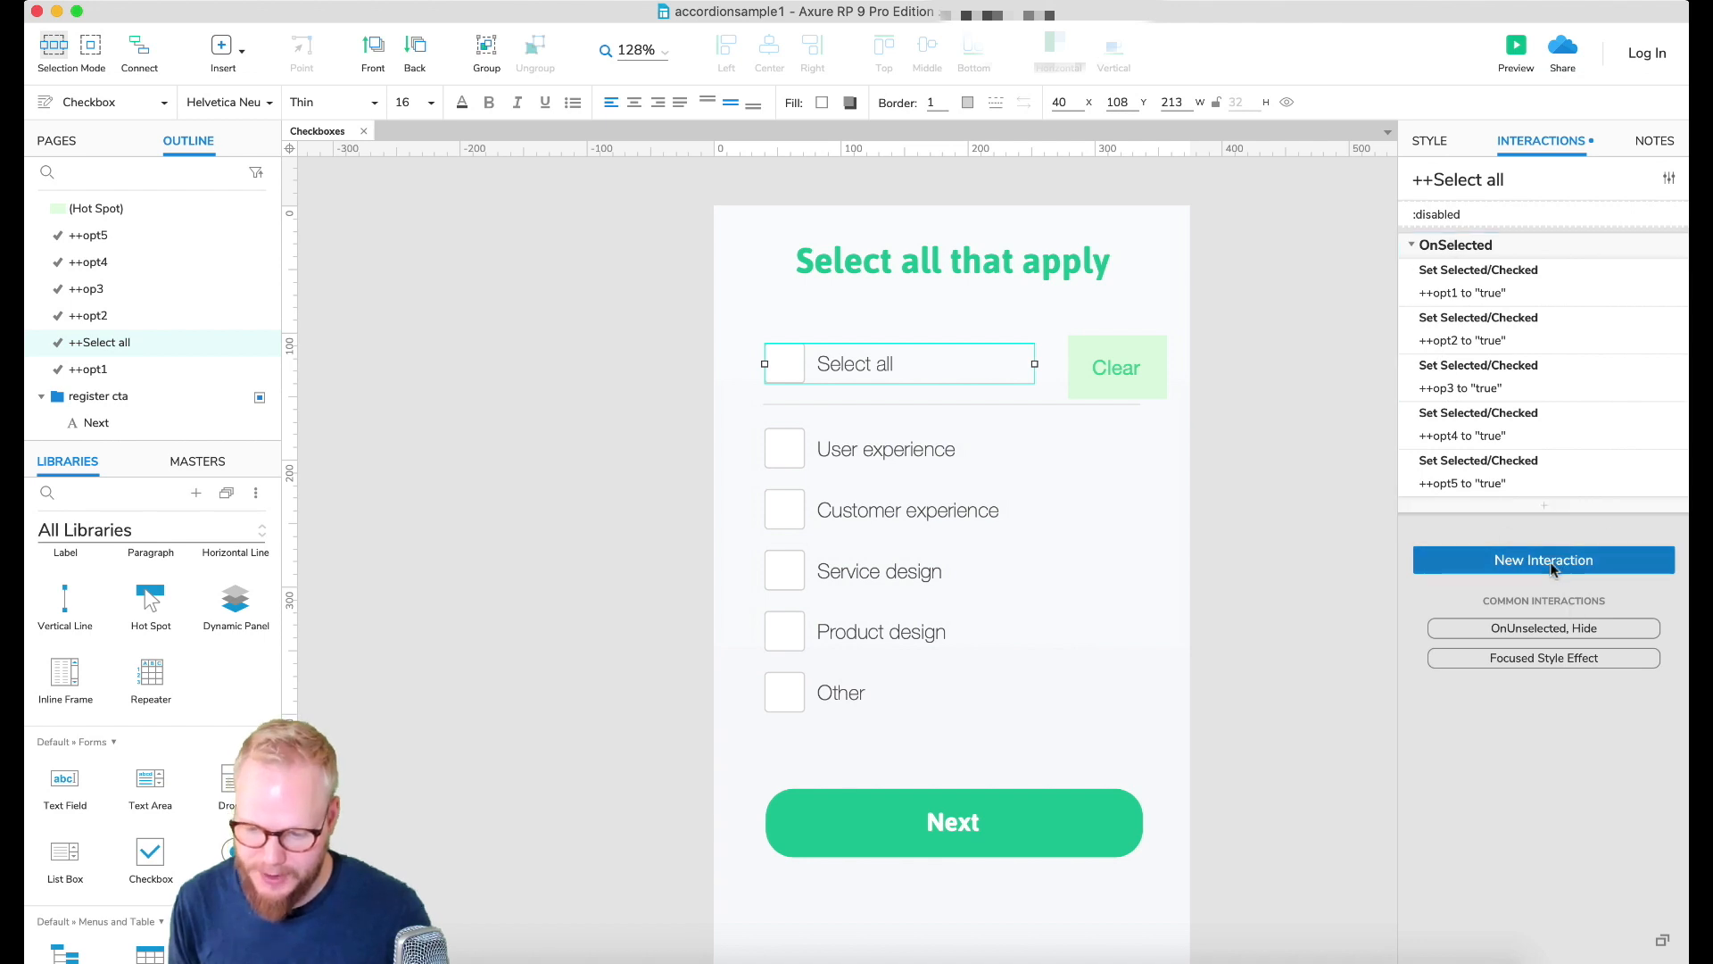
left_click(1542, 559)
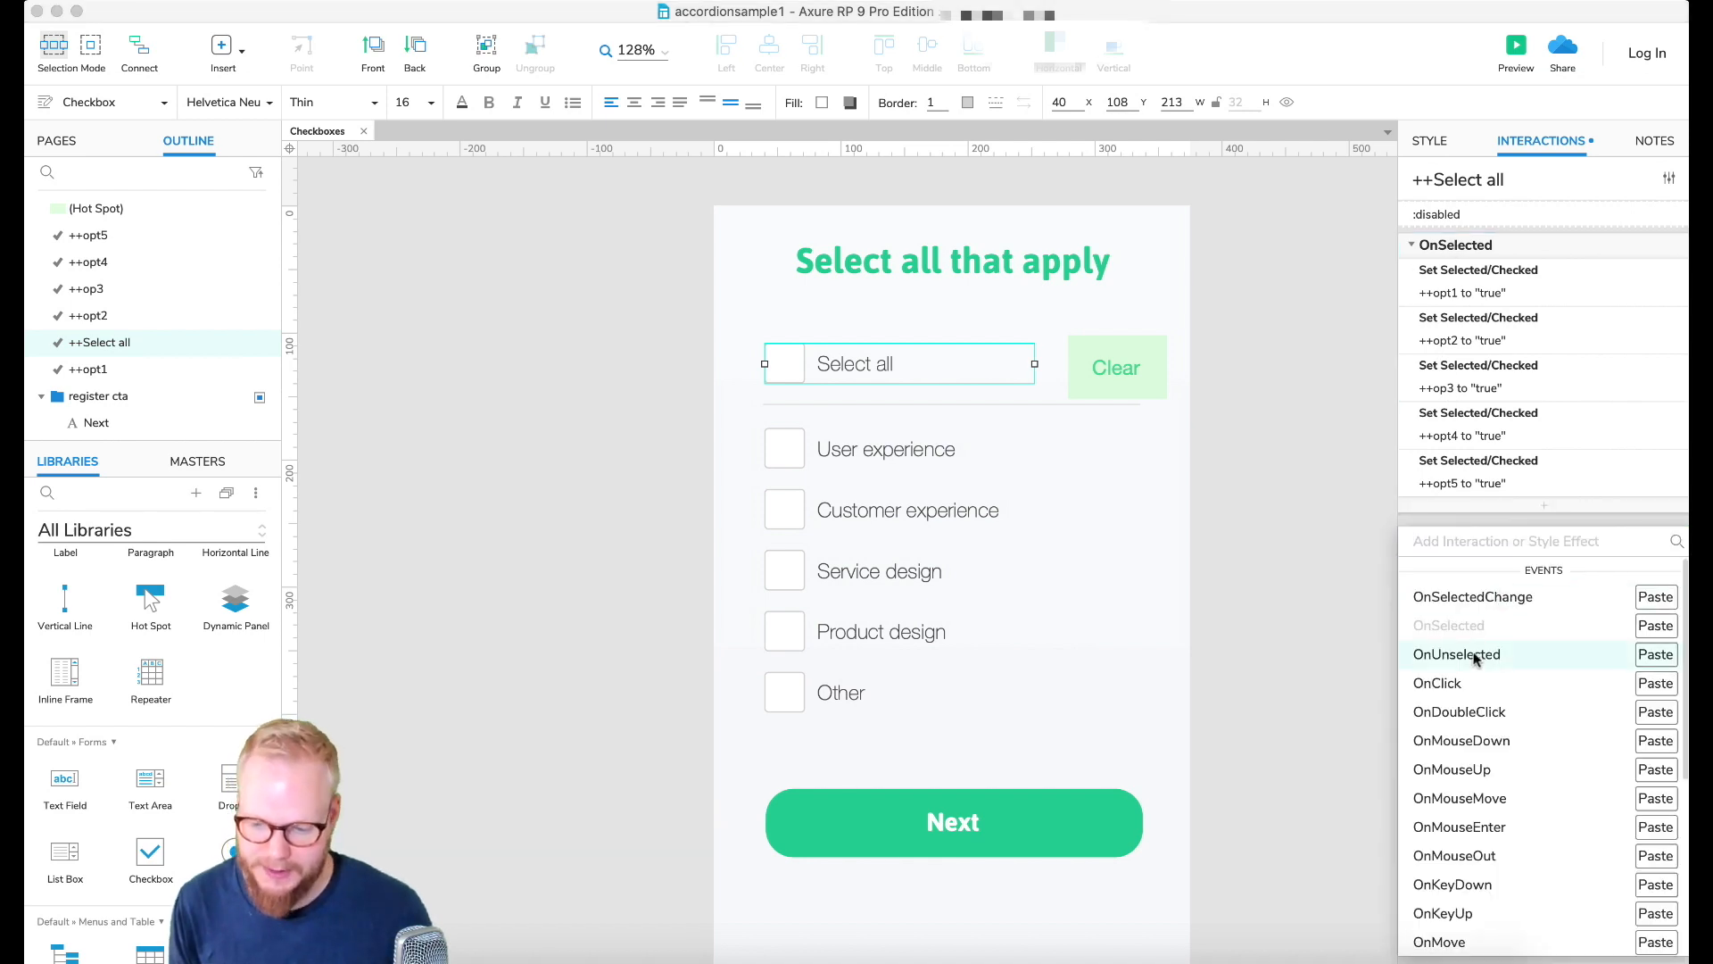
left_click(1457, 653)
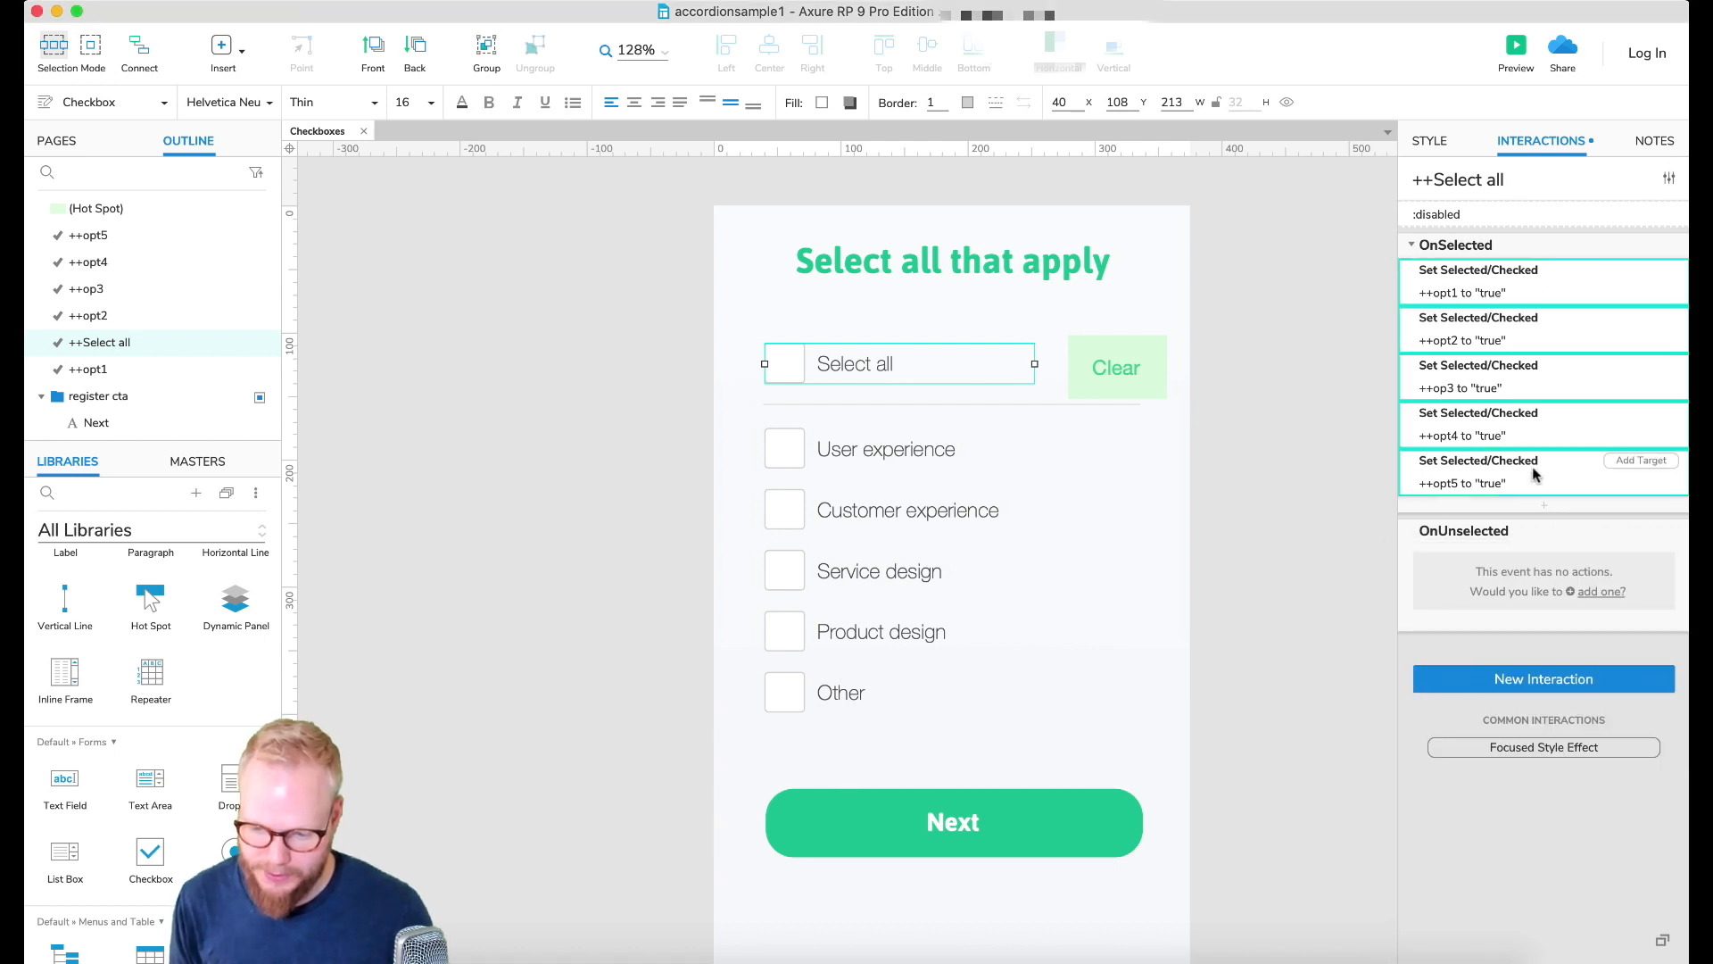
left_click(1603, 590)
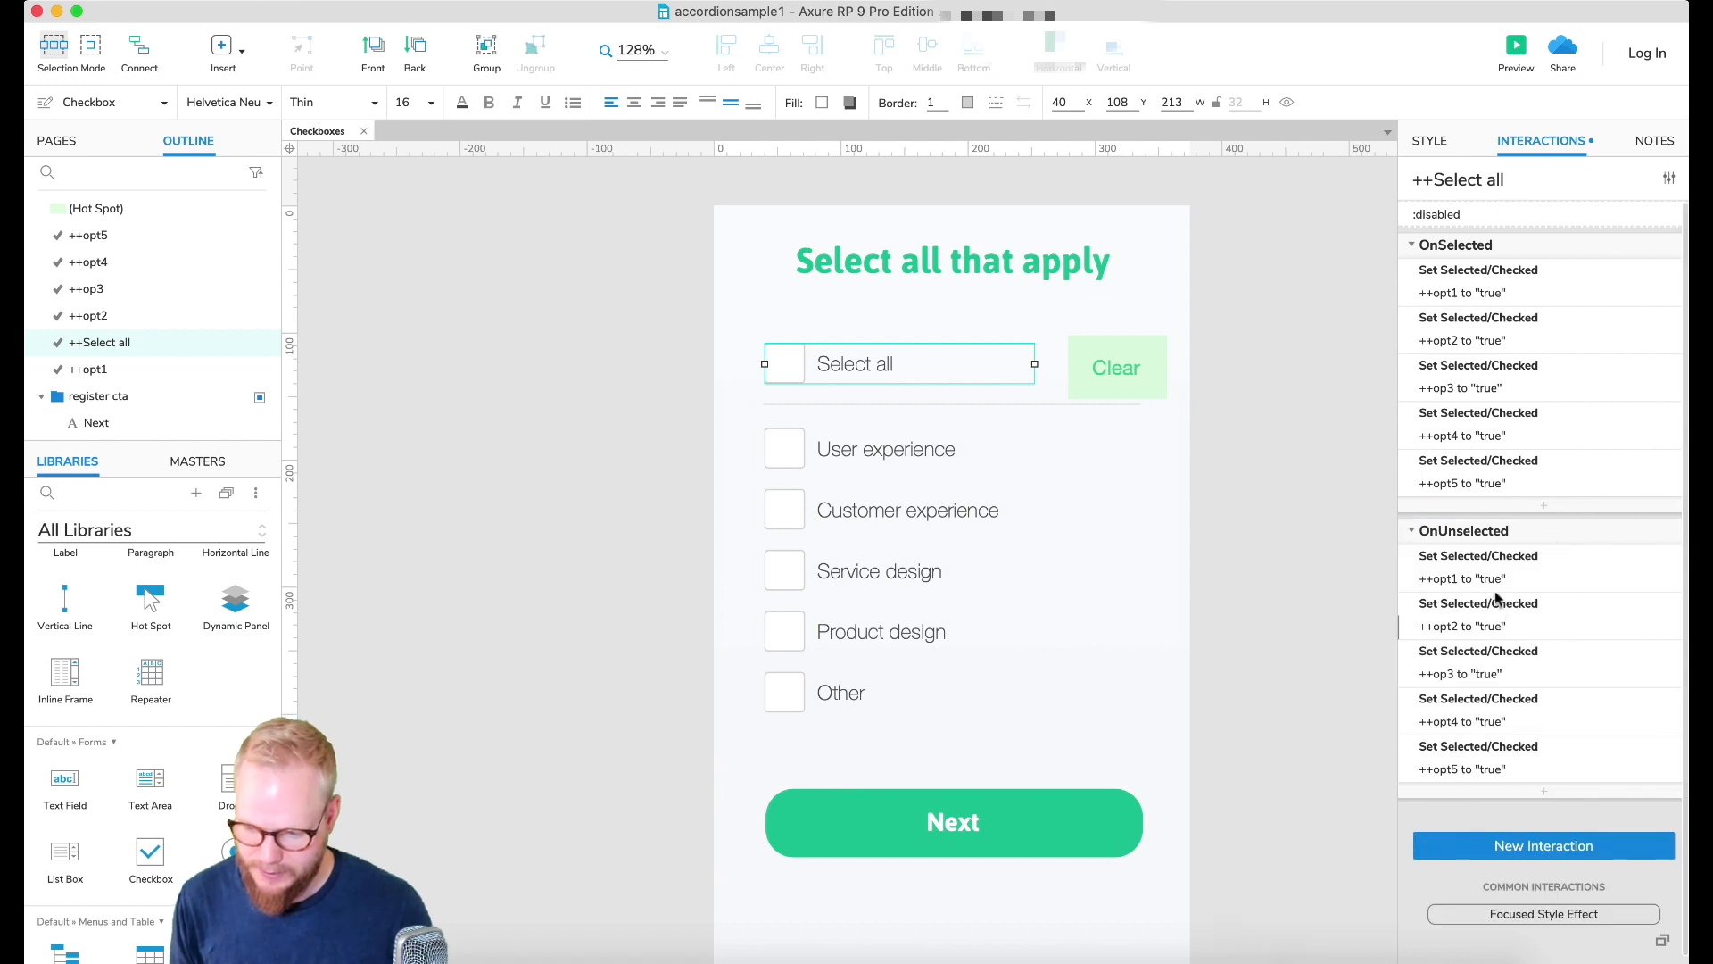
Step: Change the pasted actions so opt1, opt2, op3 and opt4 are set to unchecked
left_click(1478, 555)
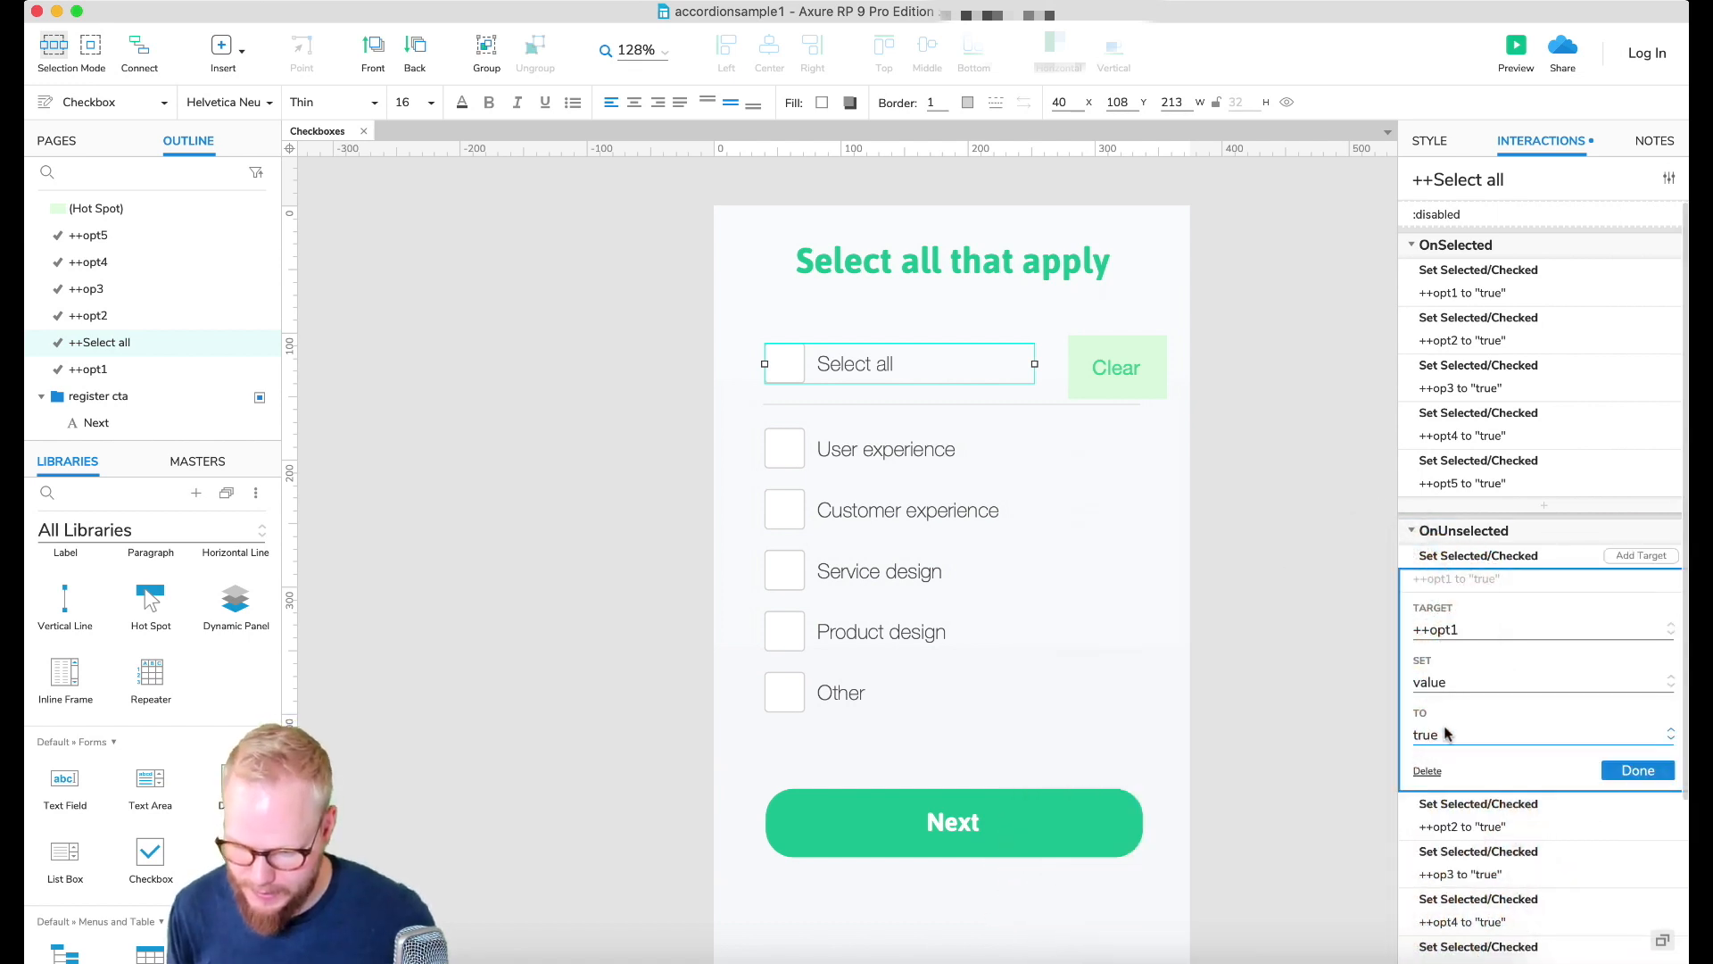
left_click(1636, 770)
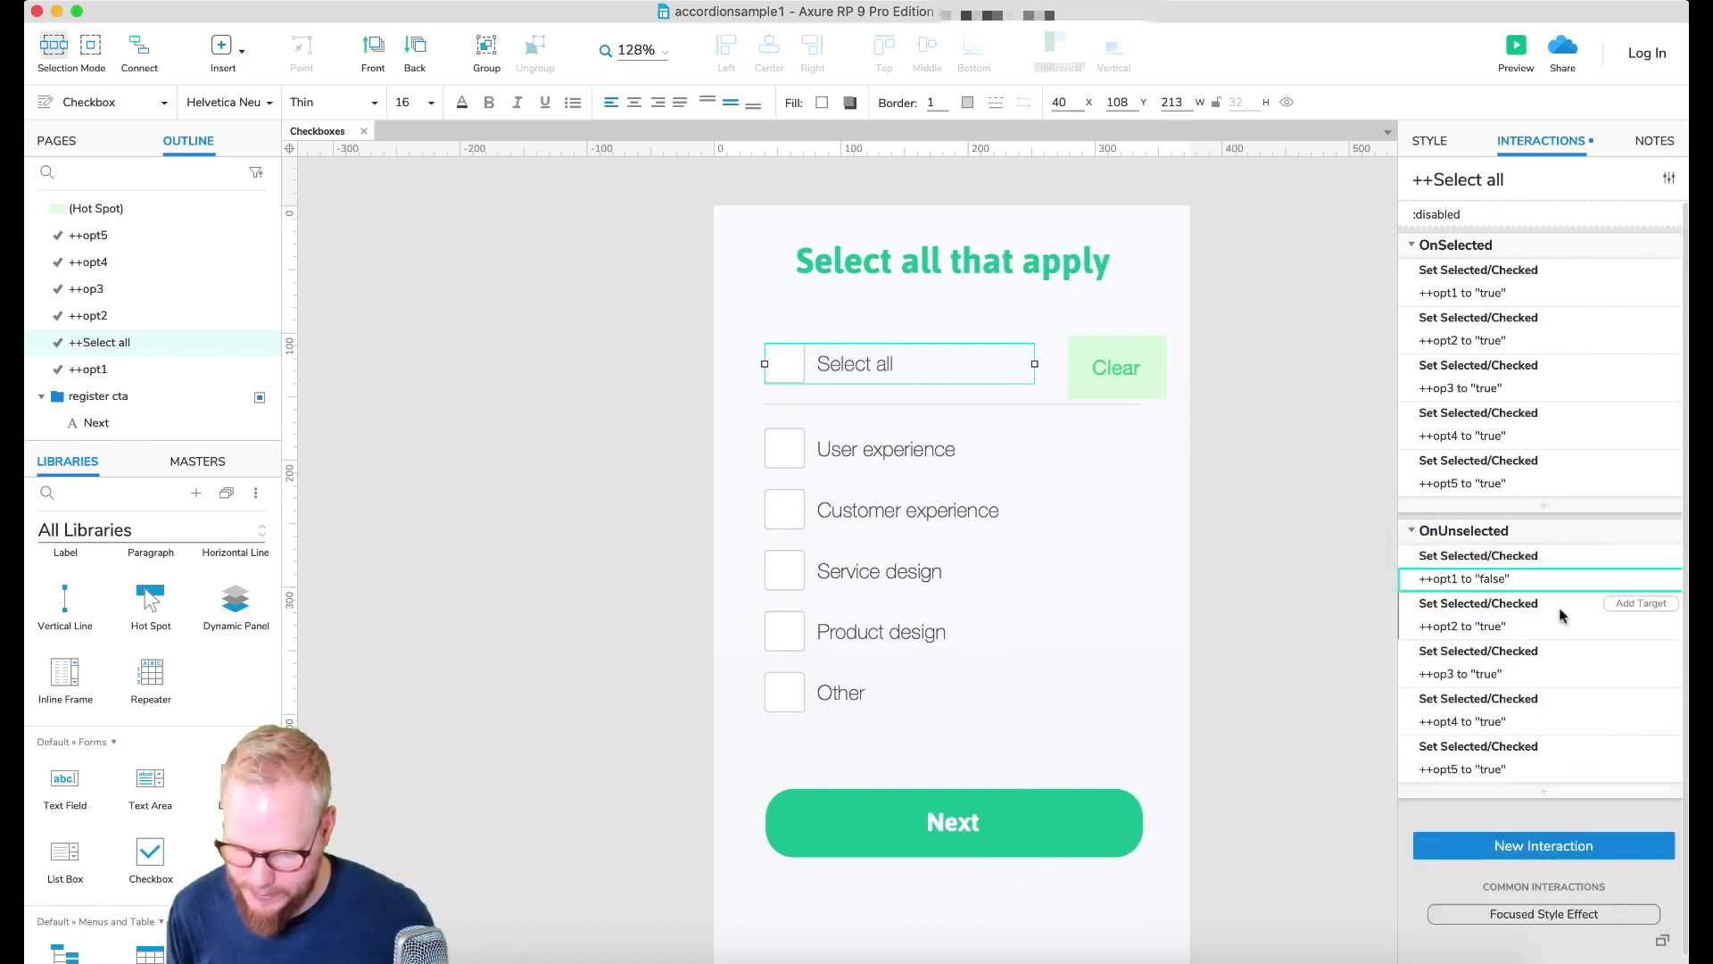
left_click(1477, 603)
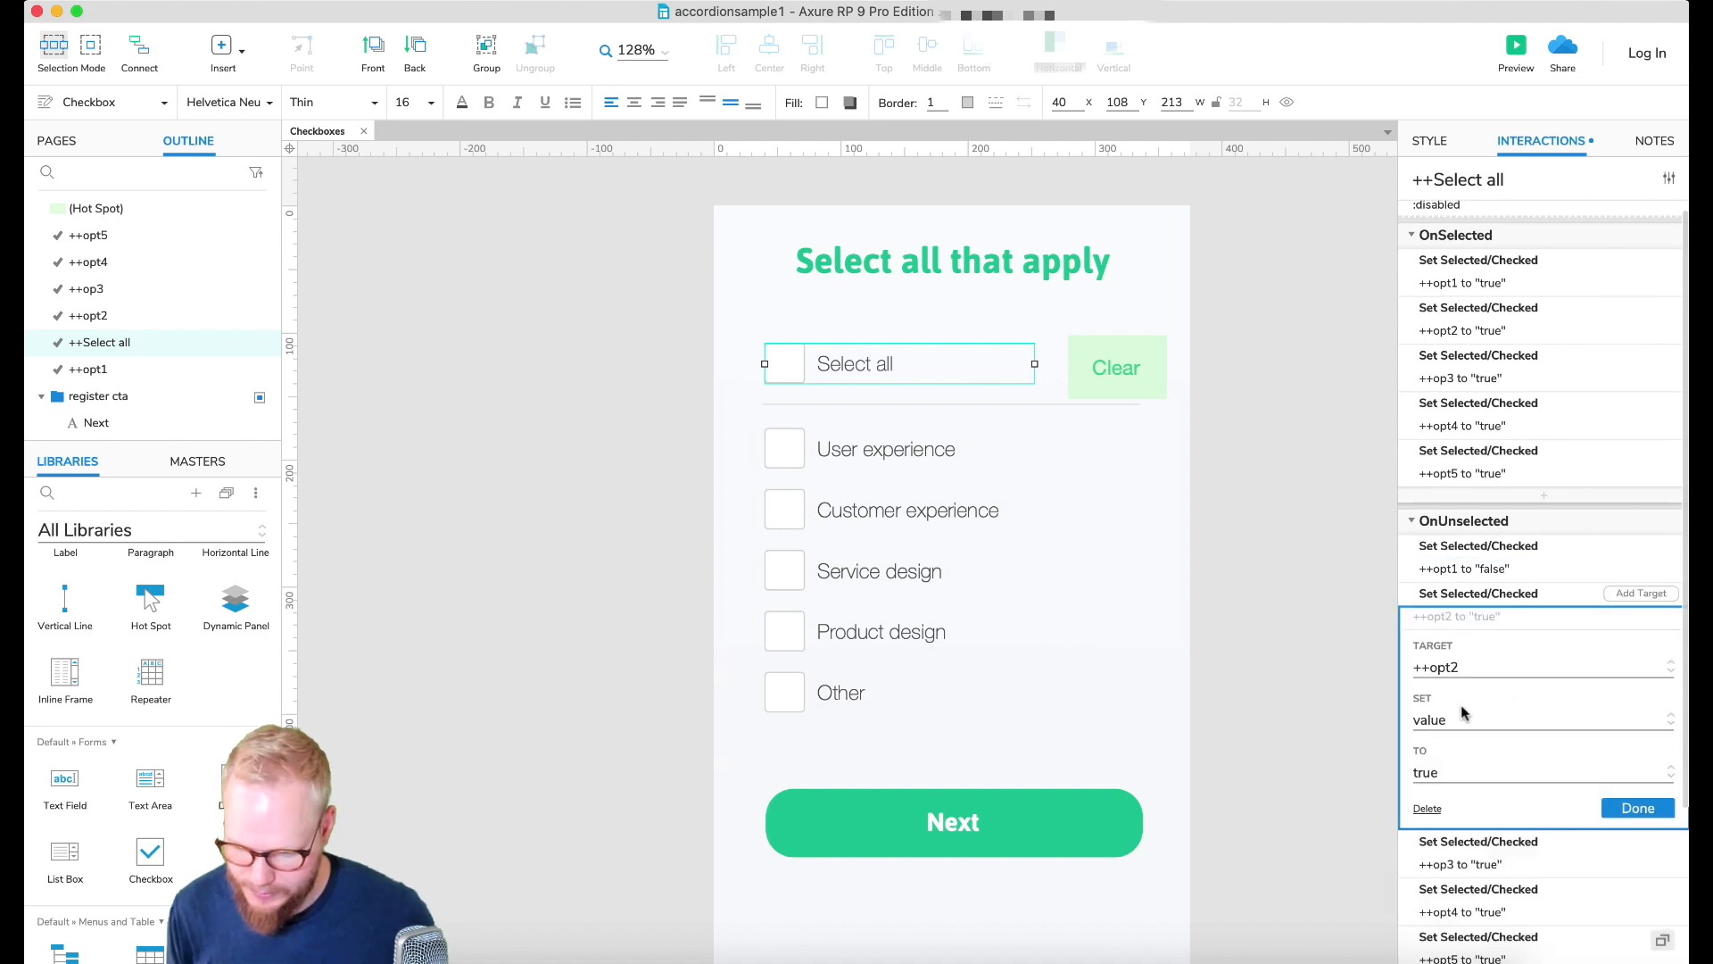
left_click(1636, 807)
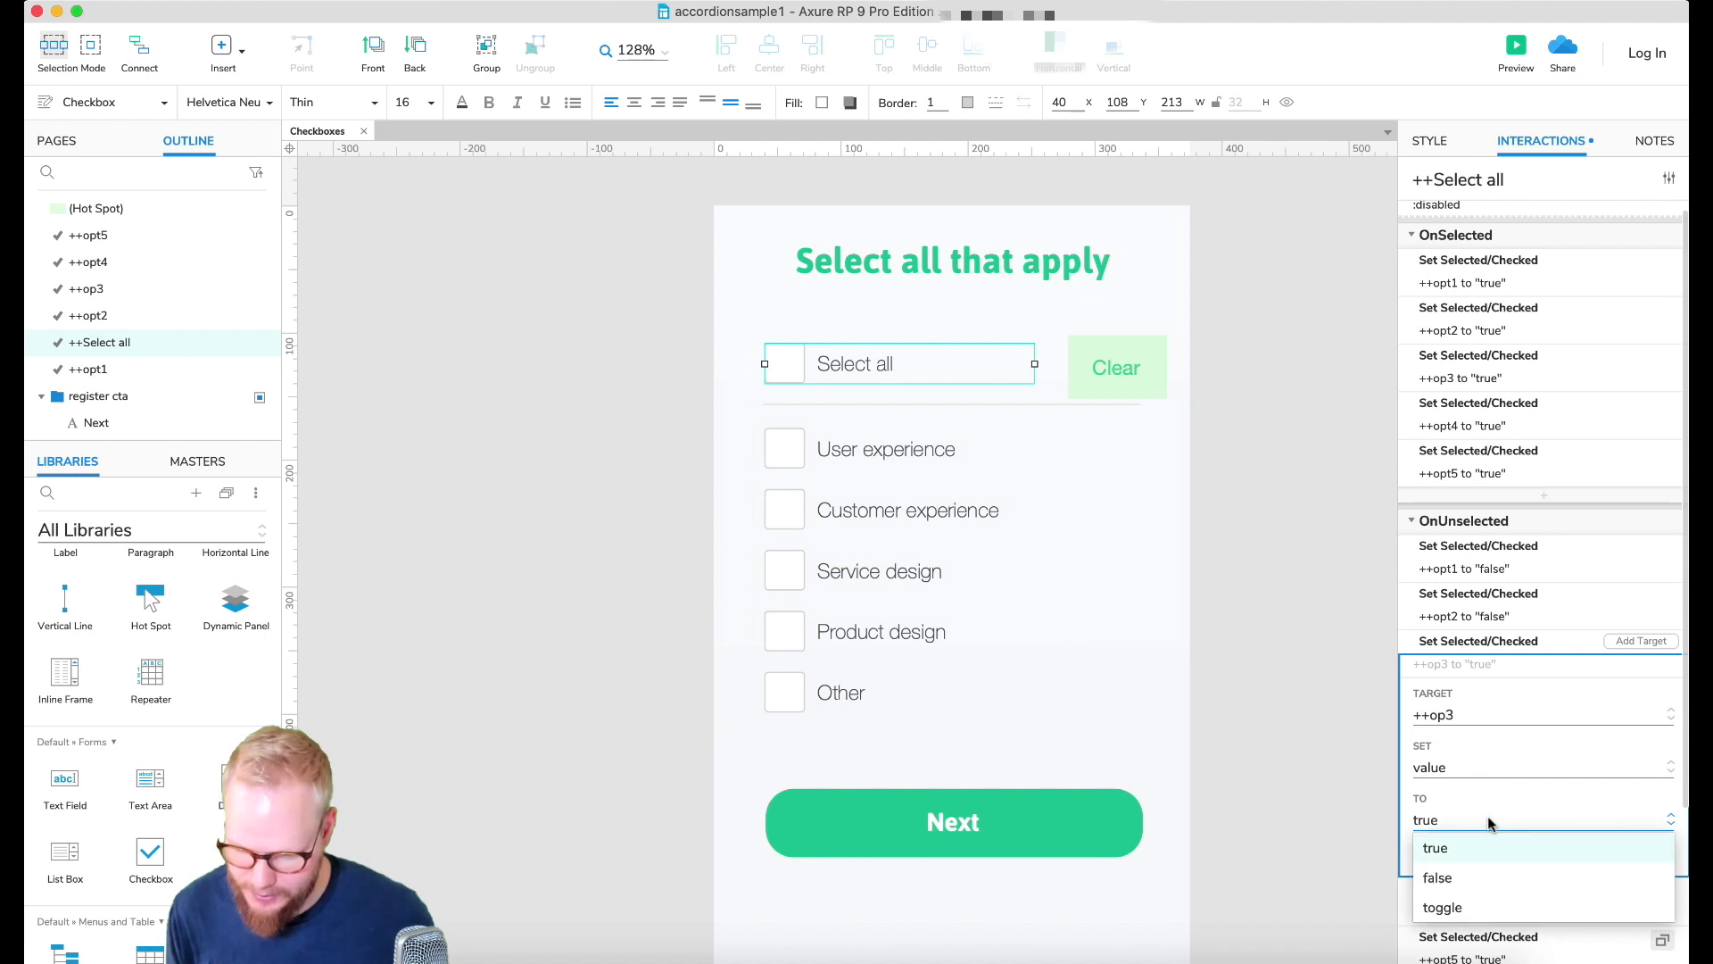
left_click(1437, 878)
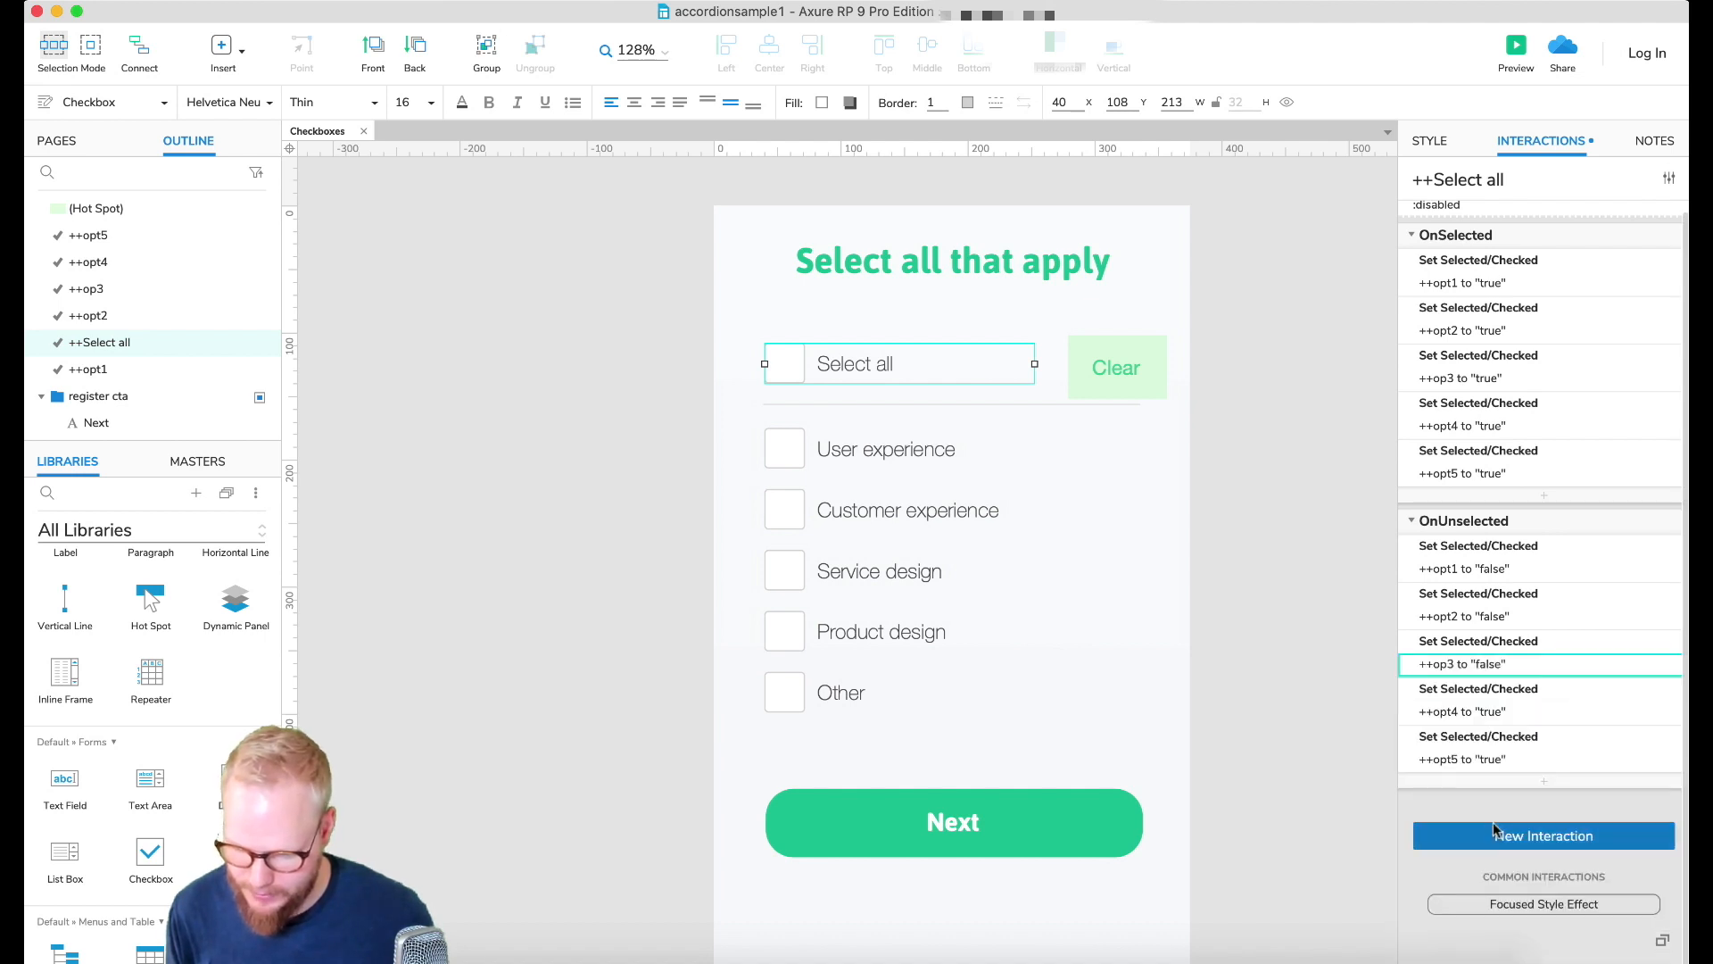
left_click(1462, 712)
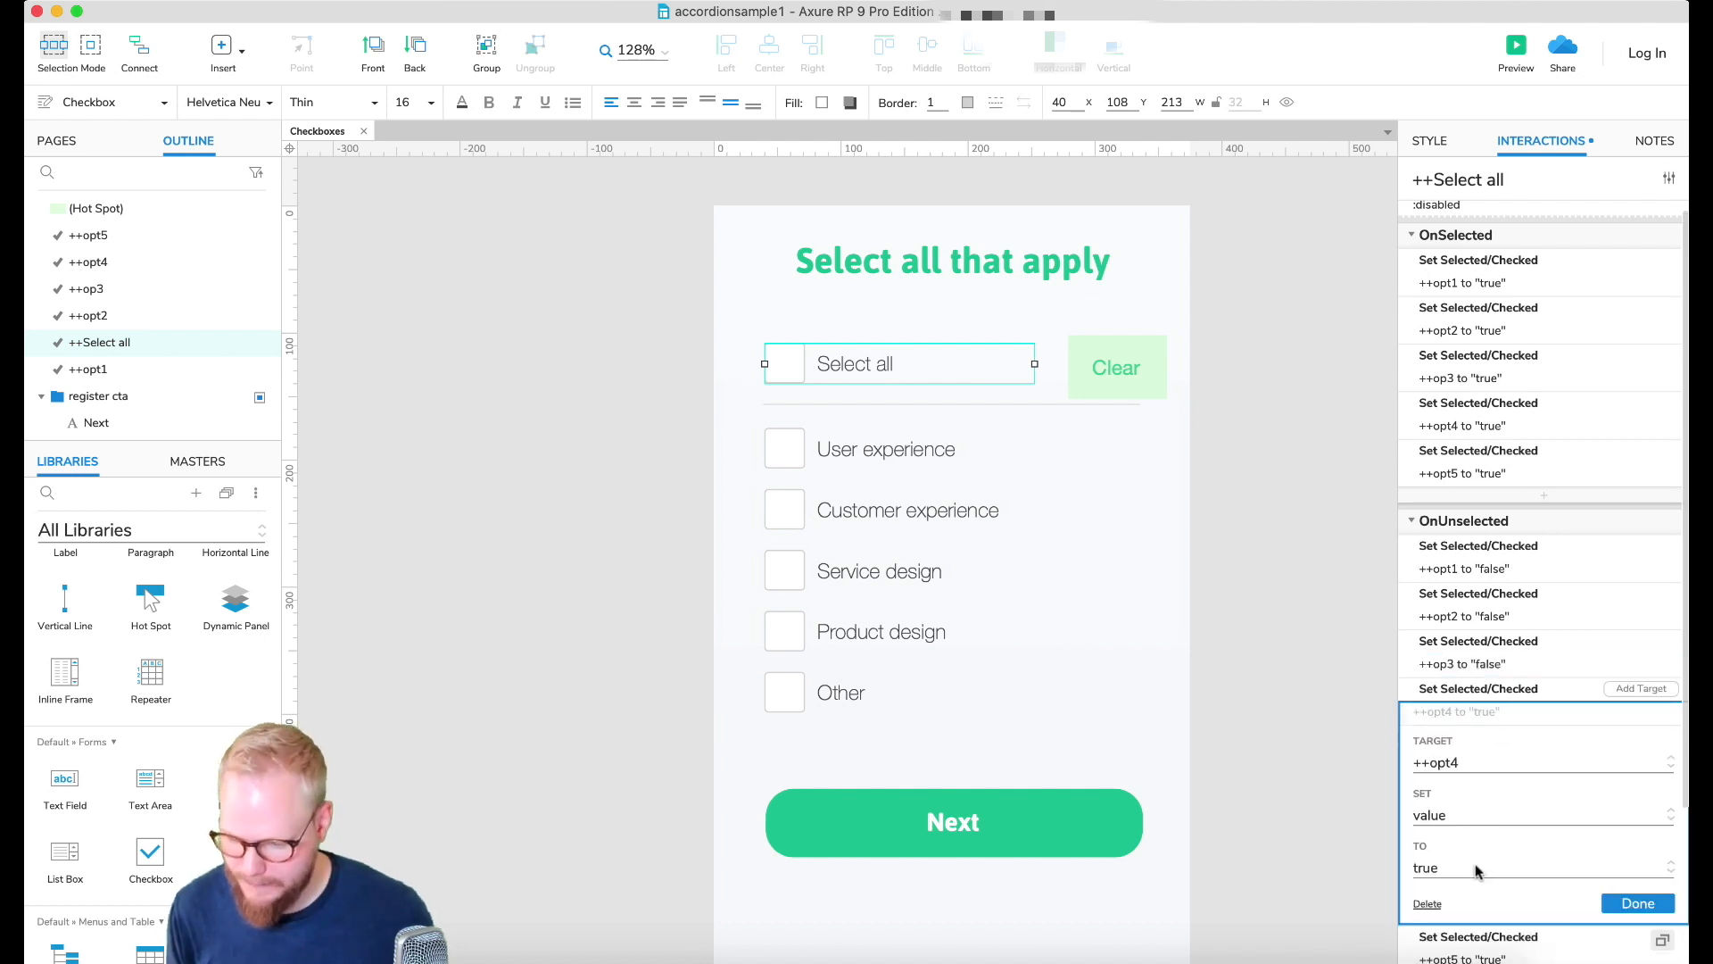
left_click(1636, 903)
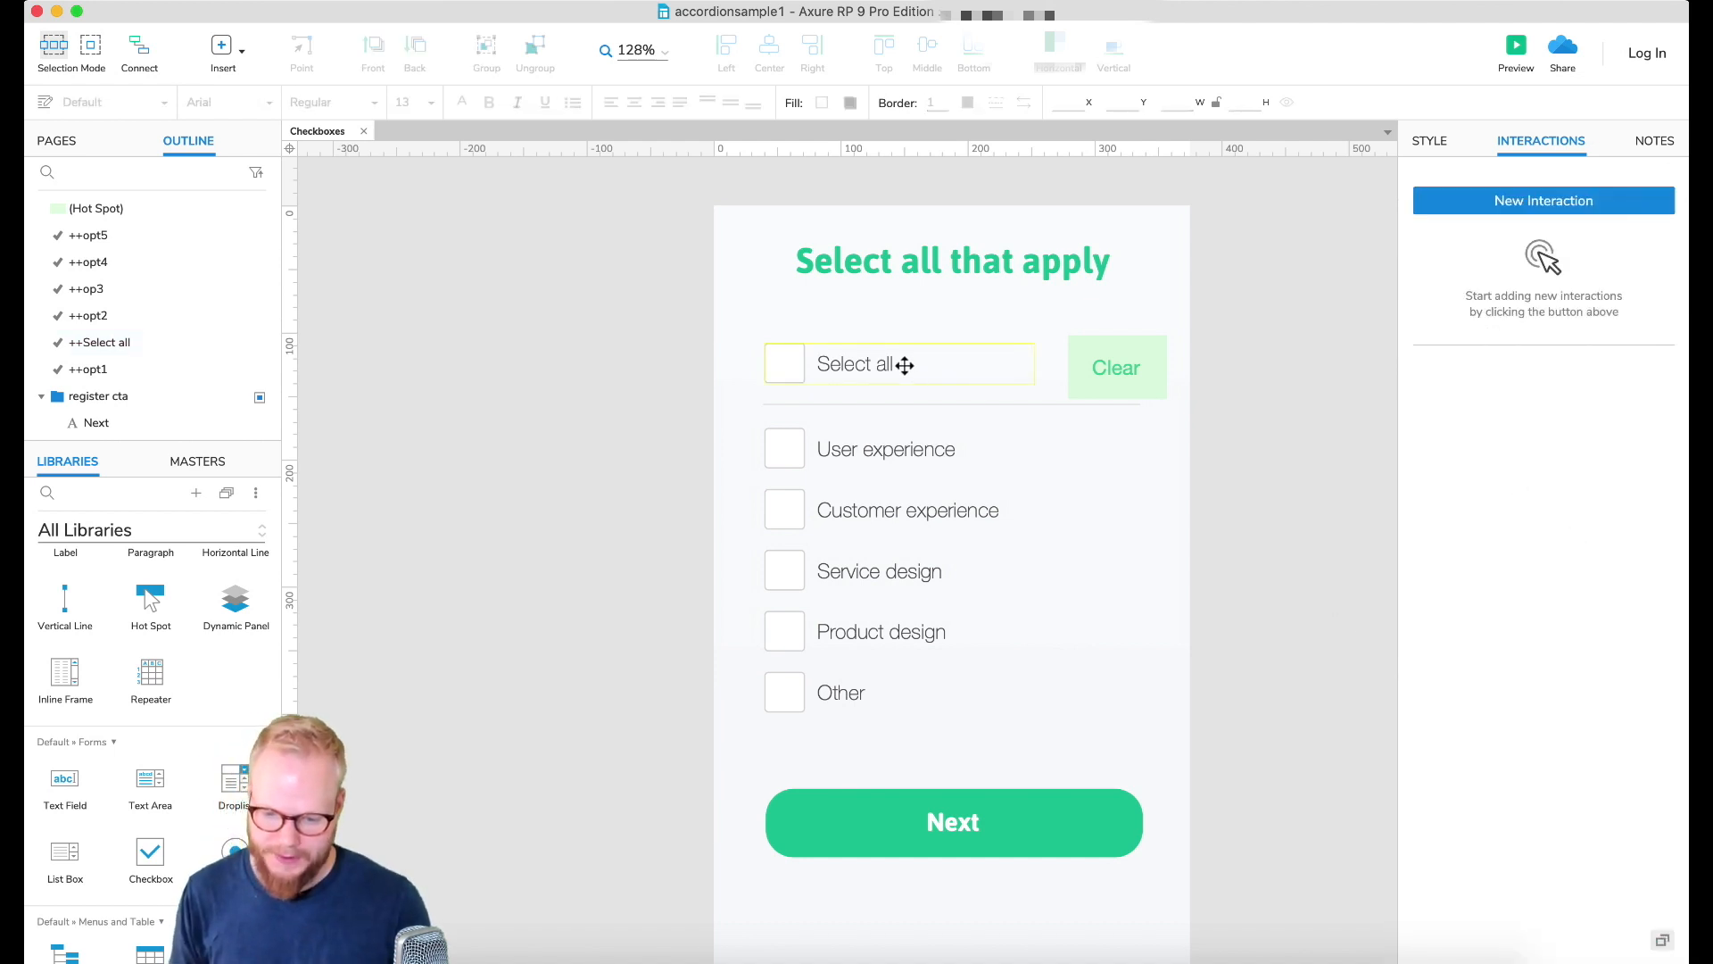
Step: Review Select all's and Clear's uncheck actions, then launch the browser preview
left_click(900, 362)
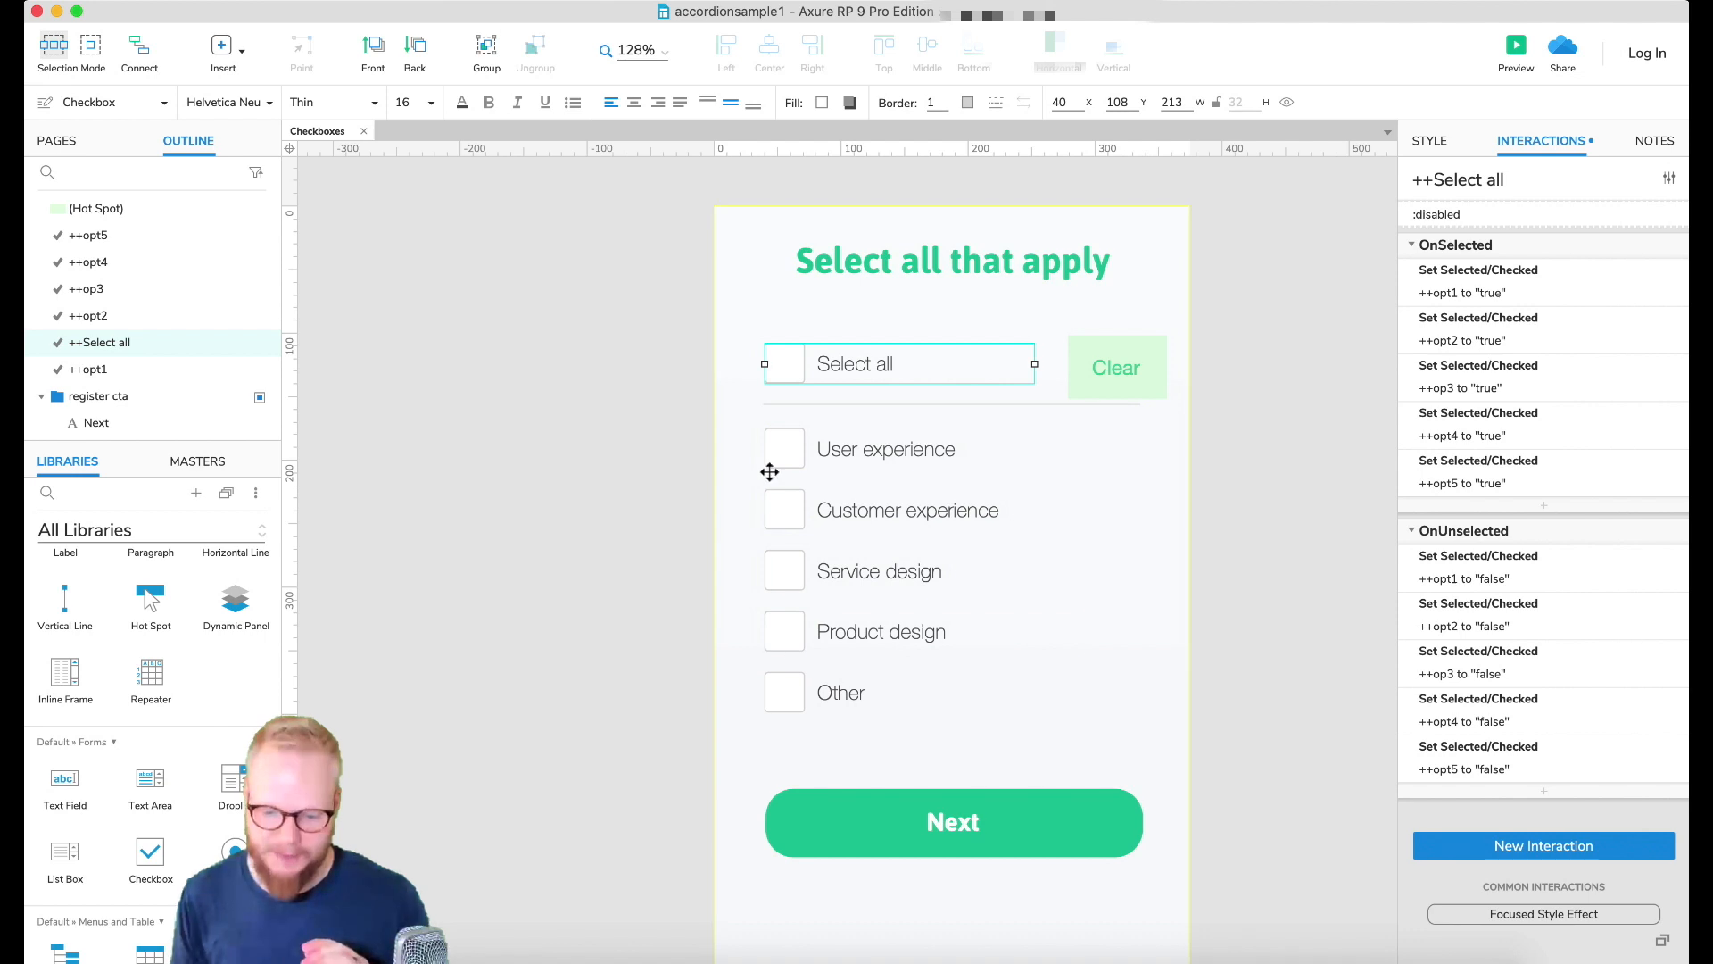
left_click(1116, 367)
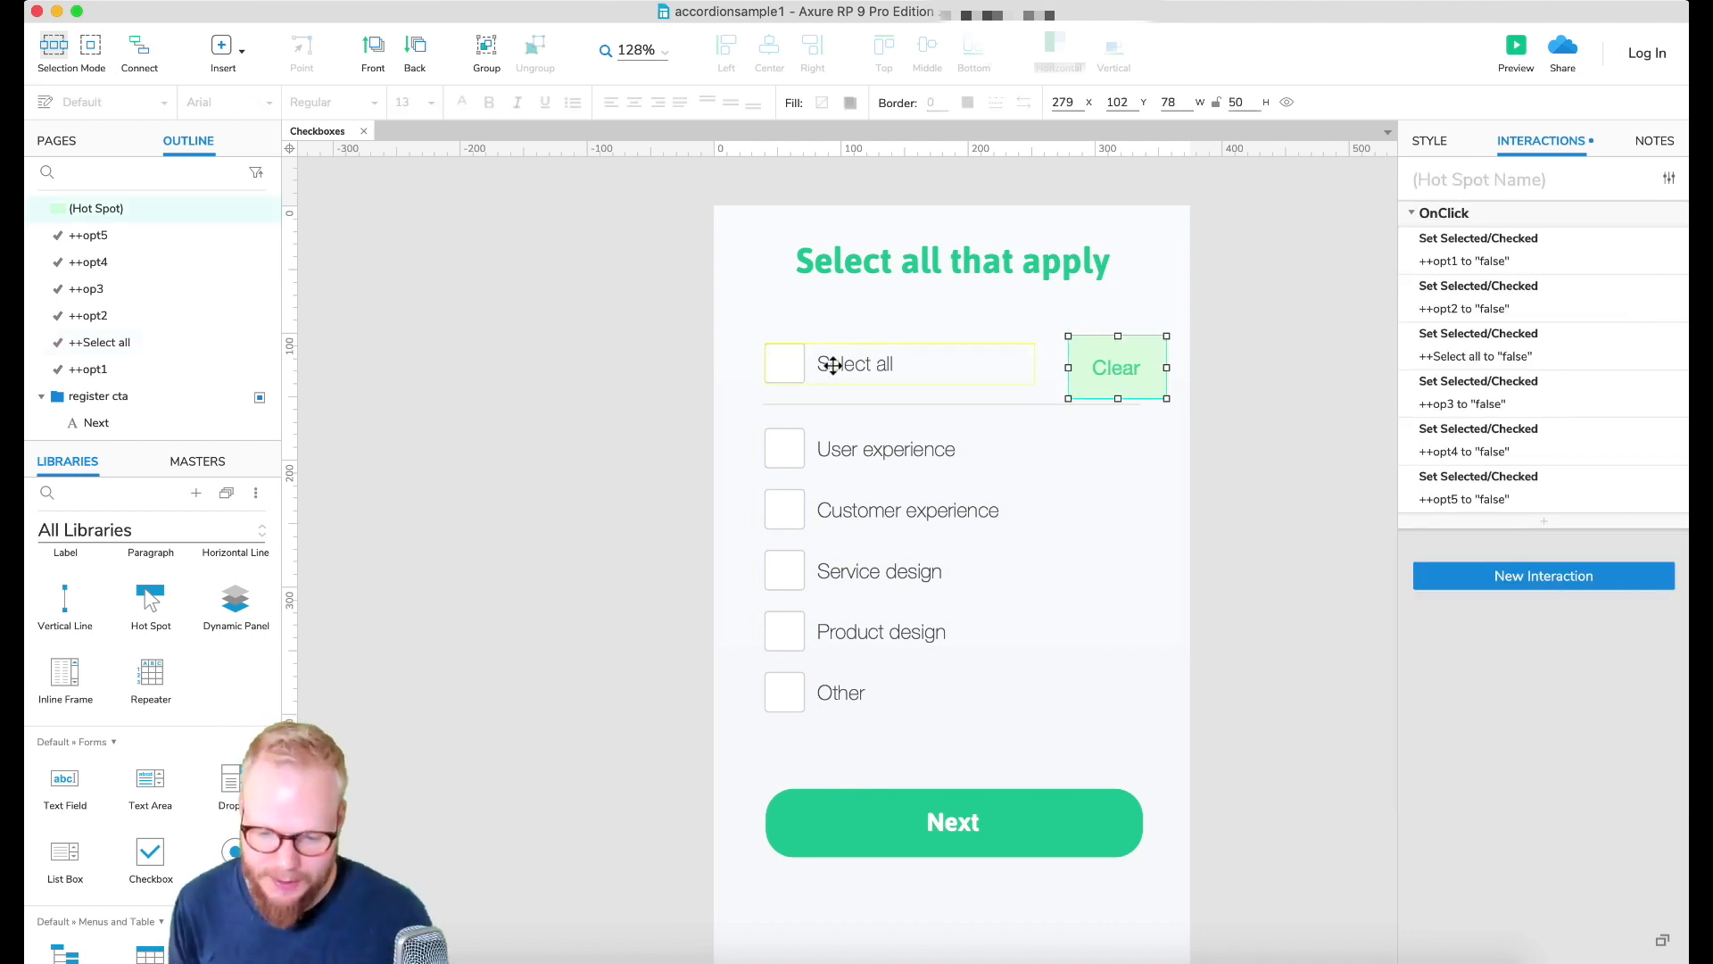
left_click(1515, 52)
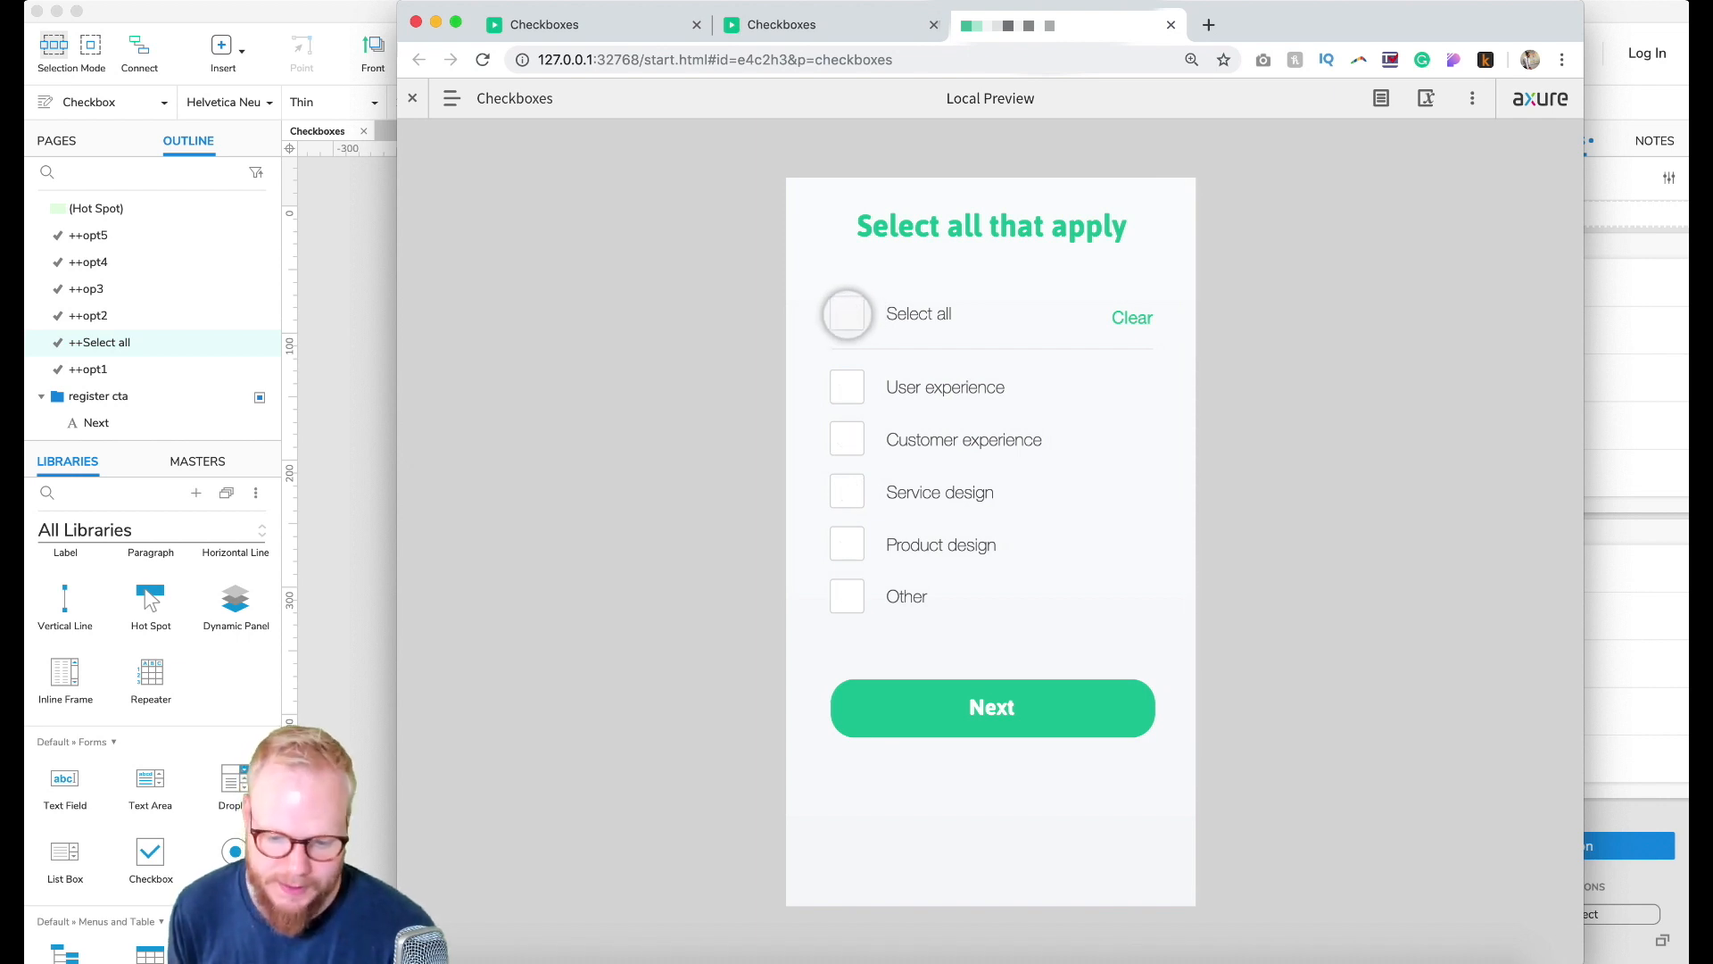
Step: Toggle Select all and Customer experience in the preview, noting Select all stays checked
left_click(846, 314)
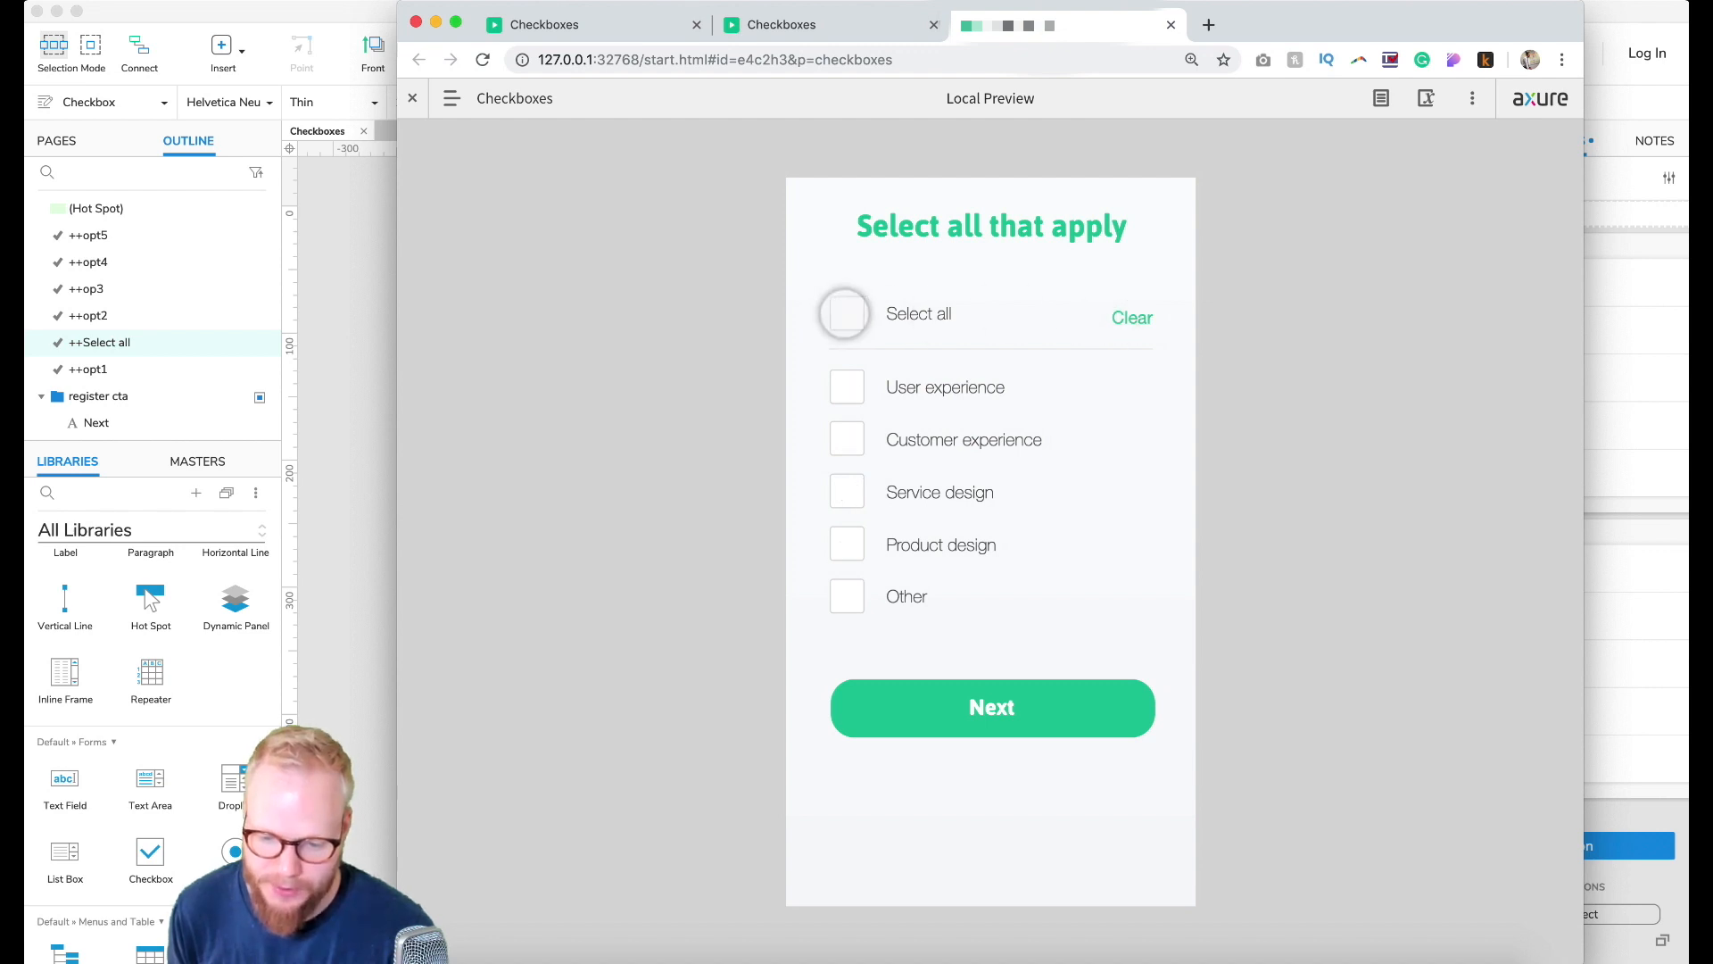
left_click(846, 314)
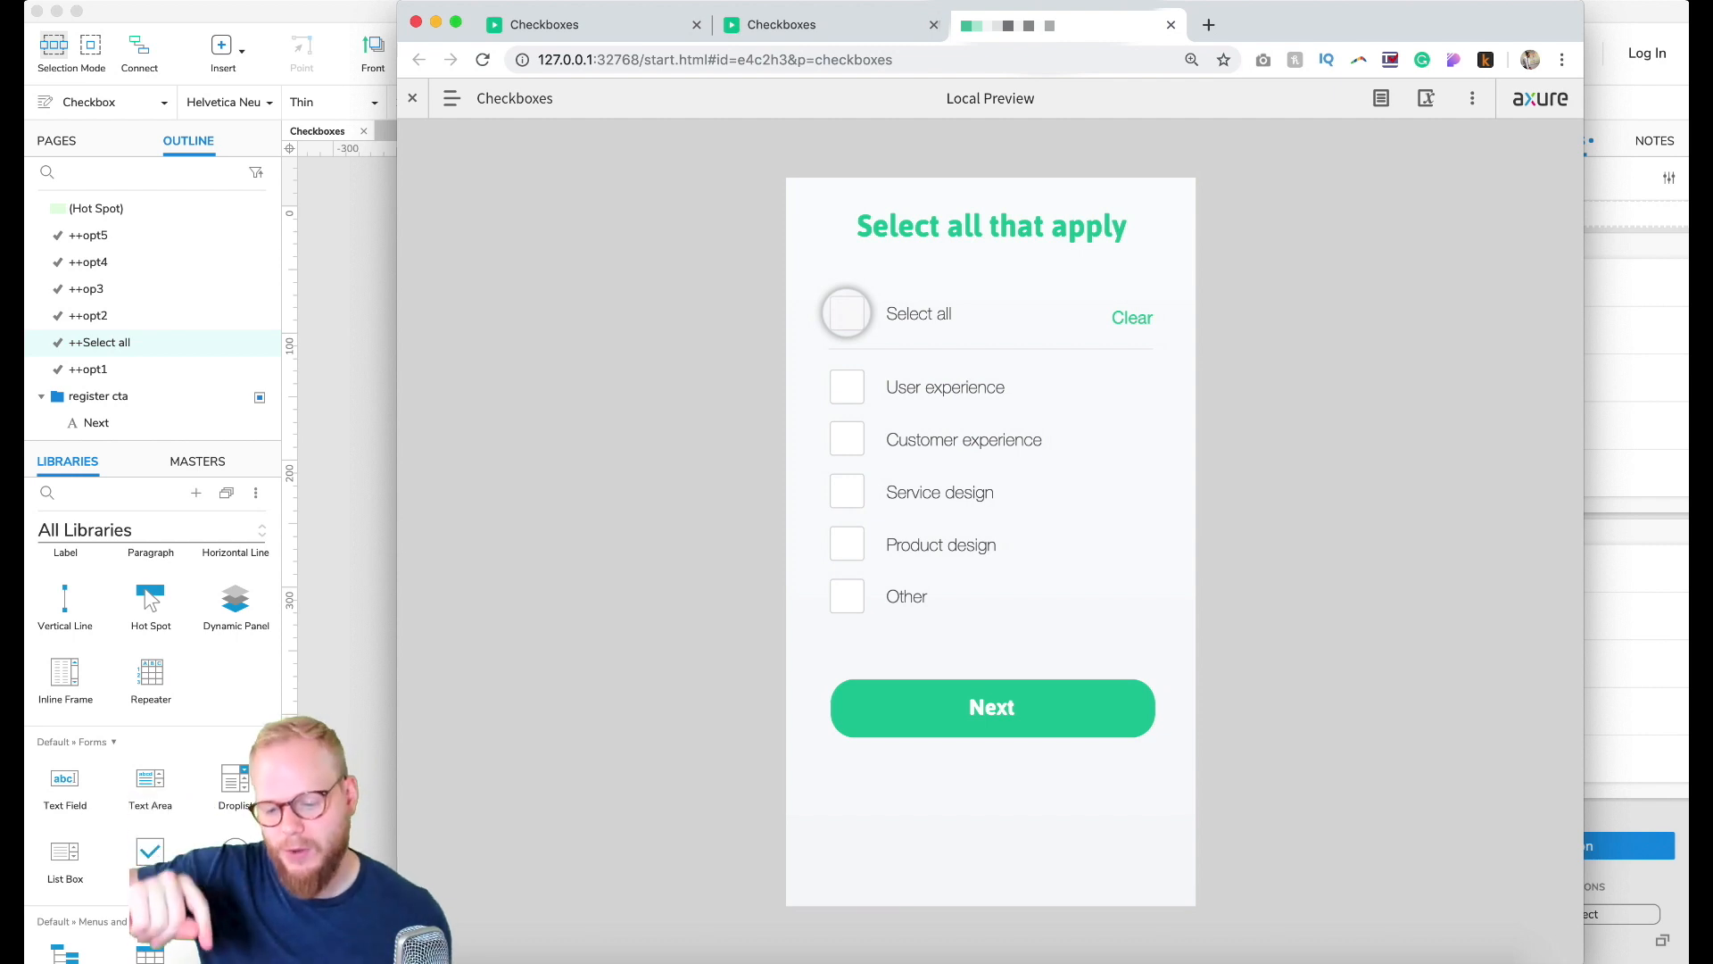
left_click(846, 314)
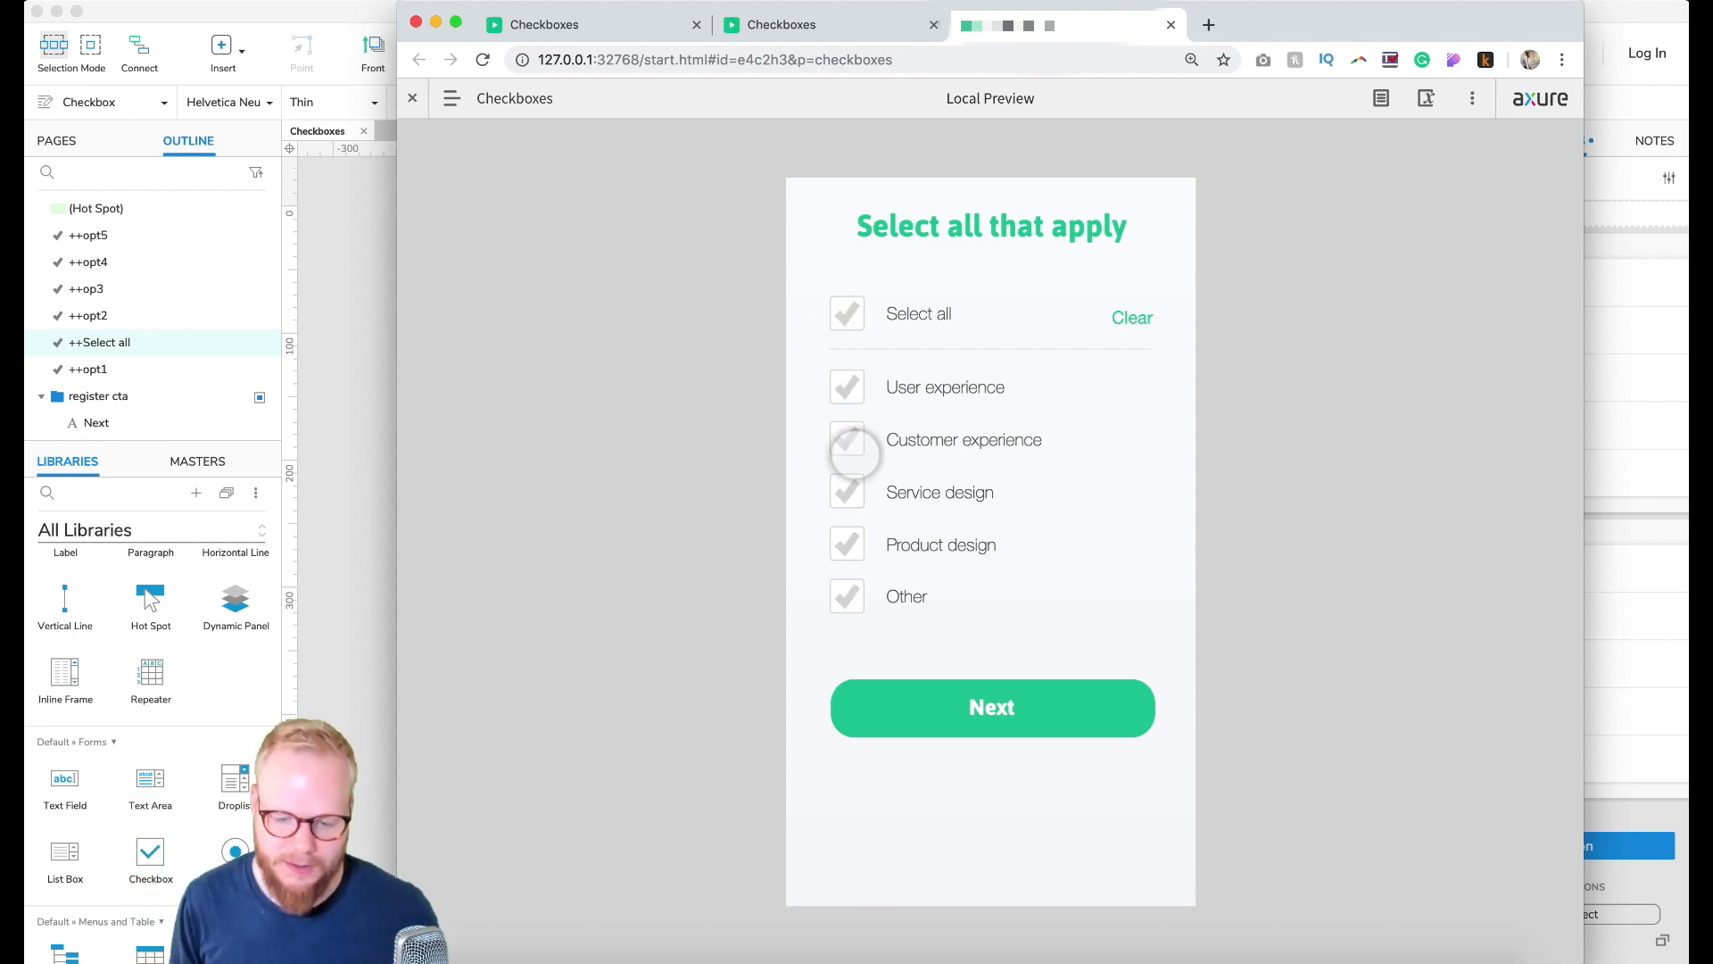
left_click(846, 439)
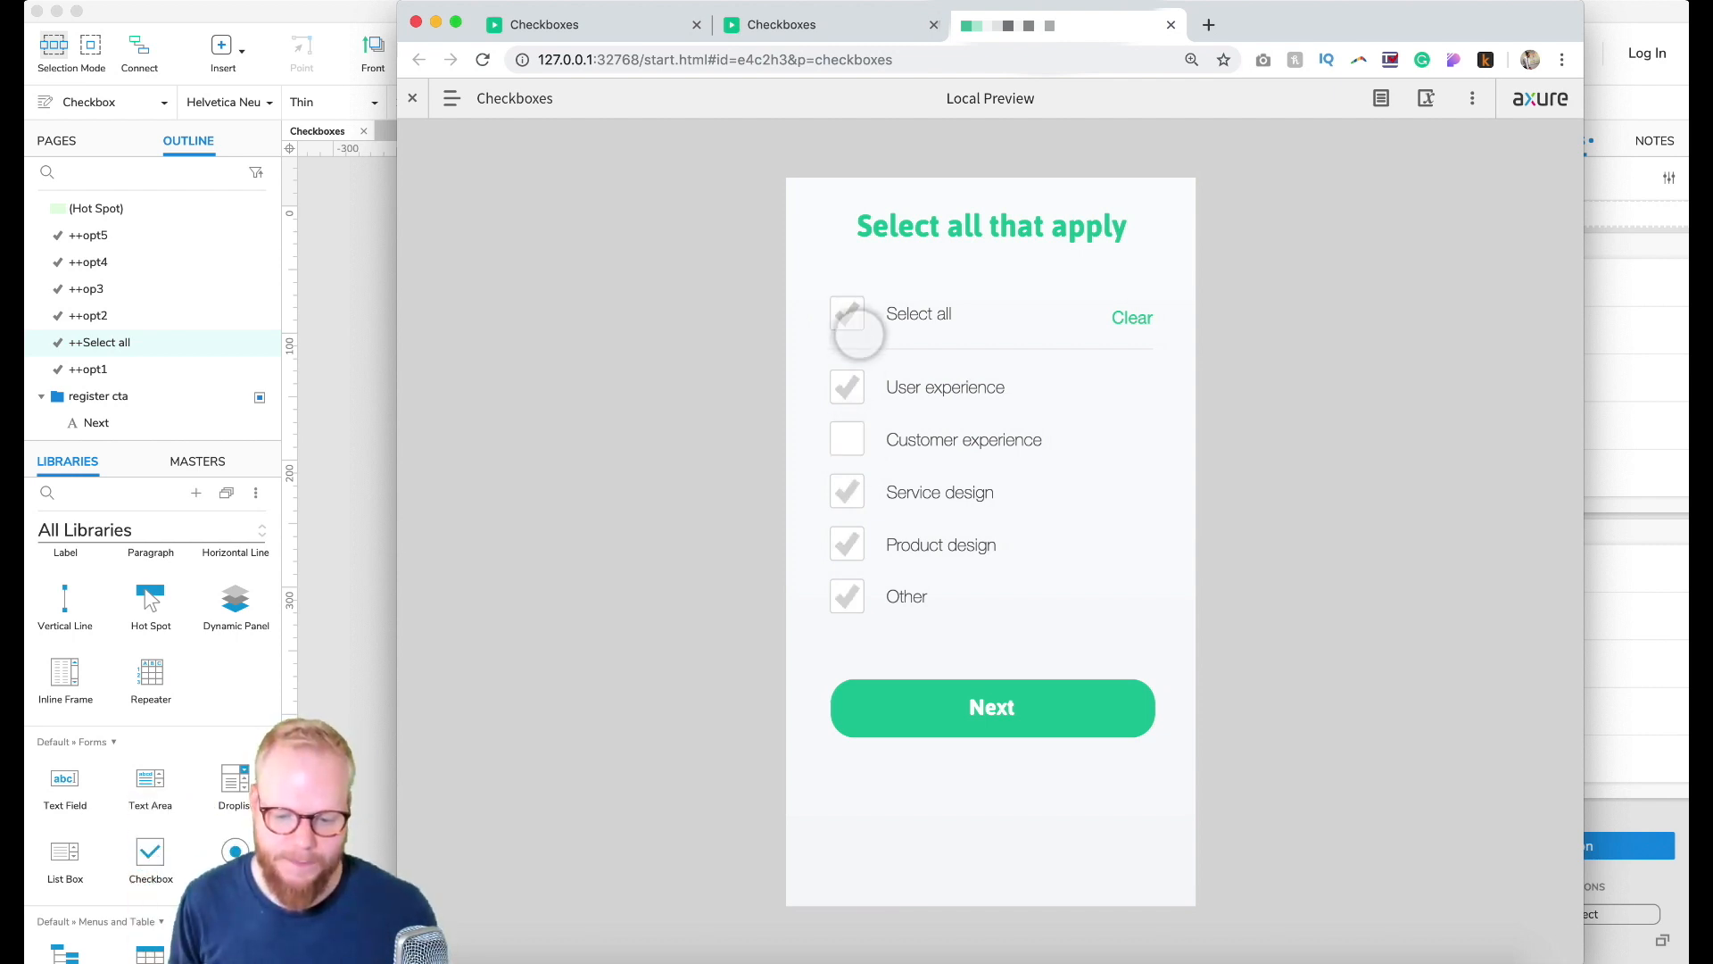
left_click(846, 317)
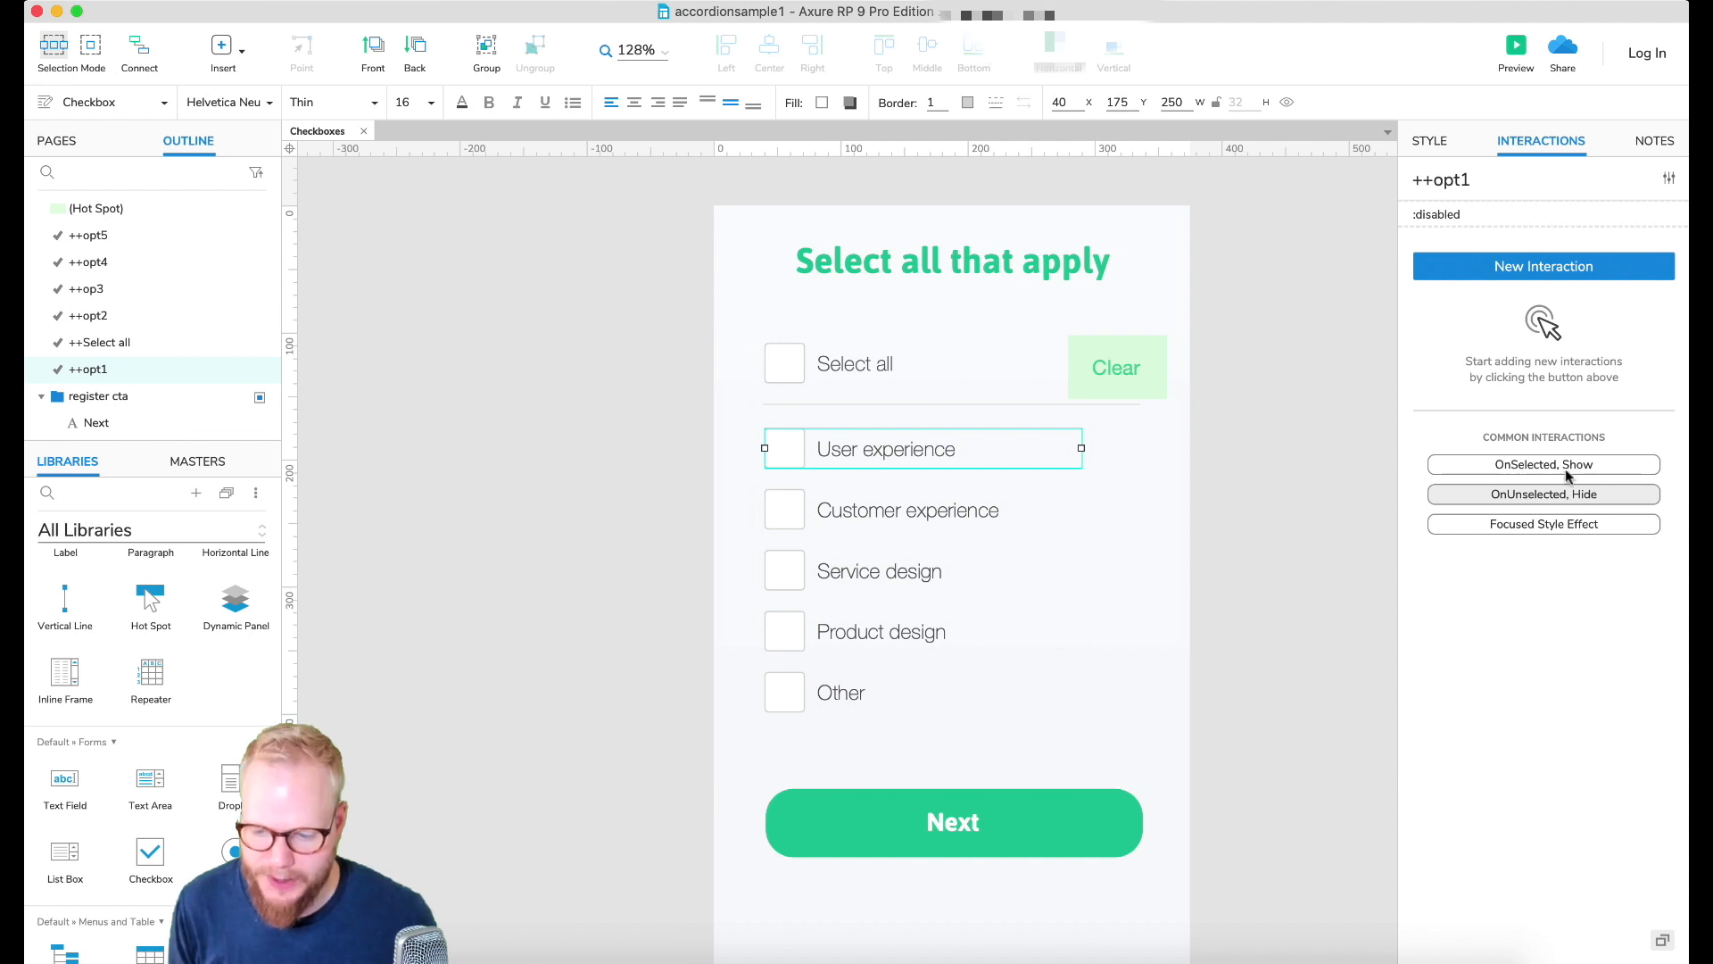
Step: Give ++opt1 an OnUnselected action setting ++Select all to false, then preview
left_click(1542, 266)
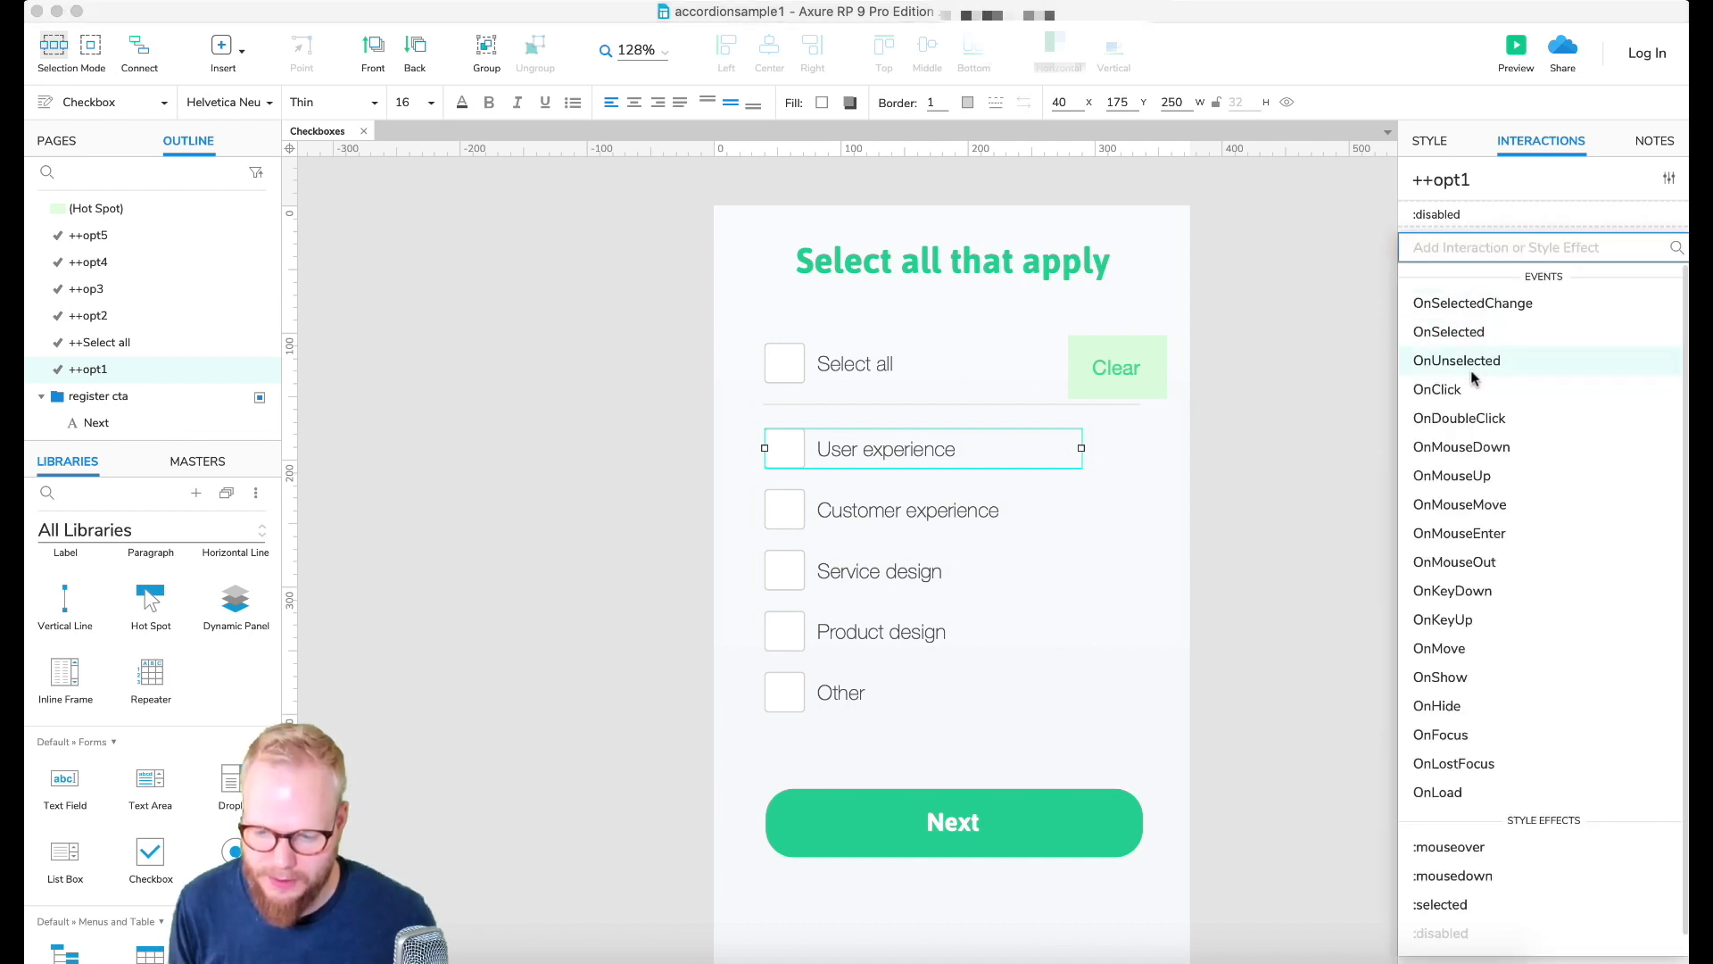
left_click(1456, 359)
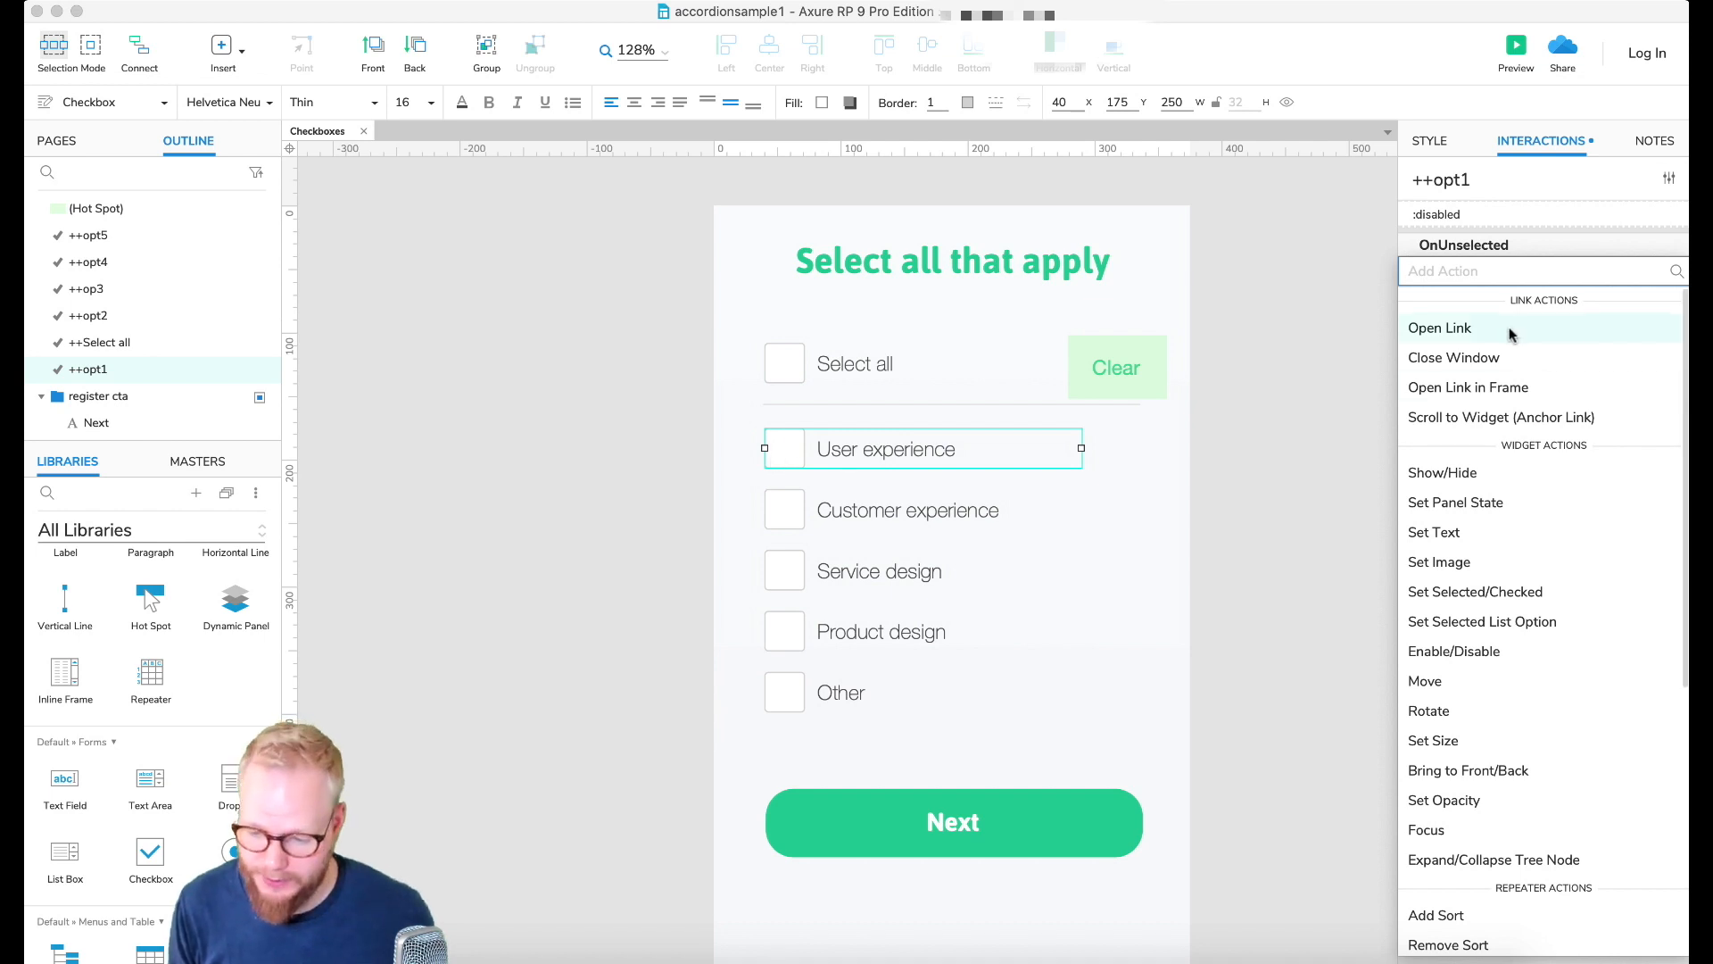
mouse_move(1476, 591)
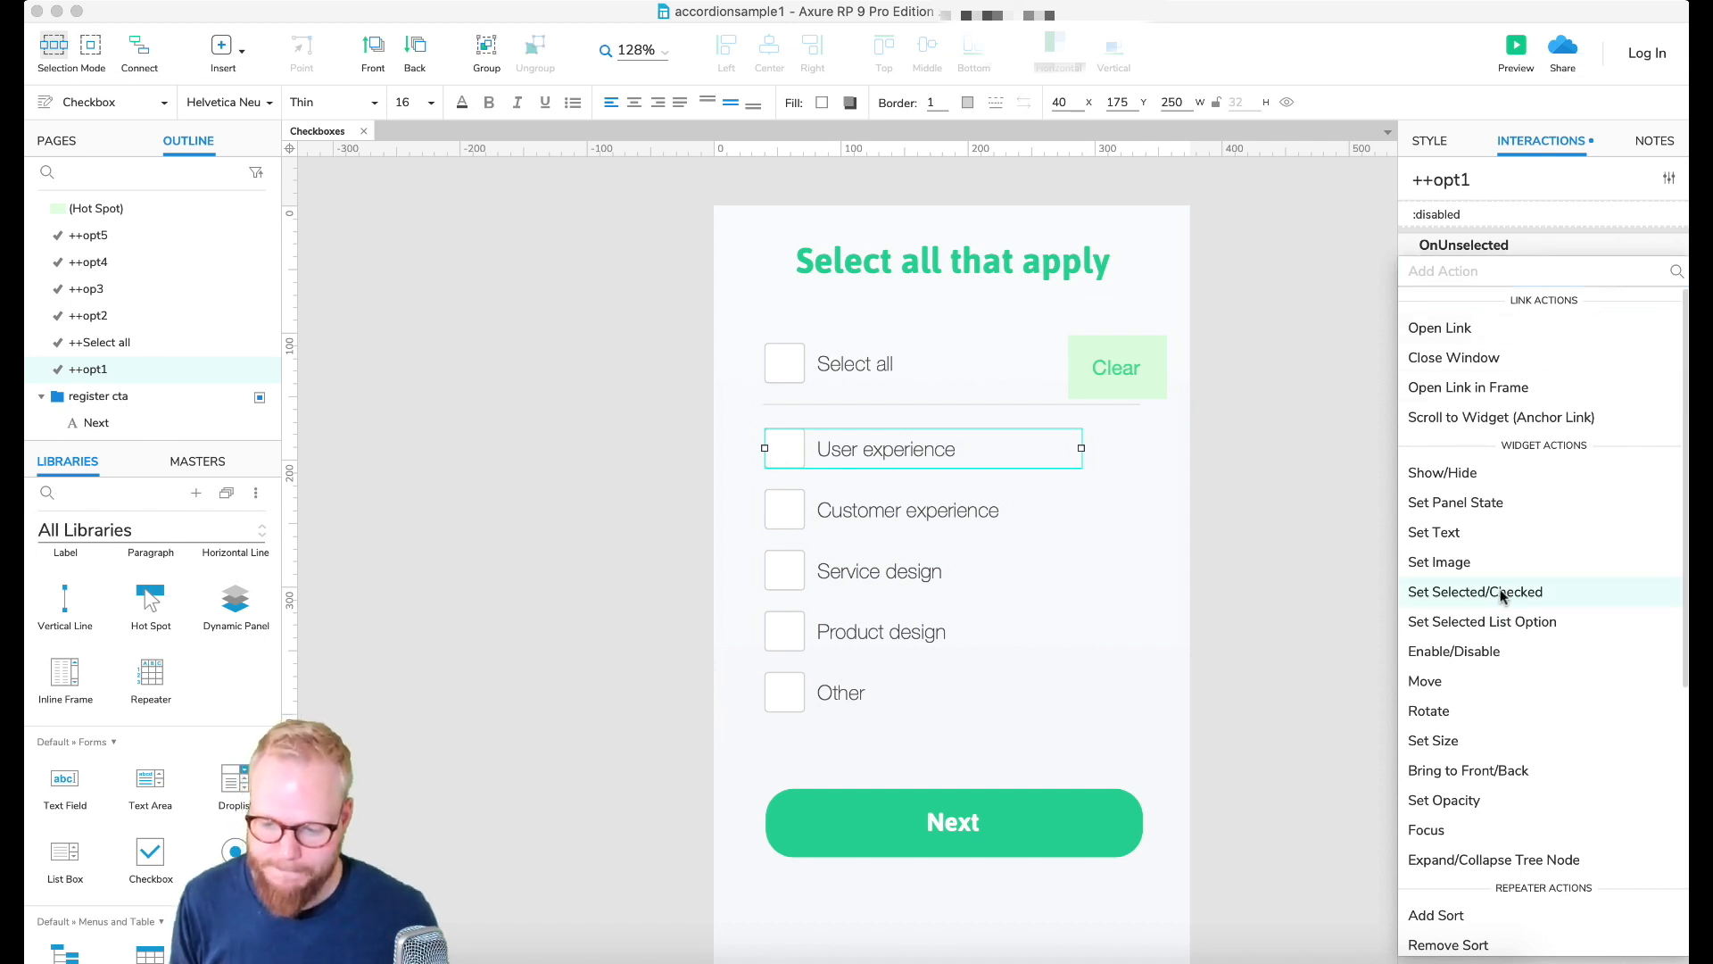
left_click(1475, 591)
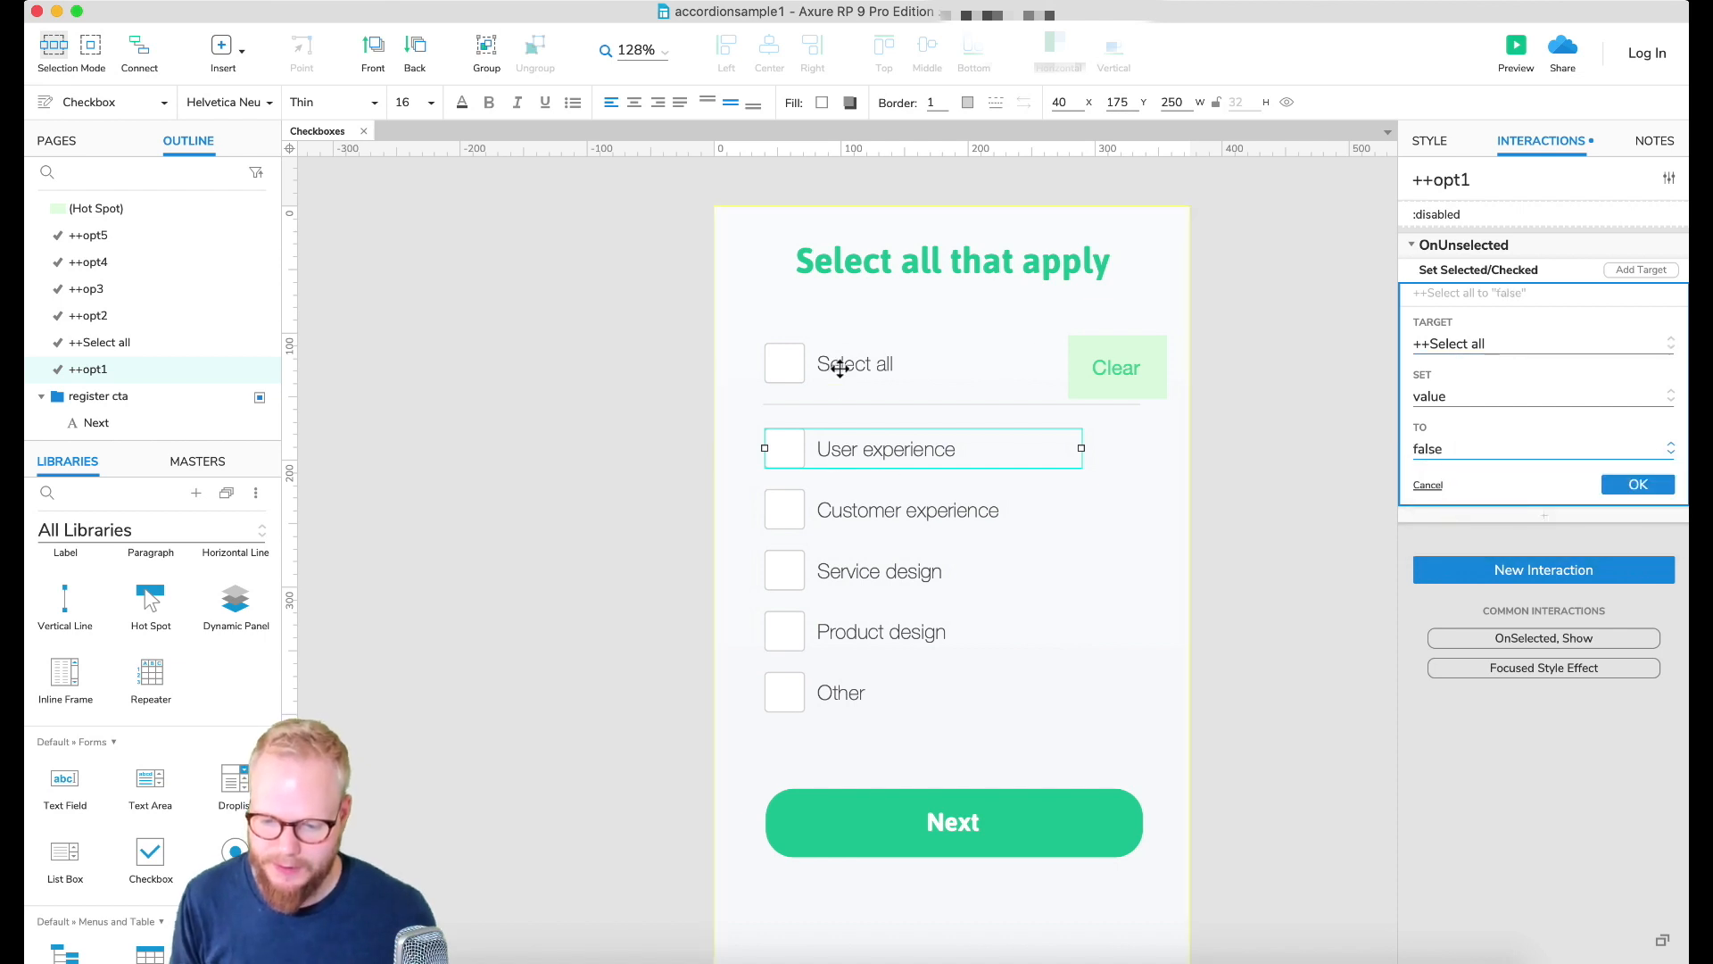
left_click(1636, 484)
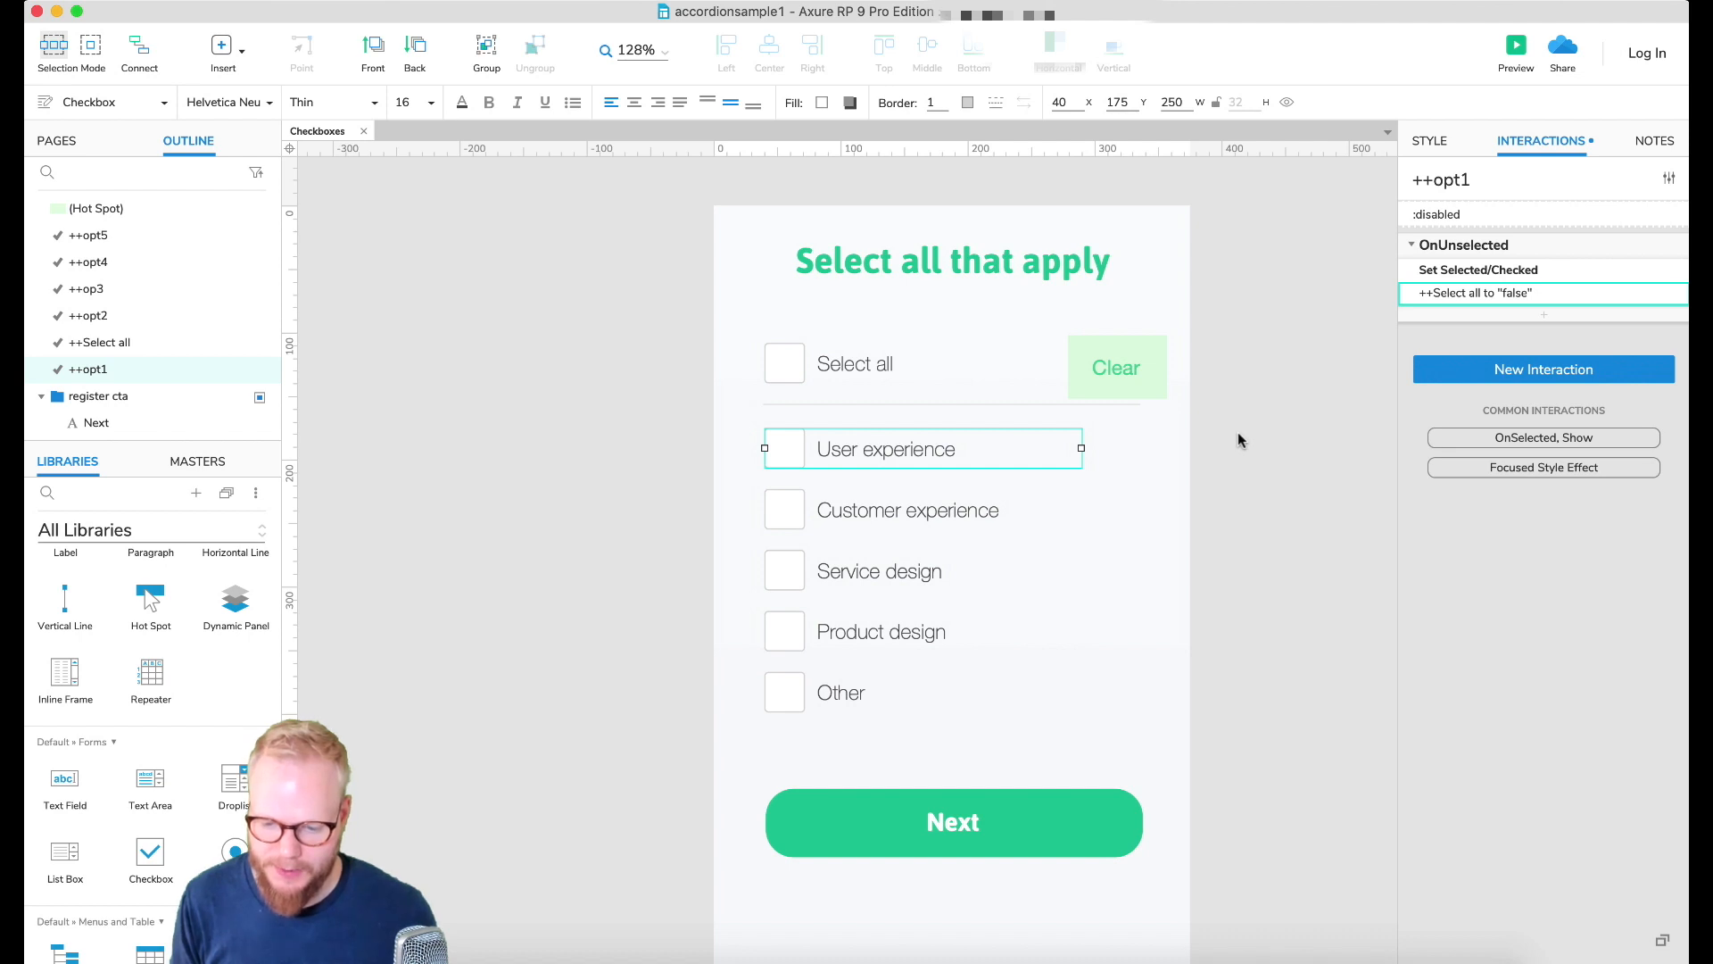
left_click(1515, 50)
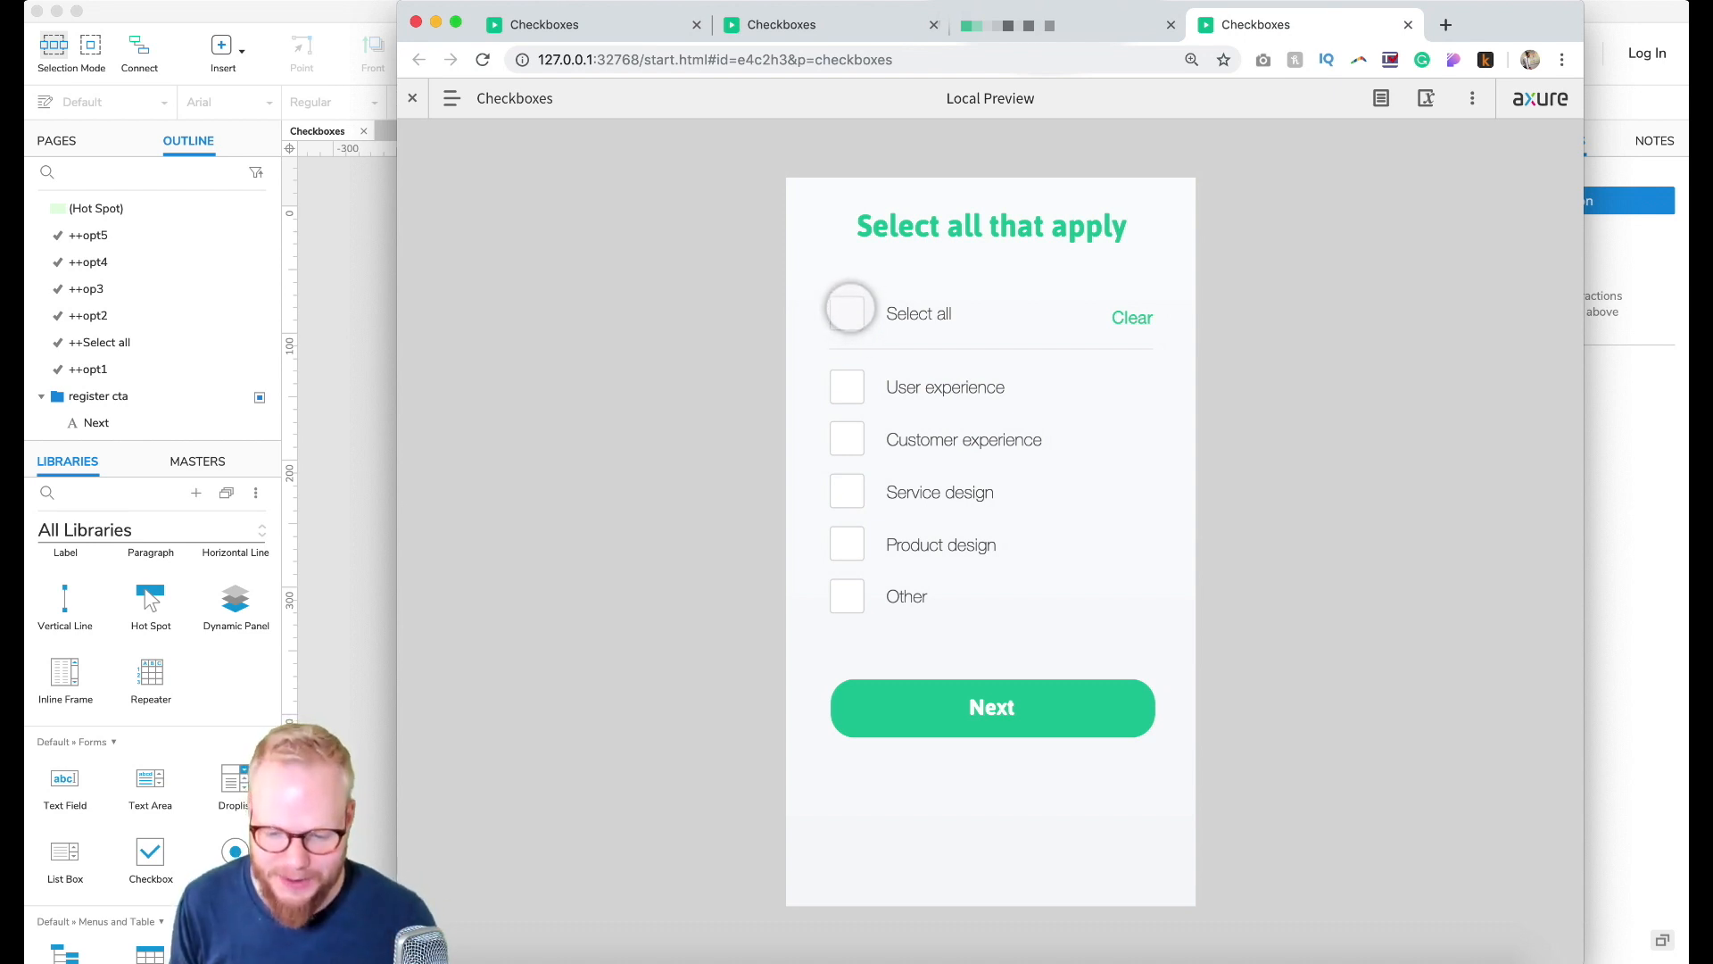
Step: Check Select all, then uncheck User experience and Other to see every option clear with it
left_click(847, 314)
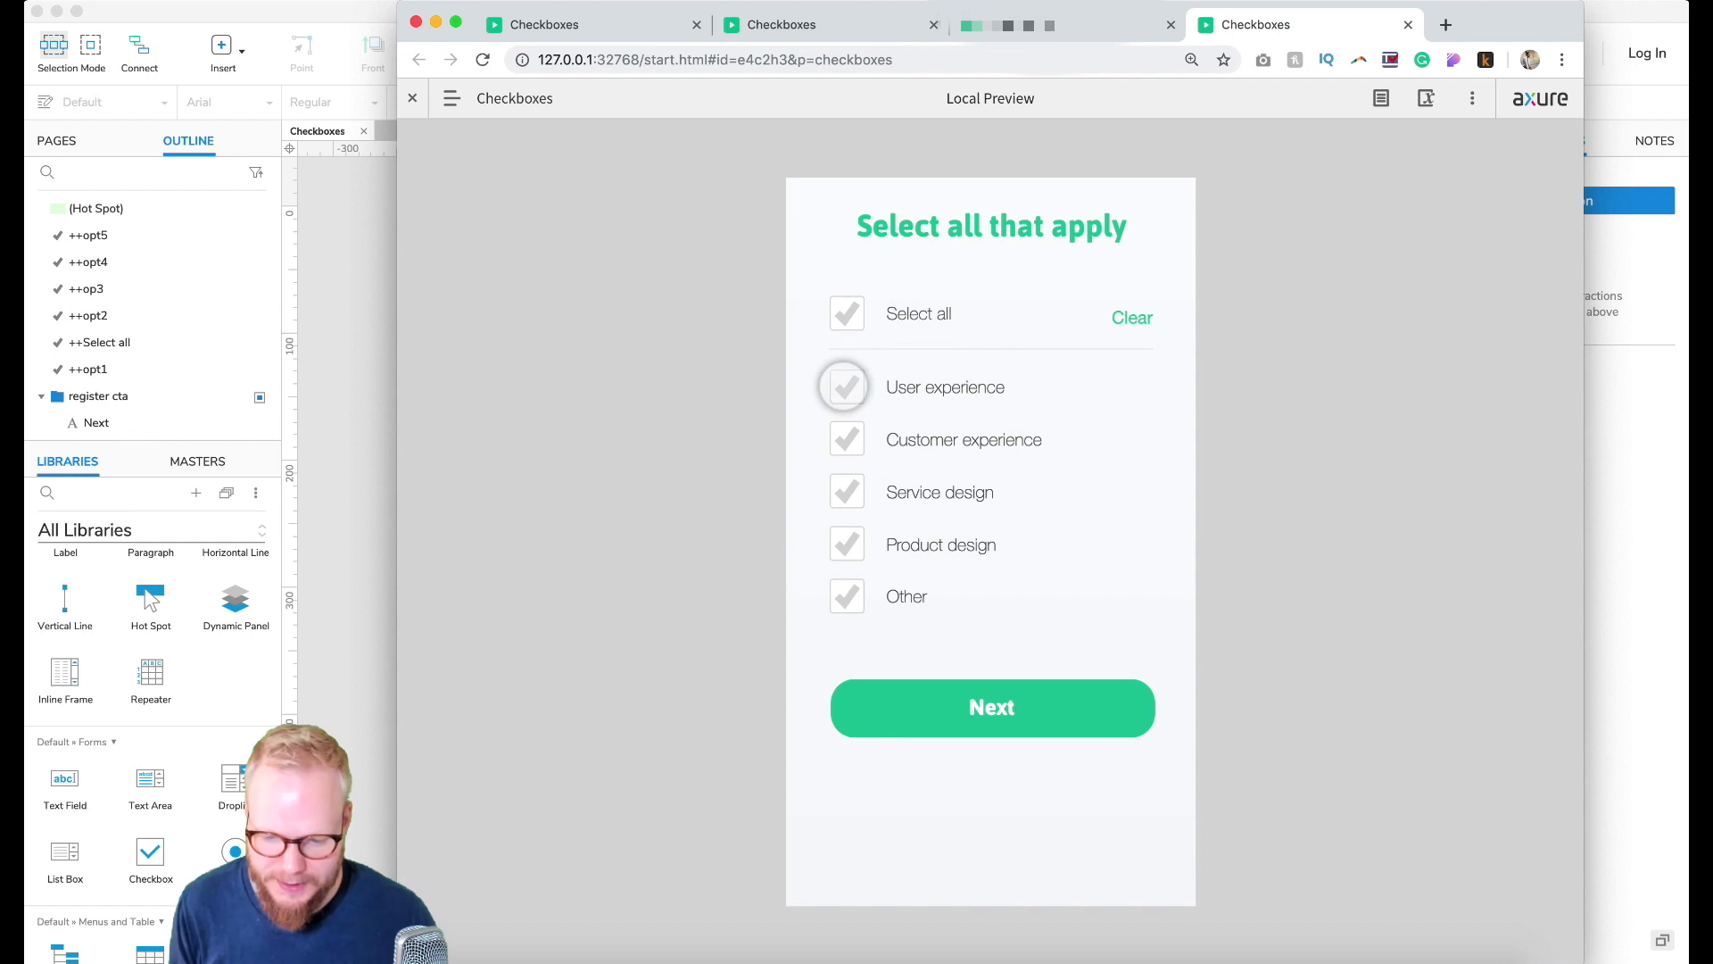
left_click(1131, 318)
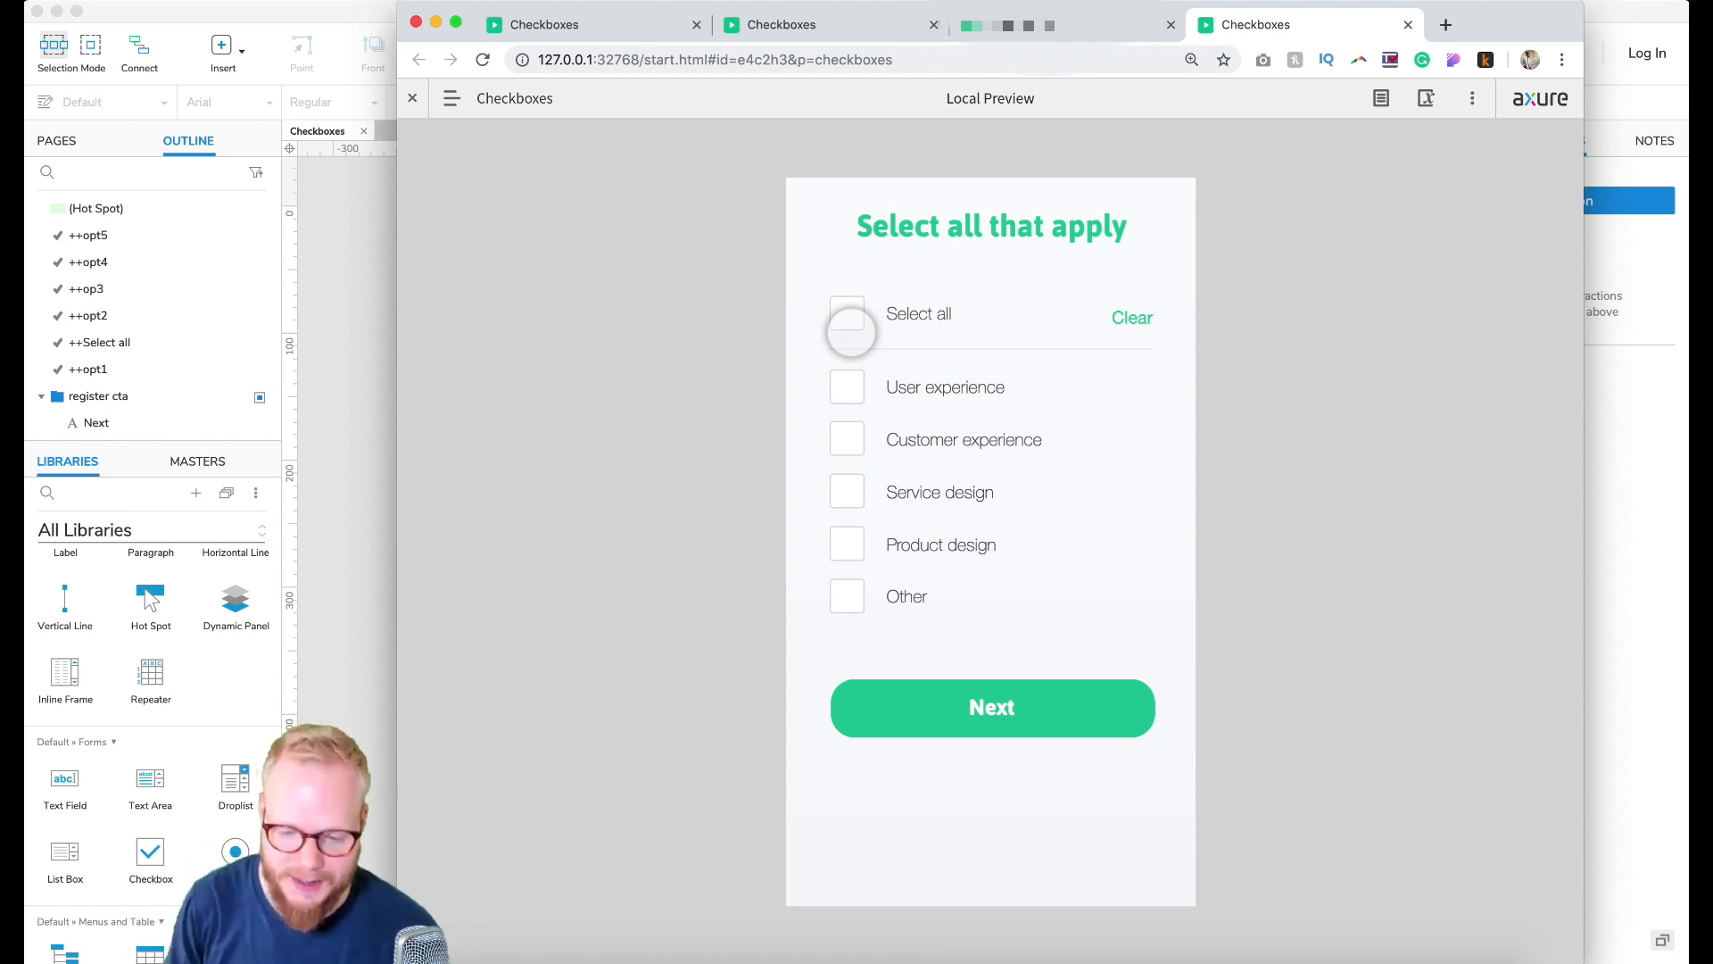
left_click(846, 314)
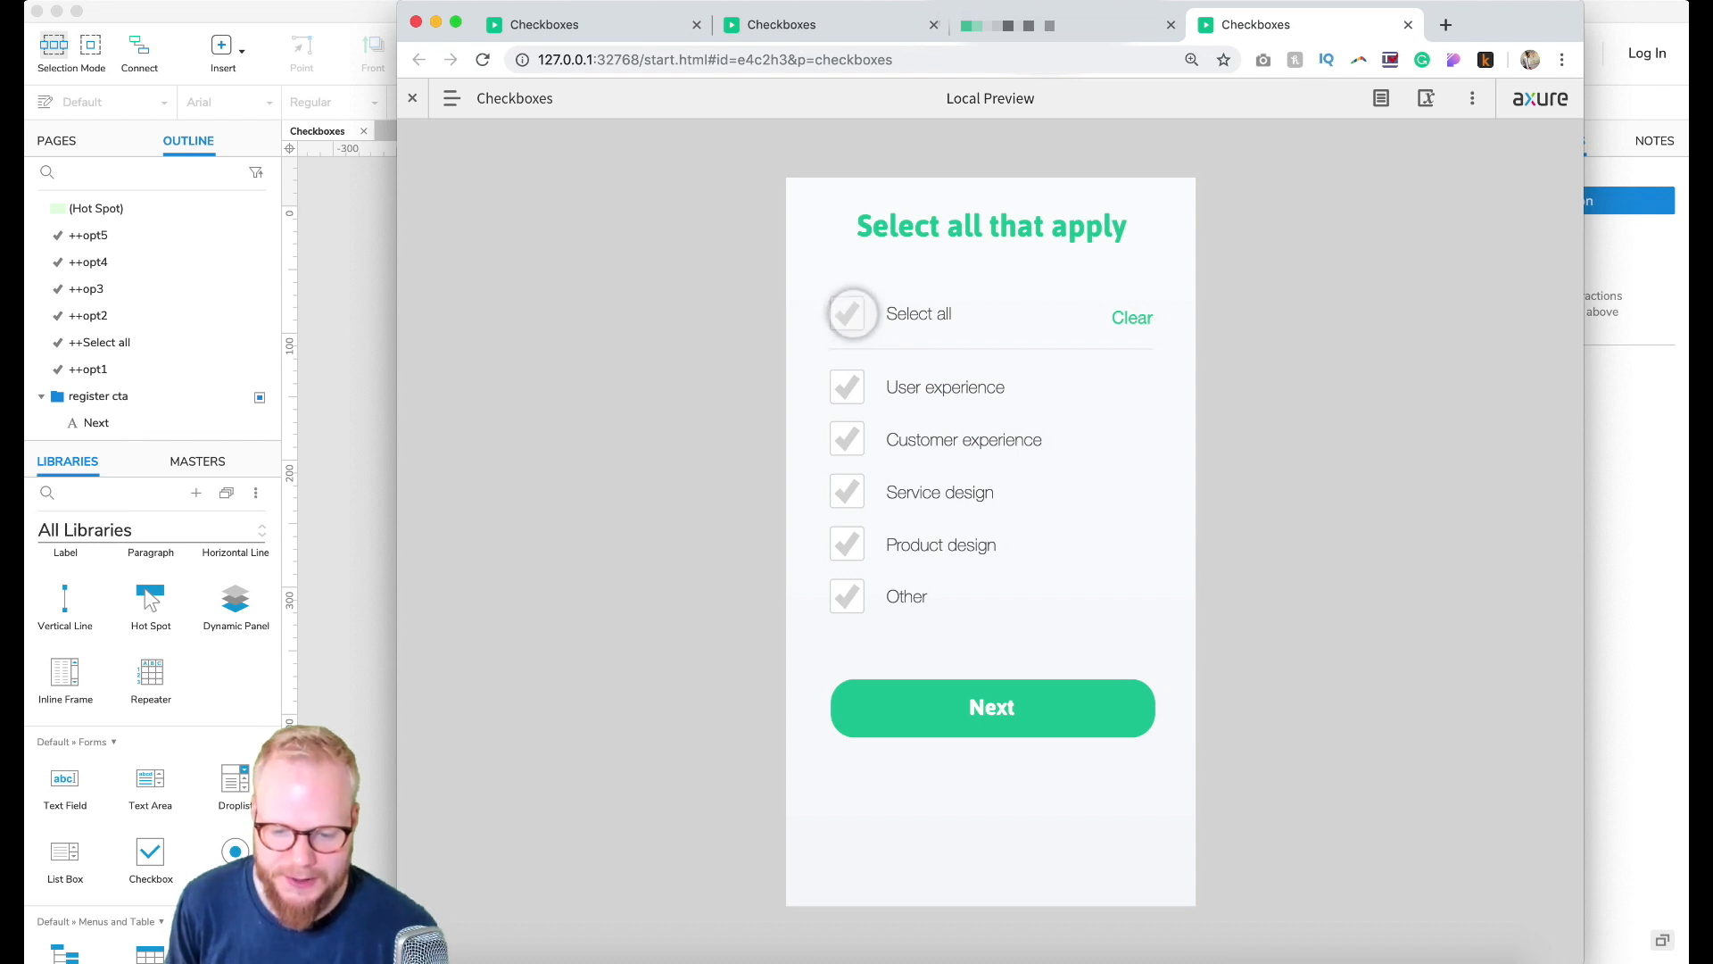
left_click(853, 314)
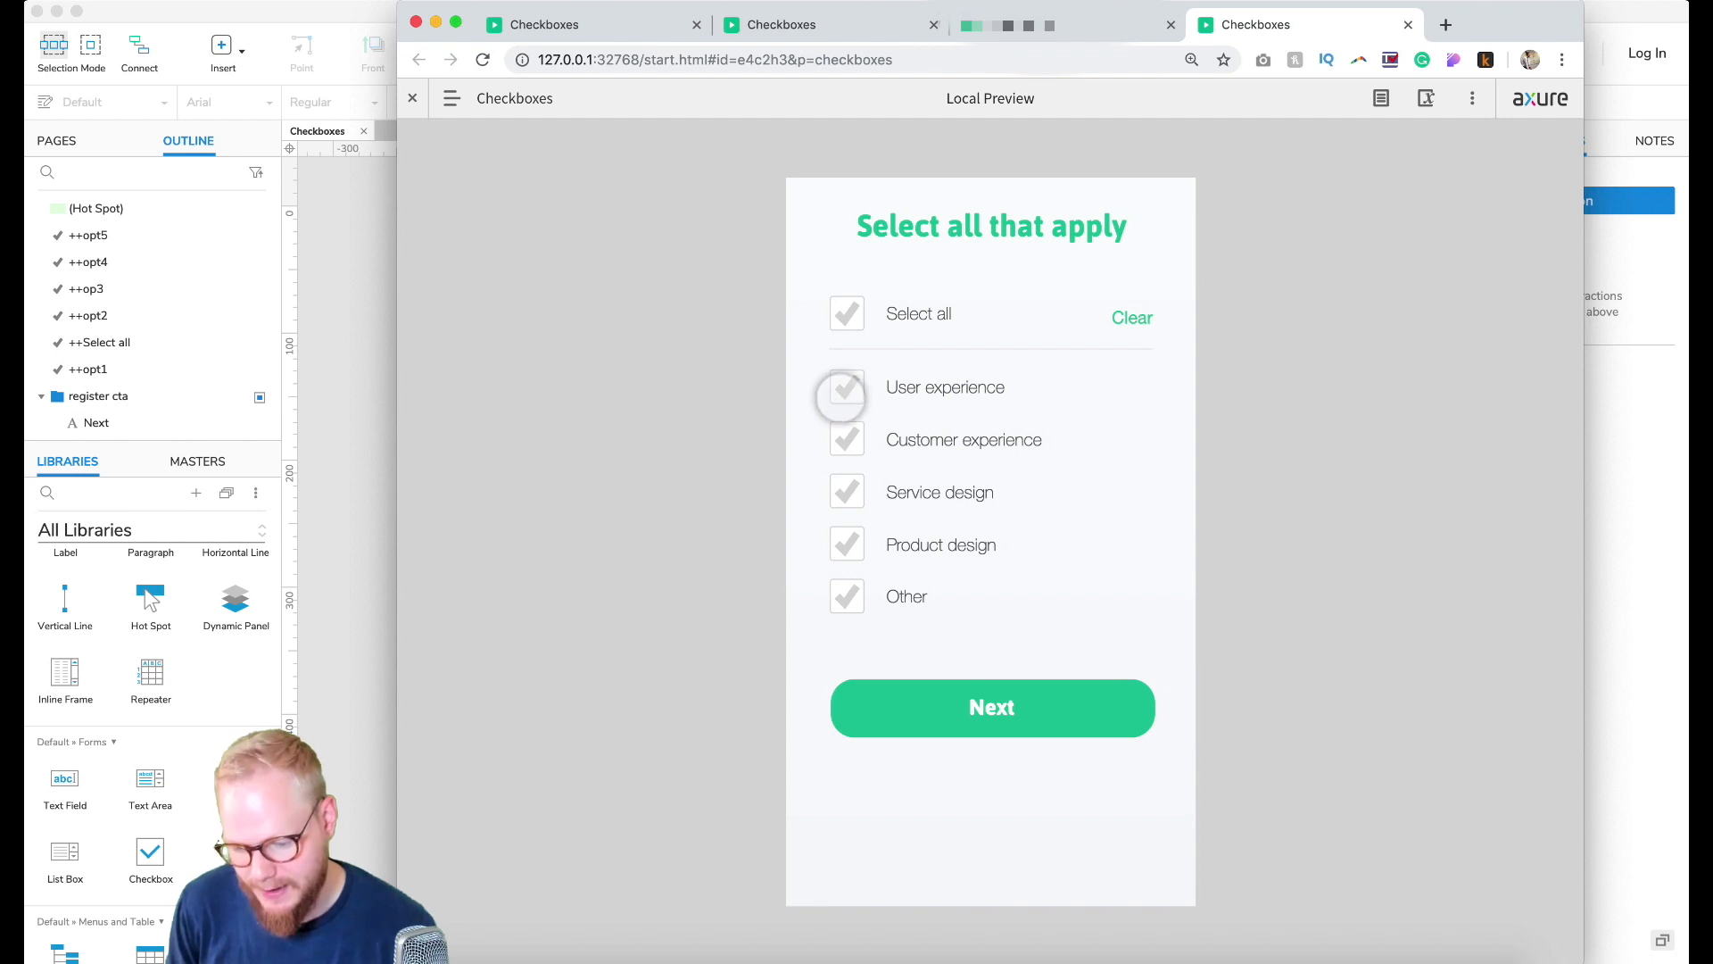
left_click(846, 596)
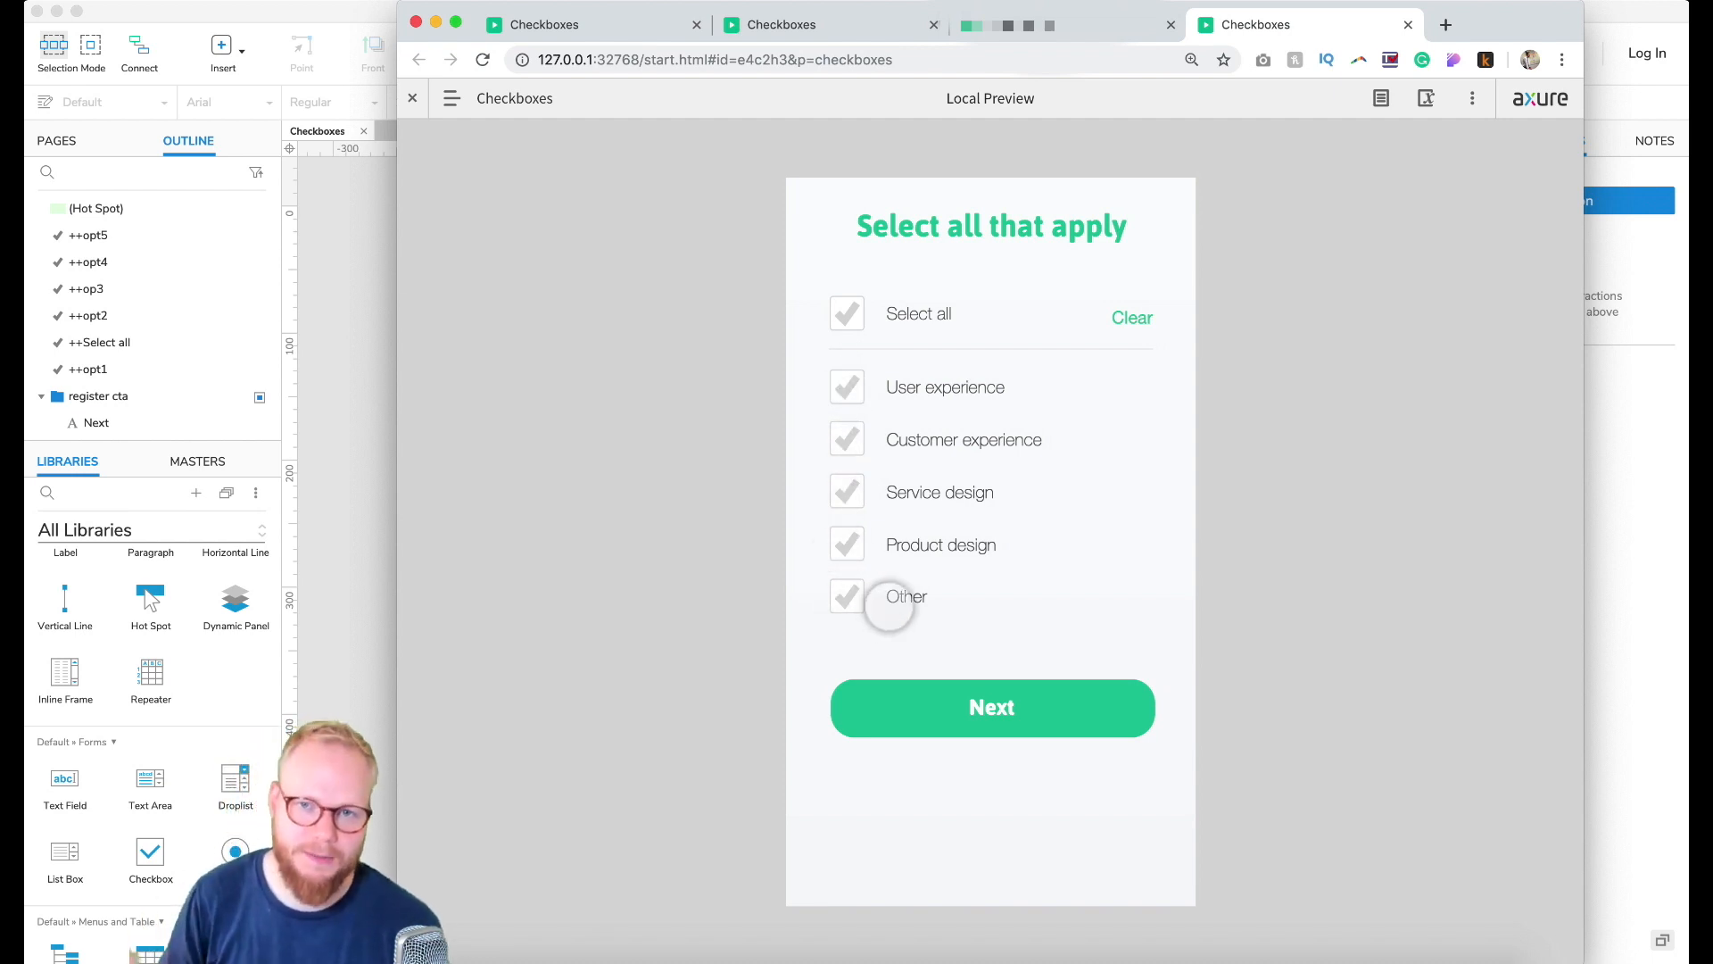
left_click(846, 314)
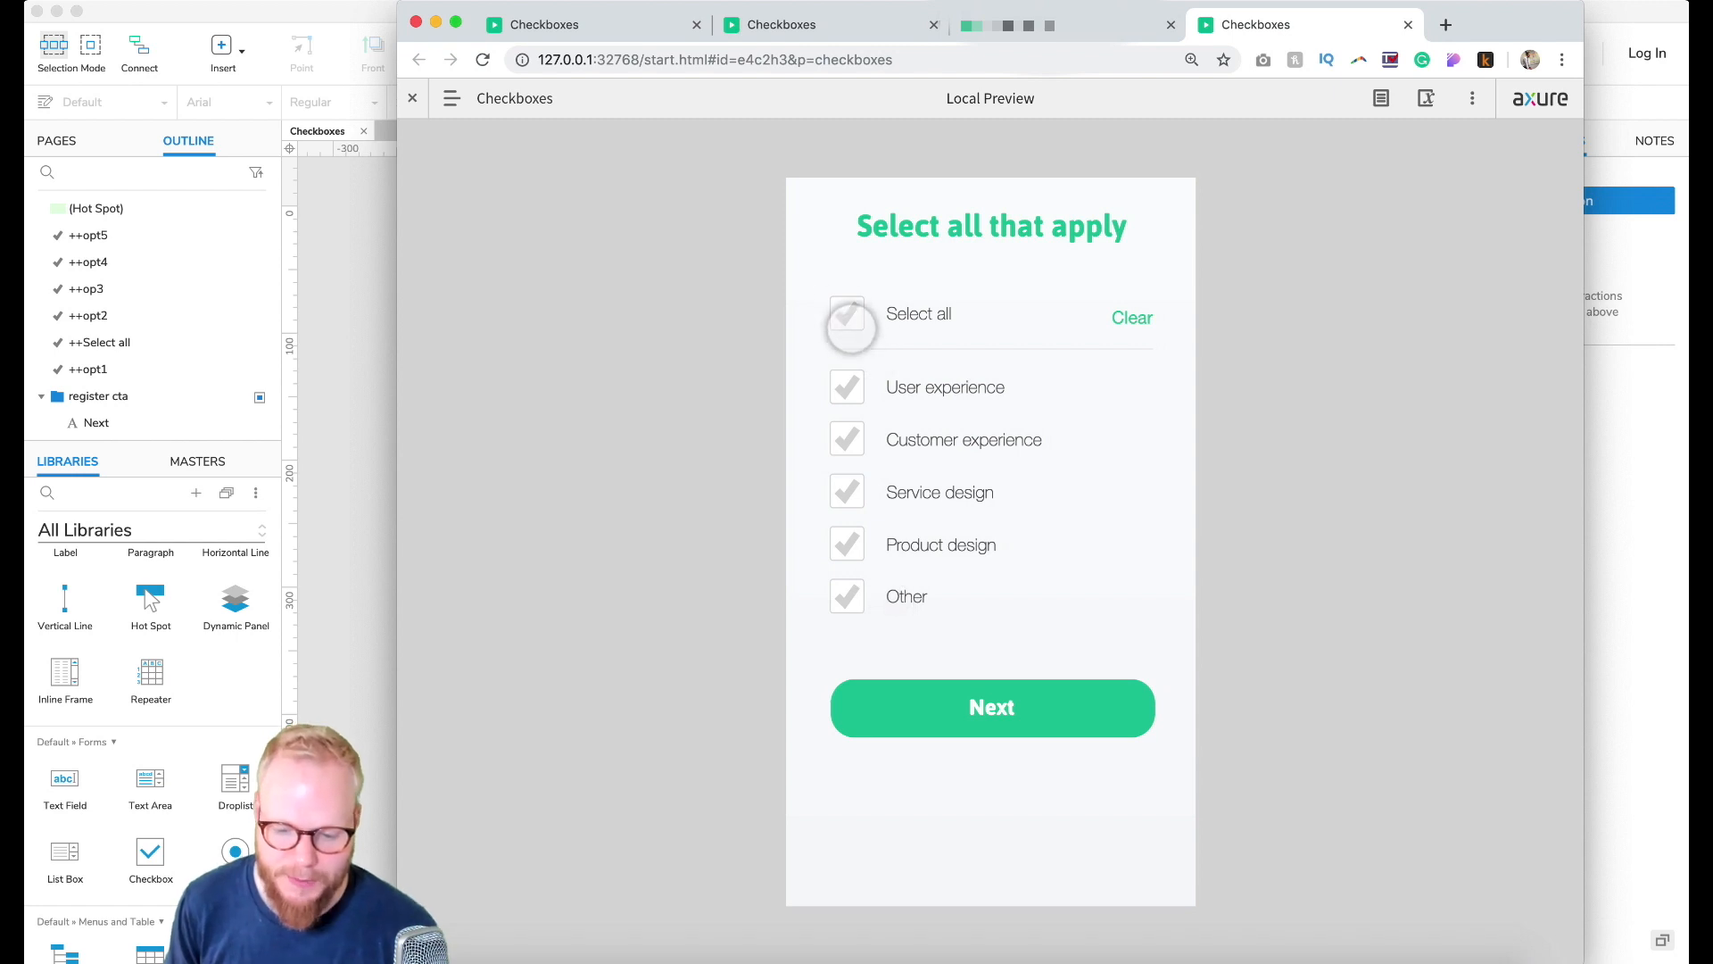
left_click(846, 323)
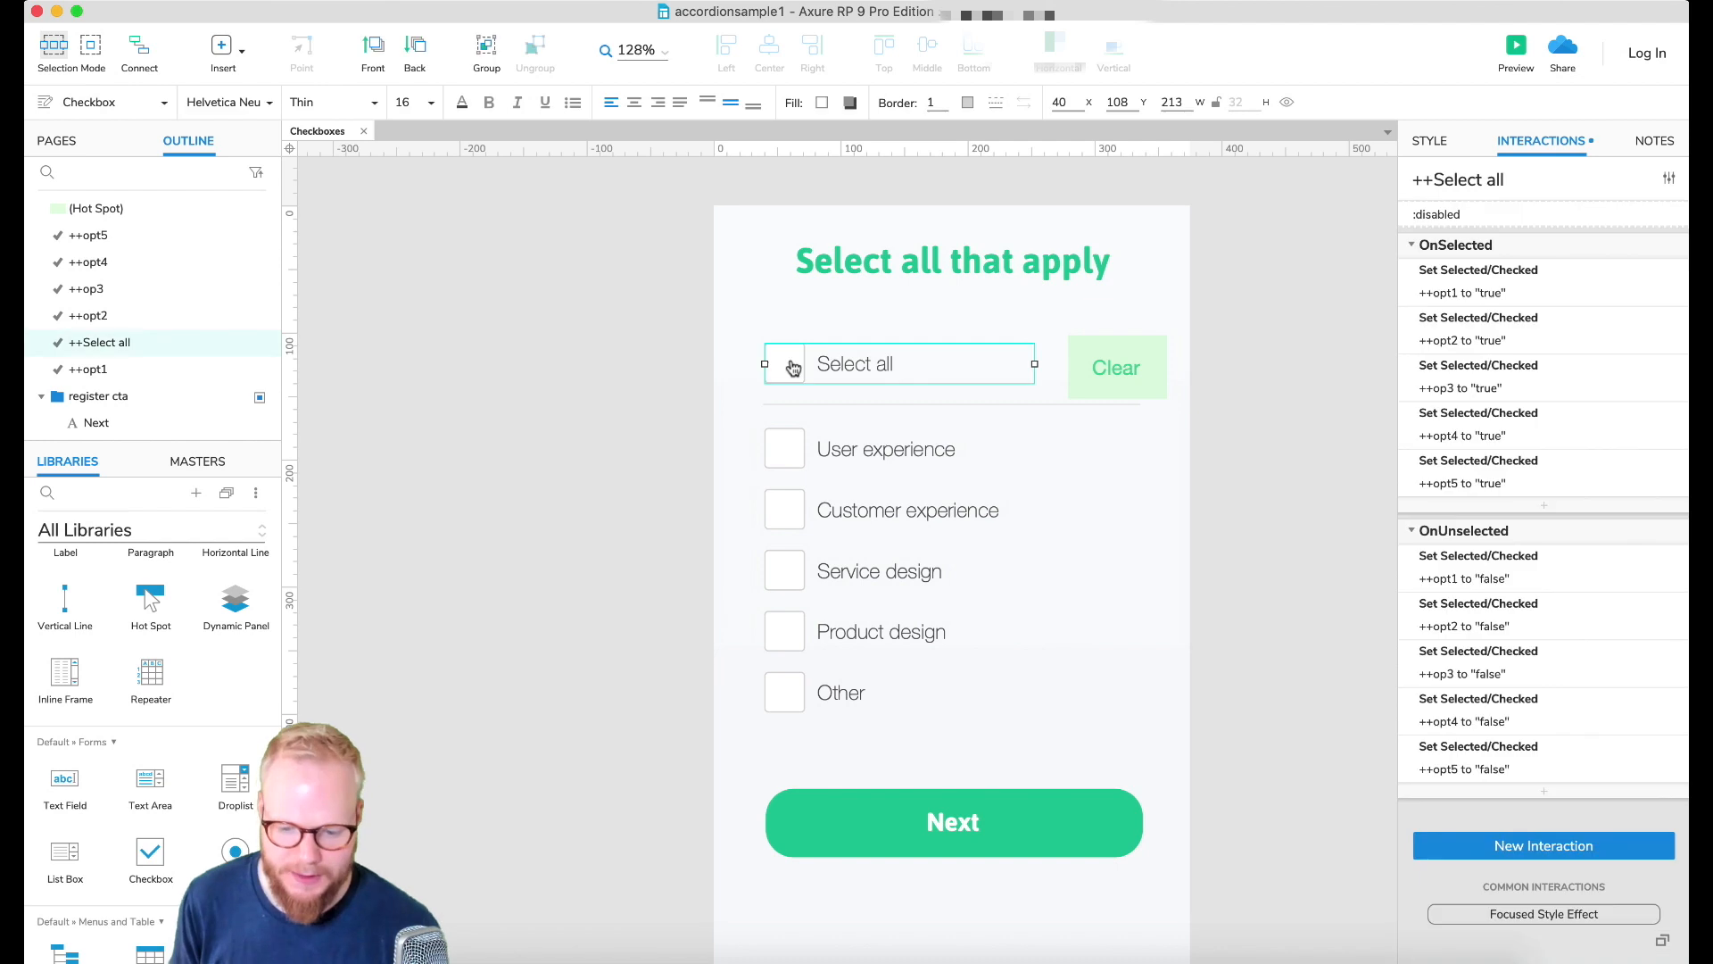
mouse_move(1526, 532)
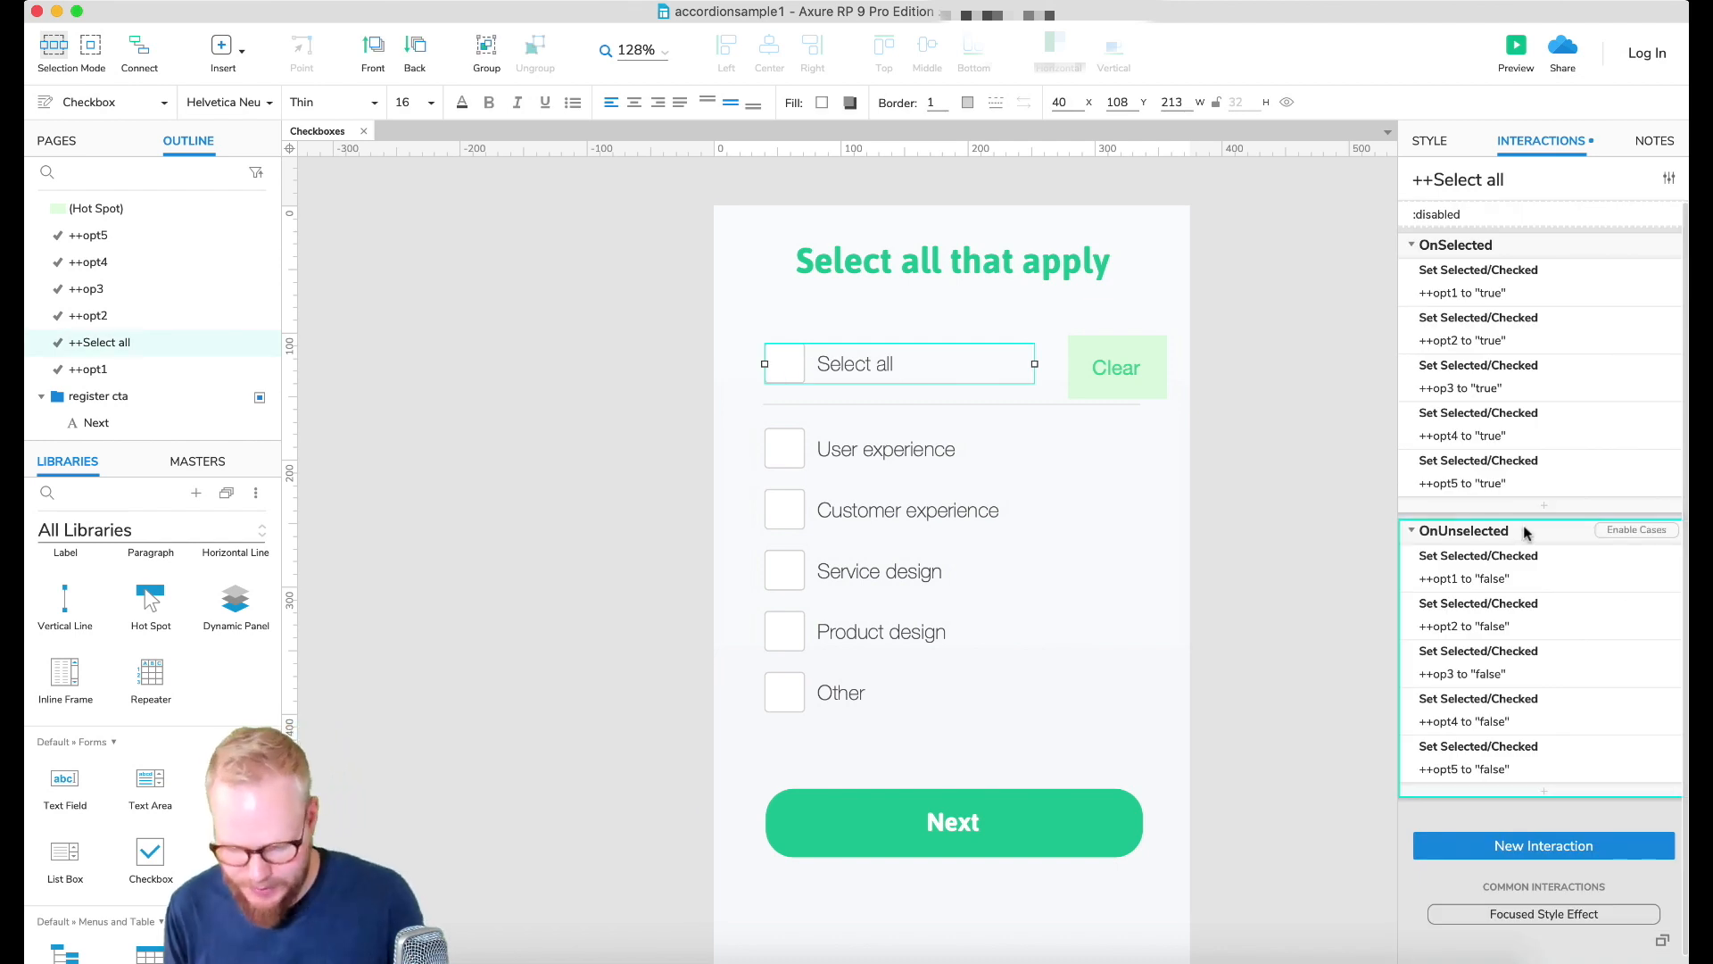
Step: Delete Select all's OnUnselected event, reselect opt1 and launch the preview
left_click(1413, 530)
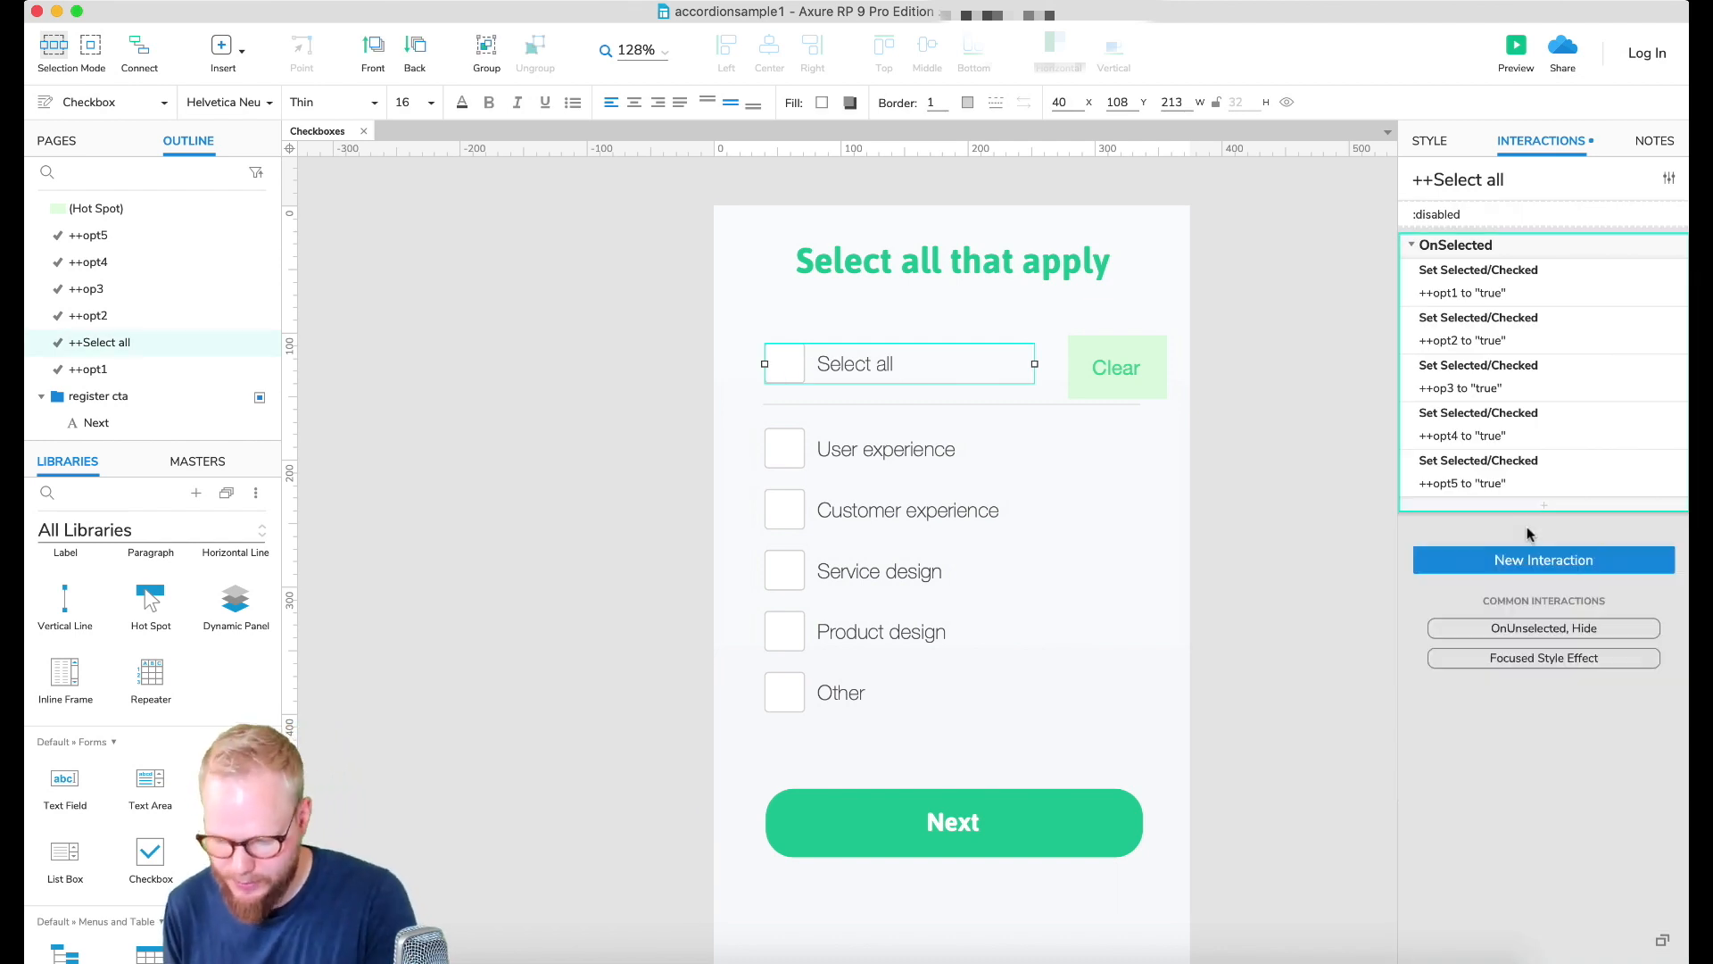
left_click(923, 448)
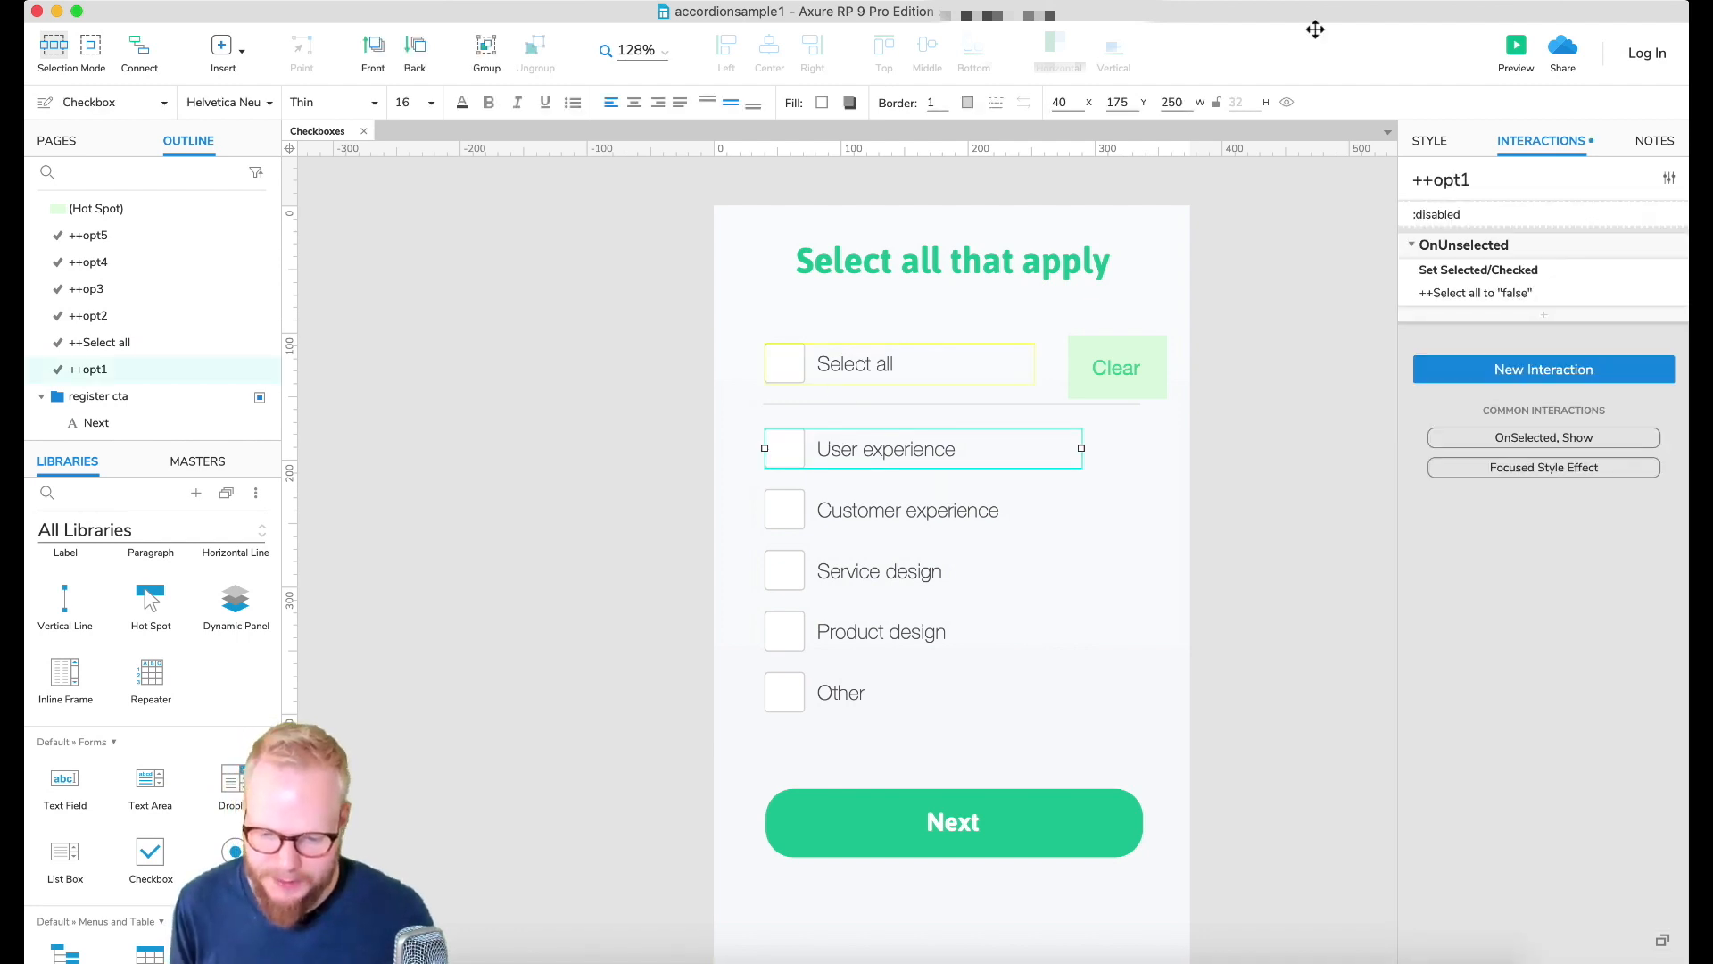
left_click(1516, 44)
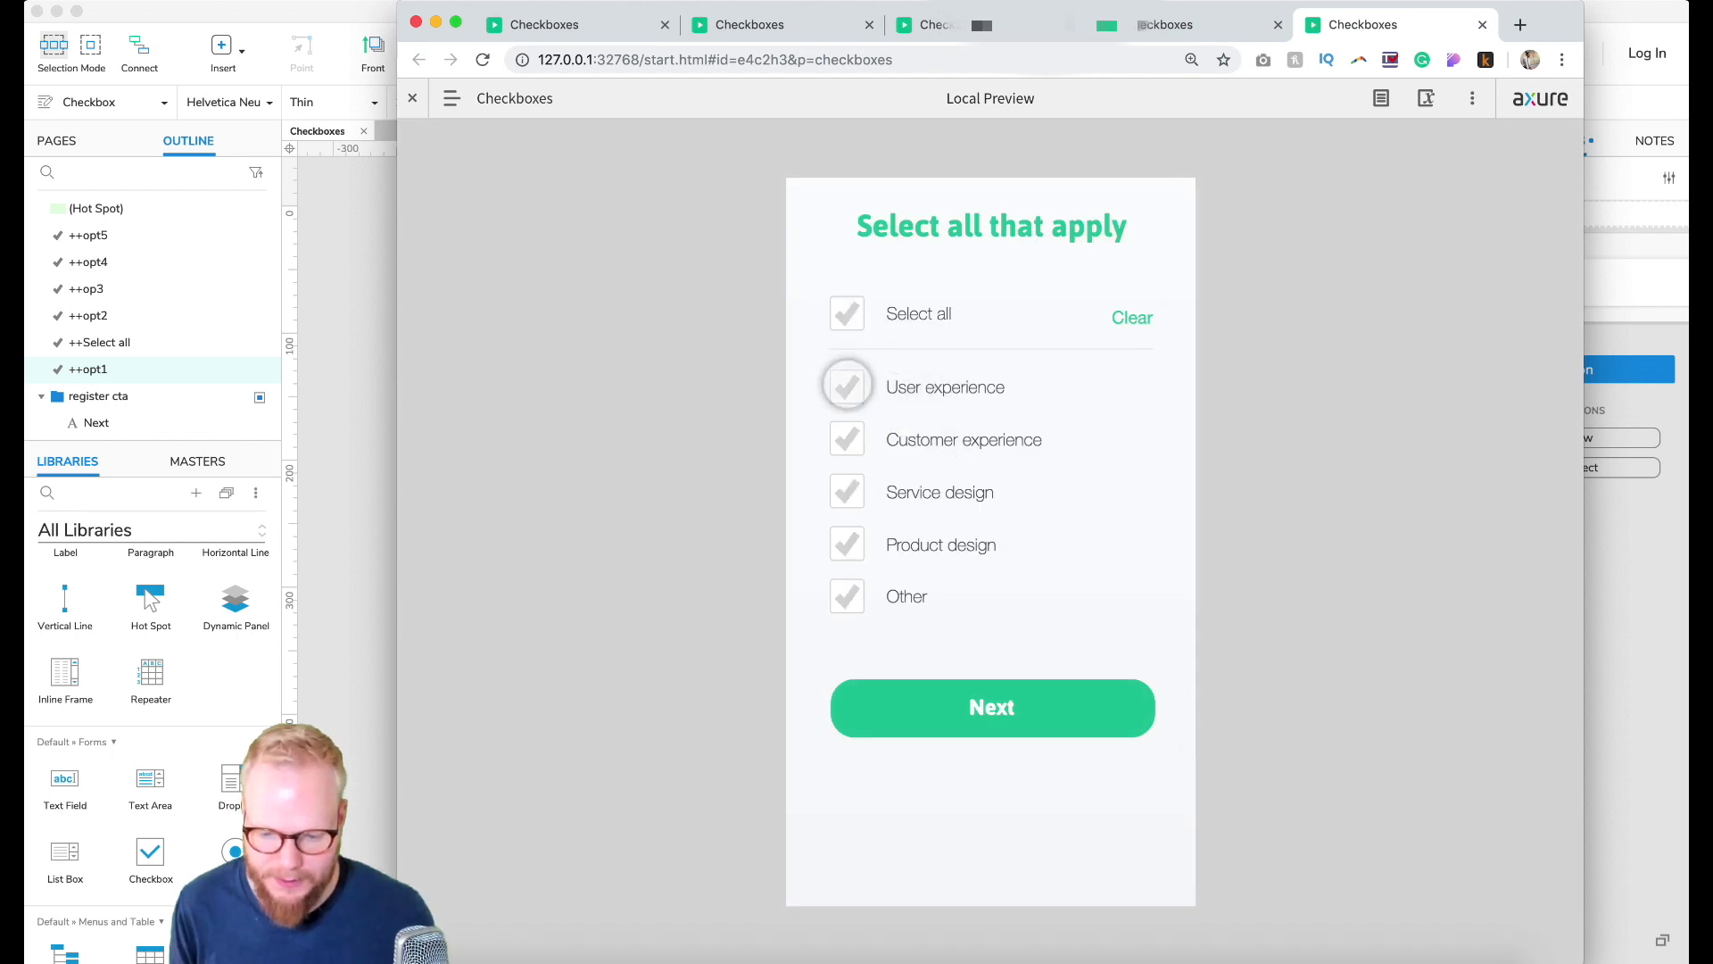
Step: Uncheck User experience and see only Select all clear while other options stay ticked
left_click(846, 314)
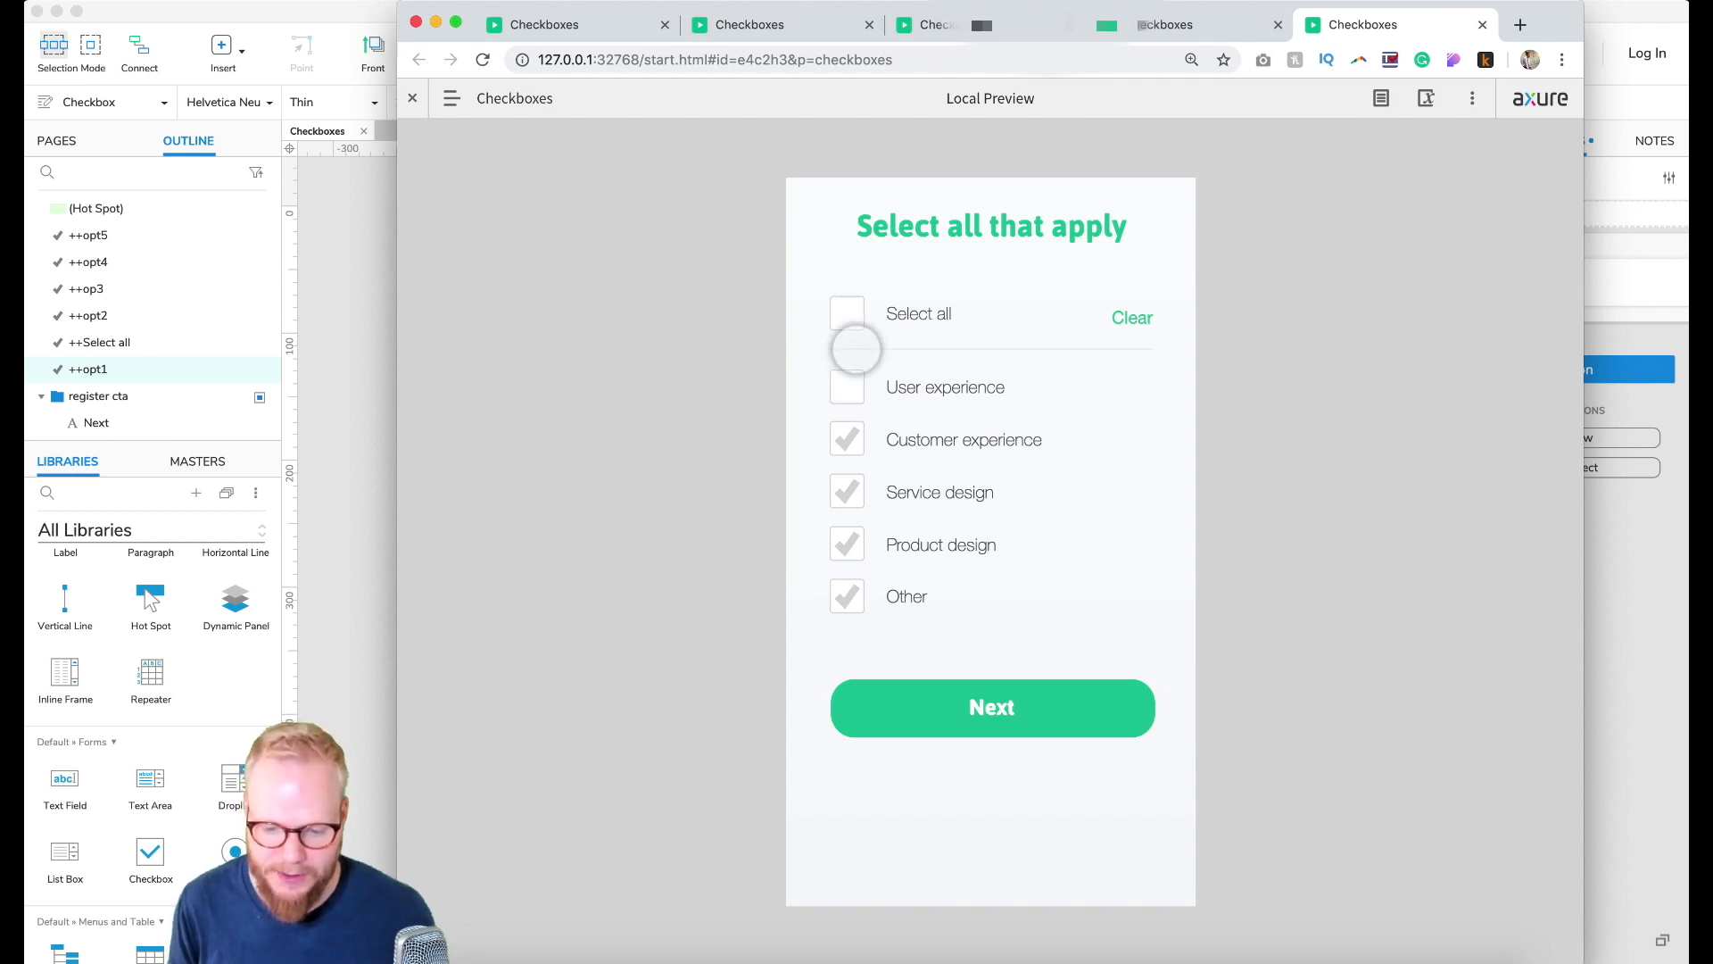
left_click(1131, 318)
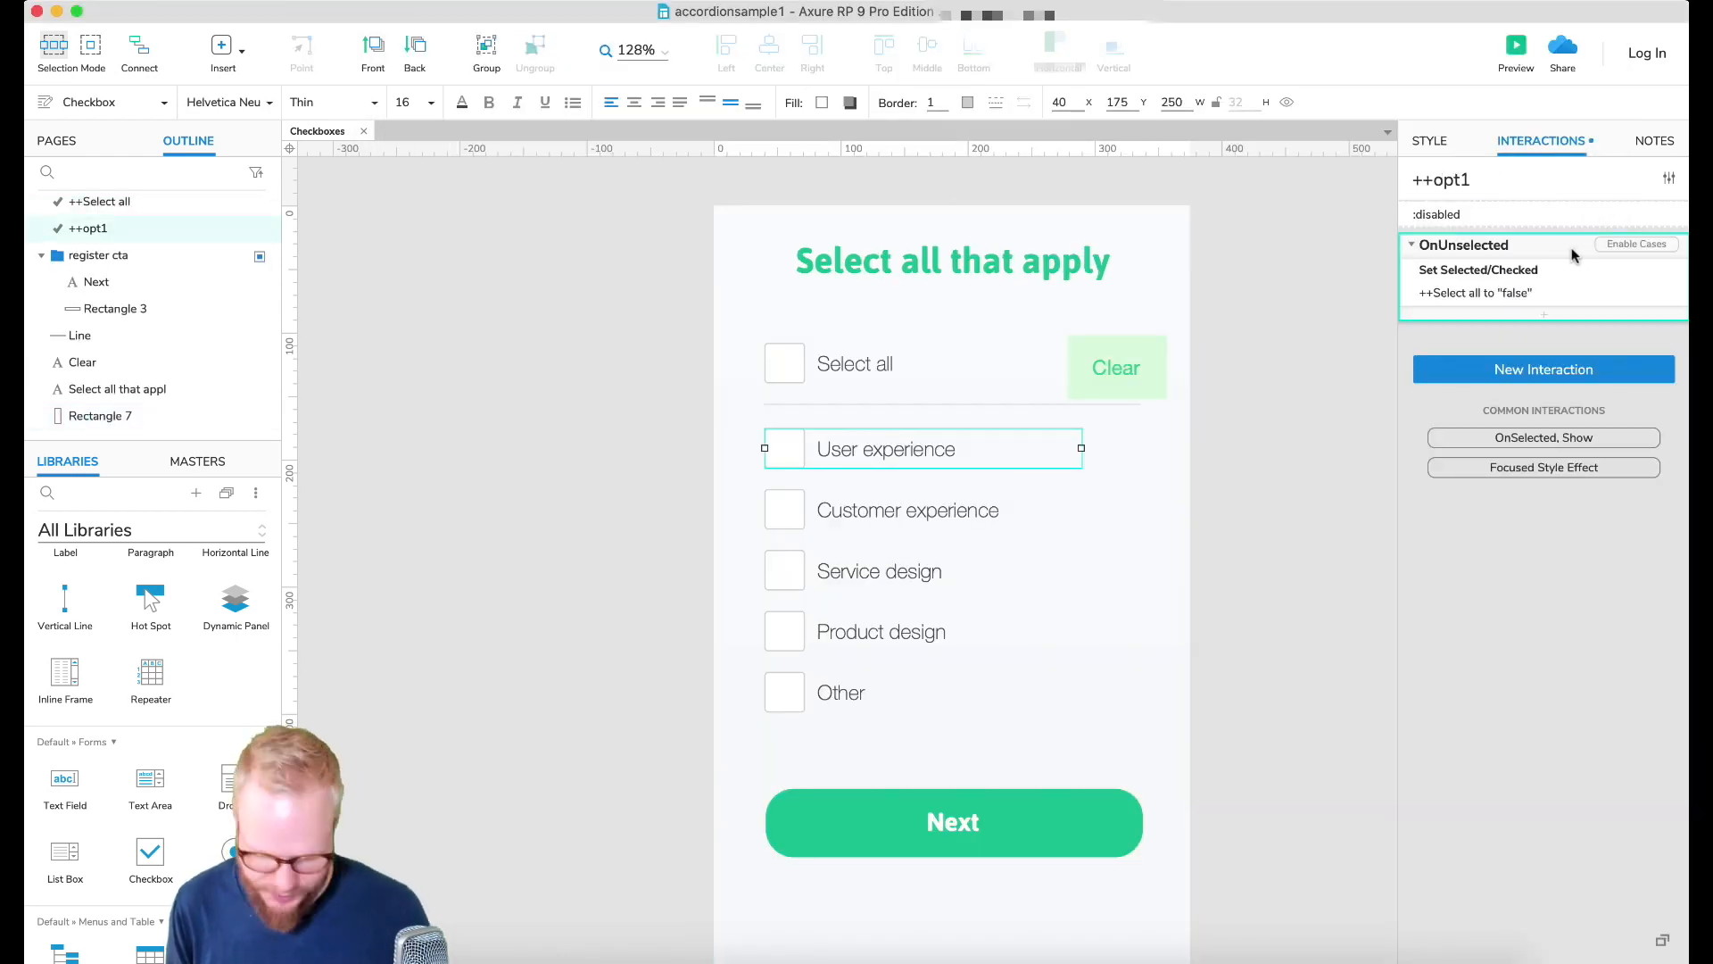
Step: Paste opt1's OnUnselected rule onto opt2 through opt5 and launch the preview
left_click(907, 509)
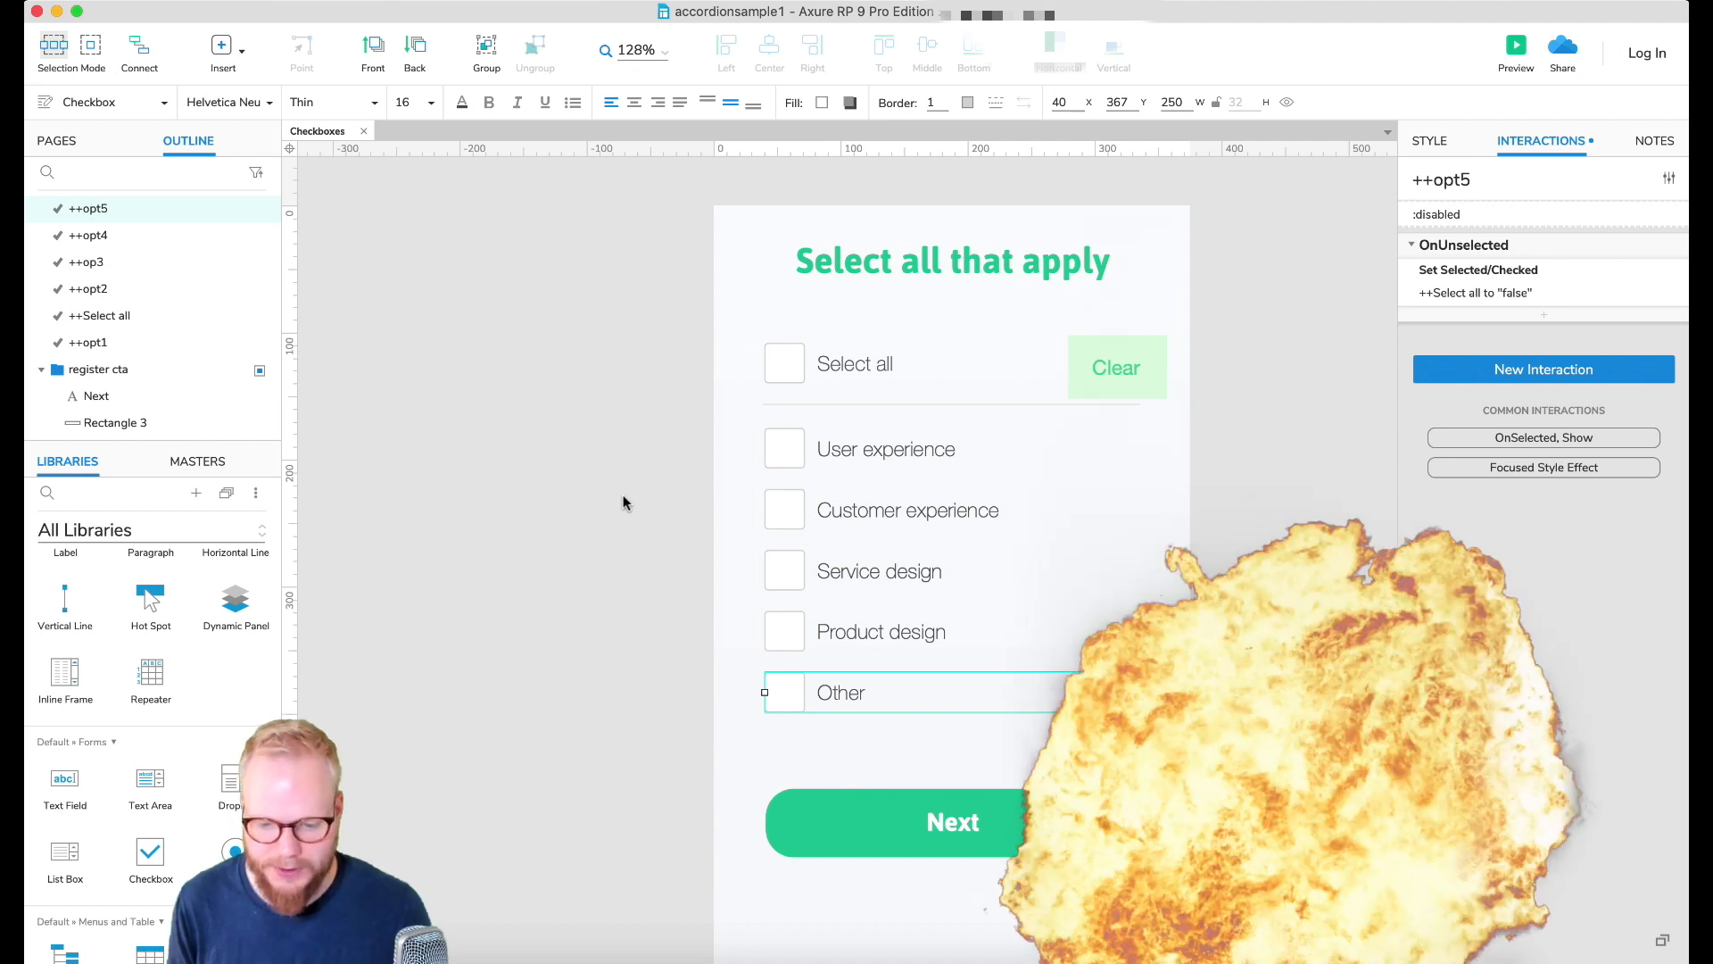
left_click(1515, 50)
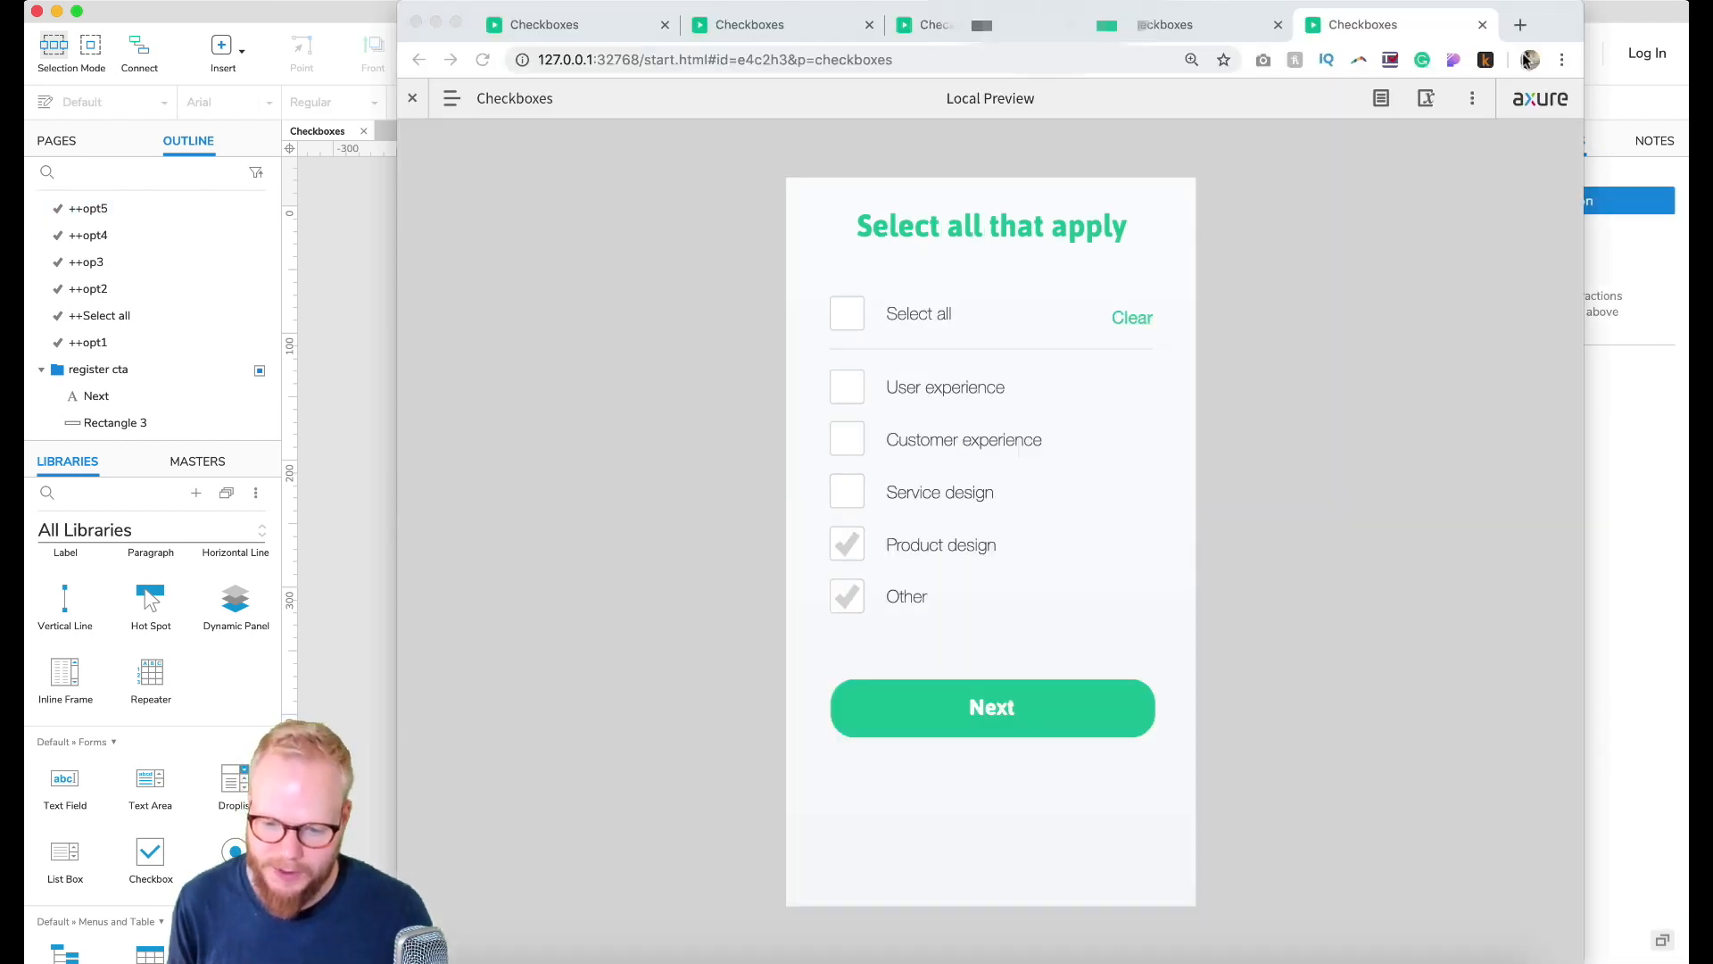
Step: Toggle Select all and individual options, ending with Select all and every option ticked
left_click(1132, 318)
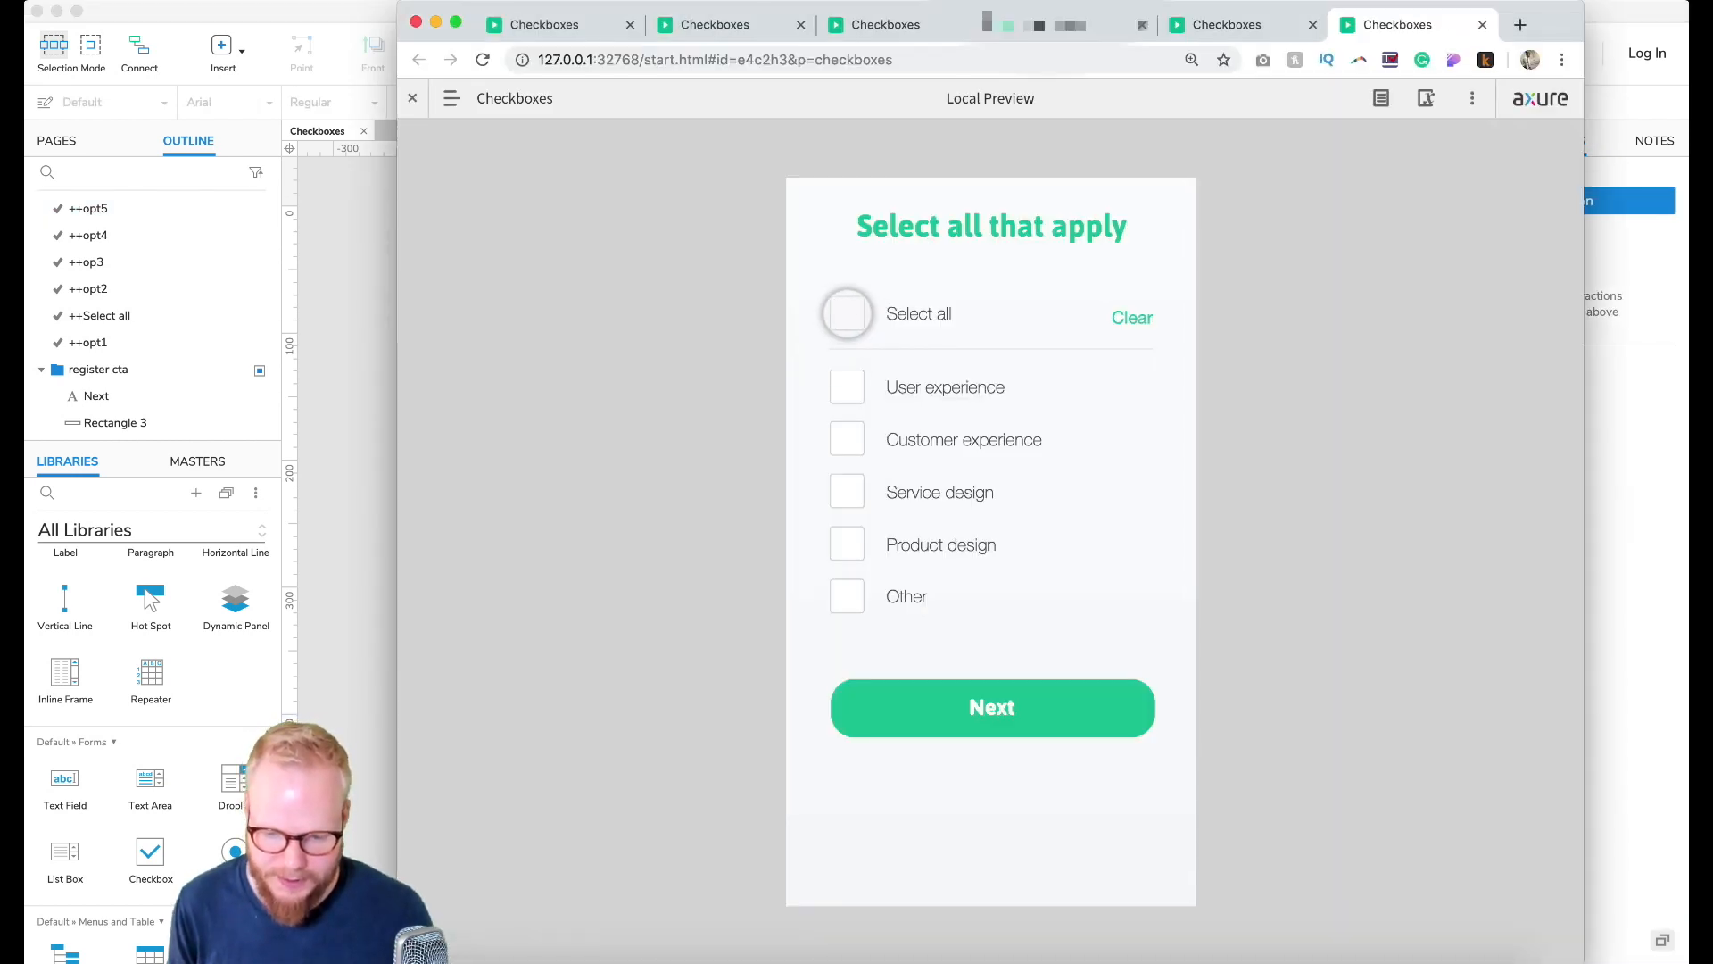
left_click(846, 314)
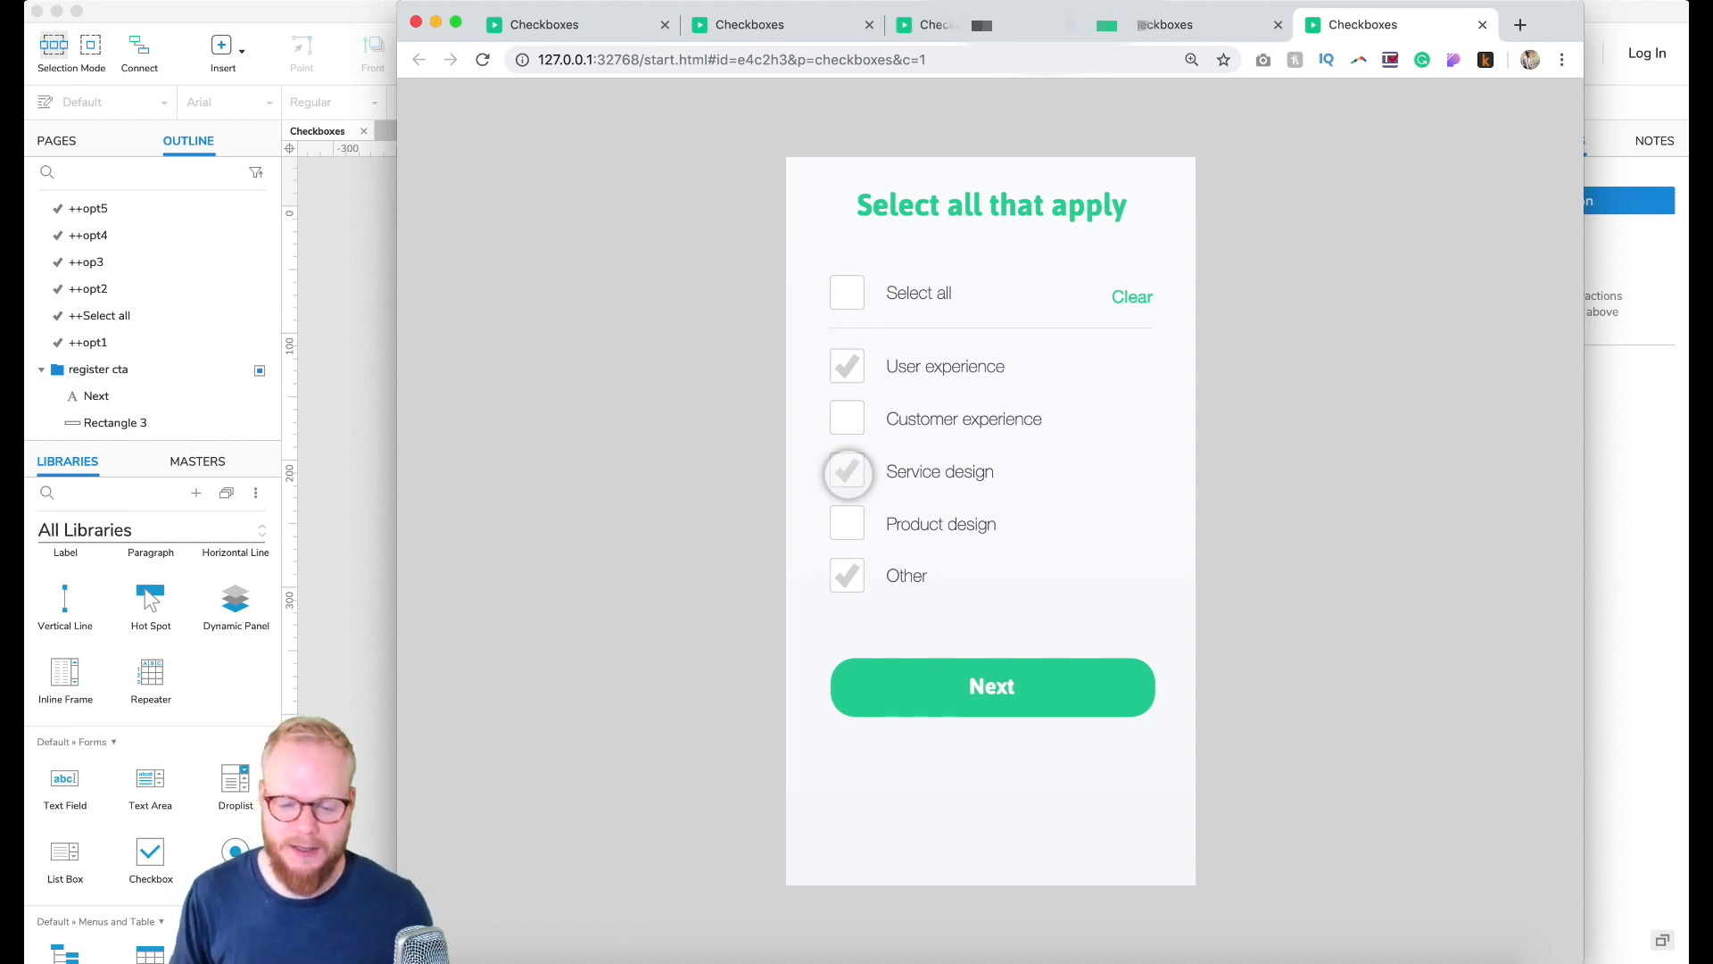
left_click(846, 291)
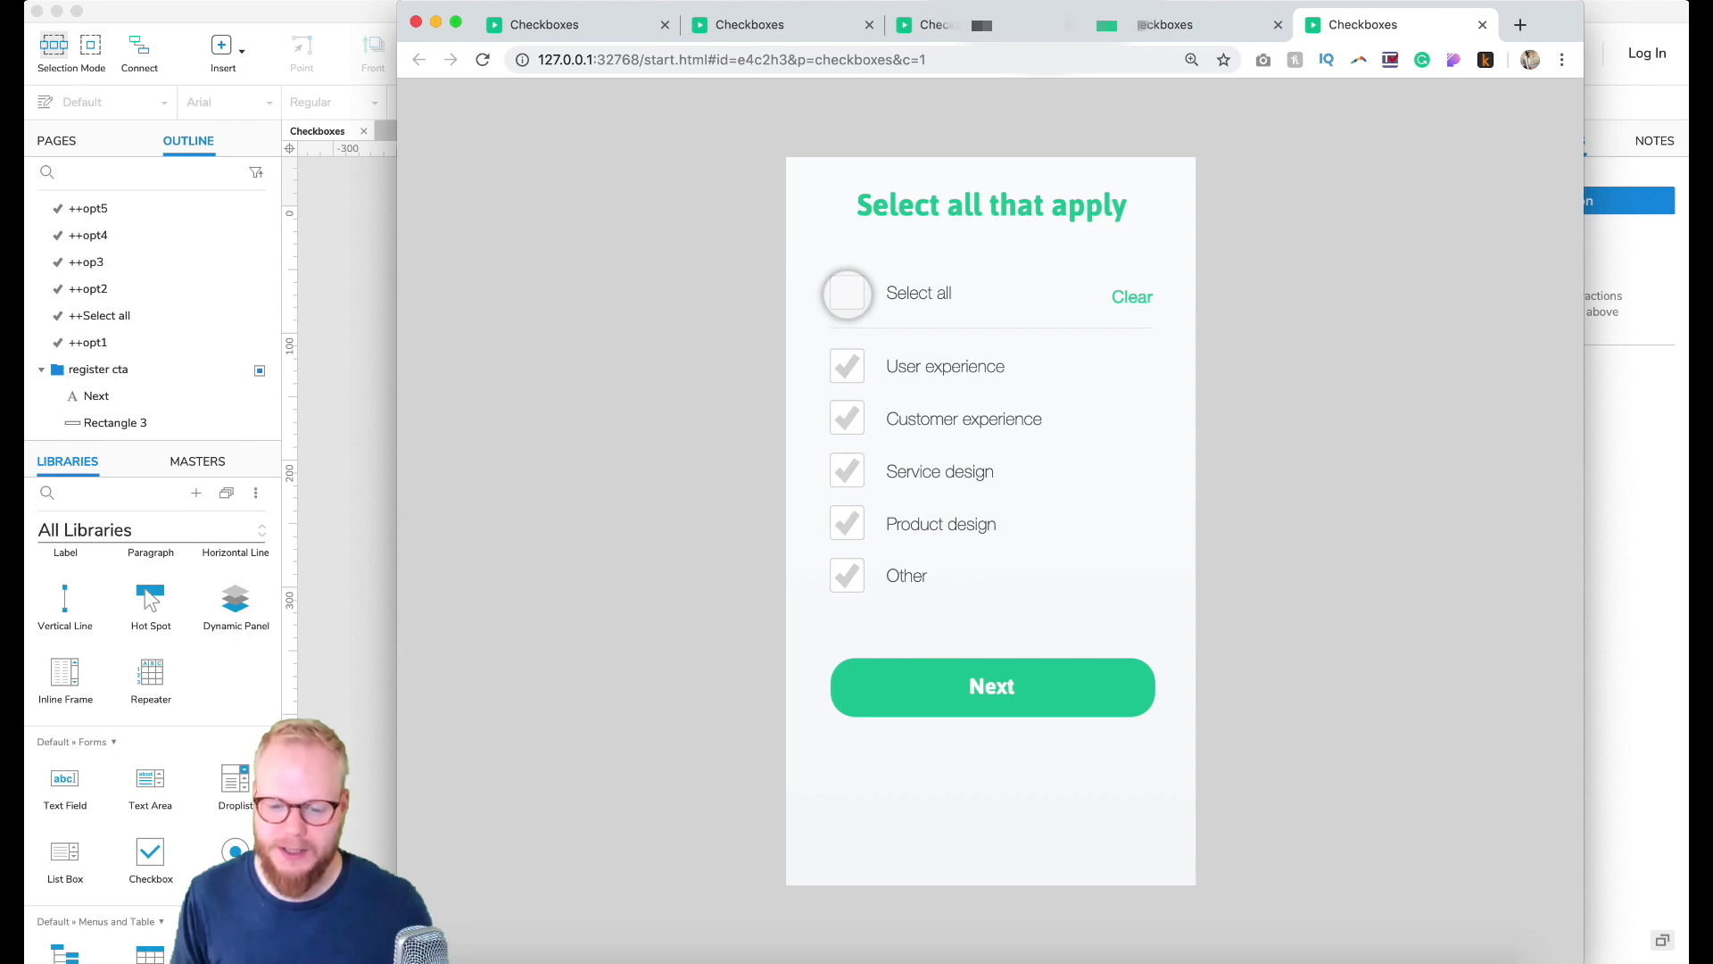
left_click(846, 293)
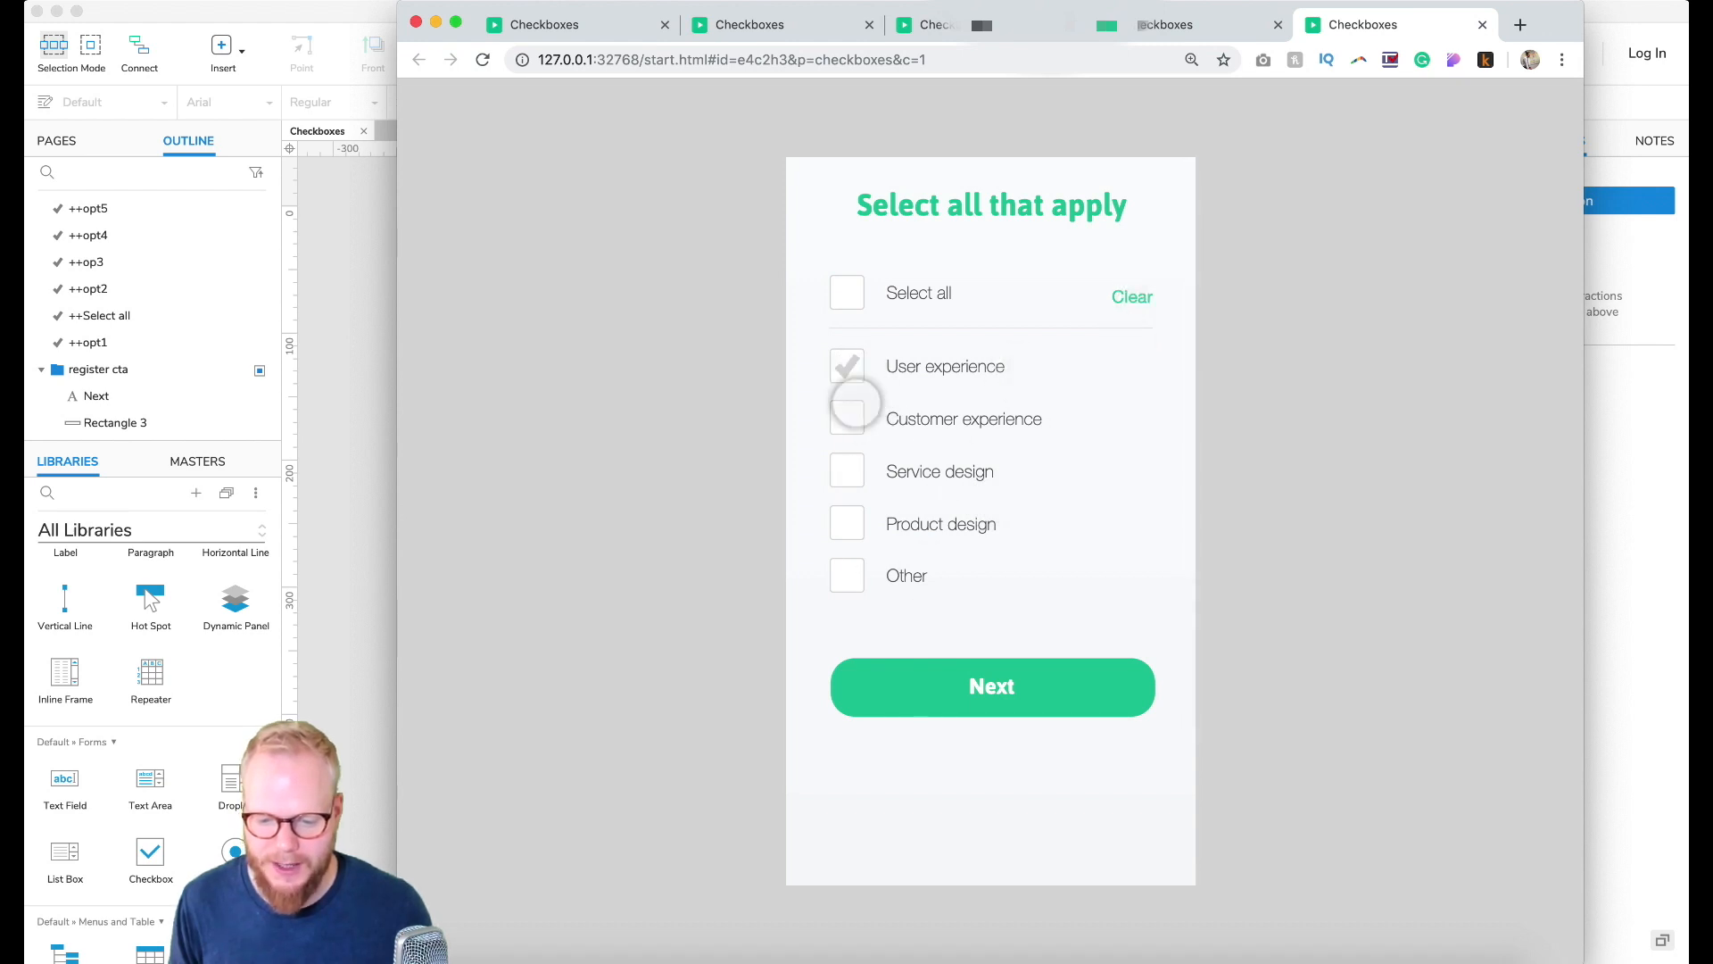
left_click(846, 291)
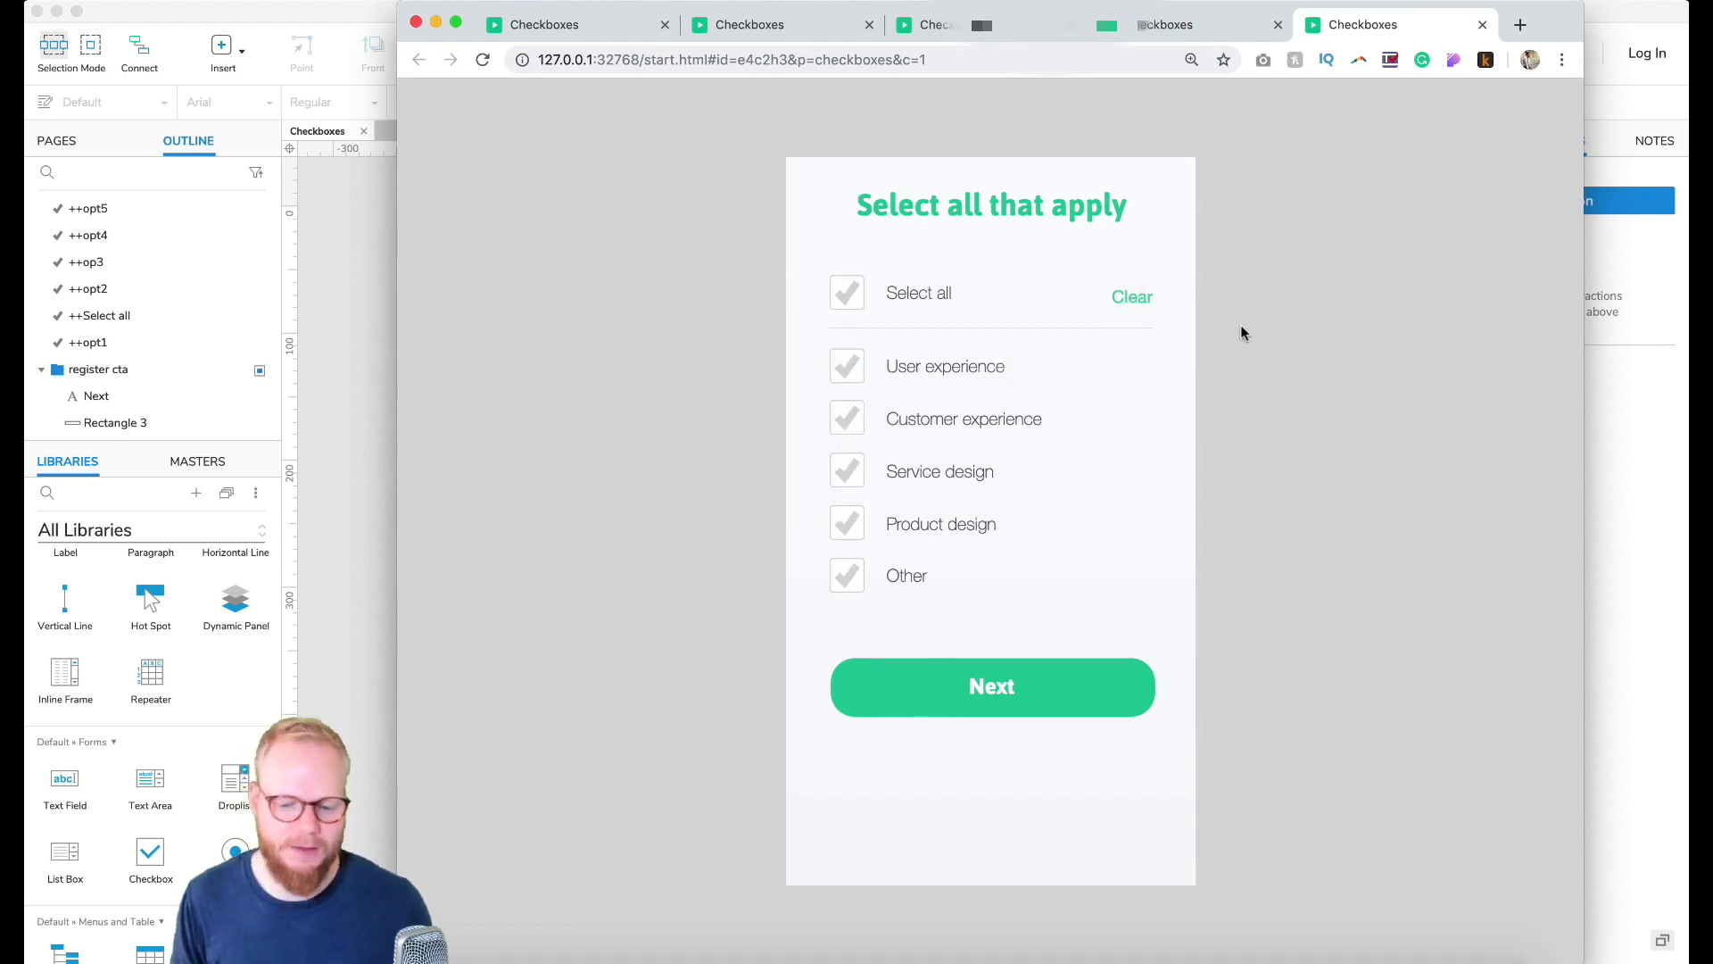